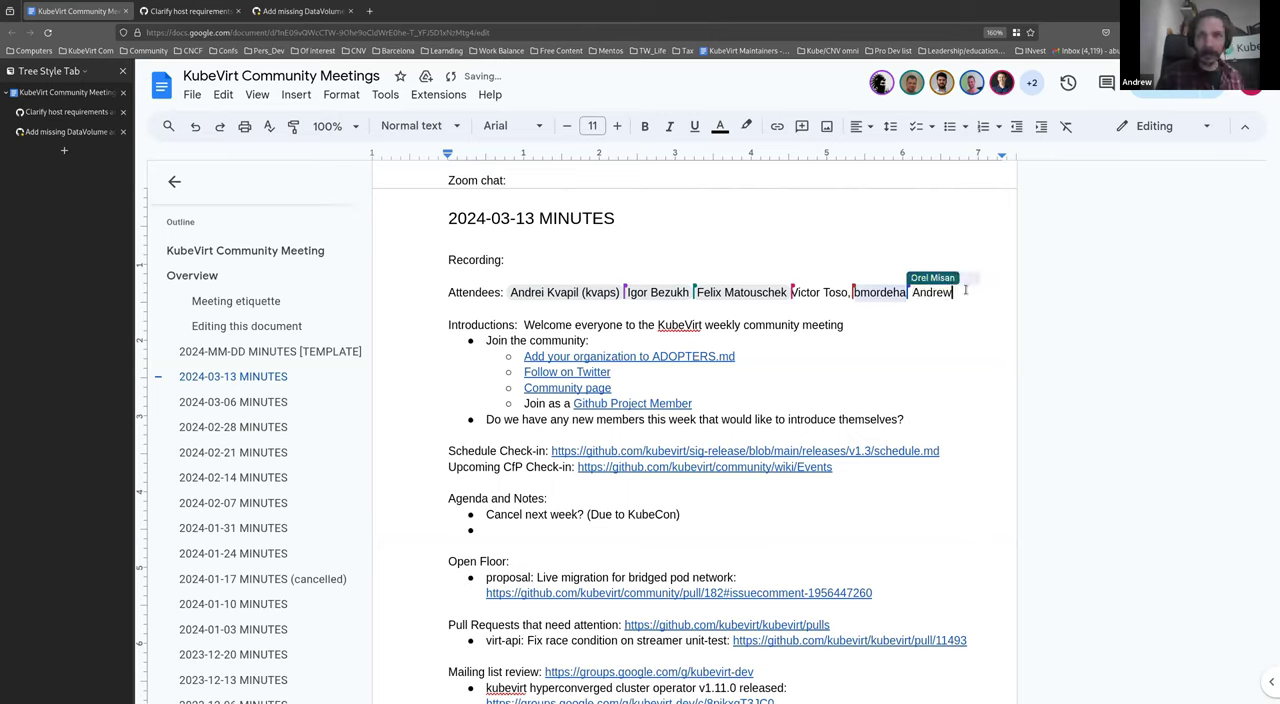
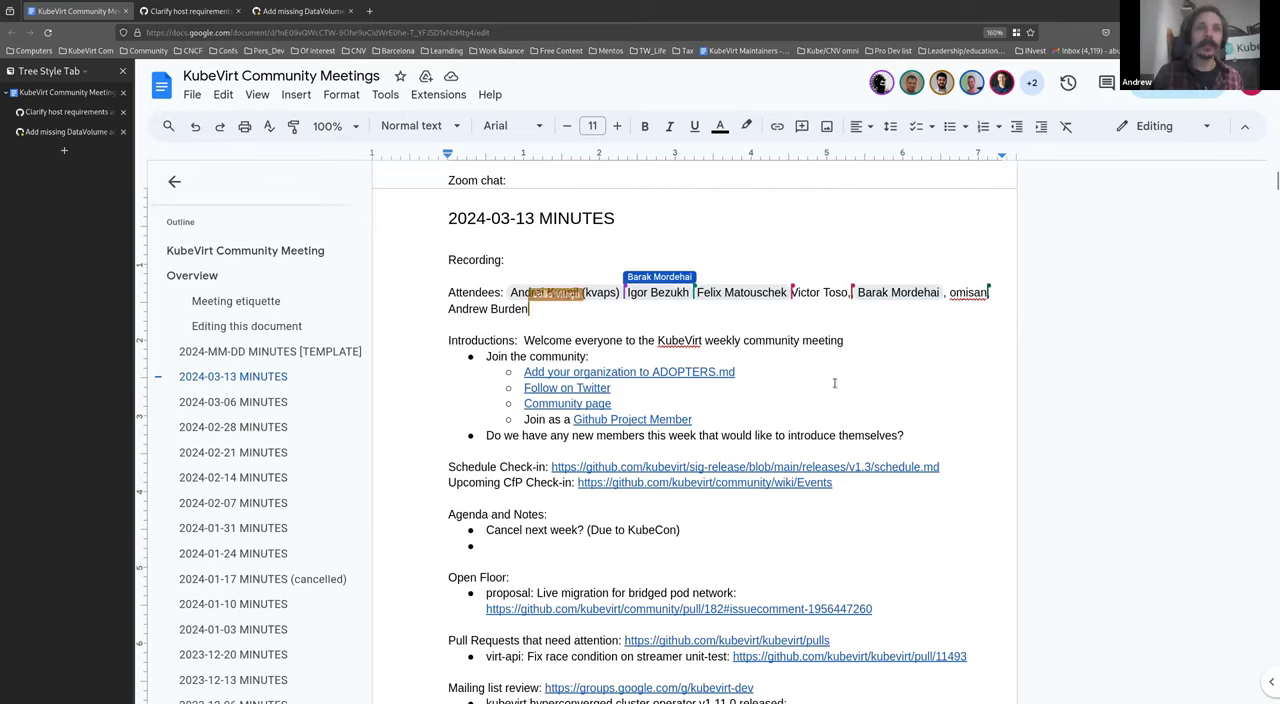
mouse_move(544, 292)
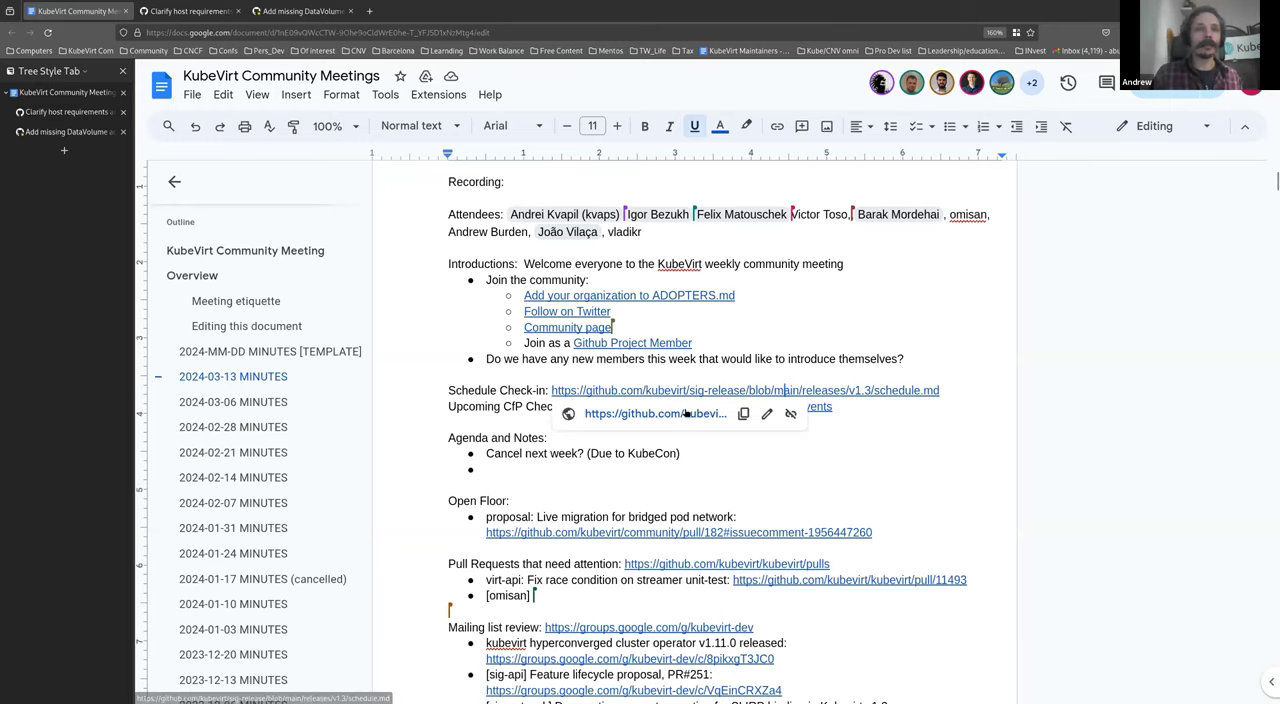
Follow the Schedule Check-in link to schedule.md and review the 1.3 release milestones through the July GA
click(744, 390)
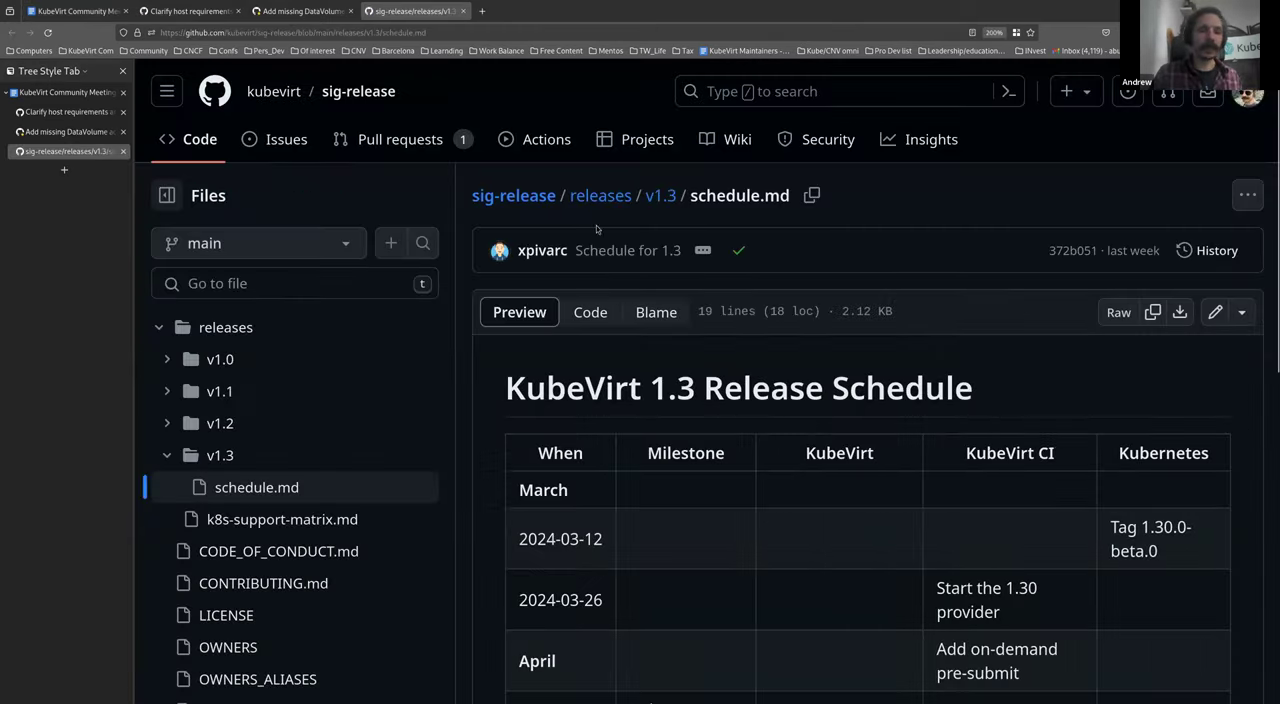
mouse_move(650, 452)
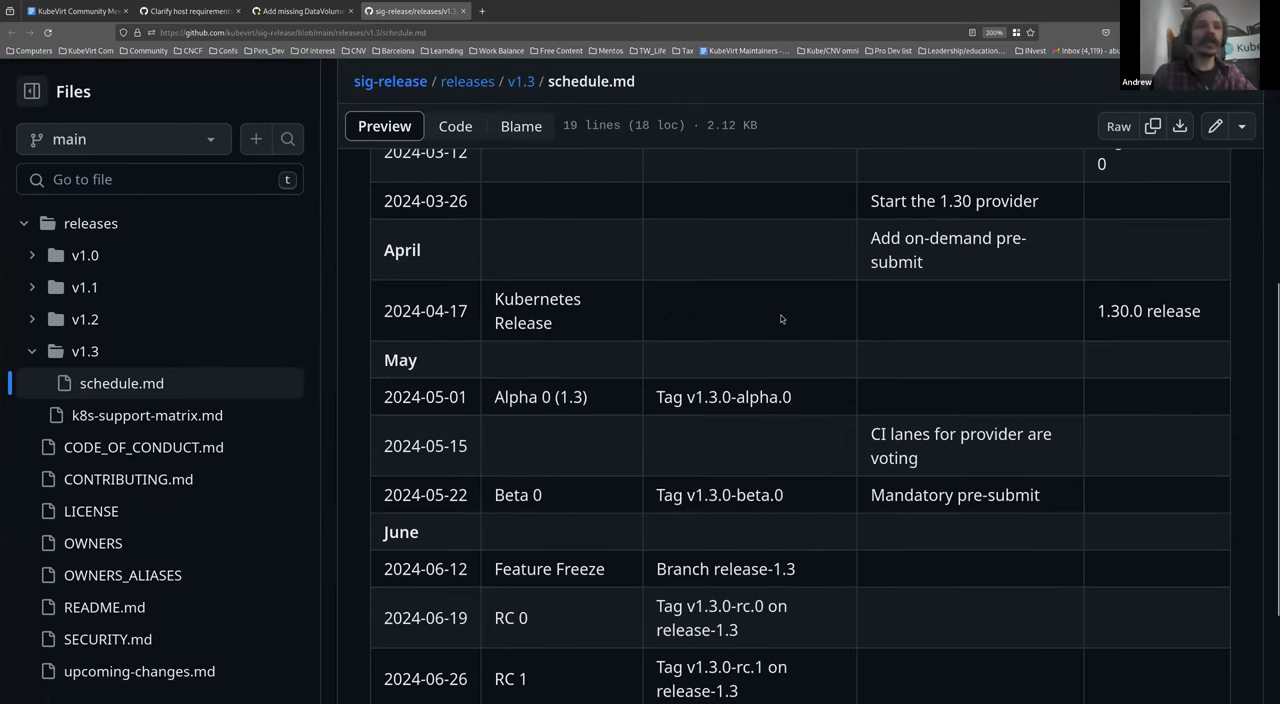
mouse_move(916, 178)
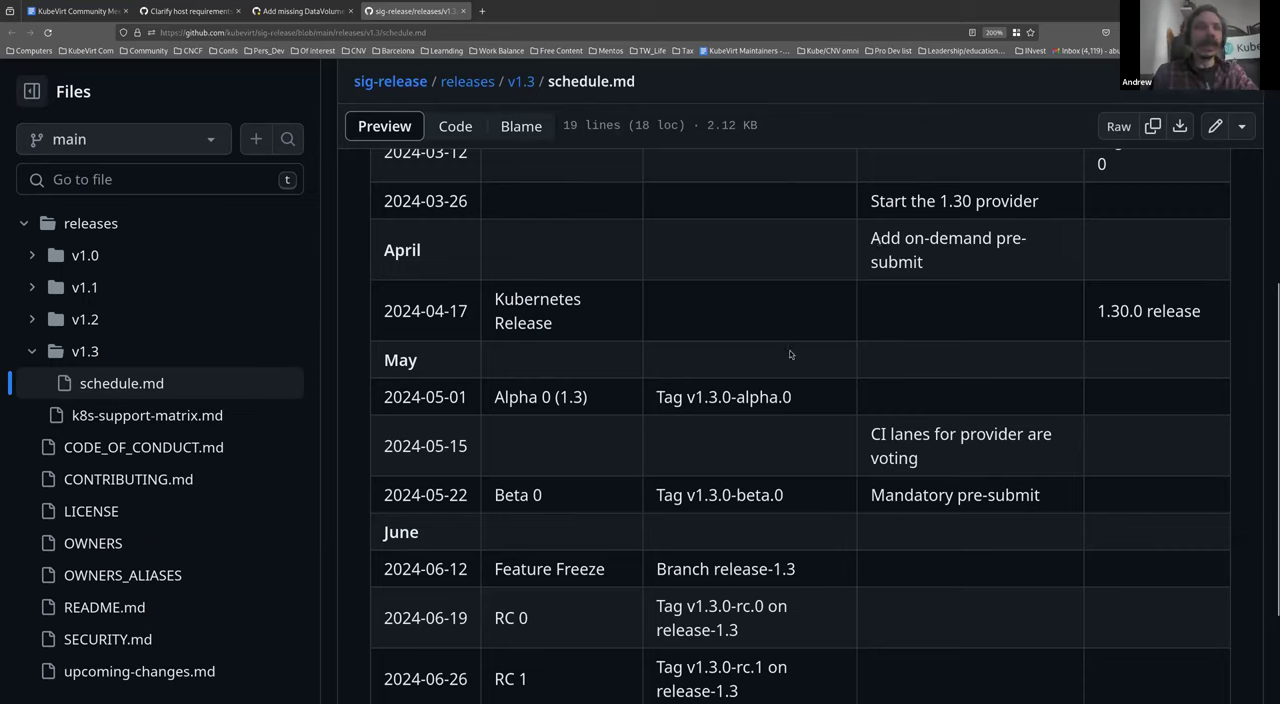
mouse_move(468, 312)
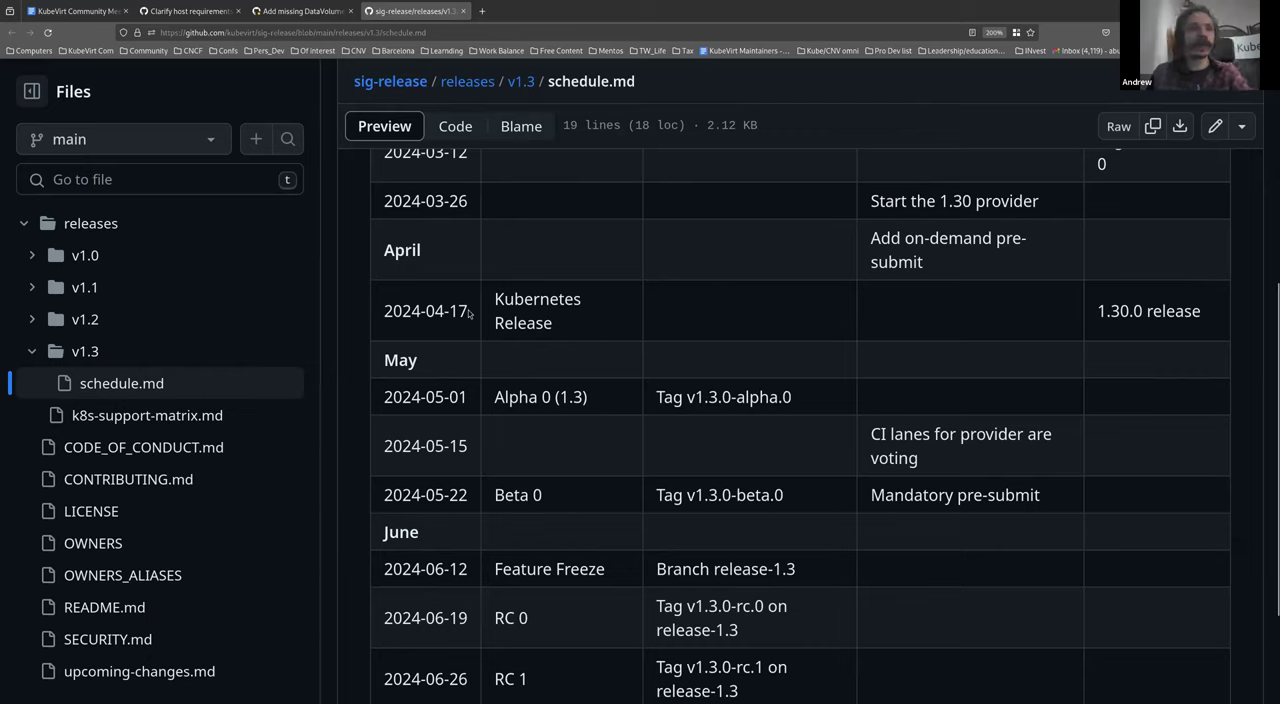
mouse_move(710, 324)
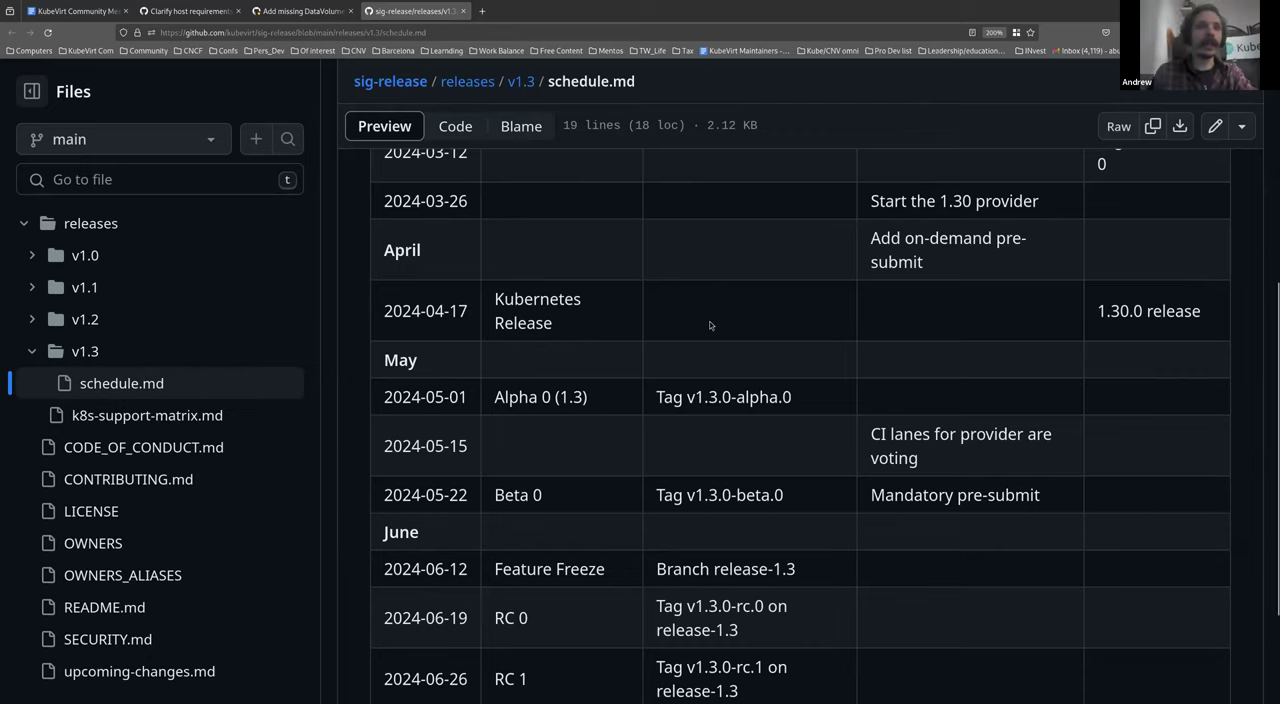
scroll(down, 3)
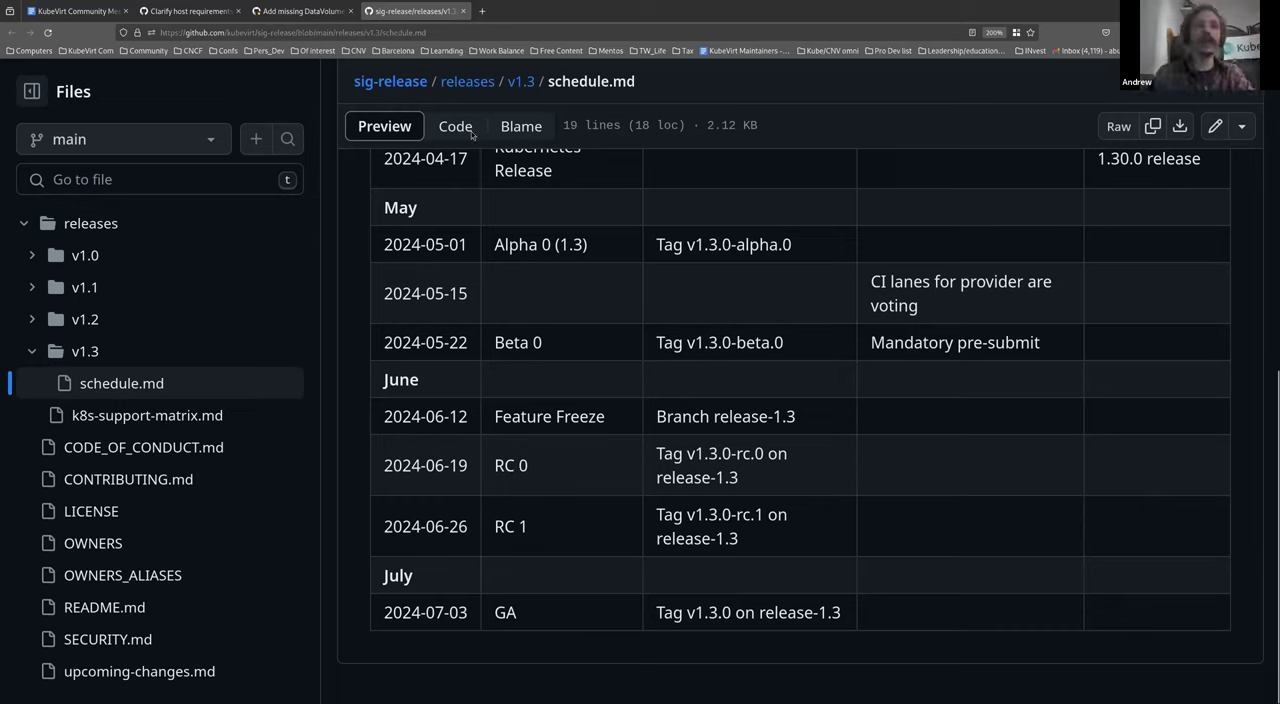
mouse_move(868, 400)
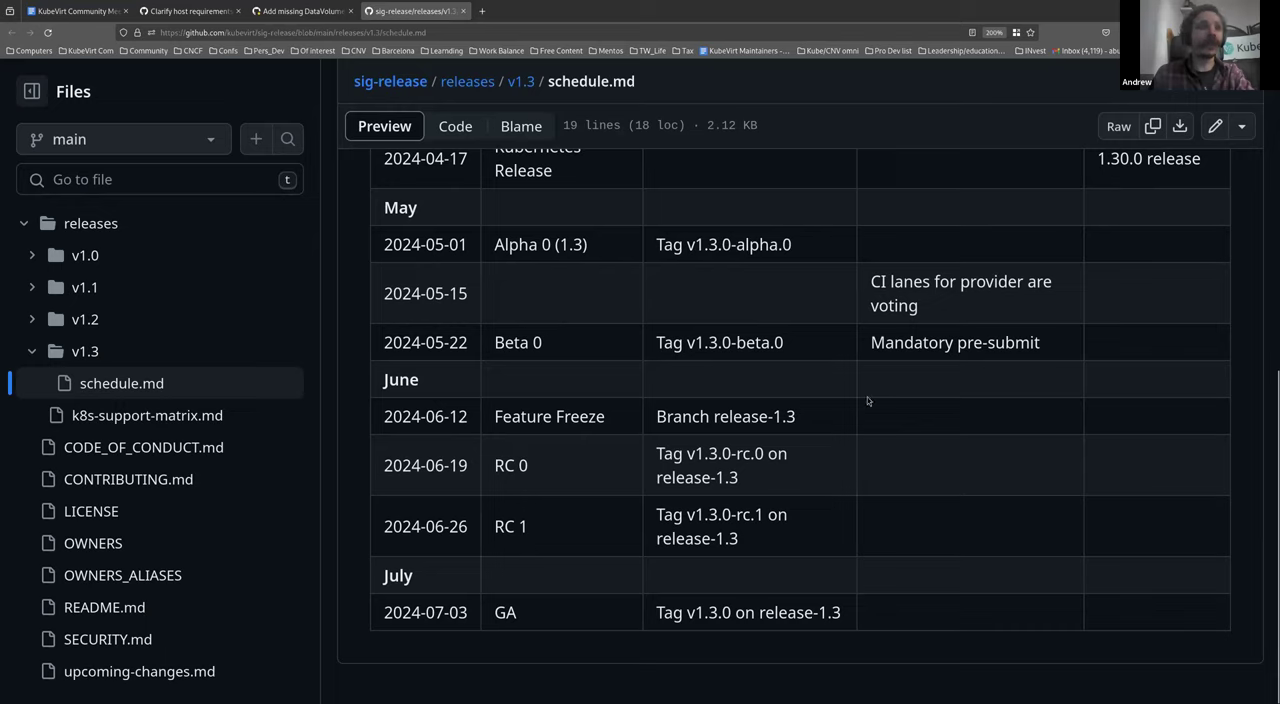
mouse_move(696, 416)
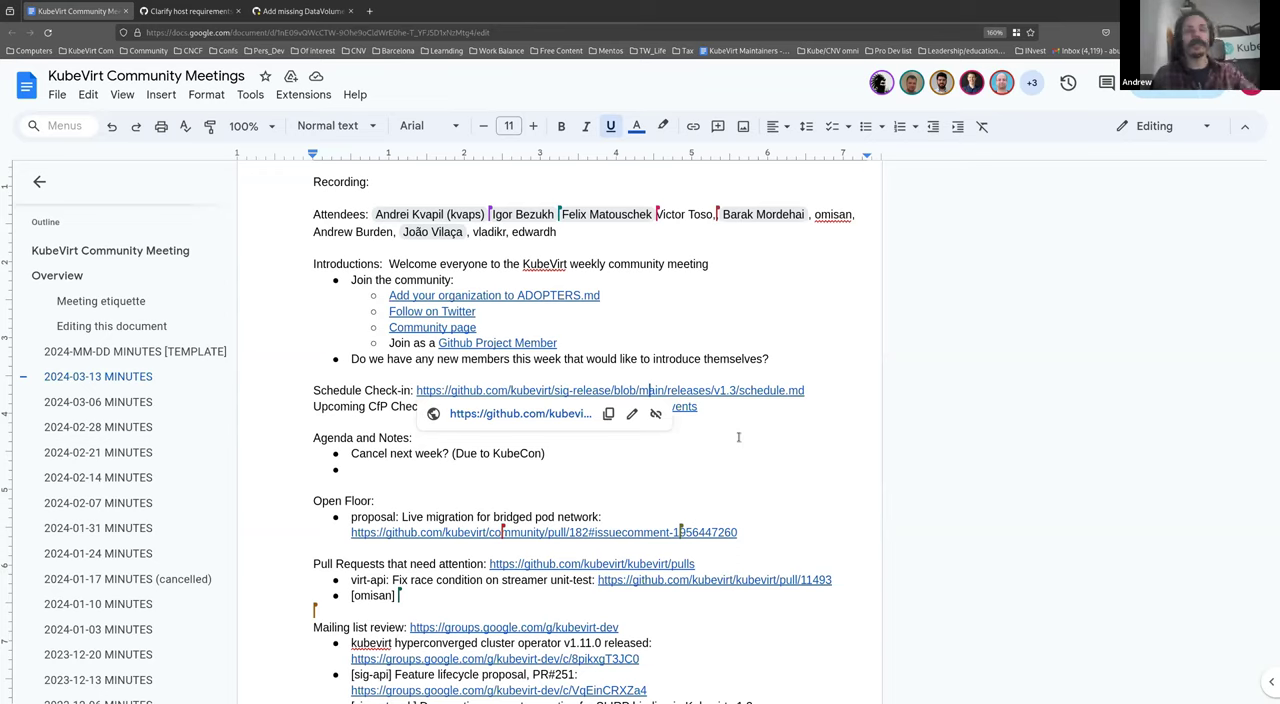
mouse_move(928, 424)
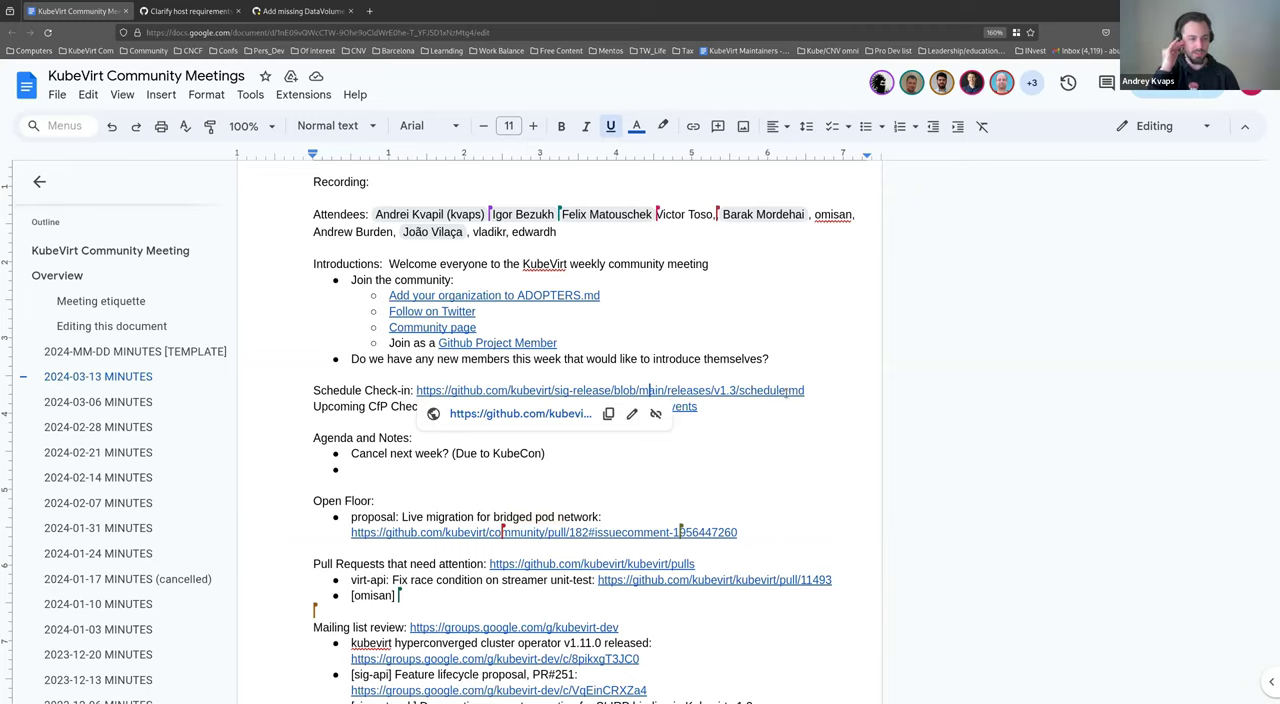
text(https://github.com/kubevirt/kubevirt/pull/11380)
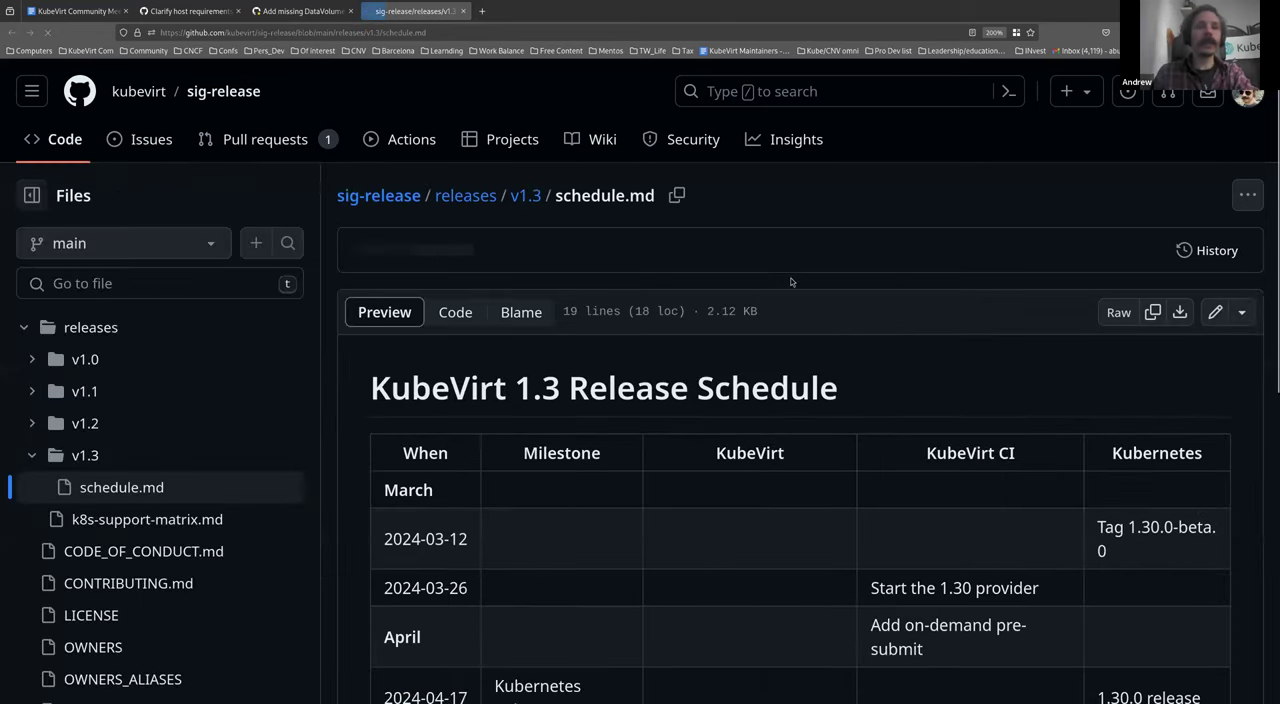
Review the rest of schedule.md, then follow the Upcoming CfP Check-in link to the community Events wiki
scroll(down, 3)
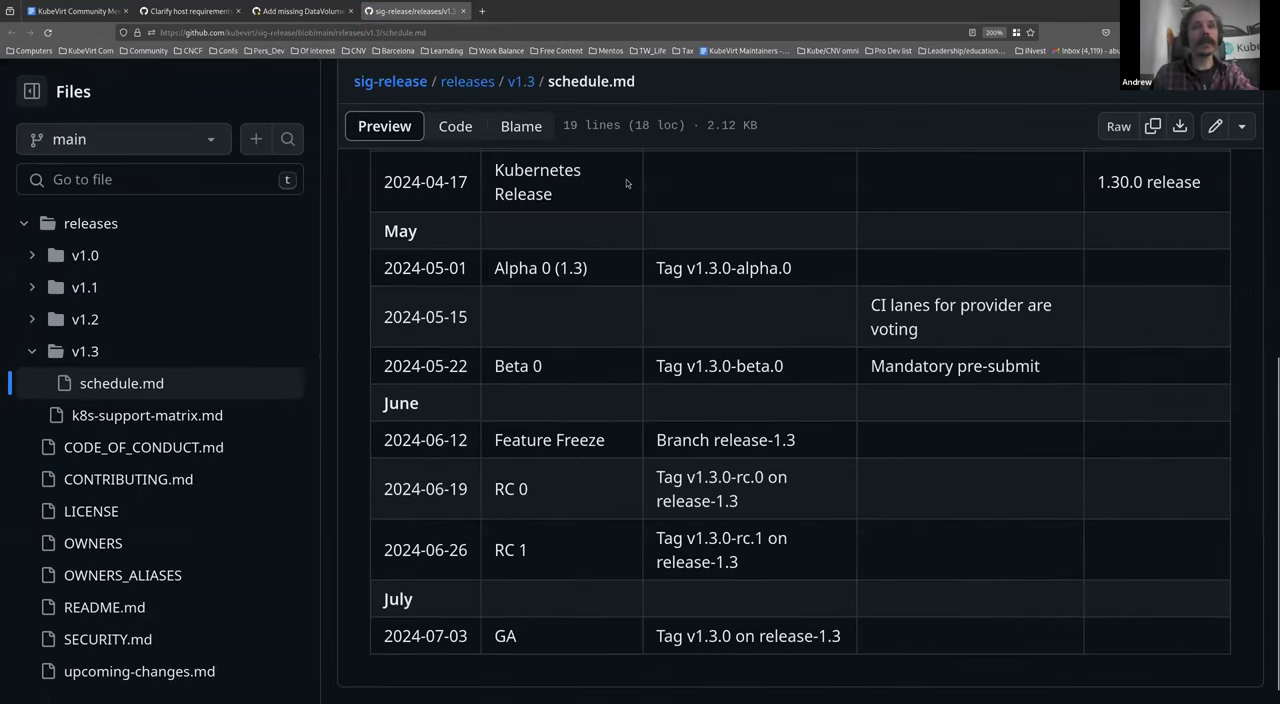
mouse_move(540, 190)
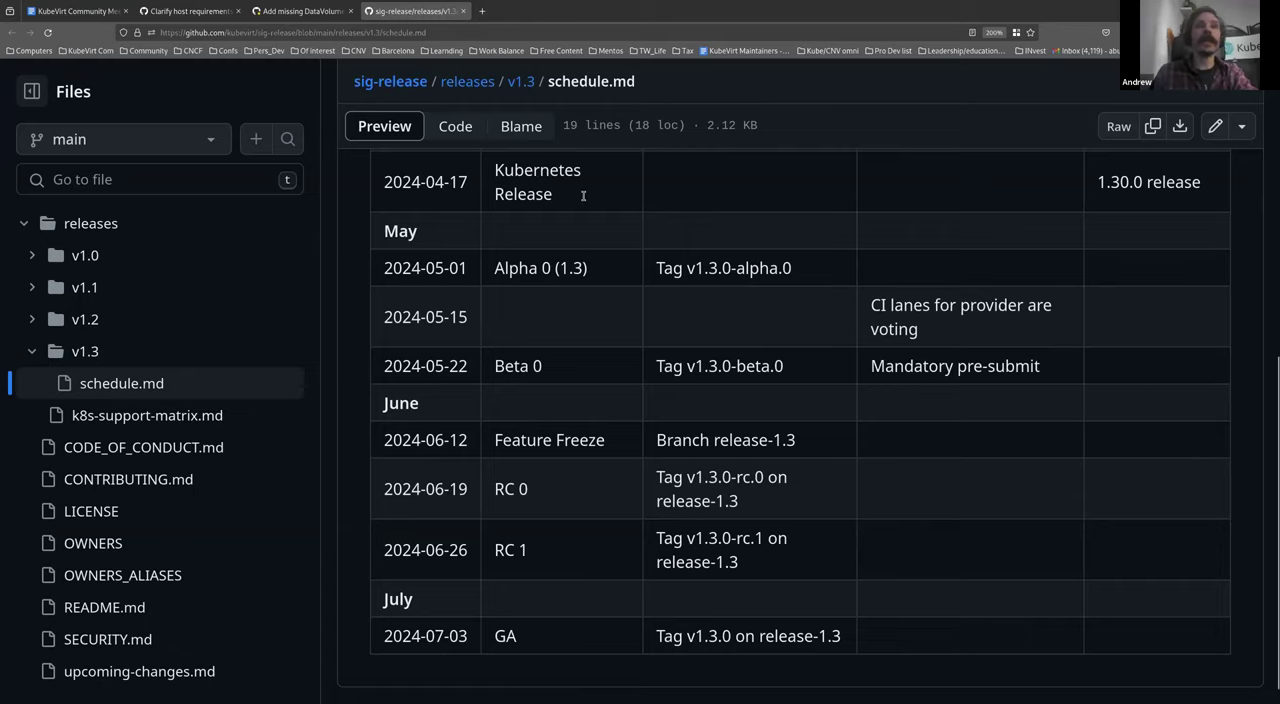
mouse_move(1064, 246)
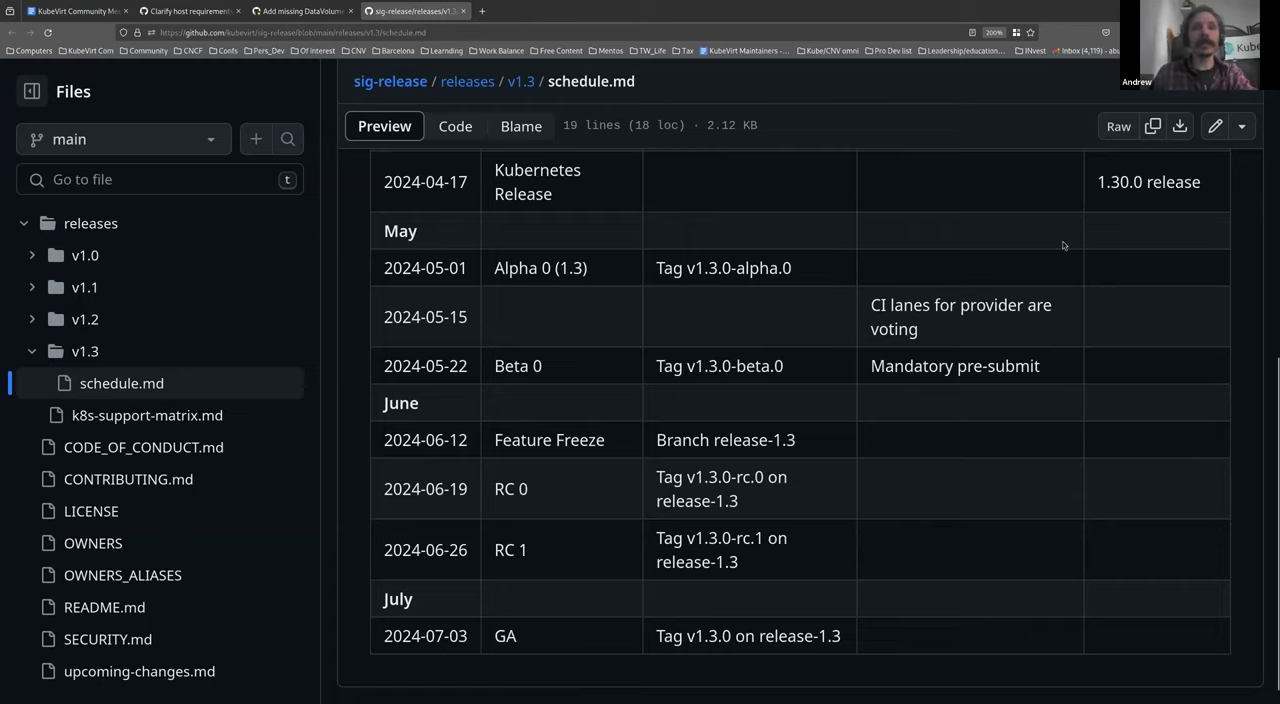
scroll(down, 3)
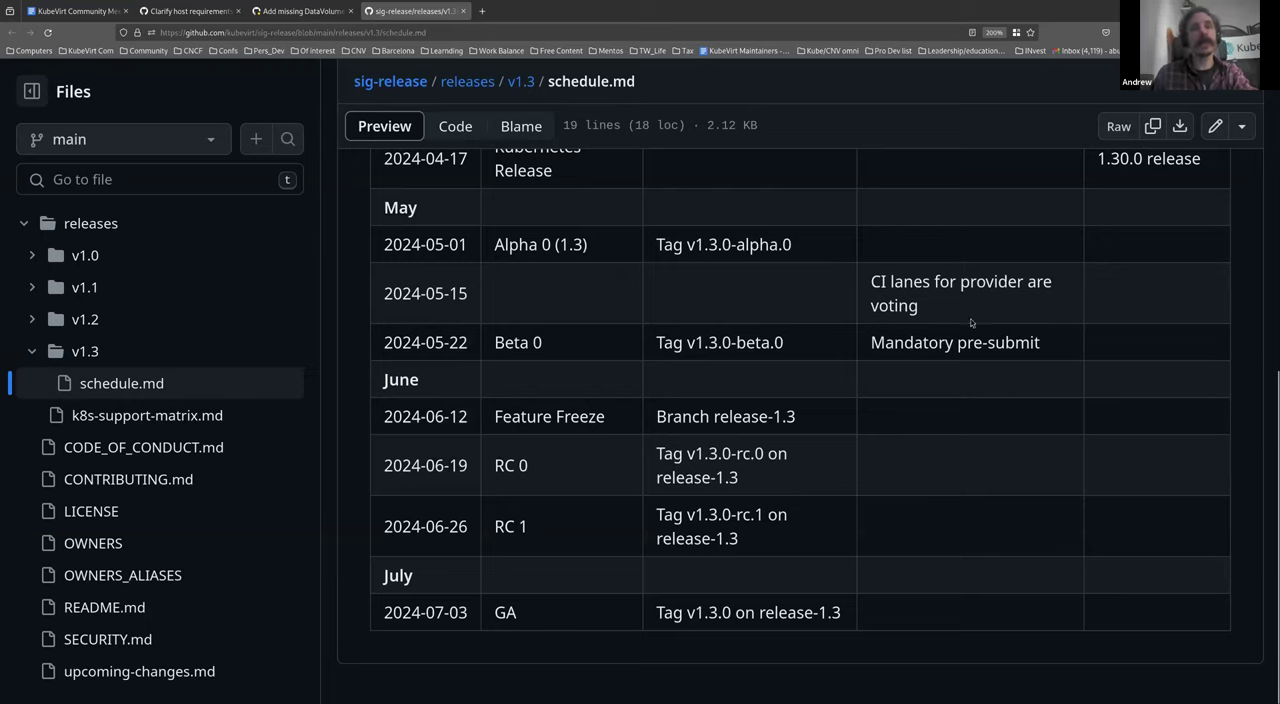
mouse_move(968, 402)
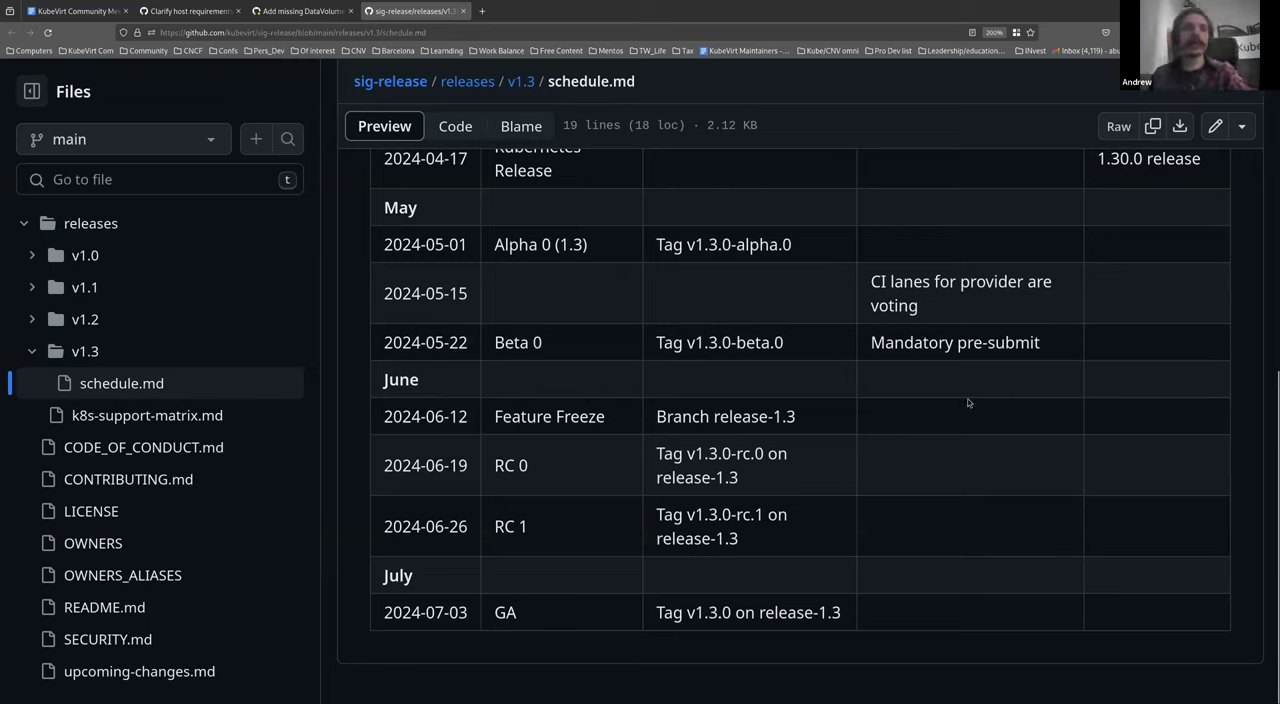
mouse_move(504, 436)
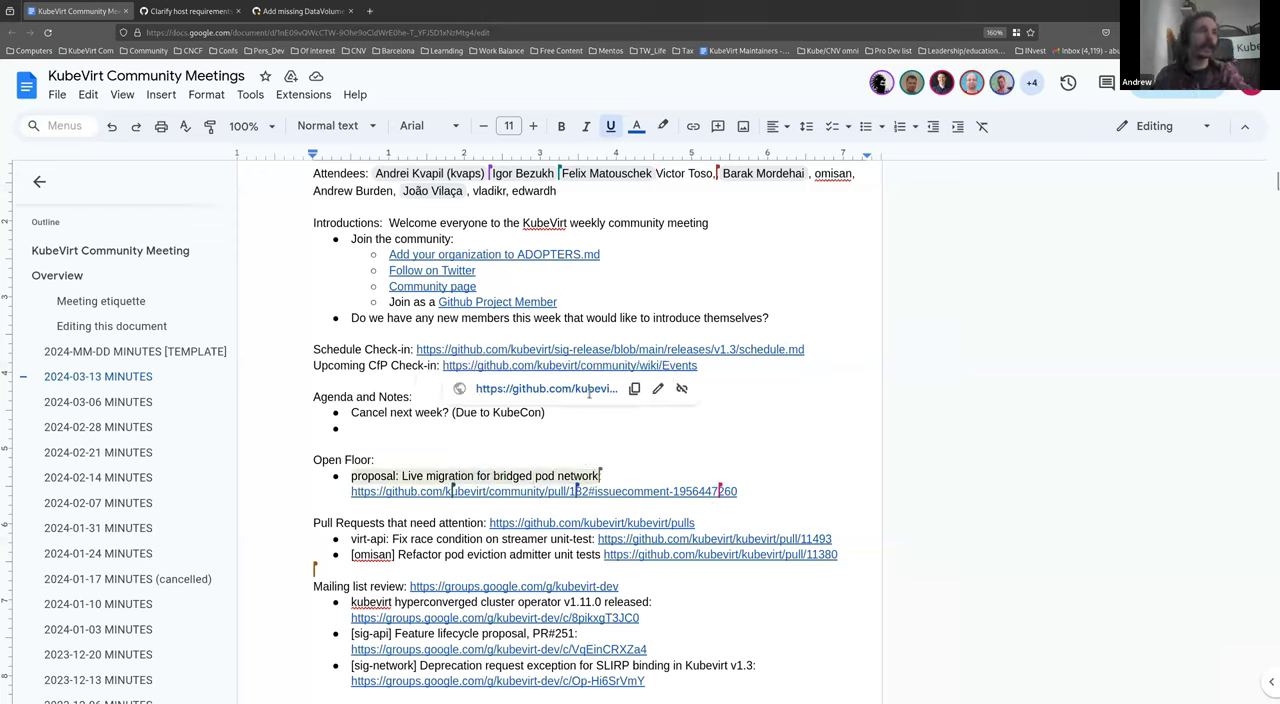
click(568, 364)
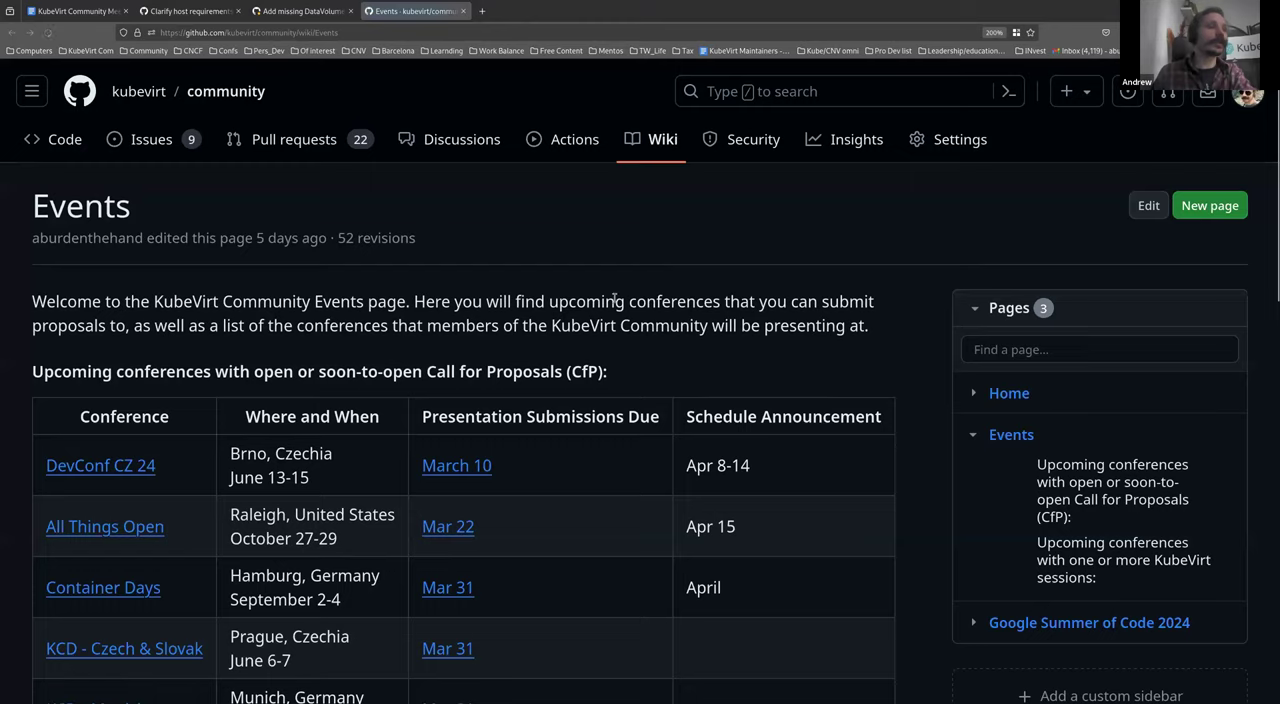
Scroll the Events wiki to the Upcoming conferences table with KubeCon EU 24 and DevOps Pro Europe 2024
scroll(down, 3)
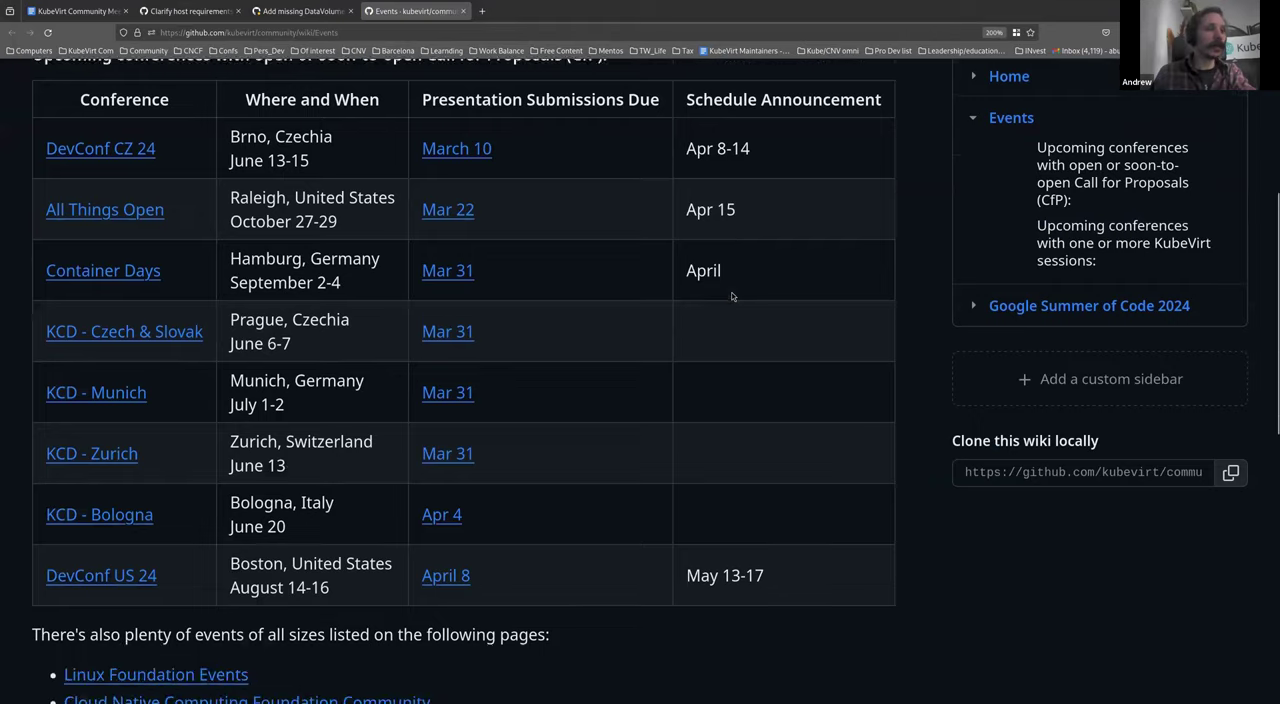
scroll(down, 3)
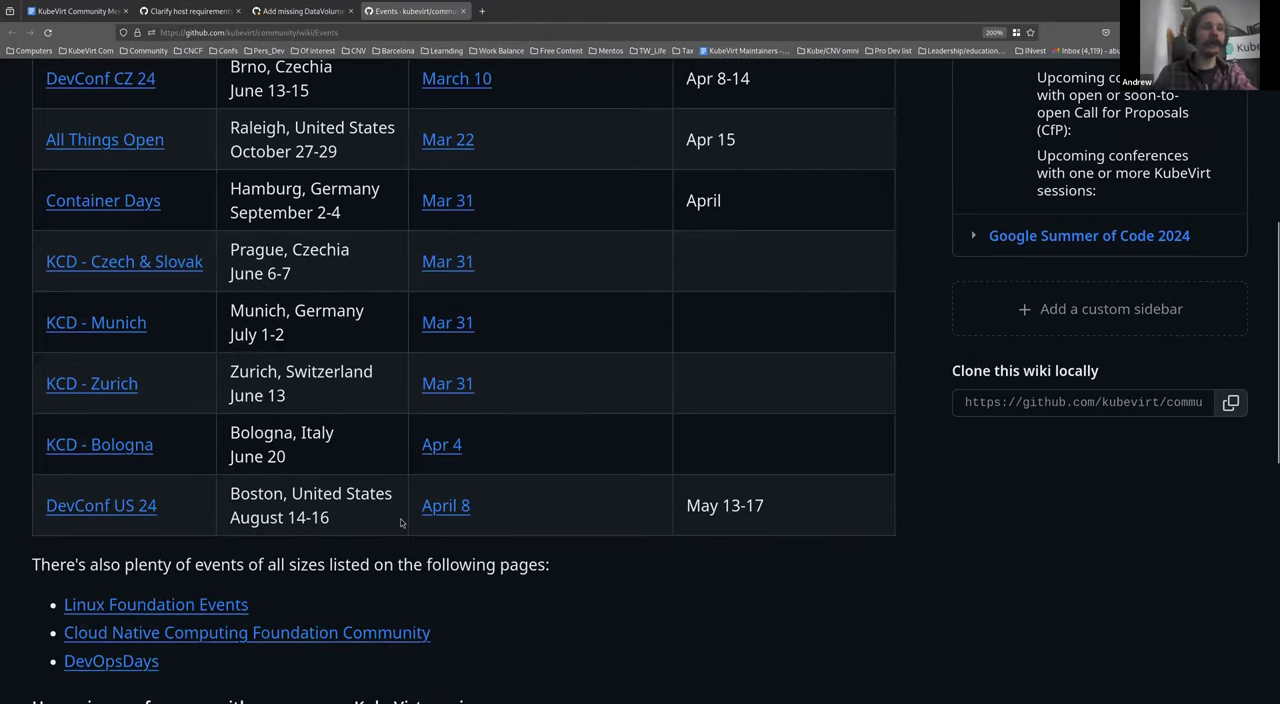
scroll(up, 3)
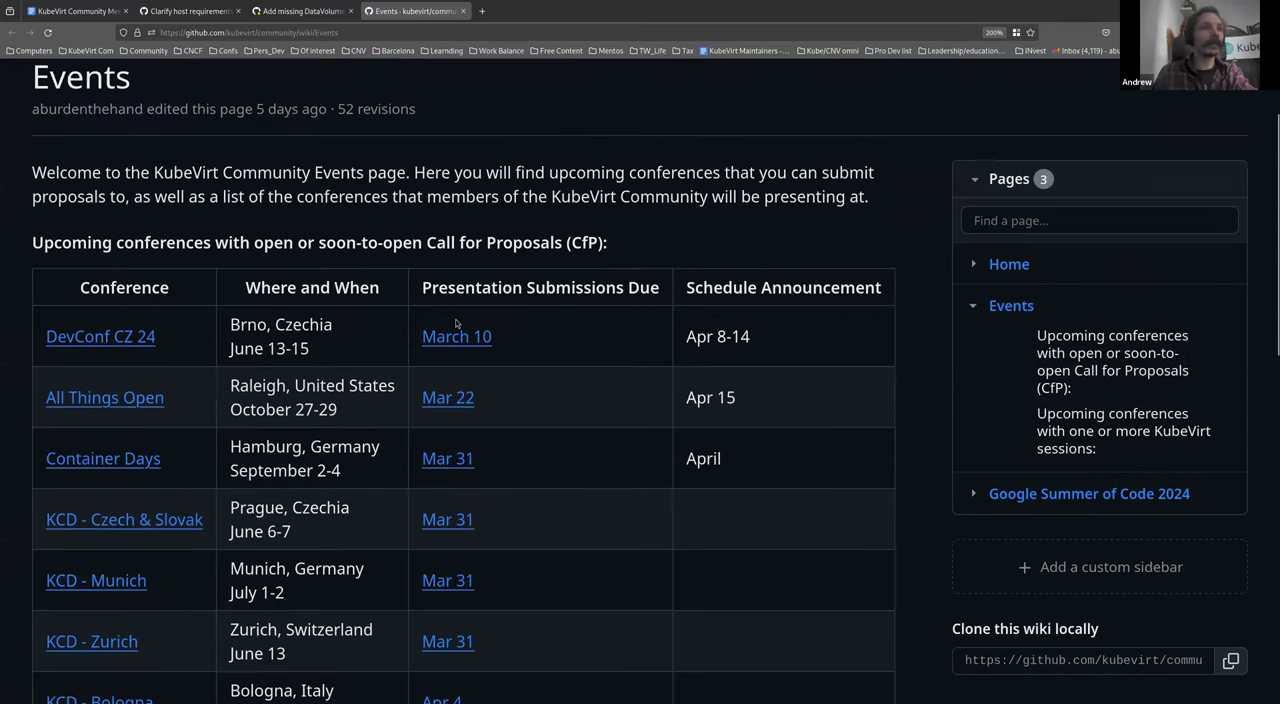
mouse_move(784, 328)
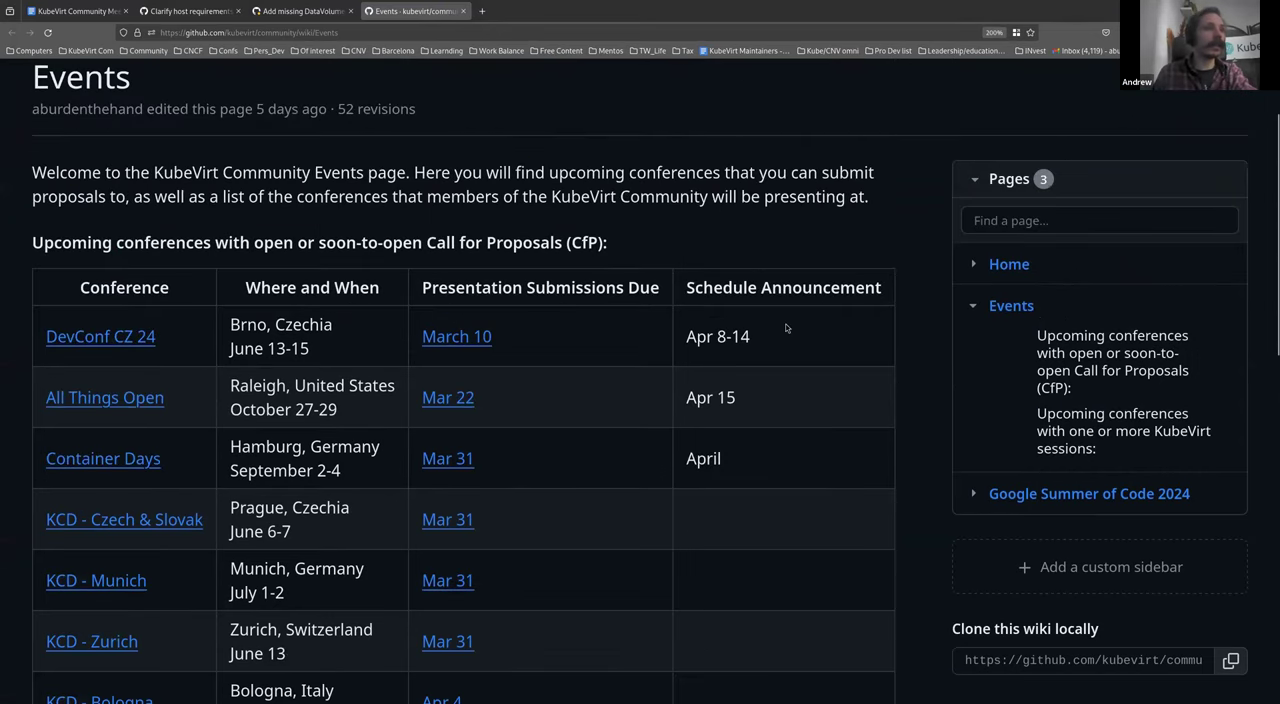
scroll(down, 3)
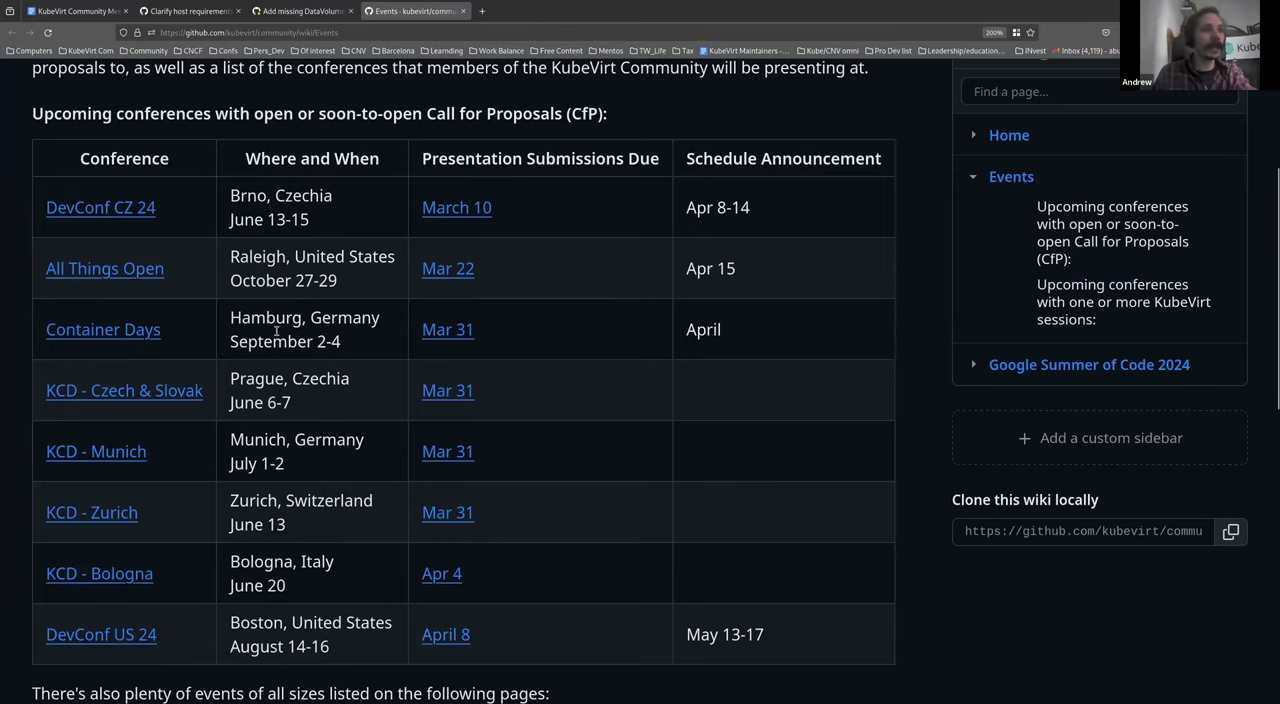
scroll(down, 3)
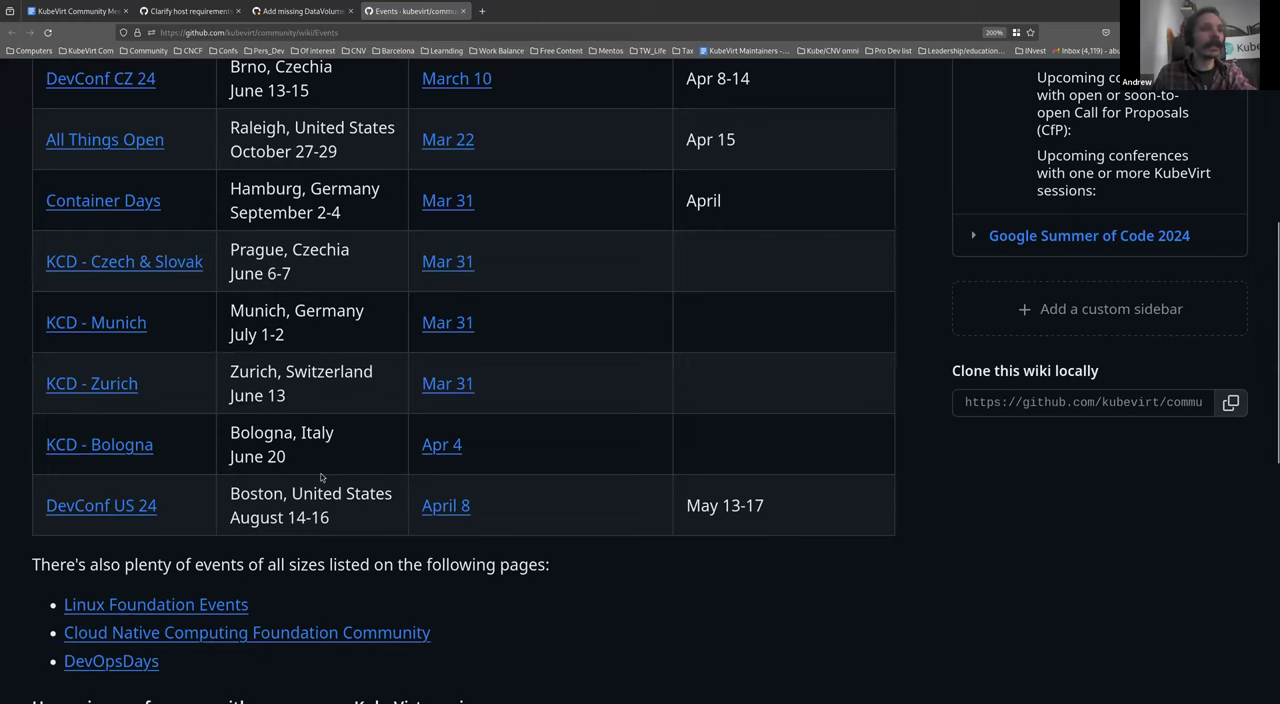
scroll(down, 3)
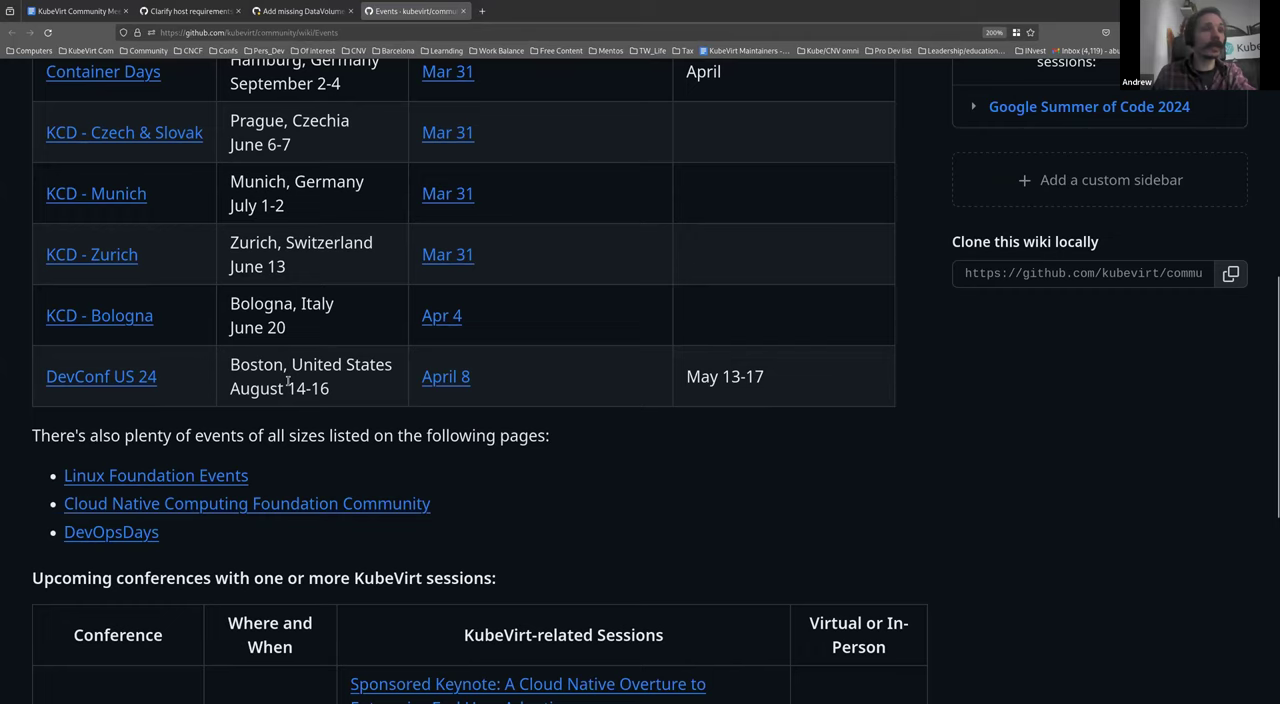
scroll(down, 3)
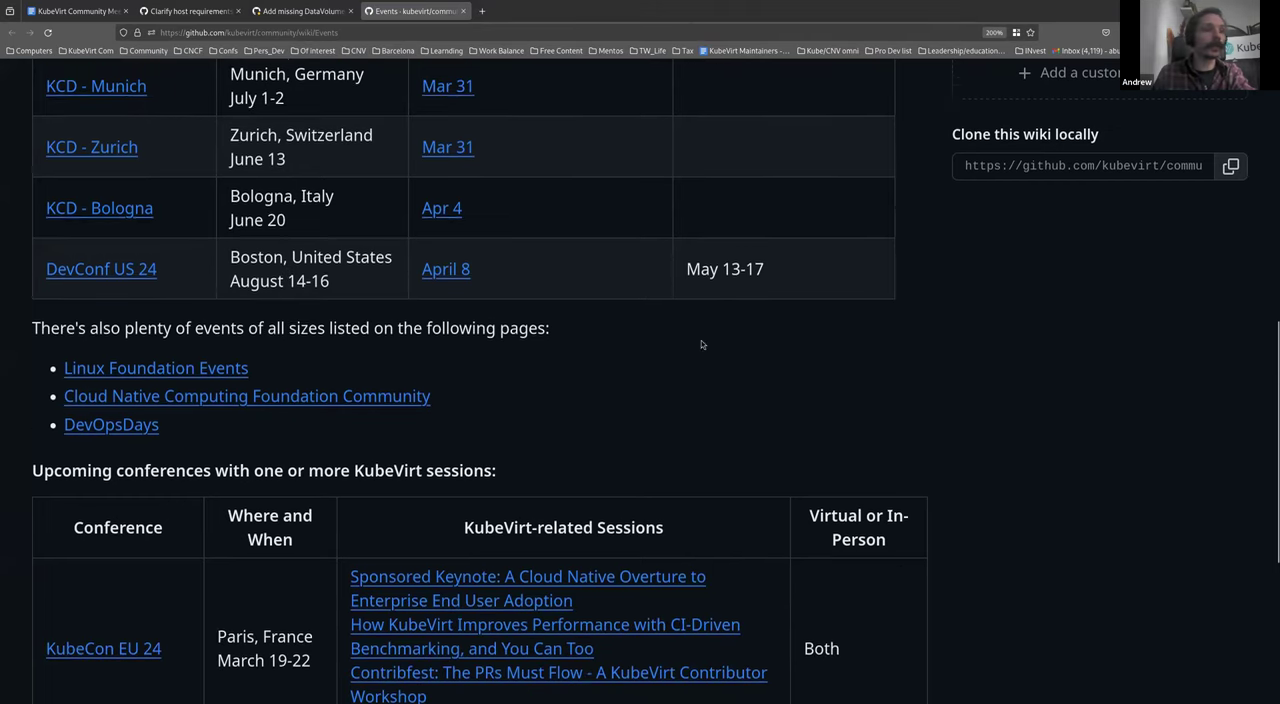
scroll(down, 3)
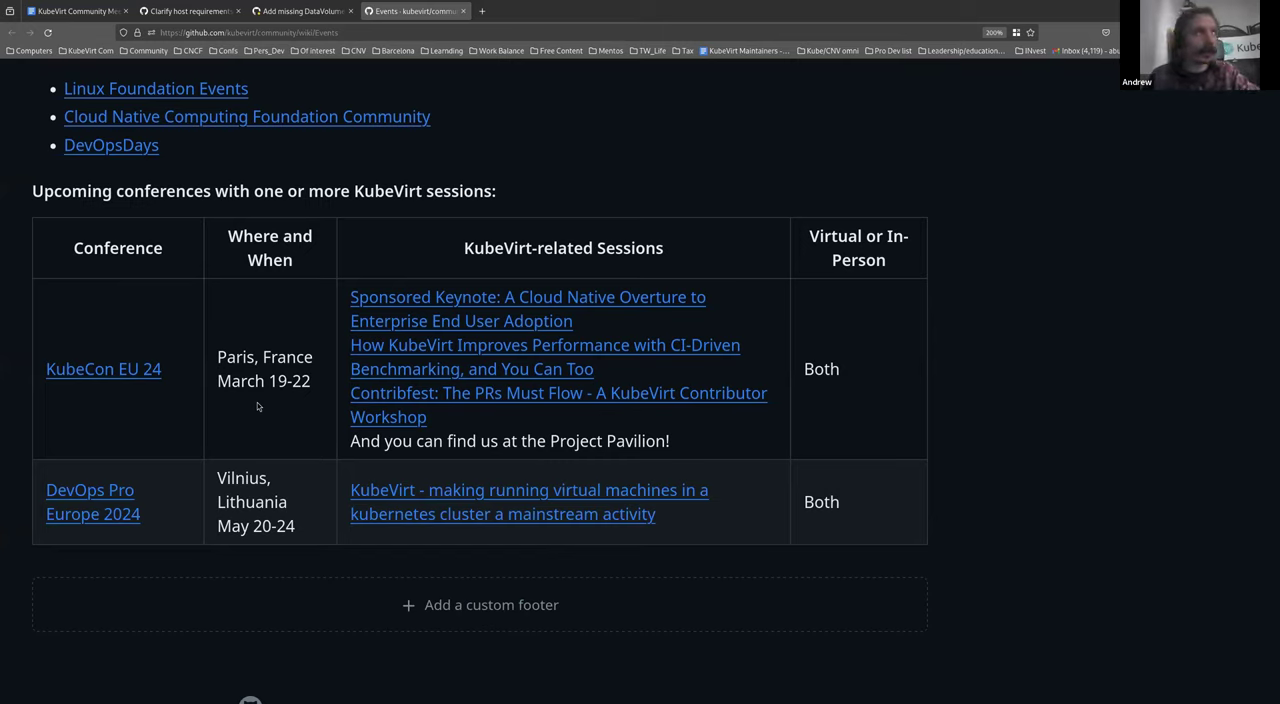
mouse_move(192, 450)
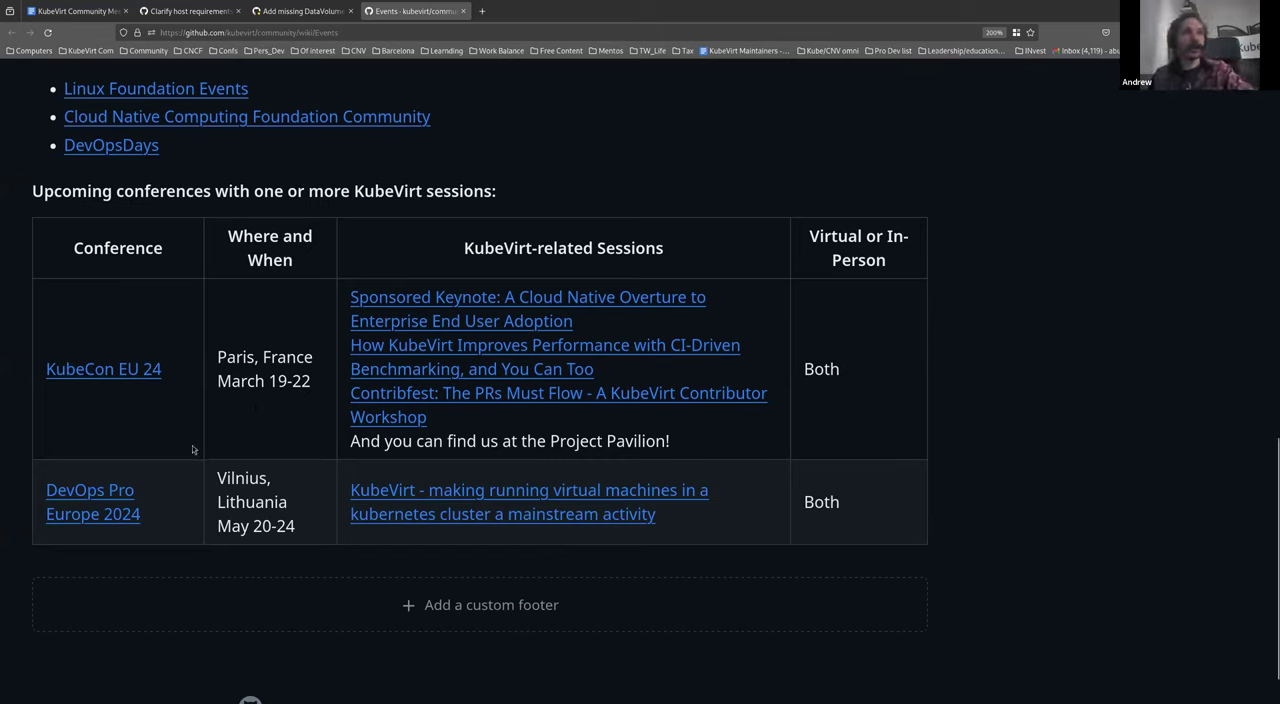
mouse_move(222, 402)
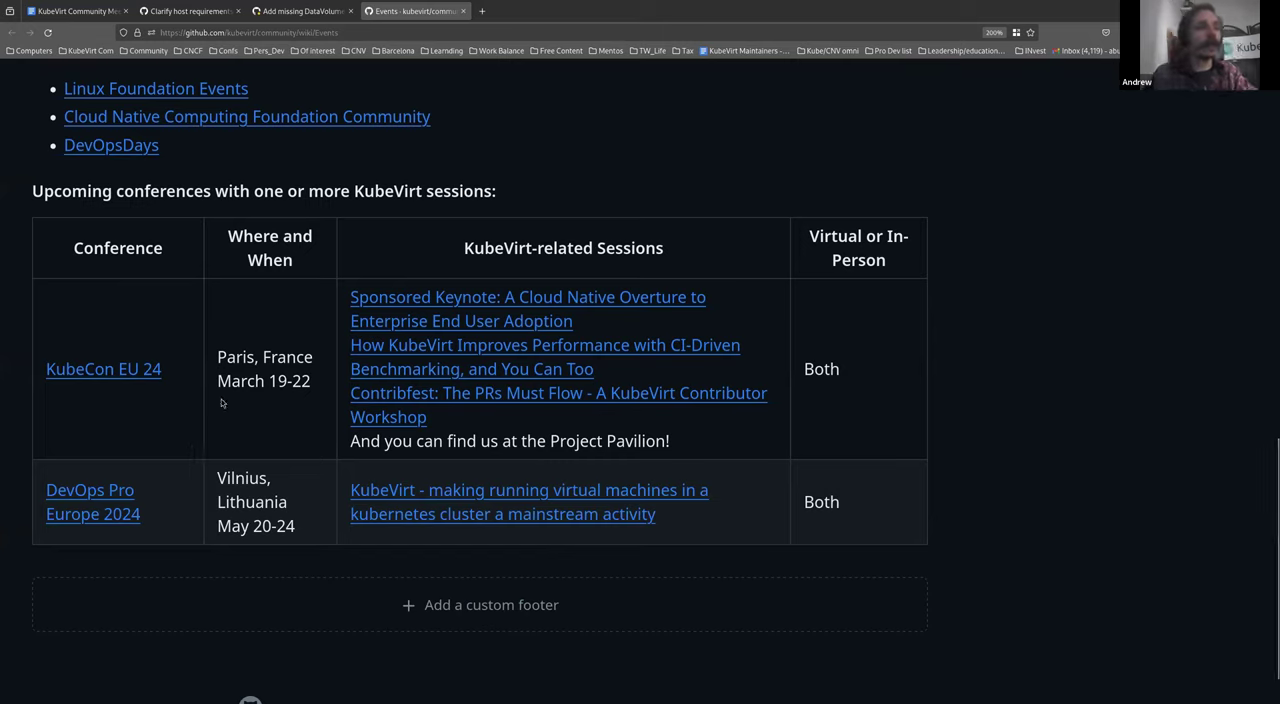
mouse_move(272, 404)
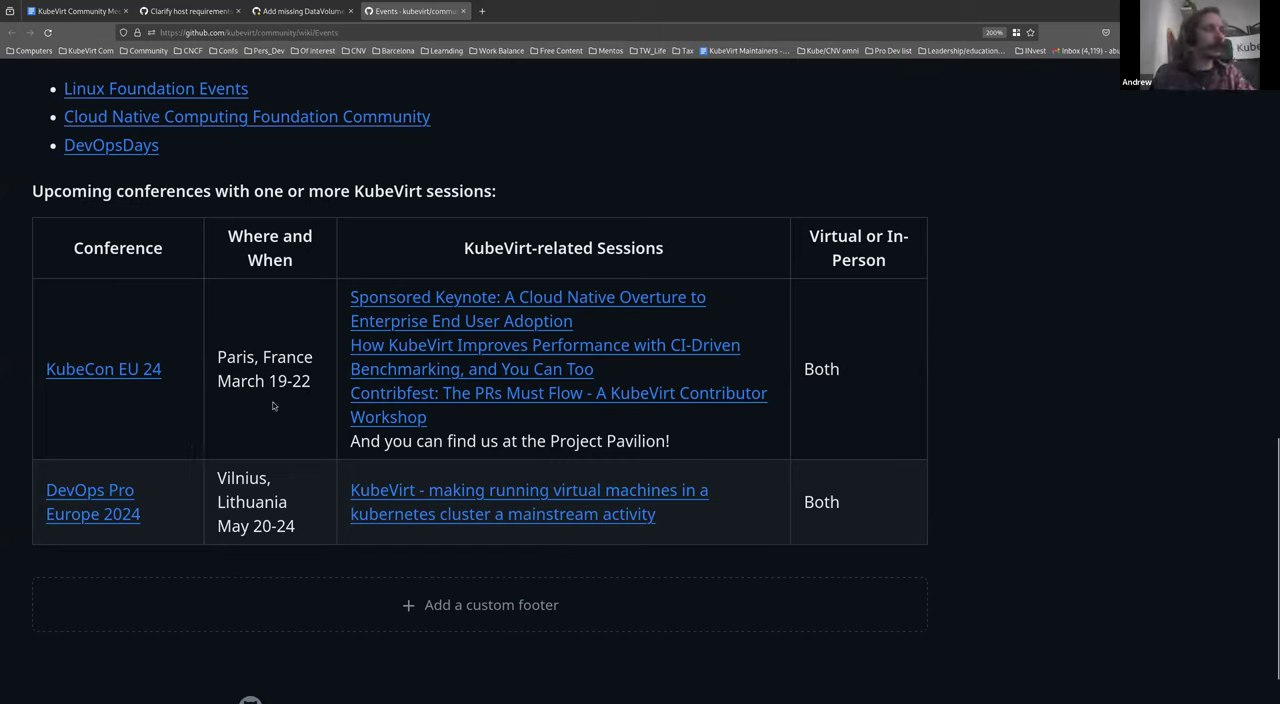
mouse_move(524, 400)
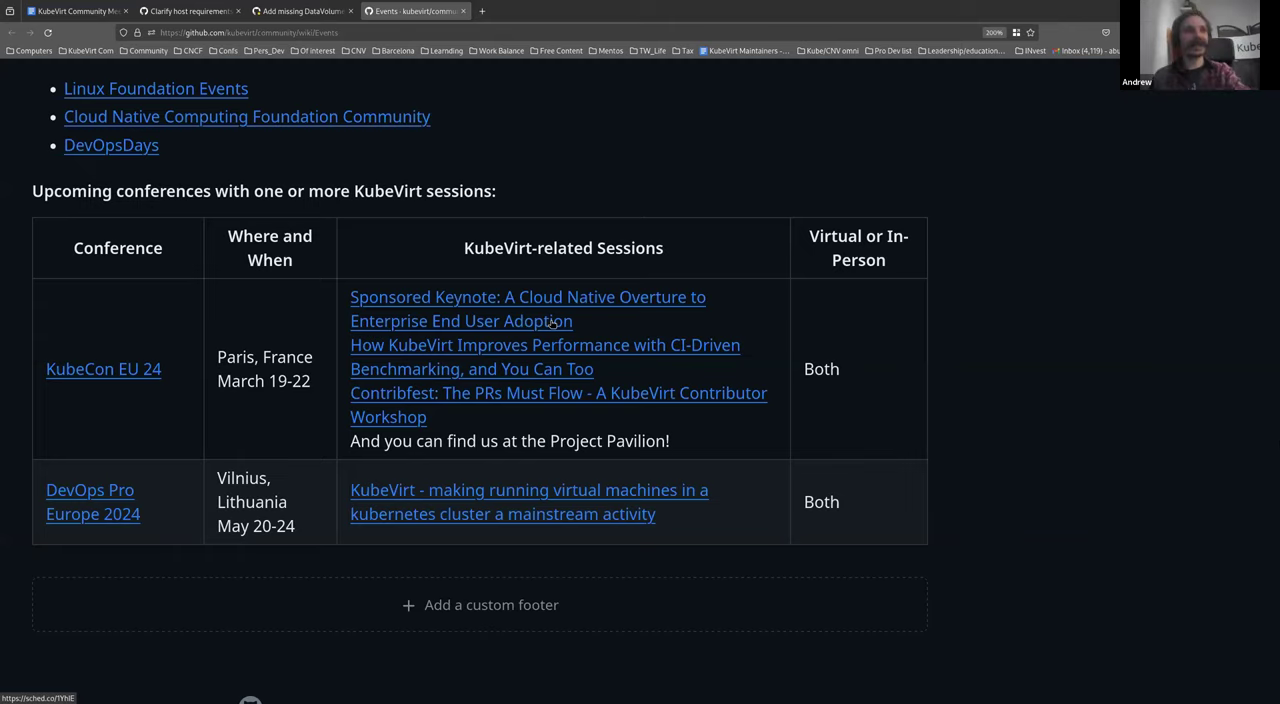
mouse_move(860, 388)
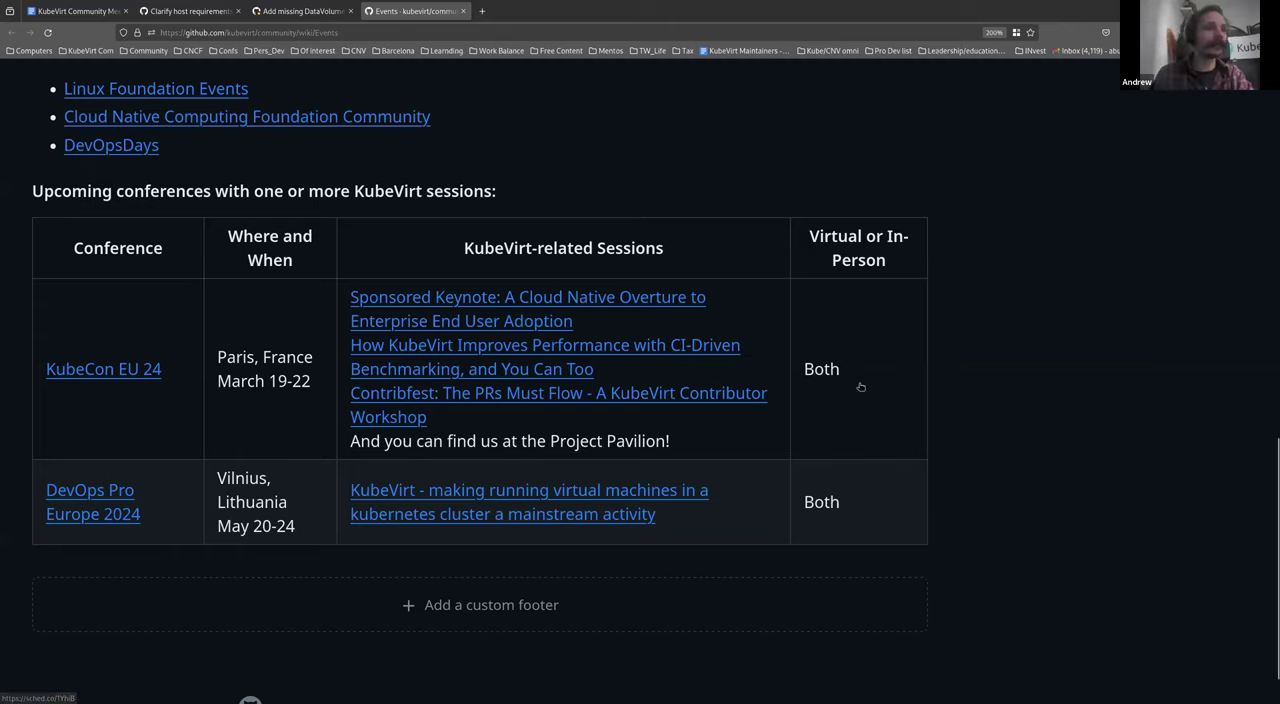
scroll(down, 3)
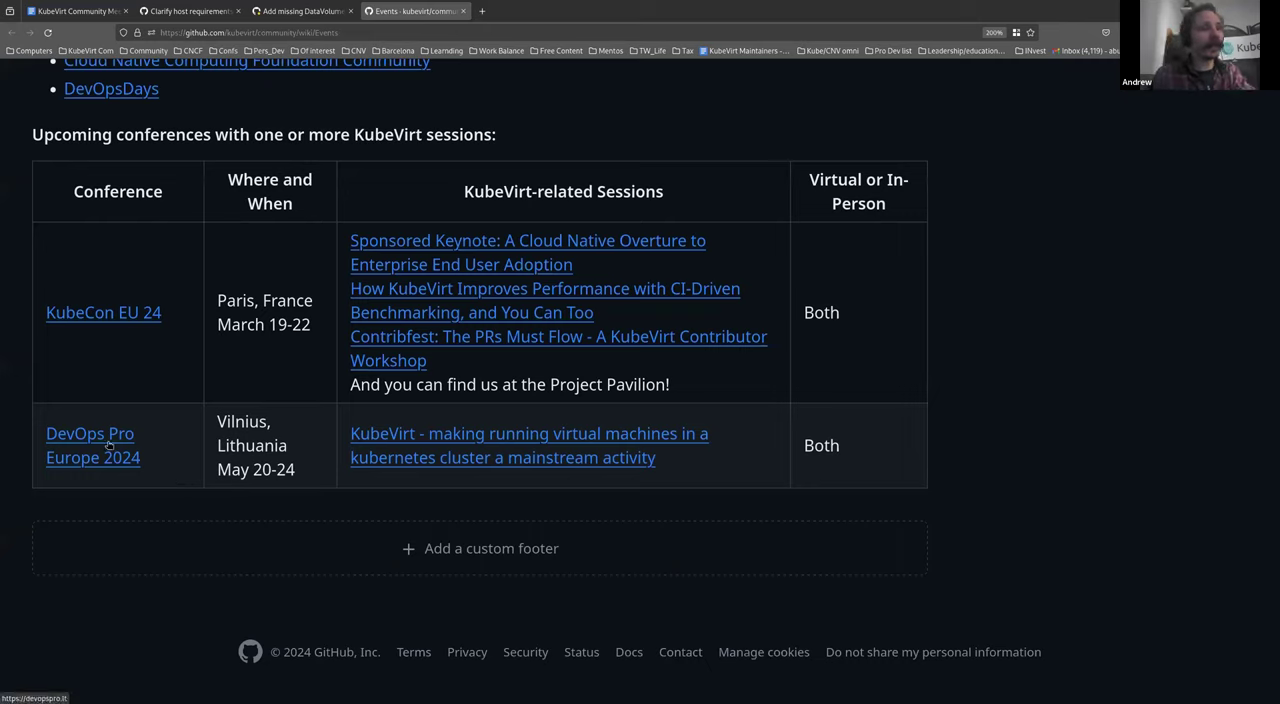
mouse_move(172, 476)
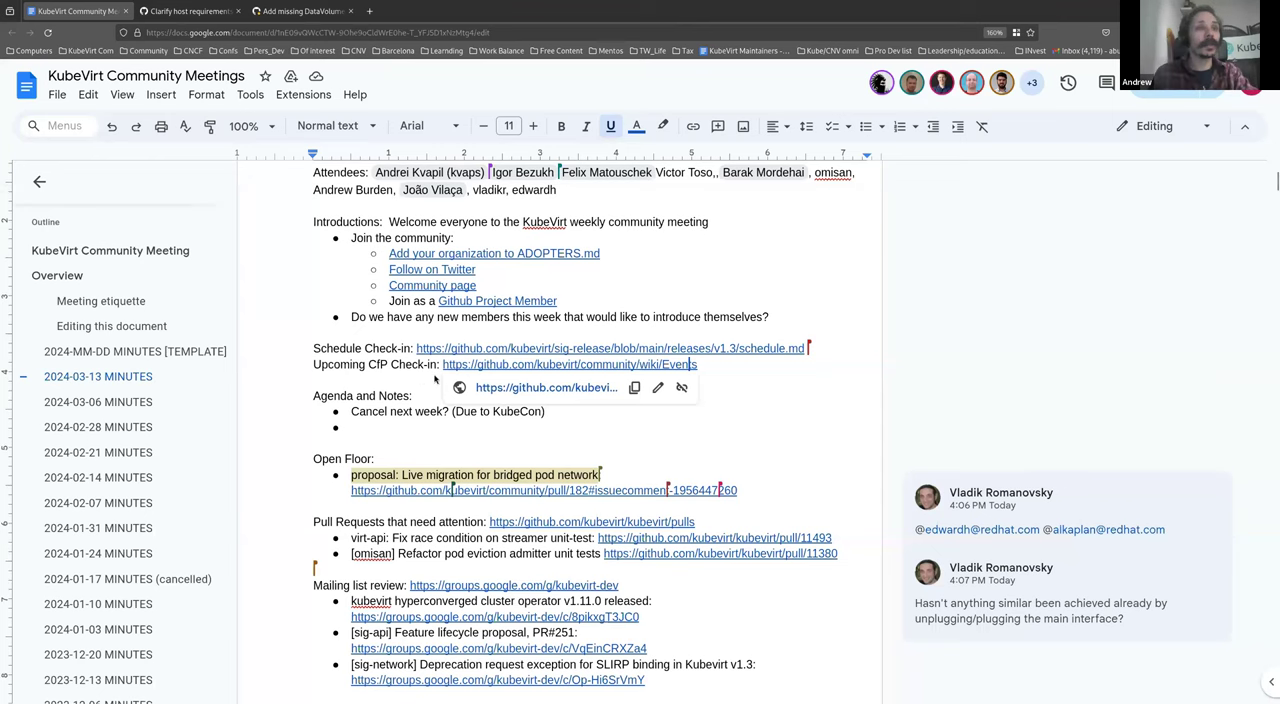
Scroll the meeting notes through the 2024-03-13 Agenda, Open Floor and Pull Requests sections
scroll(down, 3)
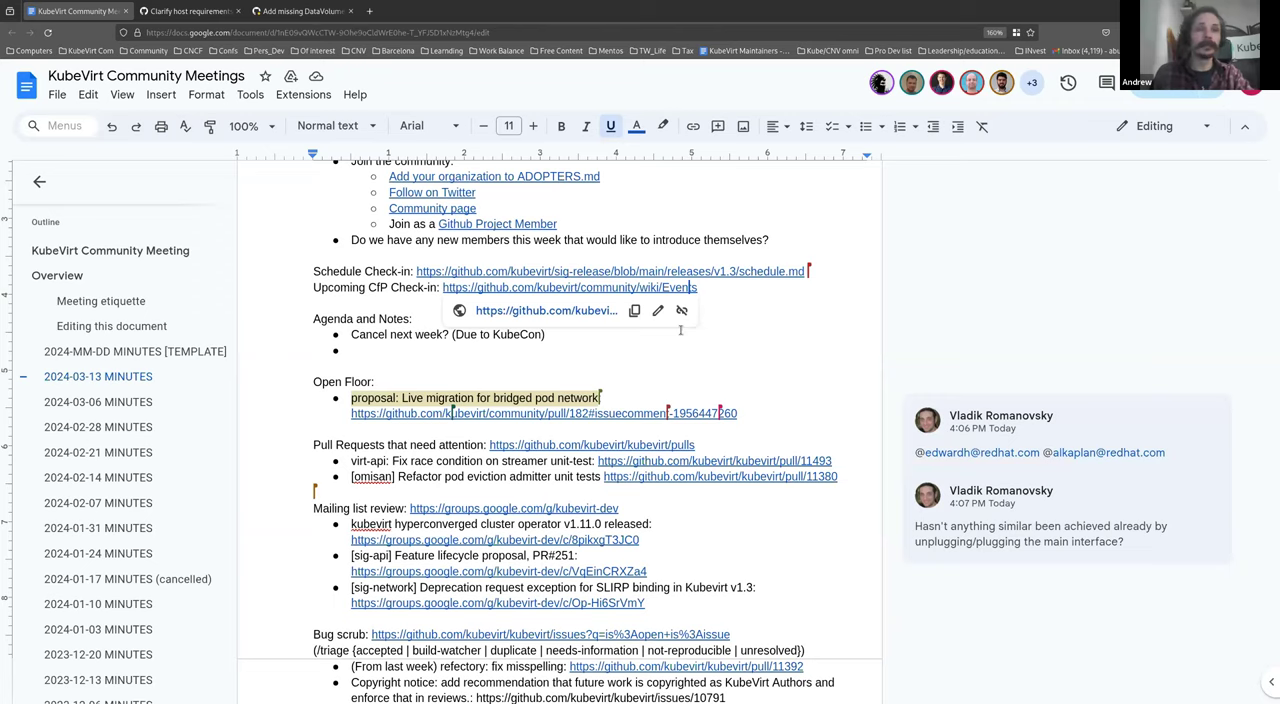
mouse_move(906, 684)
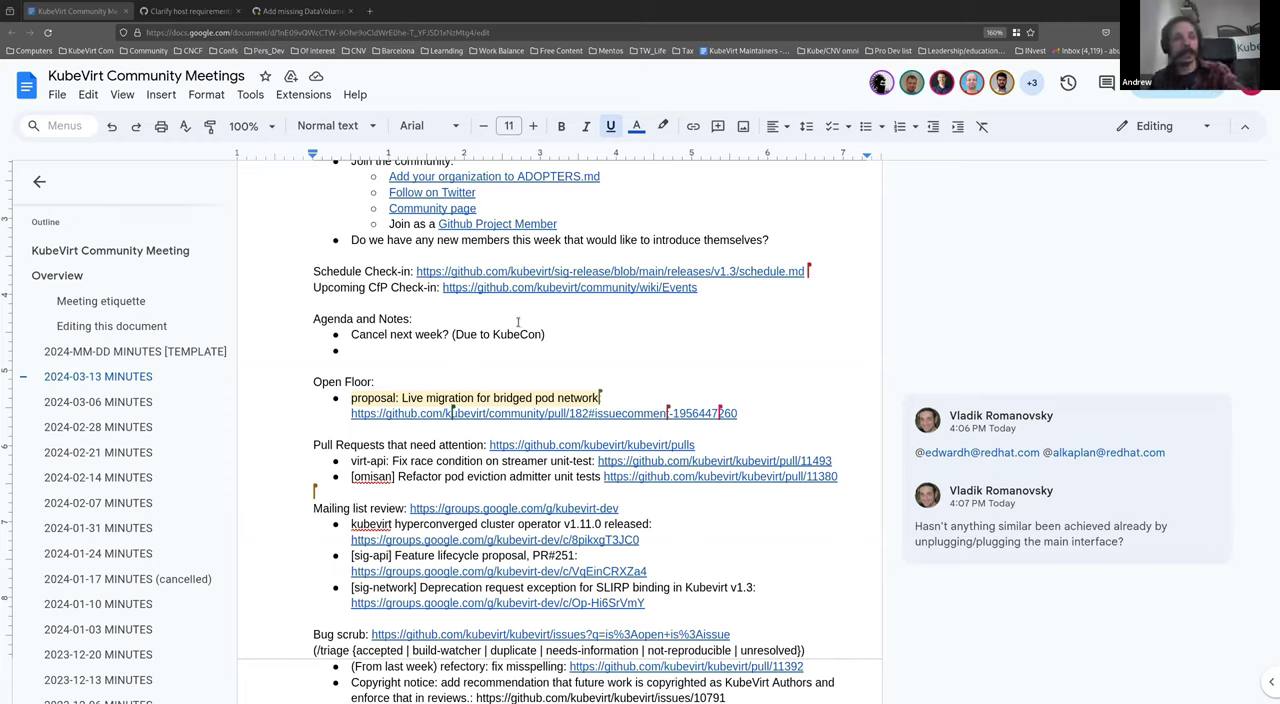
mouse_move(572, 352)
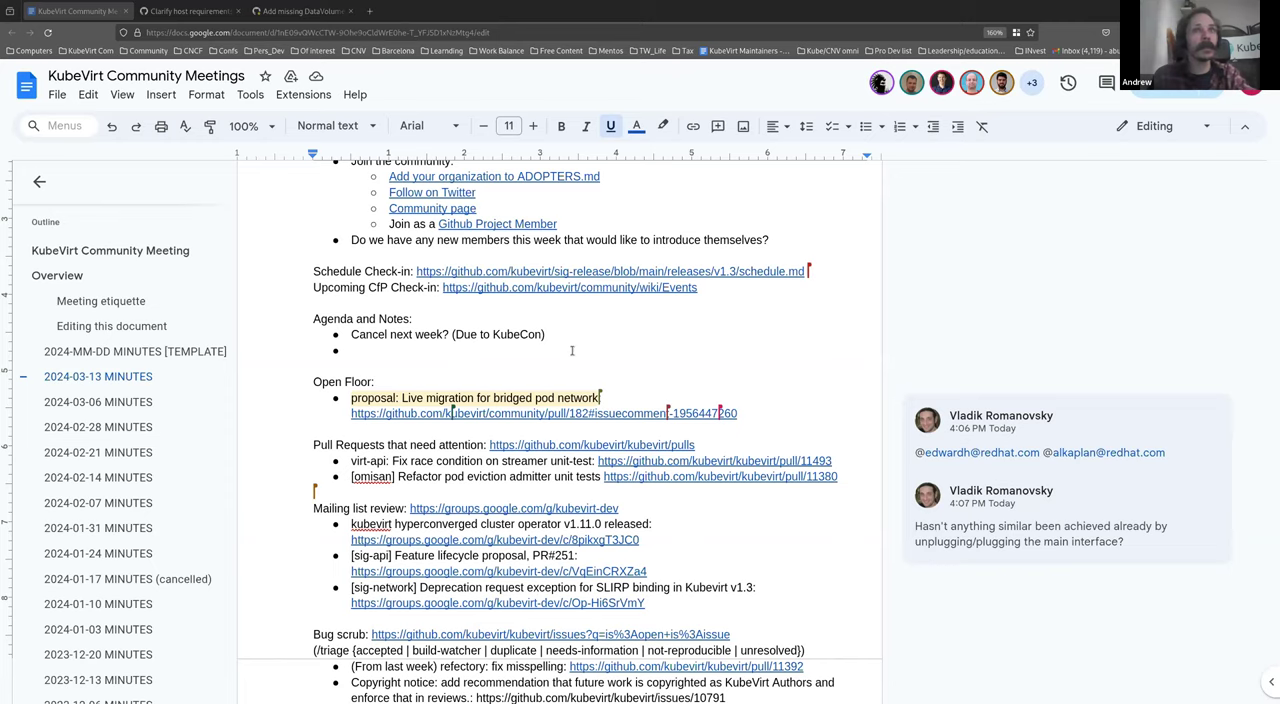
mouse_move(412, 12)
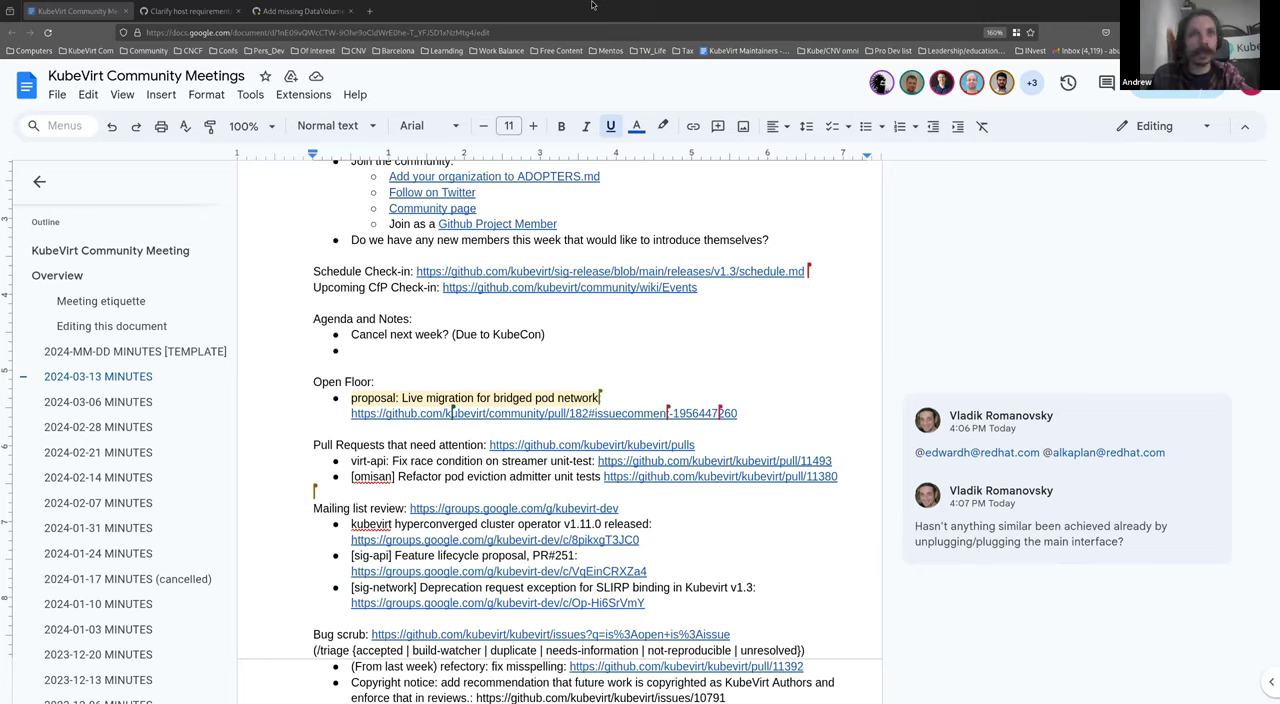
mouse_move(866, 12)
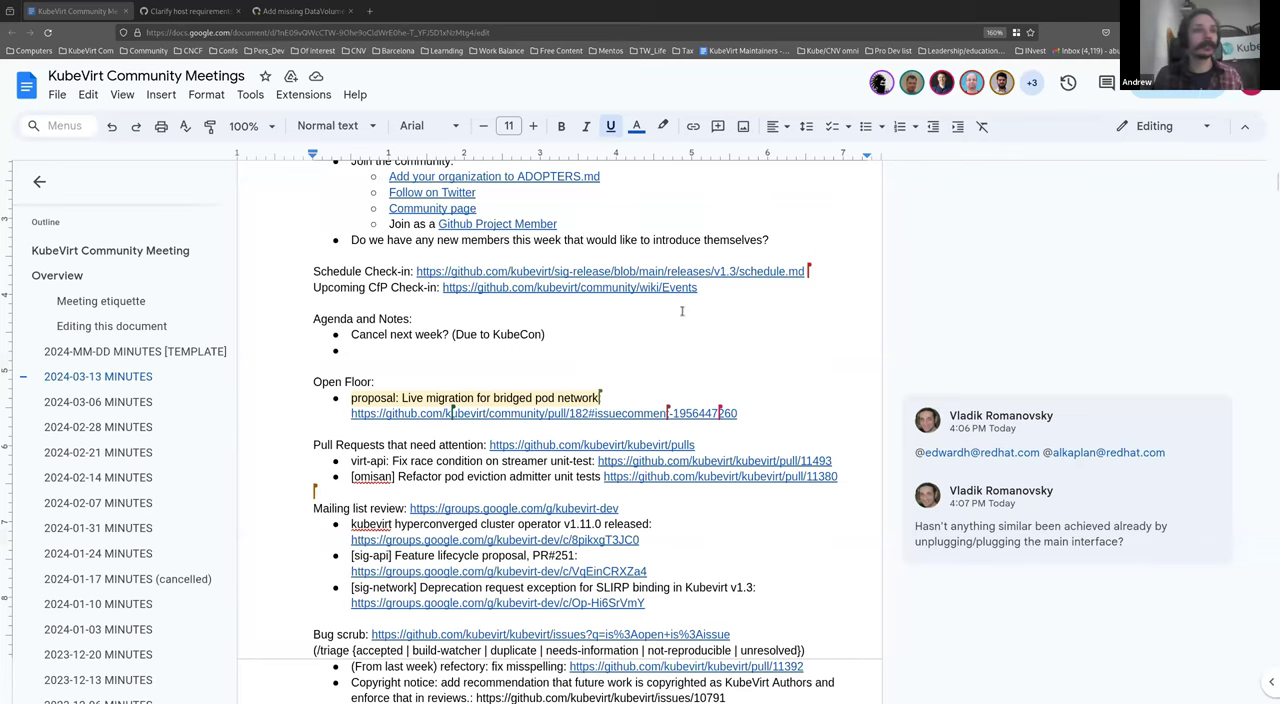
scroll(down, 3)
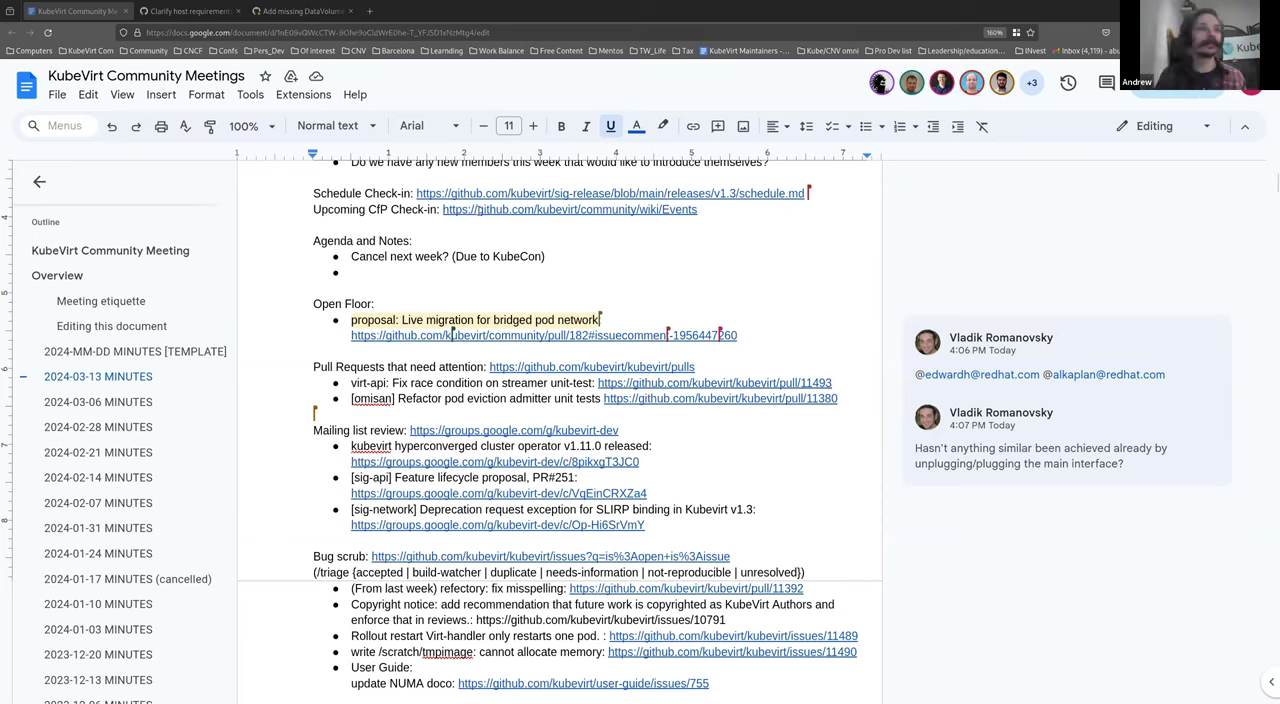
scroll(down, 3)
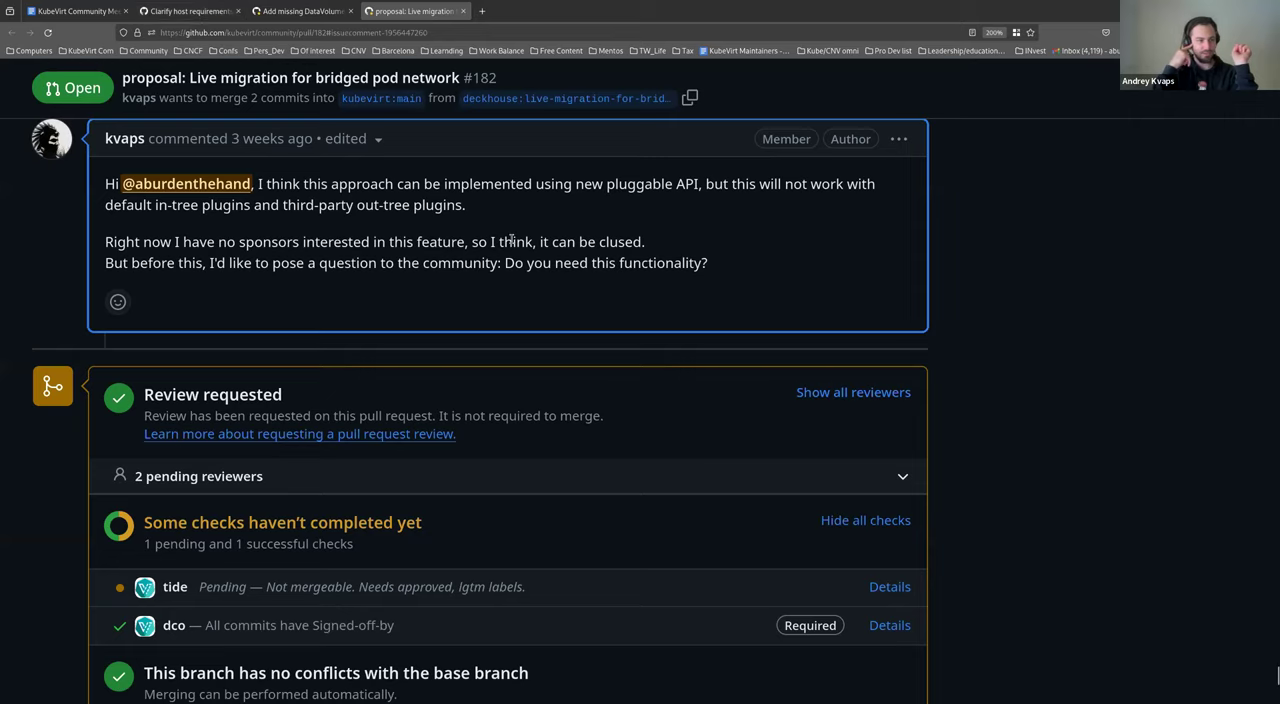
mouse_move(1042, 328)
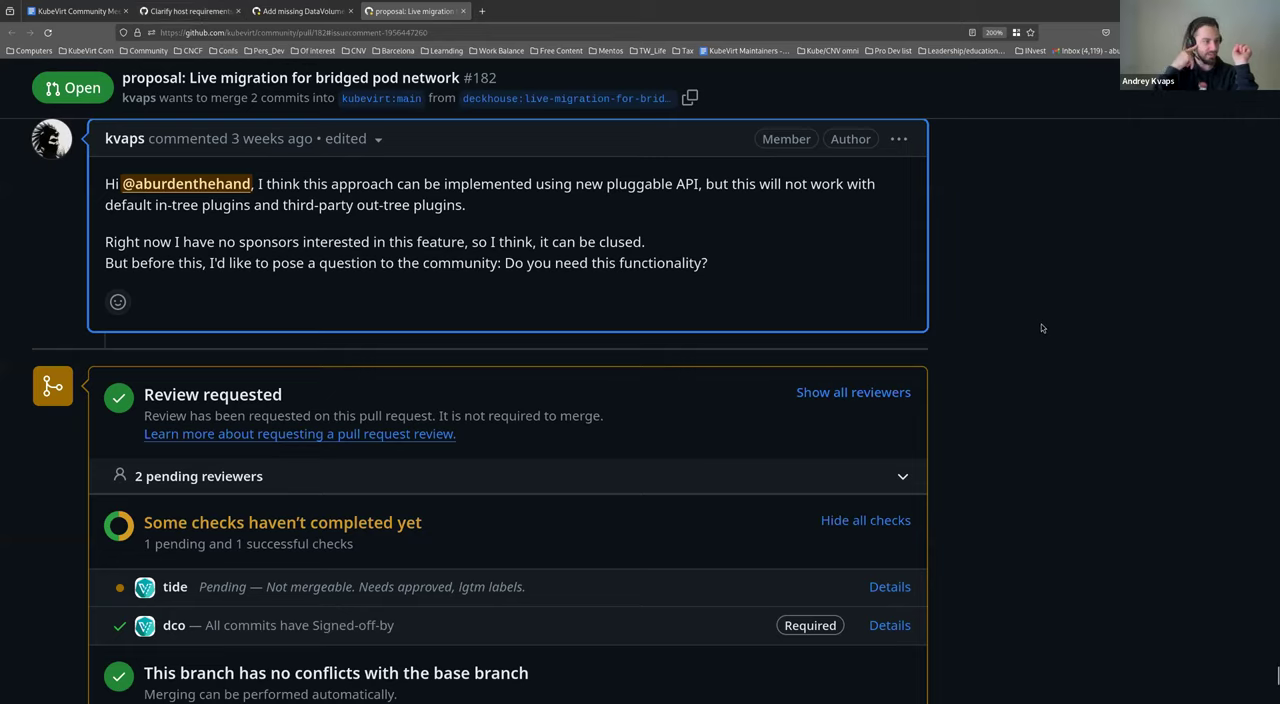
Read the kvaps comment on proposal #182 and scroll to its merge status and comment box
scroll(down, 3)
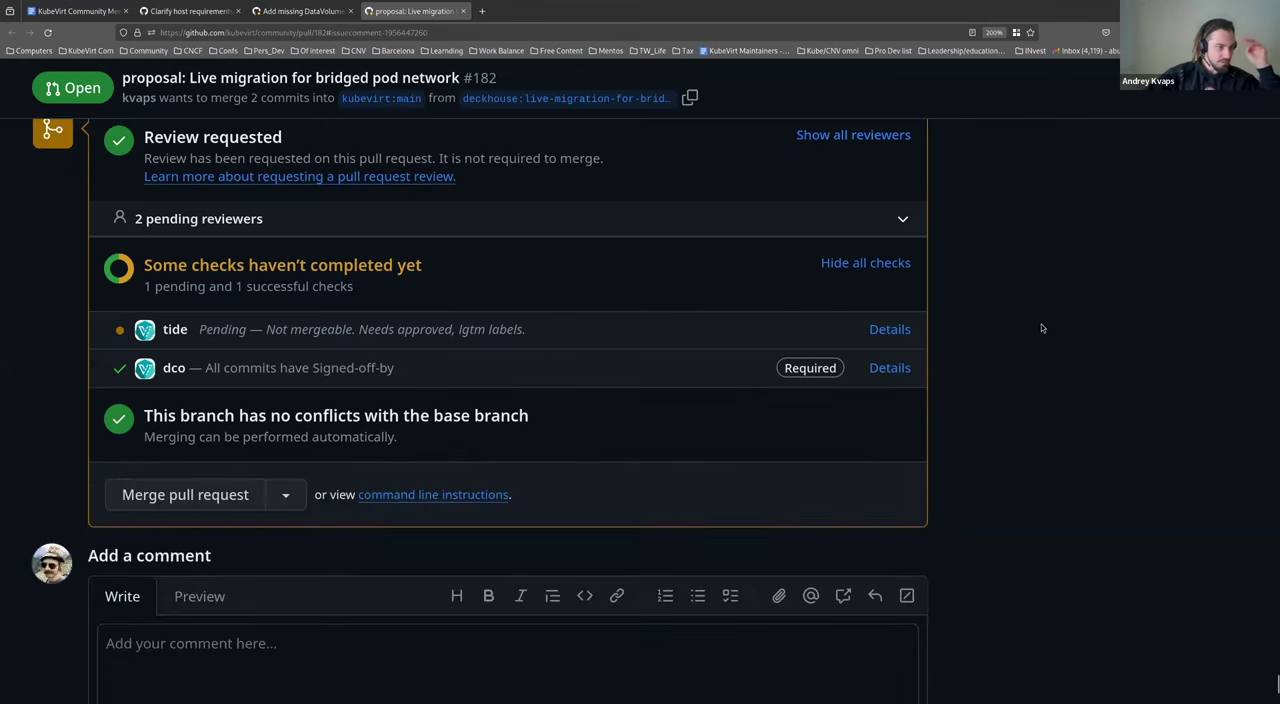
scroll(up, 3)
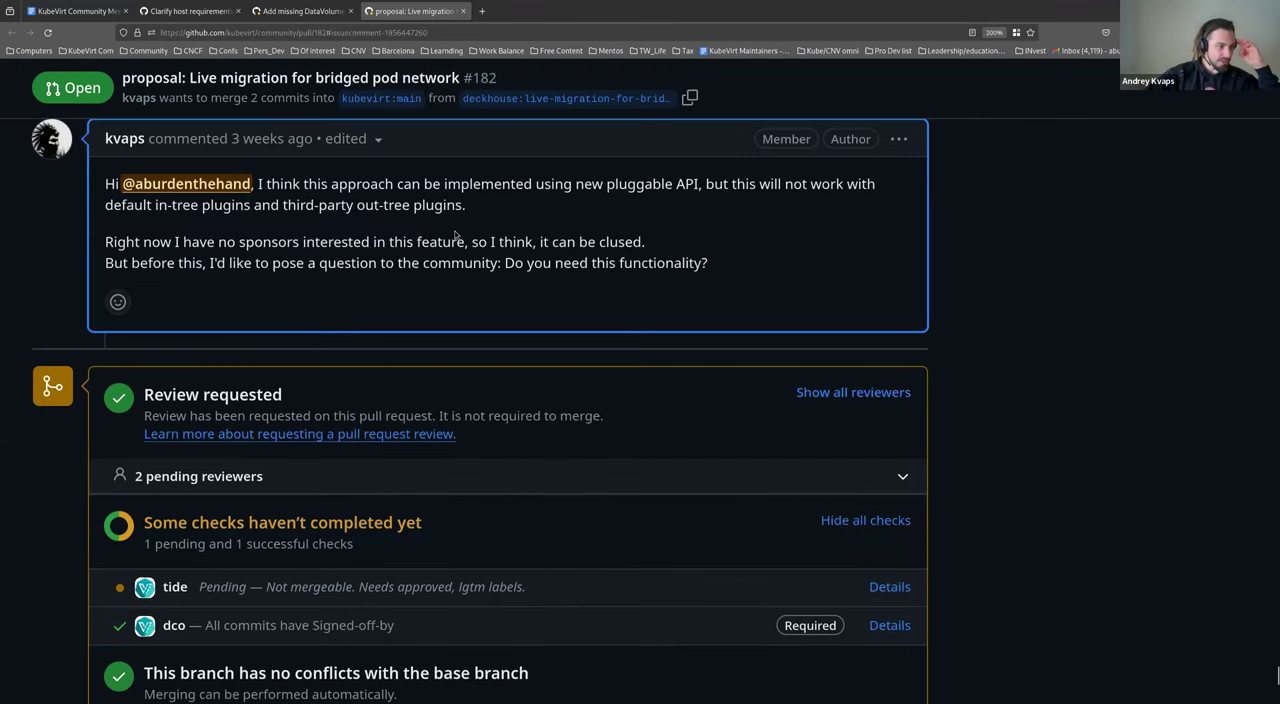
mouse_move(968, 284)
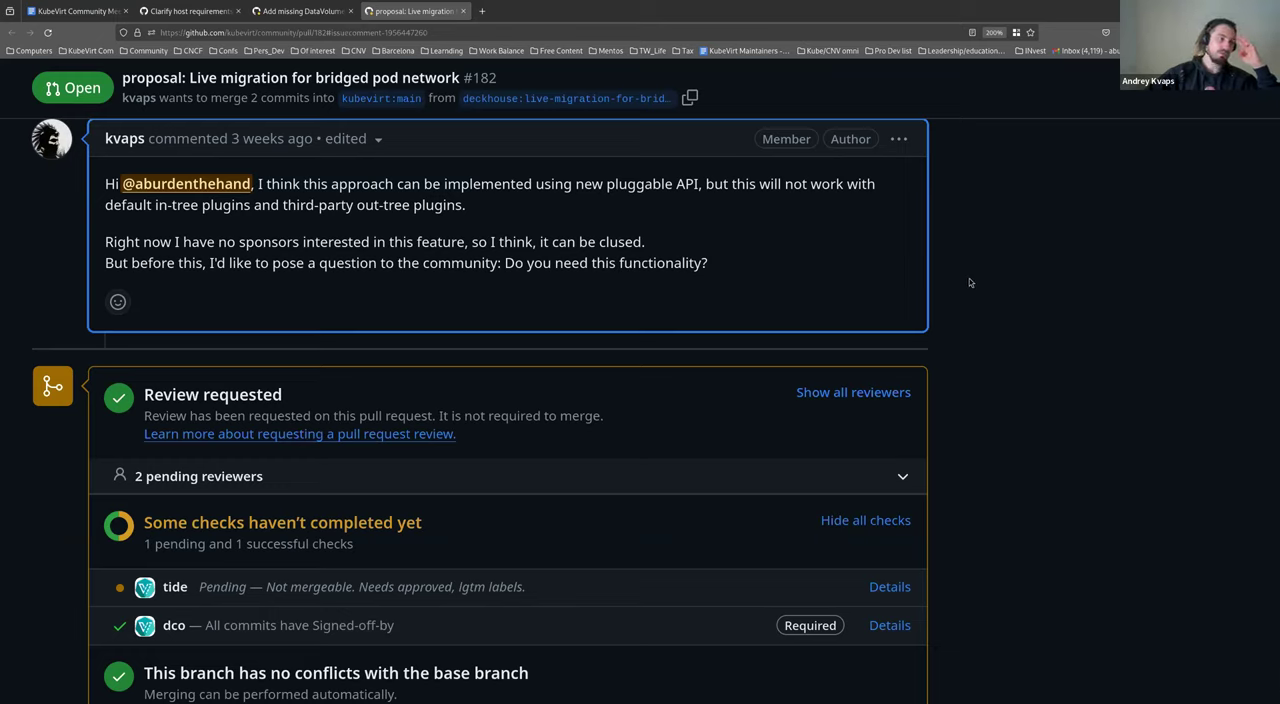
mouse_move(984, 262)
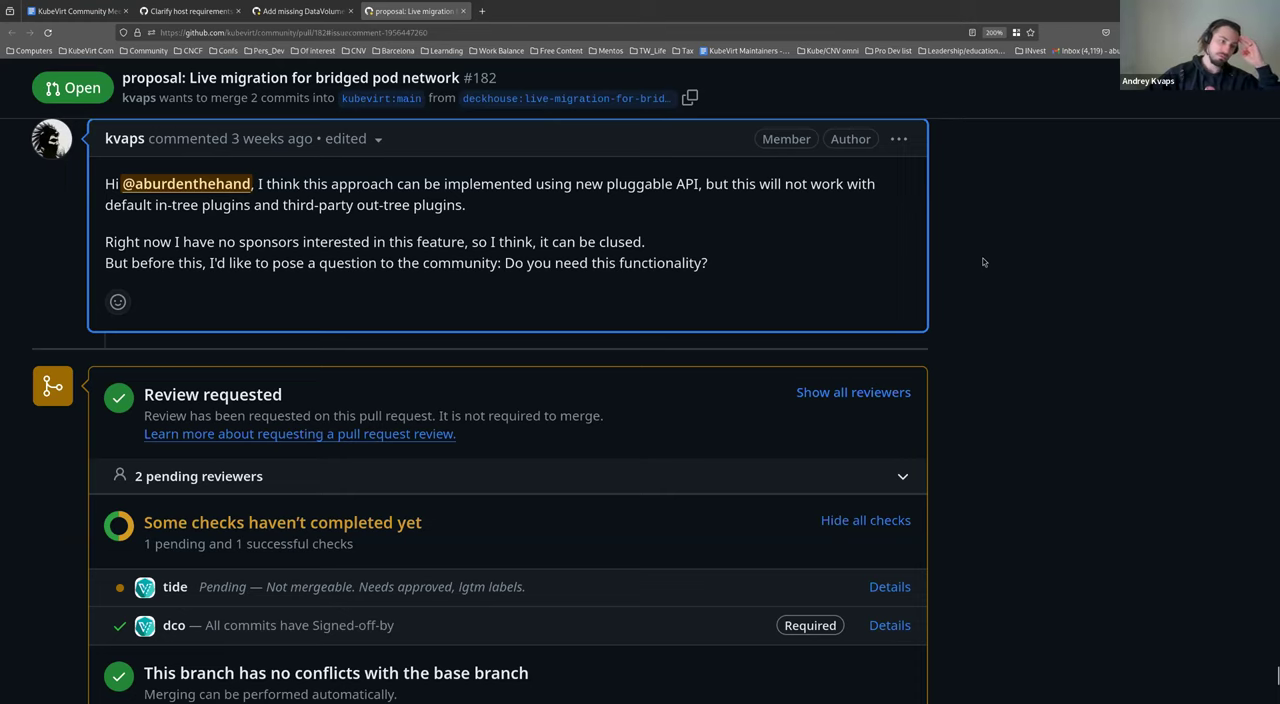
scroll(down, 3)
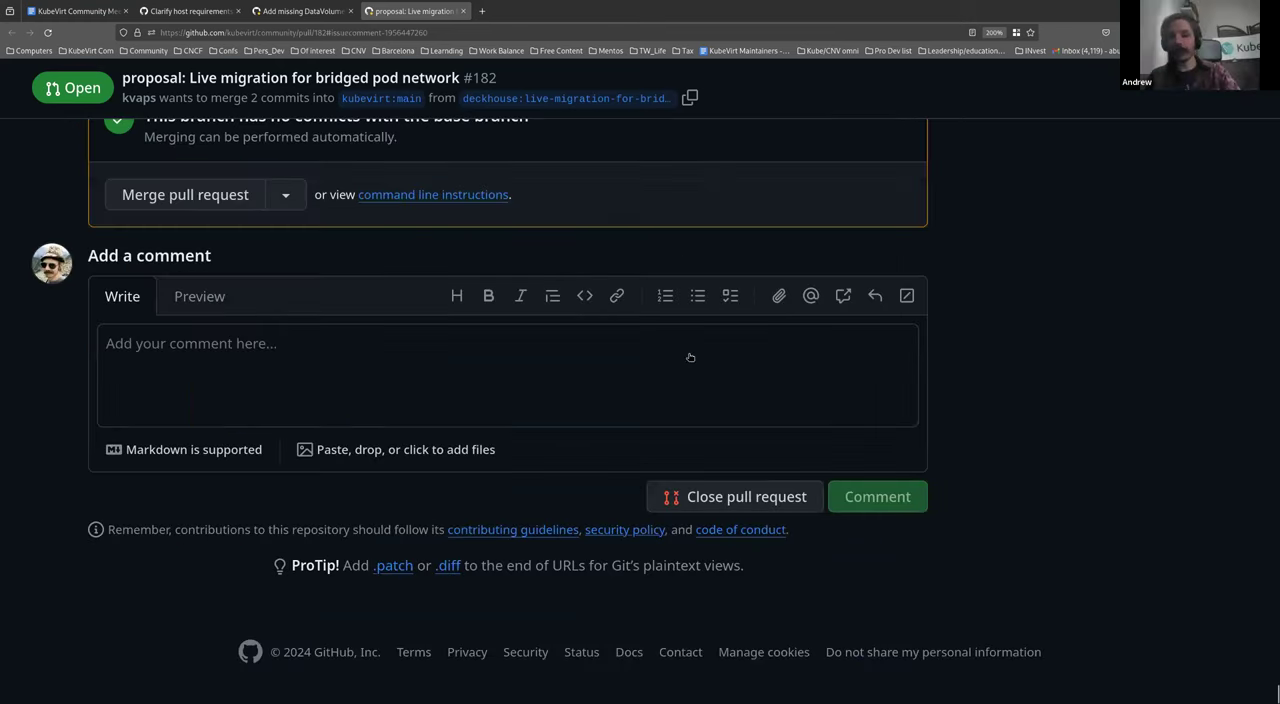
mouse_move(760, 330)
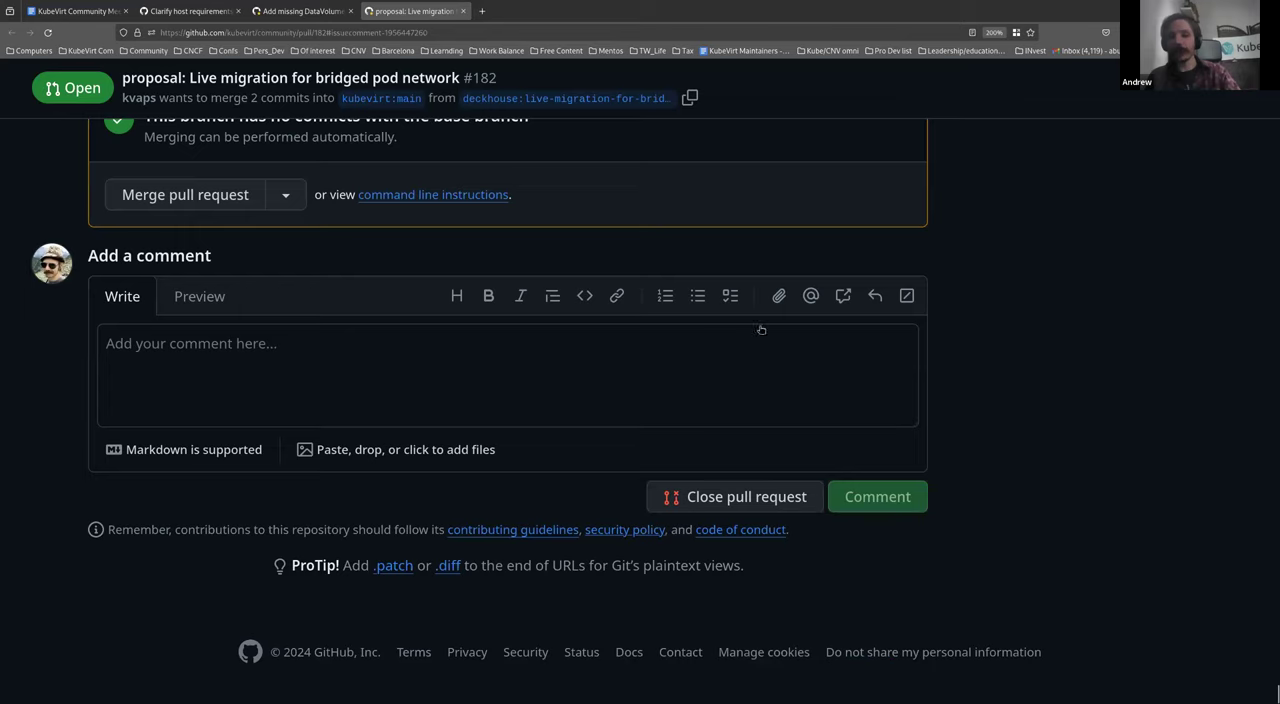
mouse_move(824, 364)
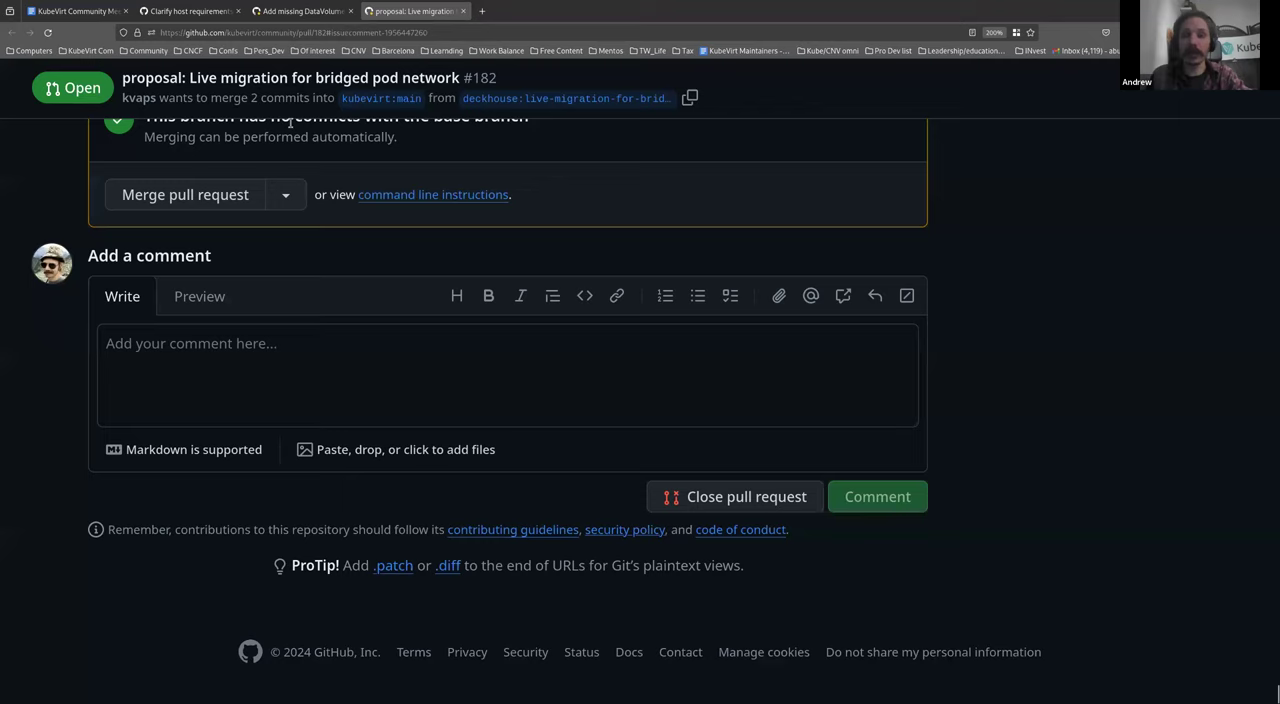
mouse_move(1062, 356)
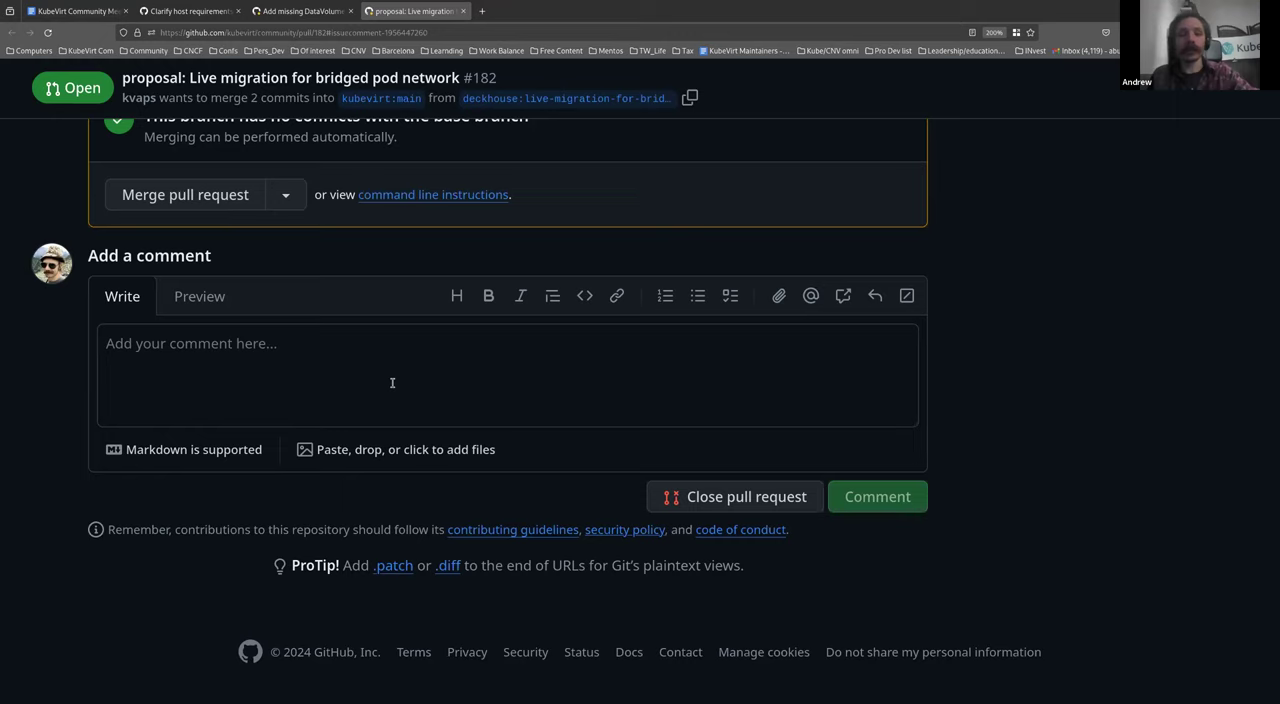
mouse_move(378, 144)
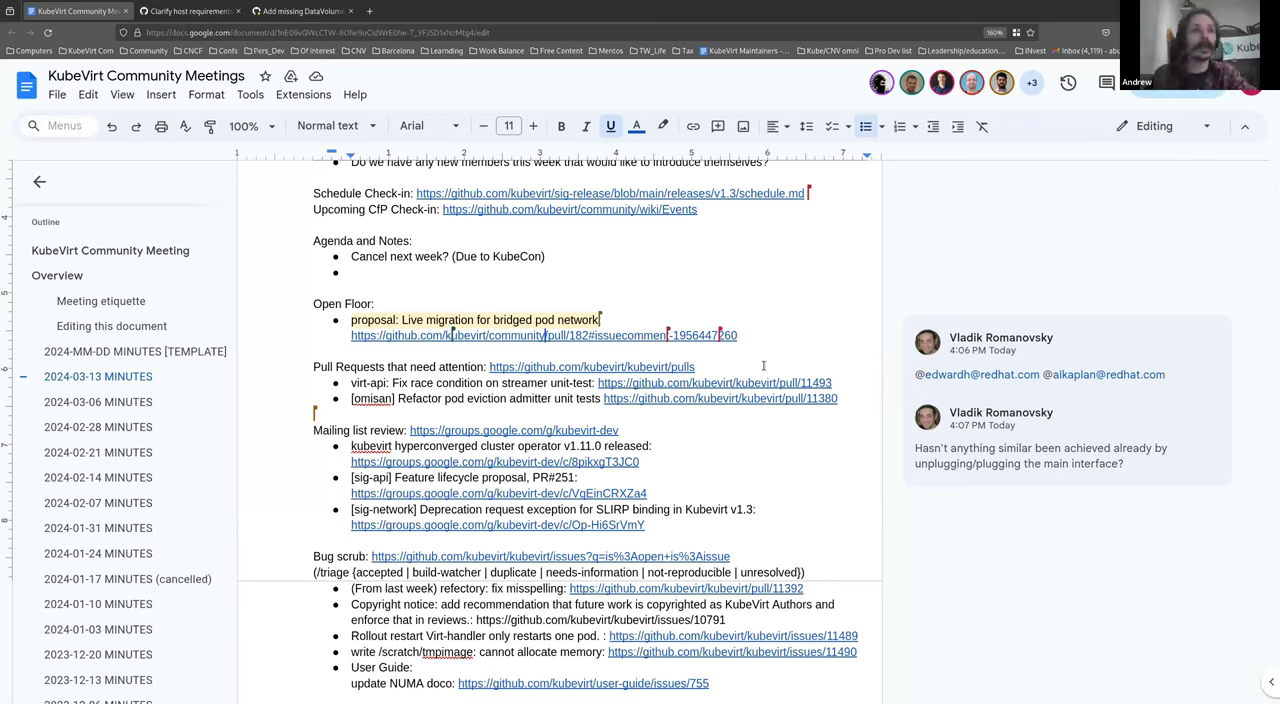
Scroll the notes to the Pull Requests that need attention list
scroll(down, 3)
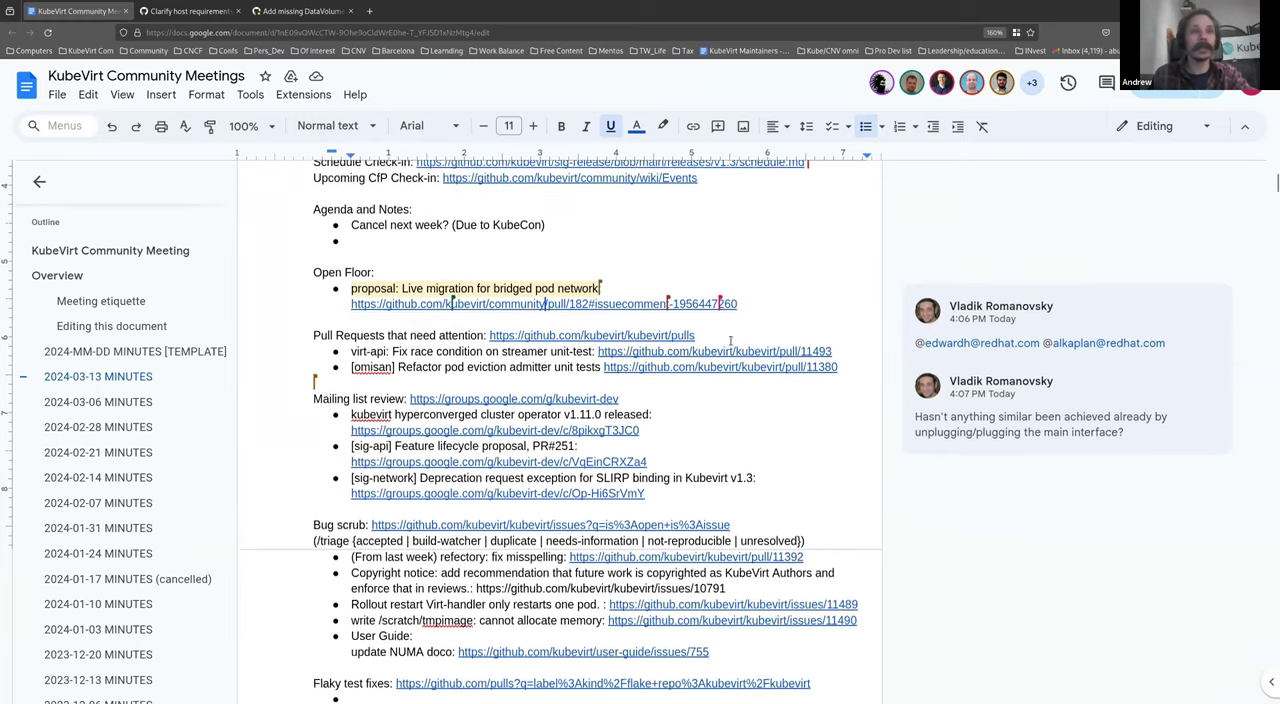
scroll(down, 3)
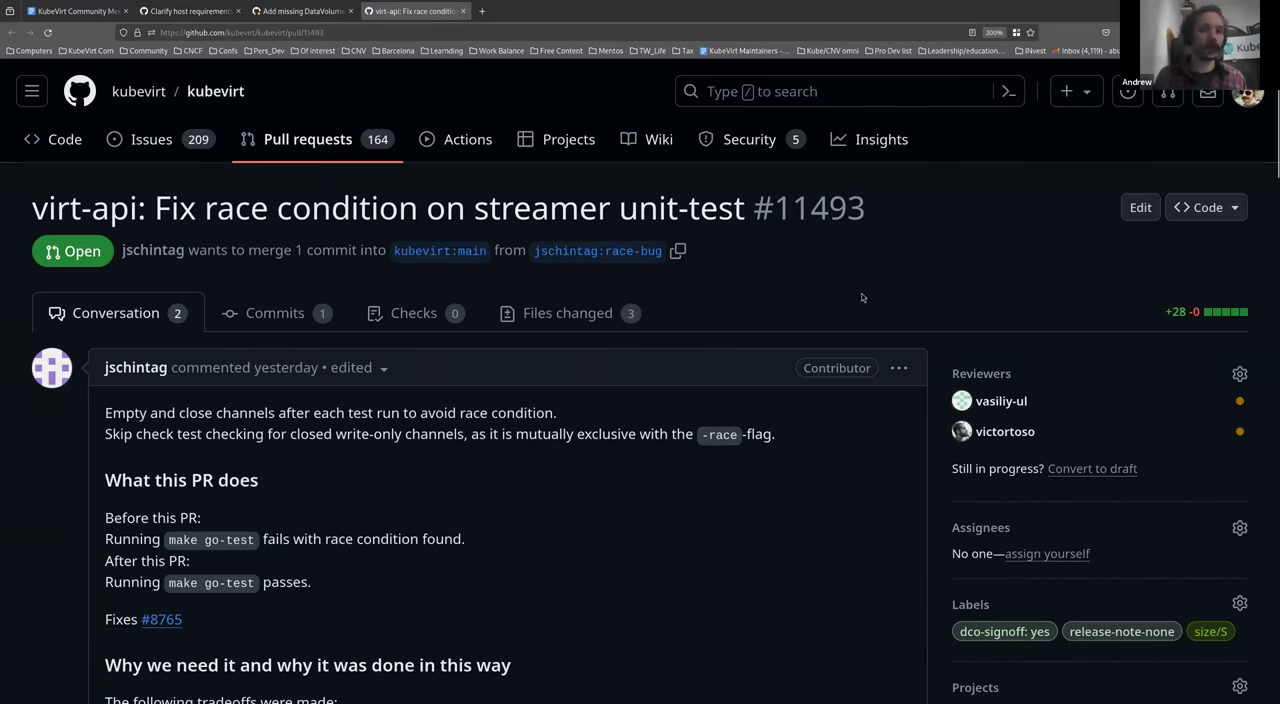
Scroll through the description of pull request #11493, the virt-api streamer race condition fix
scroll(down, 3)
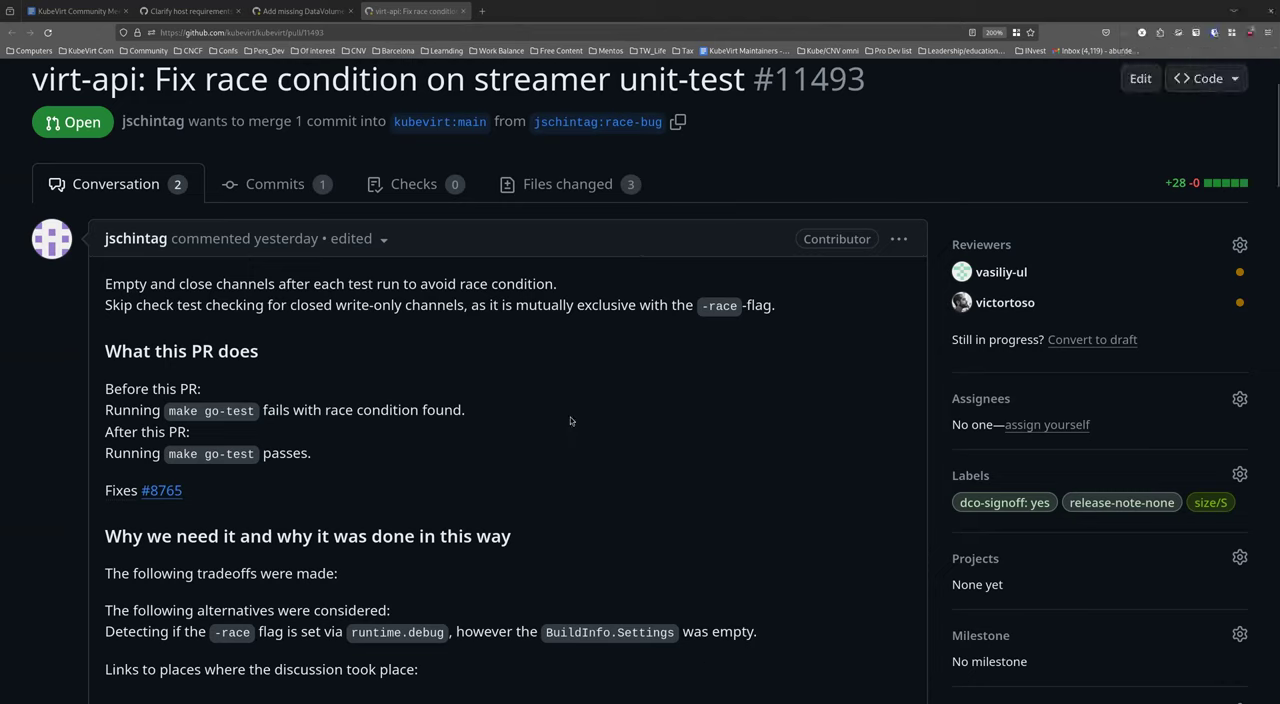
mouse_move(488, 352)
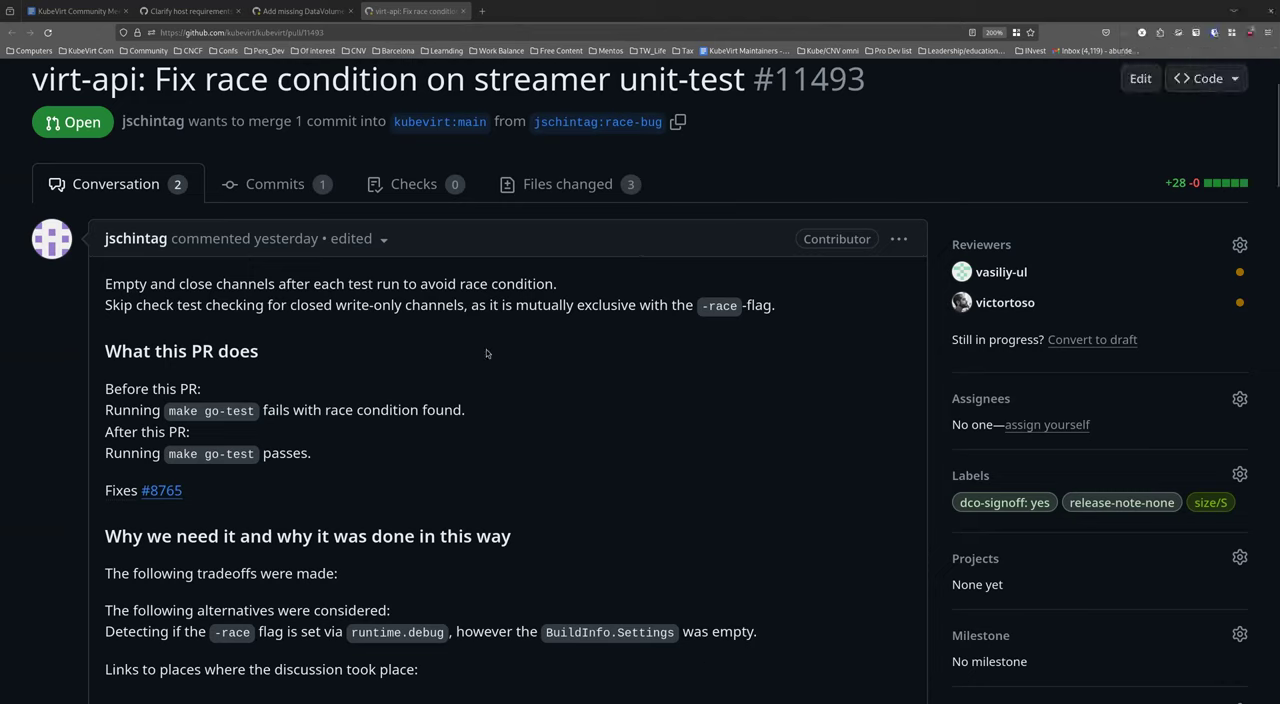
mouse_move(160, 490)
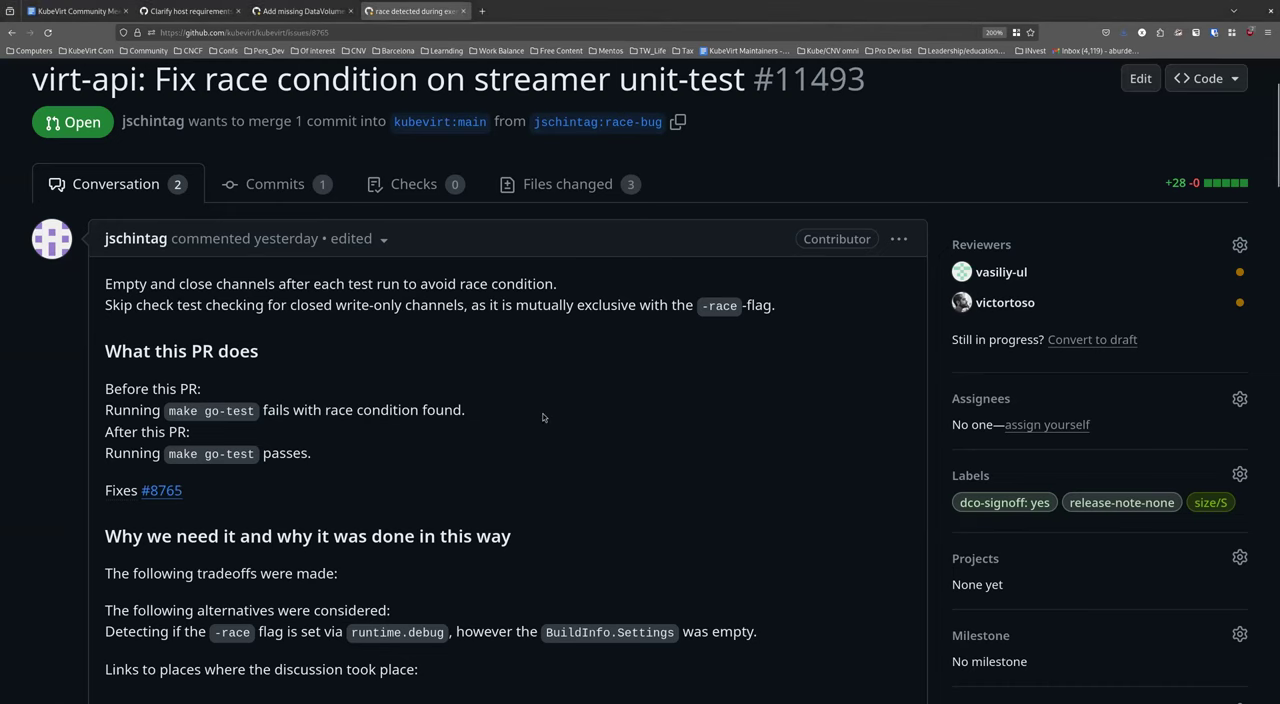
Browse linked issue #8765's data race test logs and return to the fixing pull request #11493
click(160, 490)
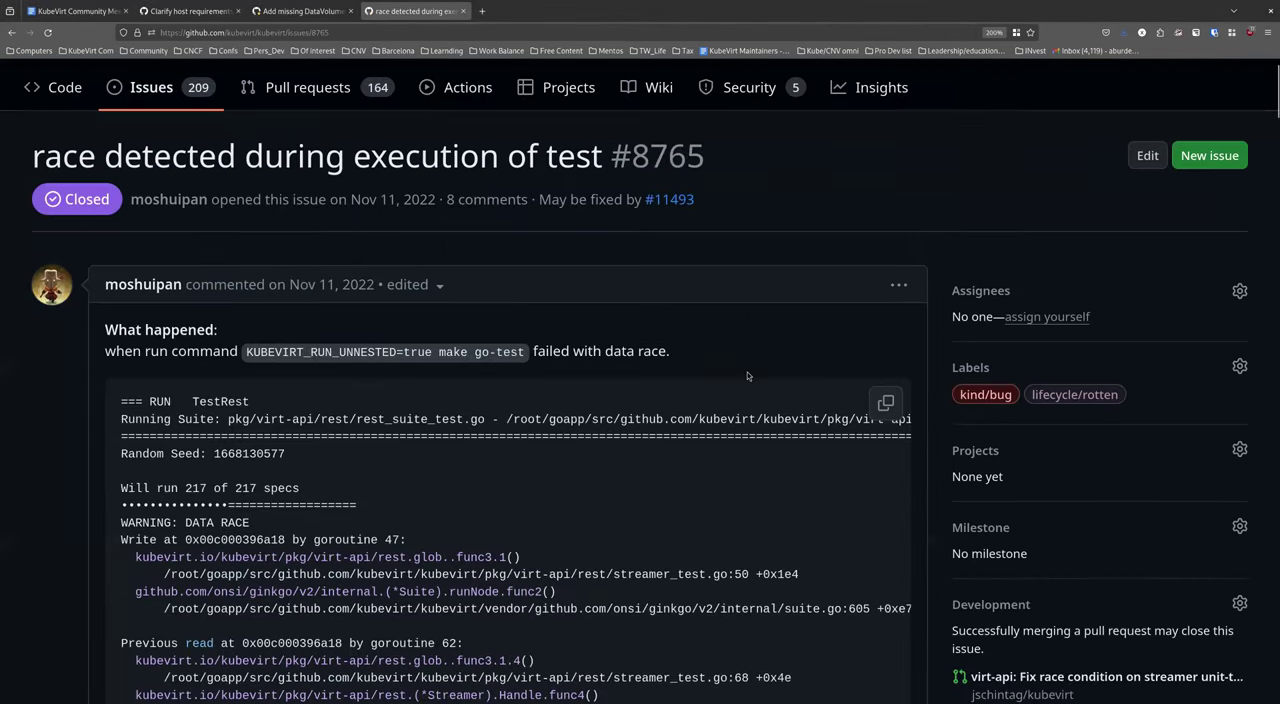
scroll(down, 3)
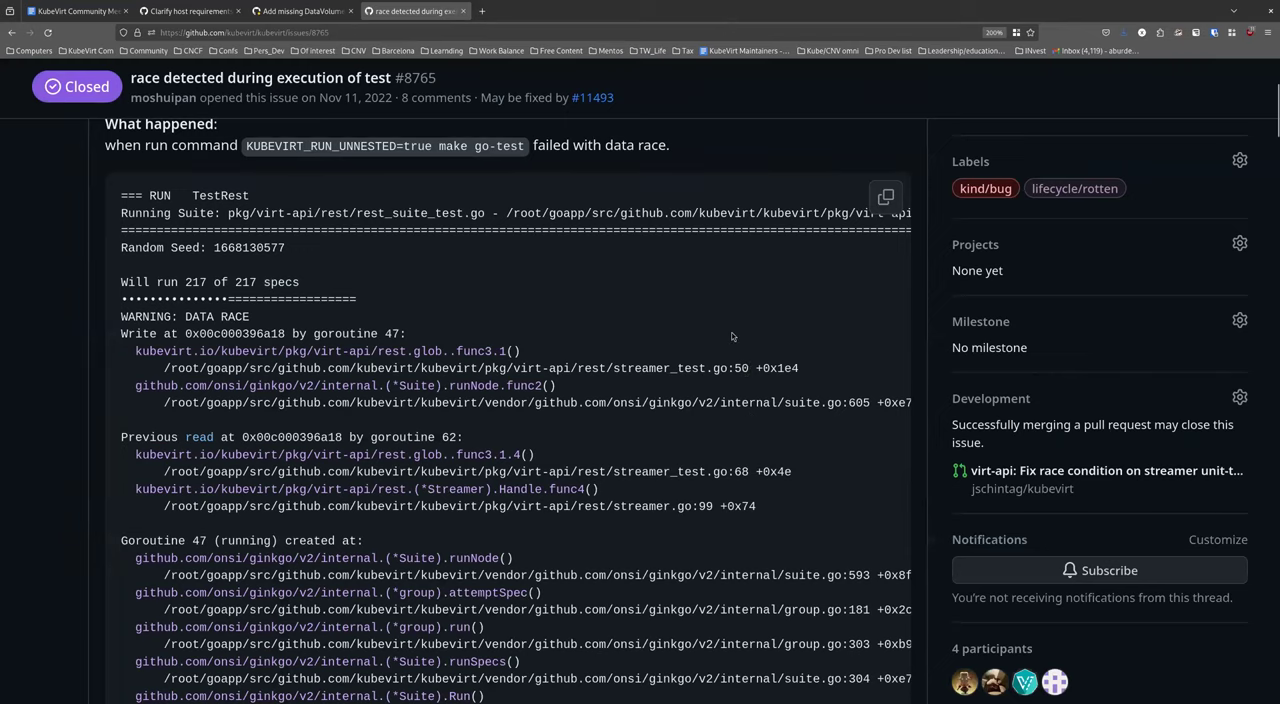
mouse_move(704, 300)
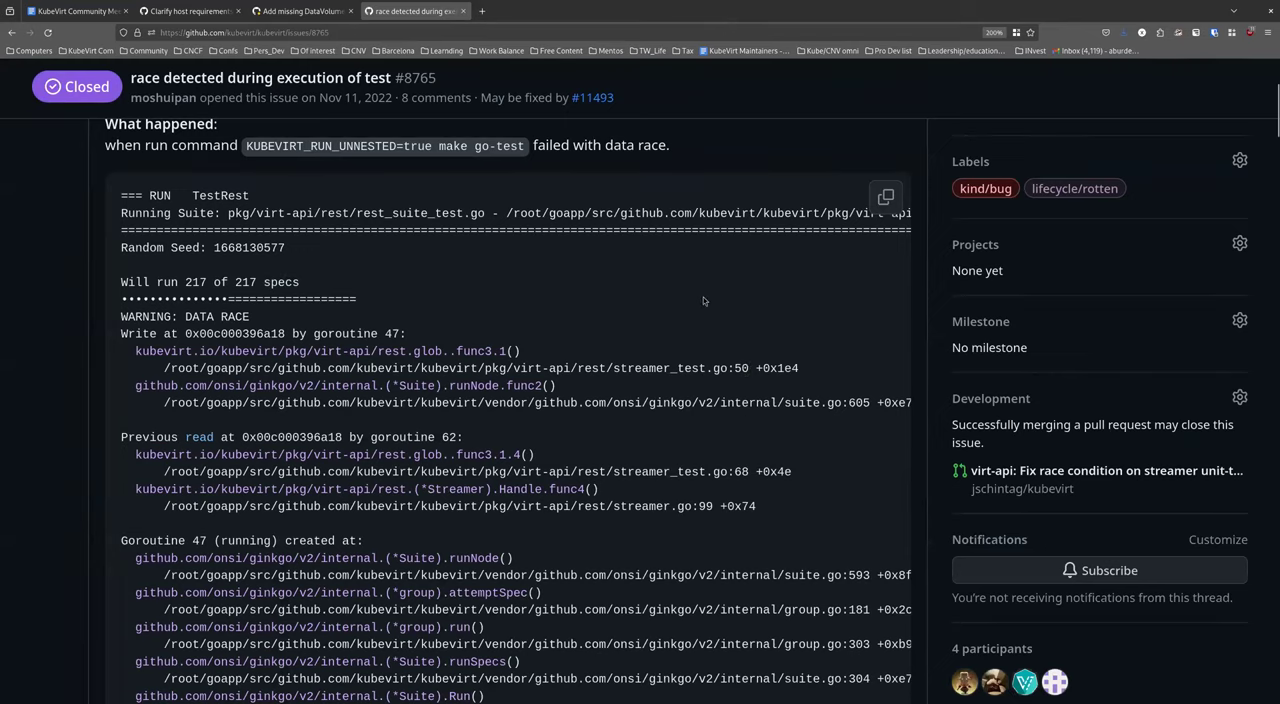
scroll(down, 3)
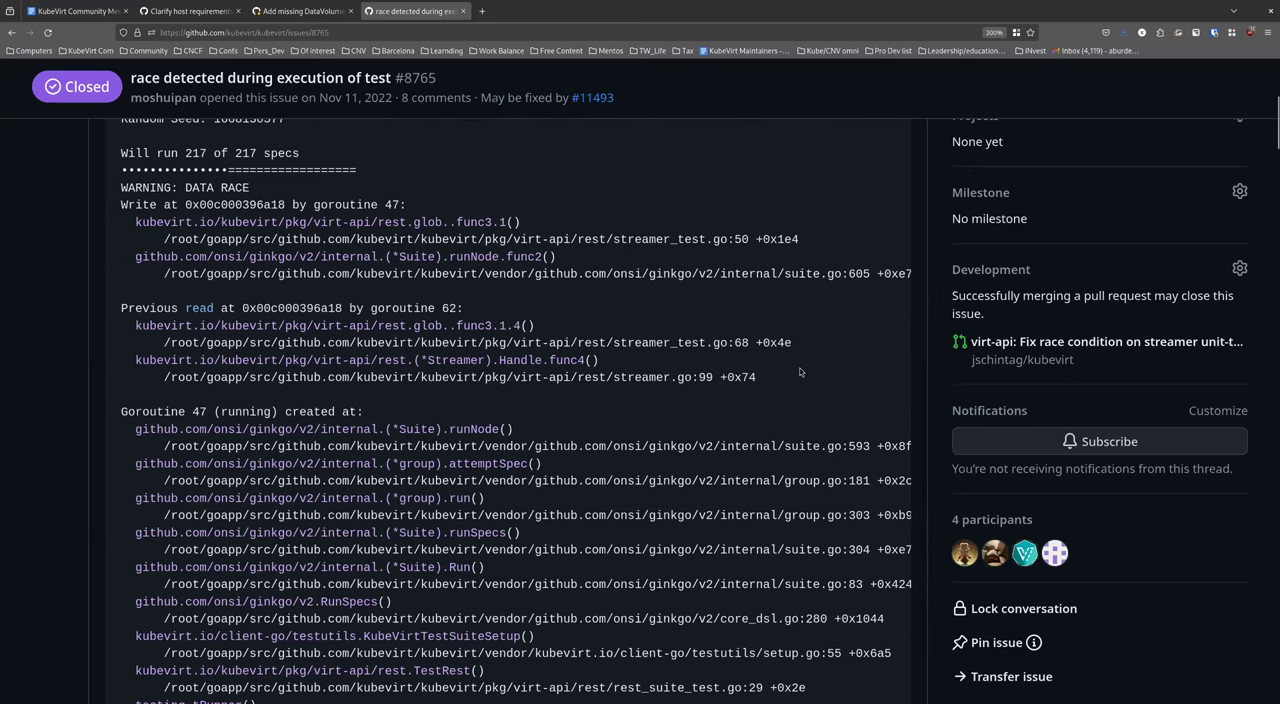
scroll(down, 3)
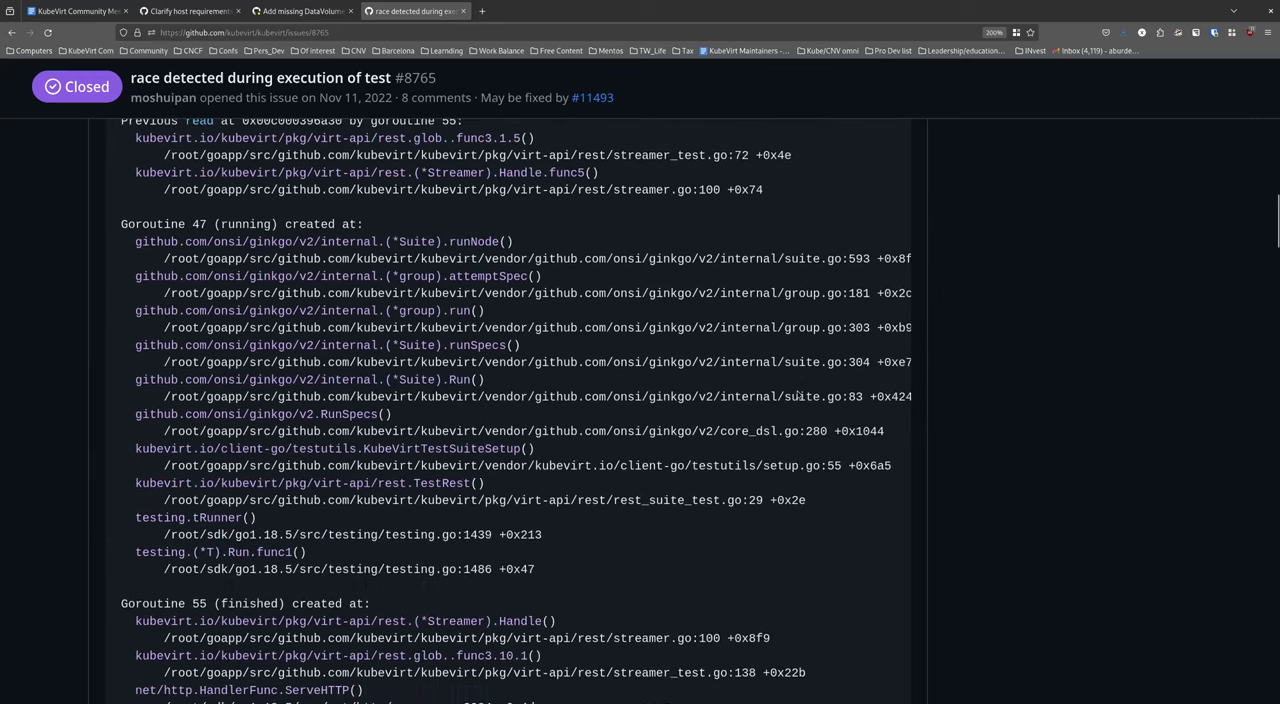
scroll(down, 3)
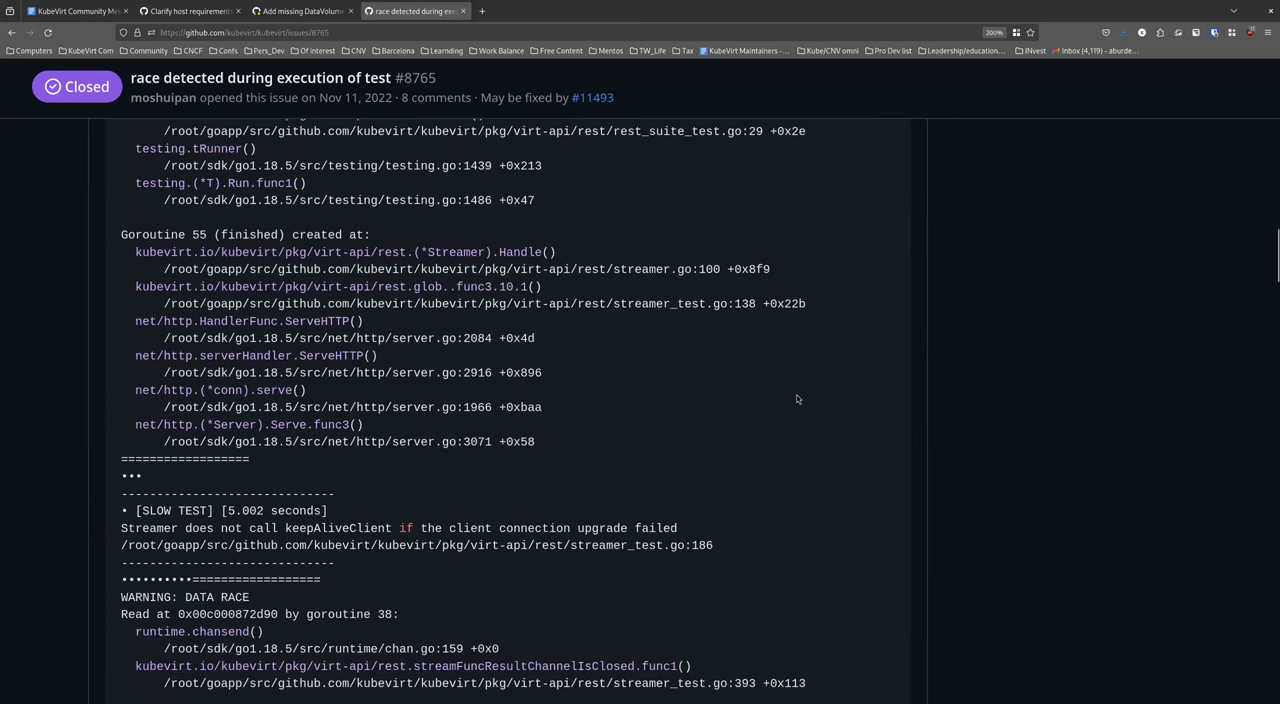
mouse_move(776, 372)
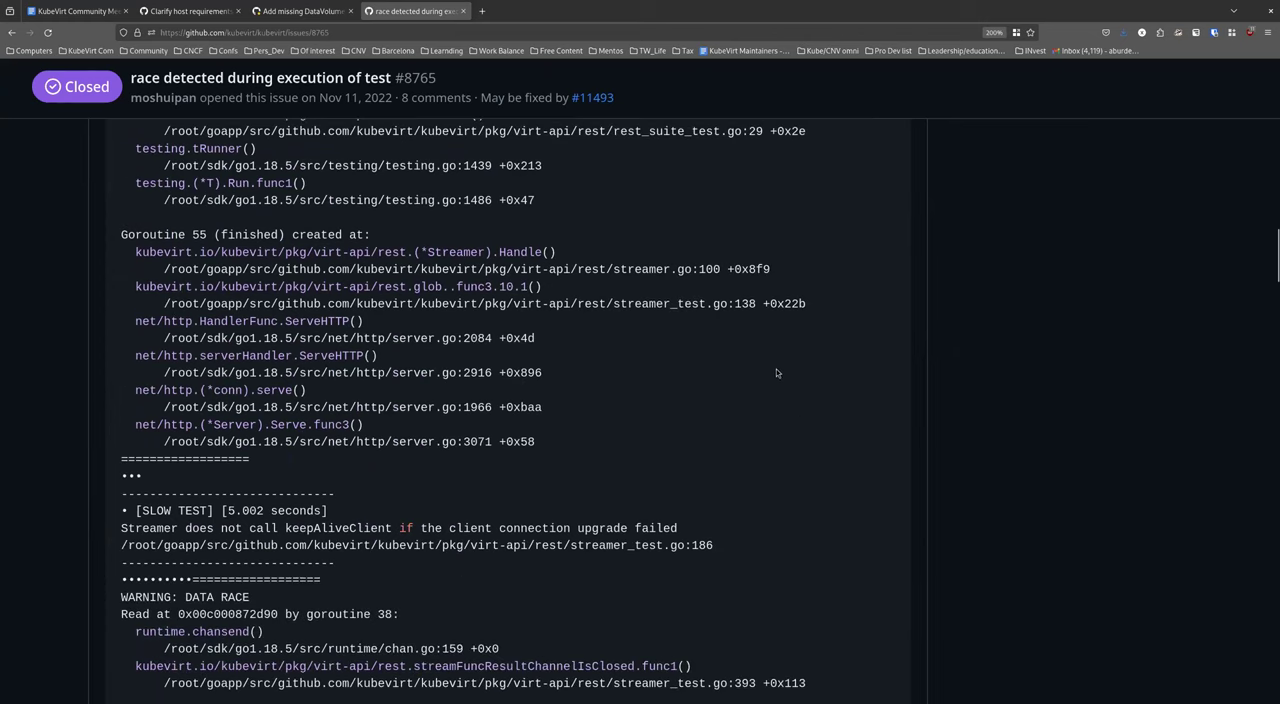
mouse_move(806, 420)
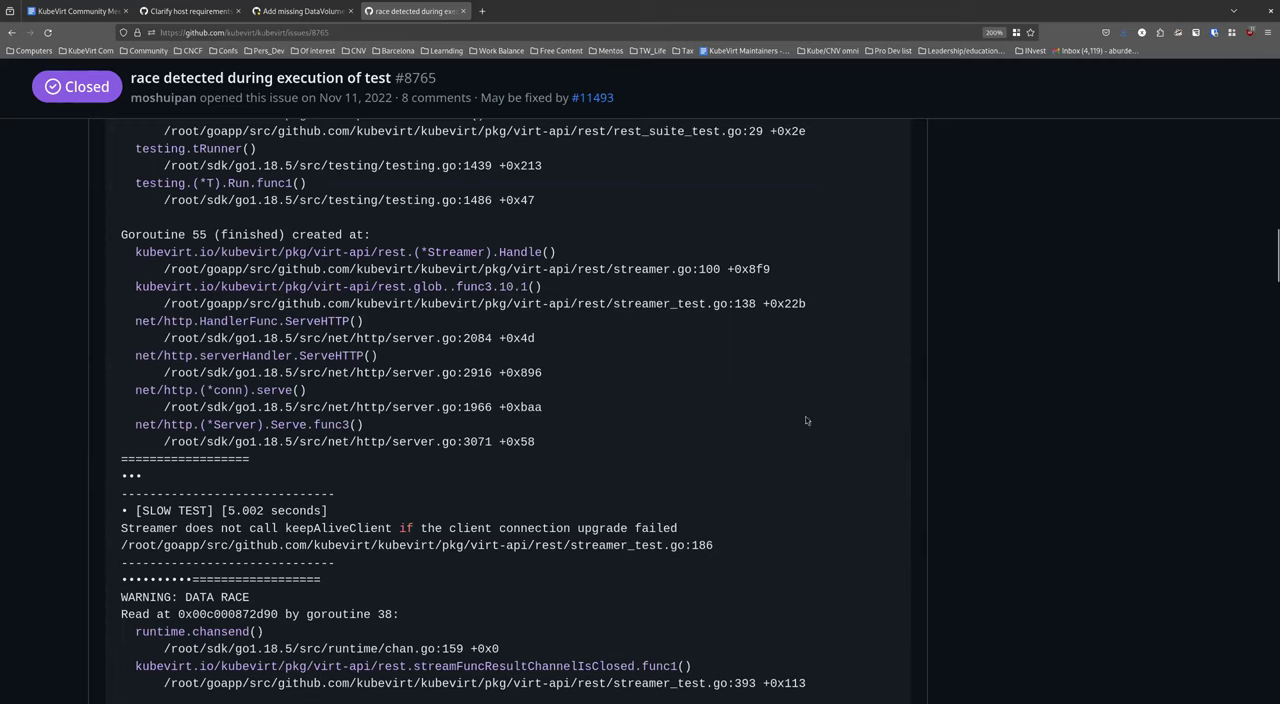
mouse_move(870, 318)
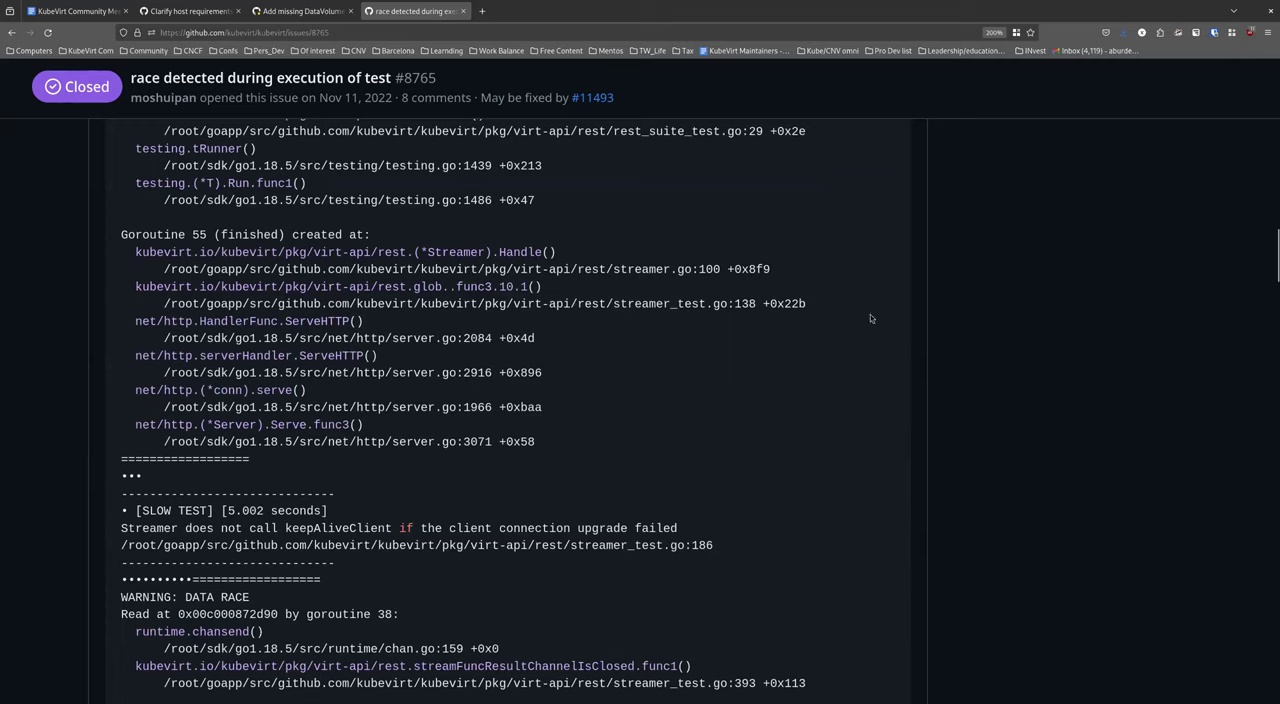
scroll(down, 3)
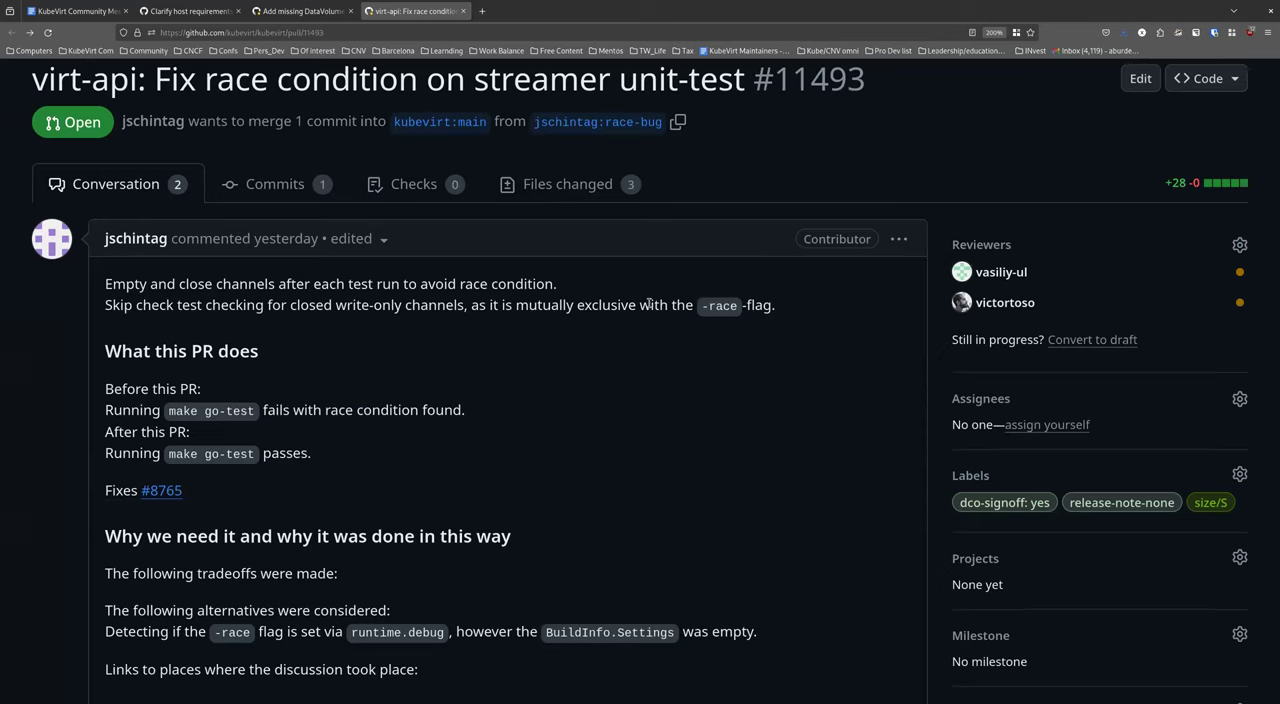
mouse_move(692, 446)
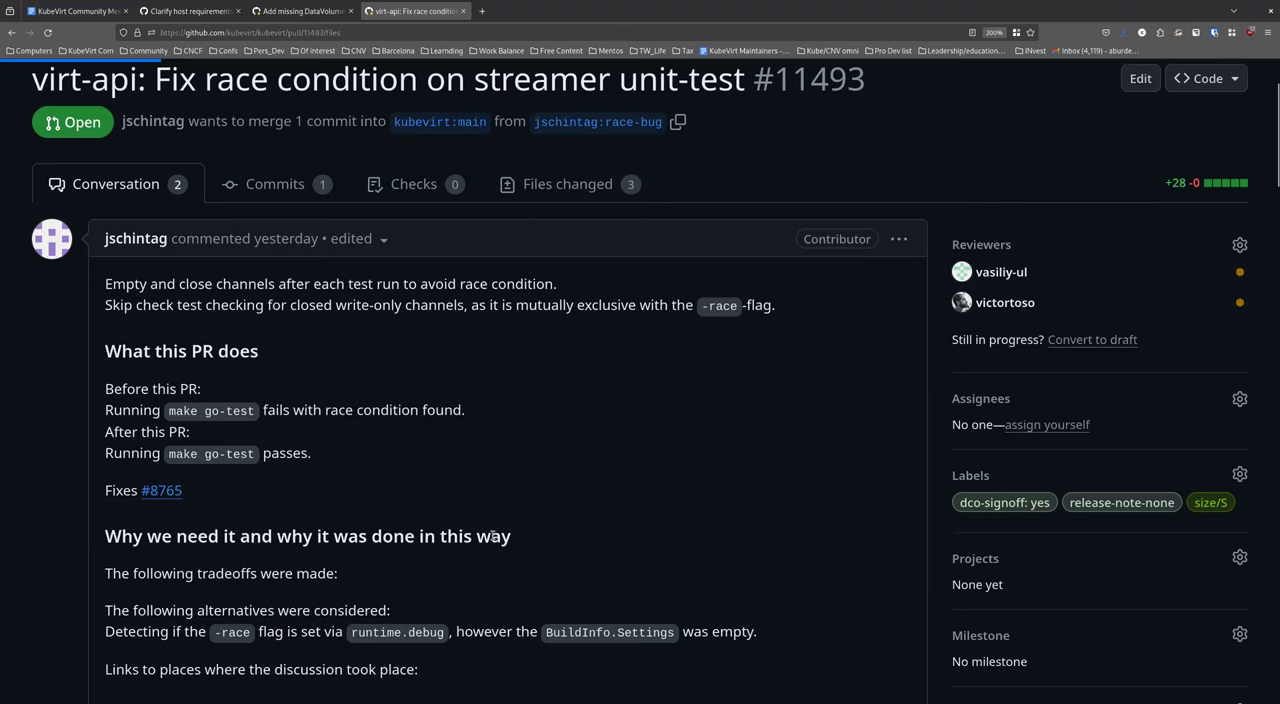
Show the Files changed view of pull request #11493 with its three streamer test files
click(568, 184)
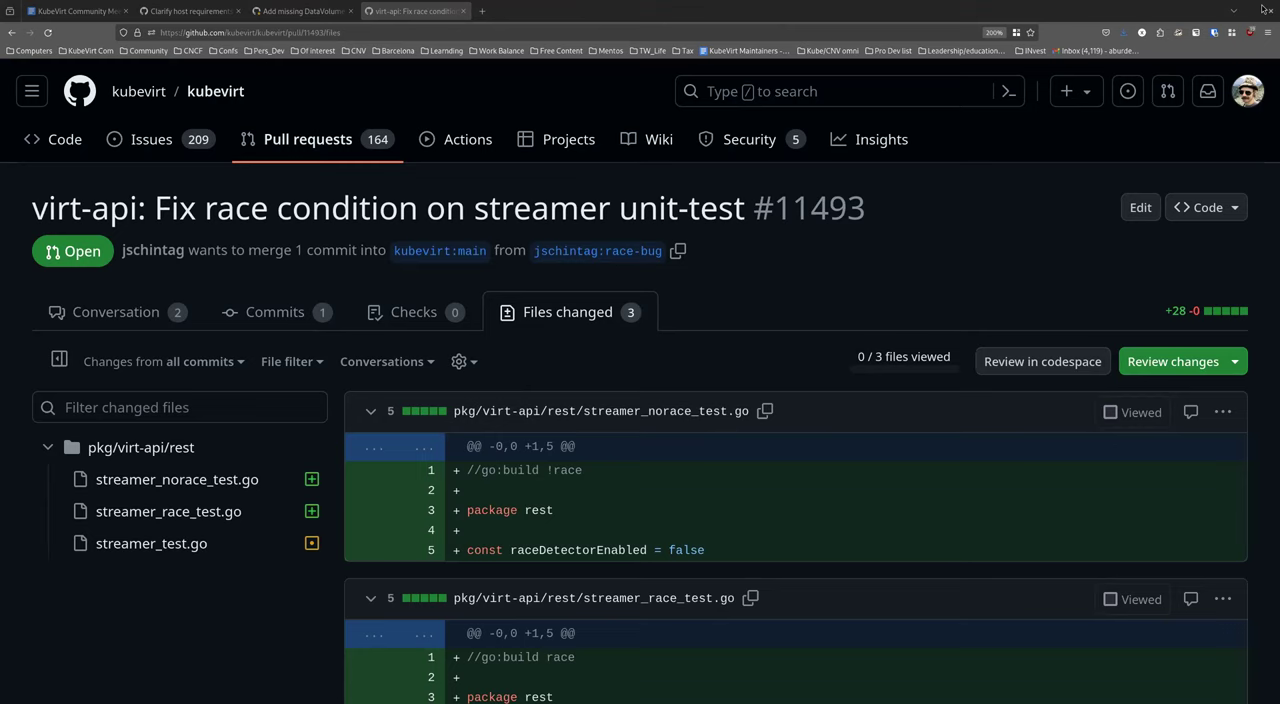
Scroll through the three test-file diffs of PR #11493, then return to its Conversation view
scroll(down, 3)
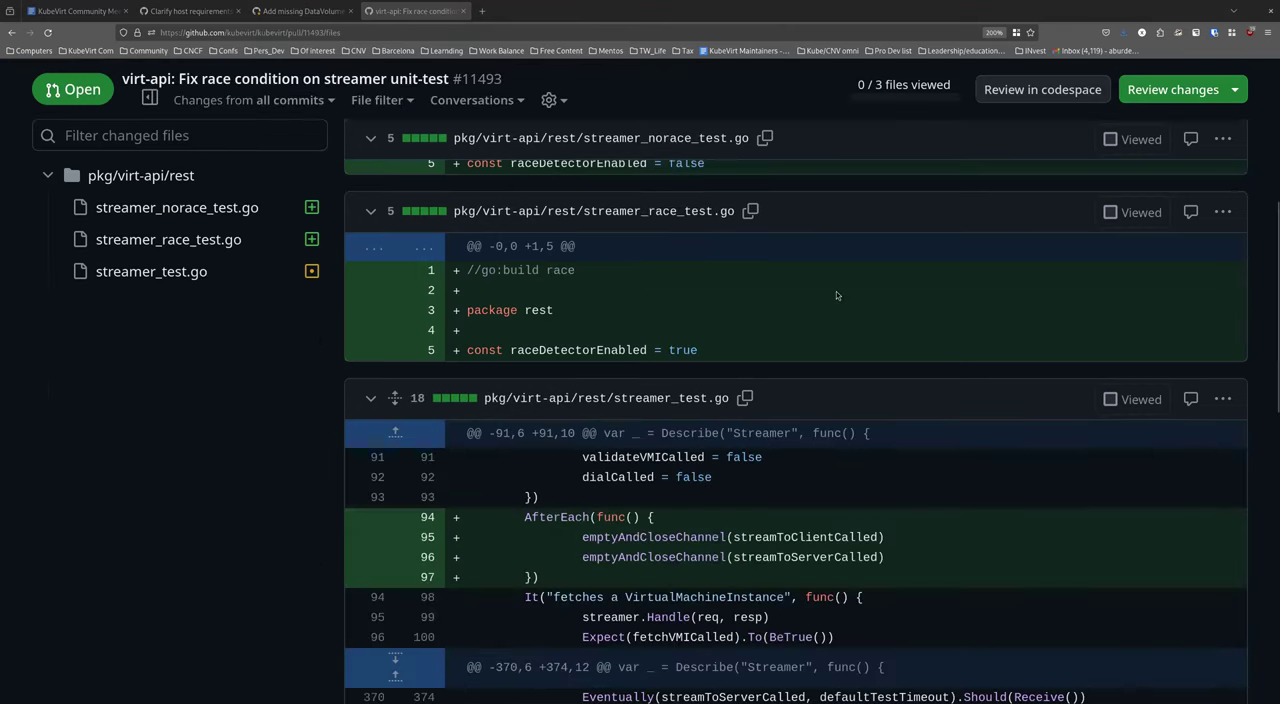
scroll(down, 3)
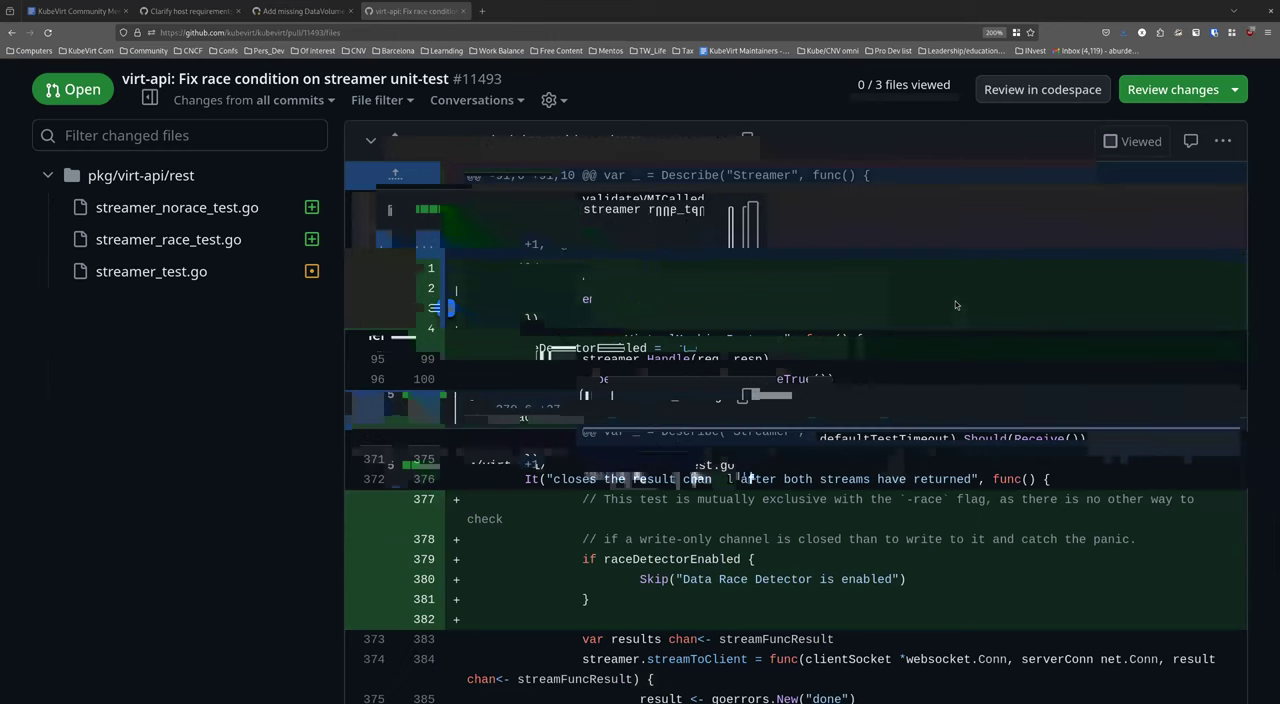
scroll(down, 3)
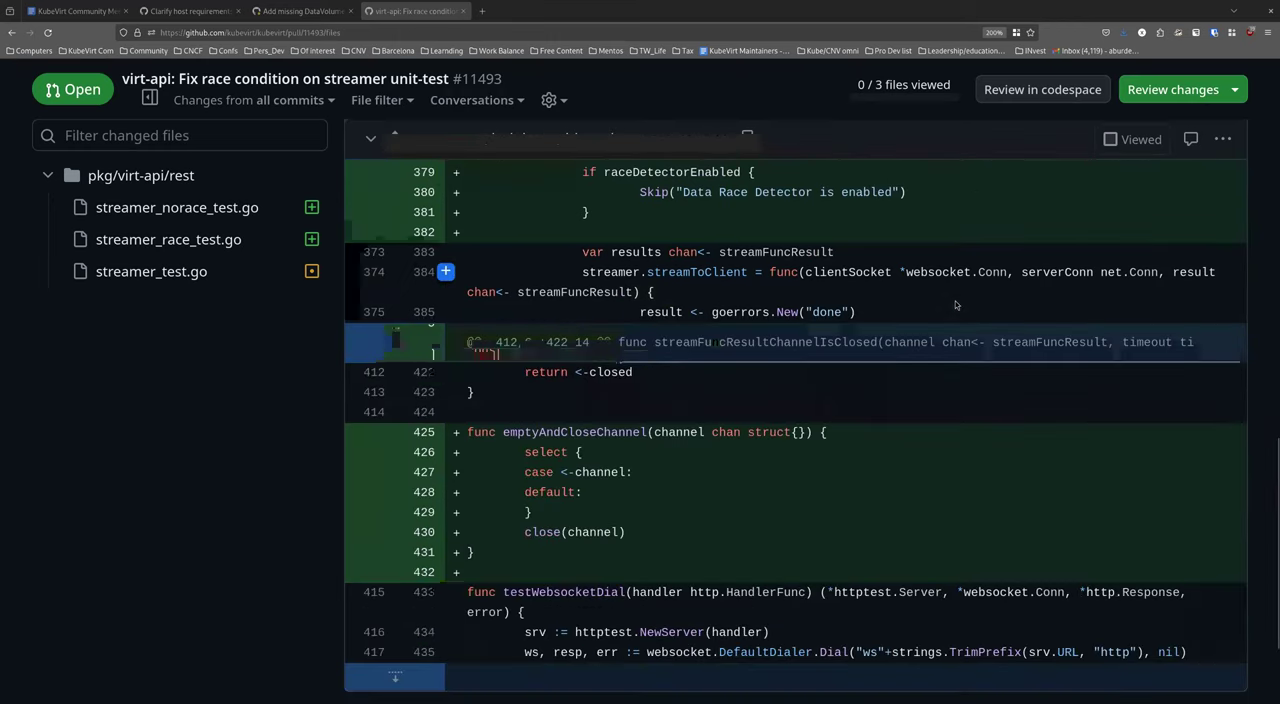
scroll(down, 3)
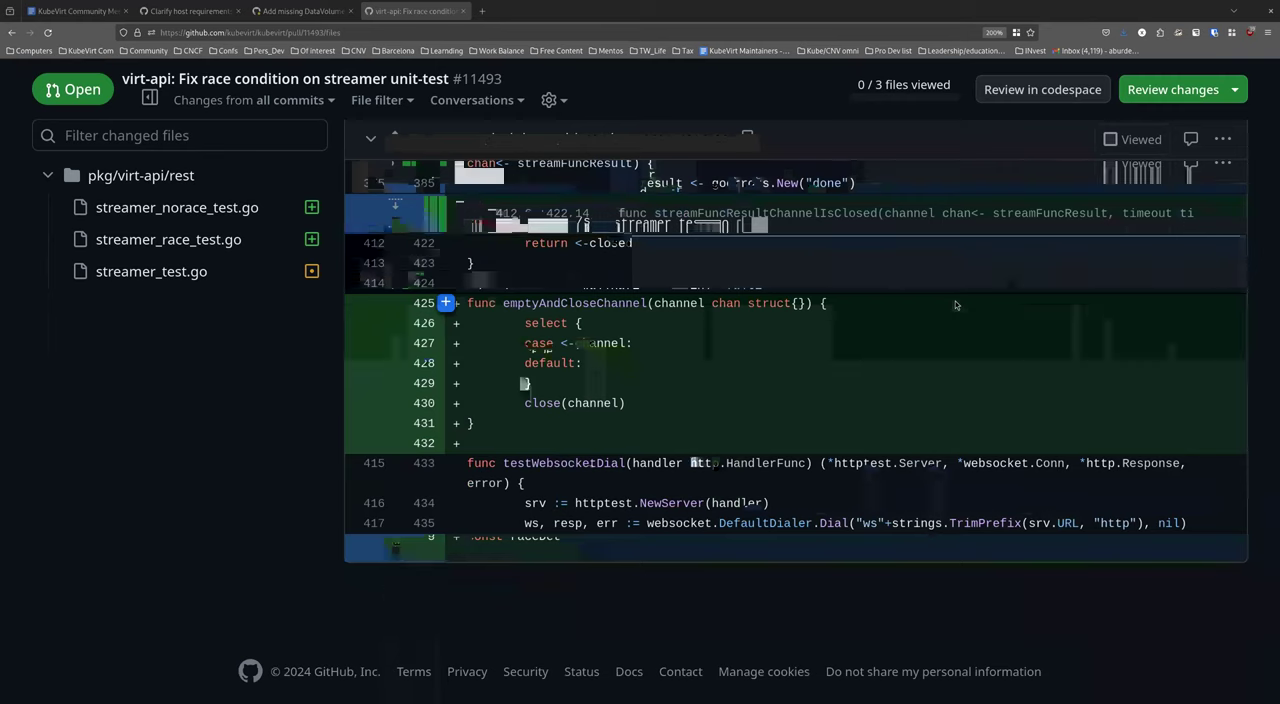
click(370, 138)
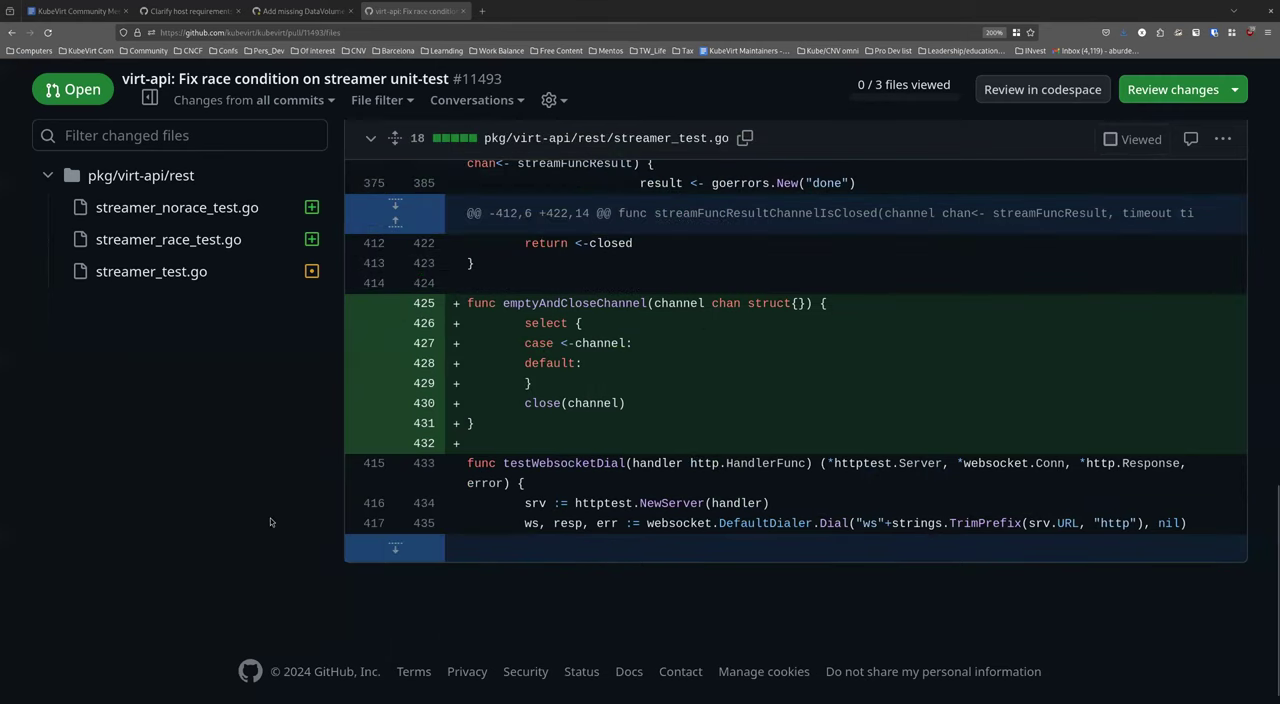
scroll(up, 3)
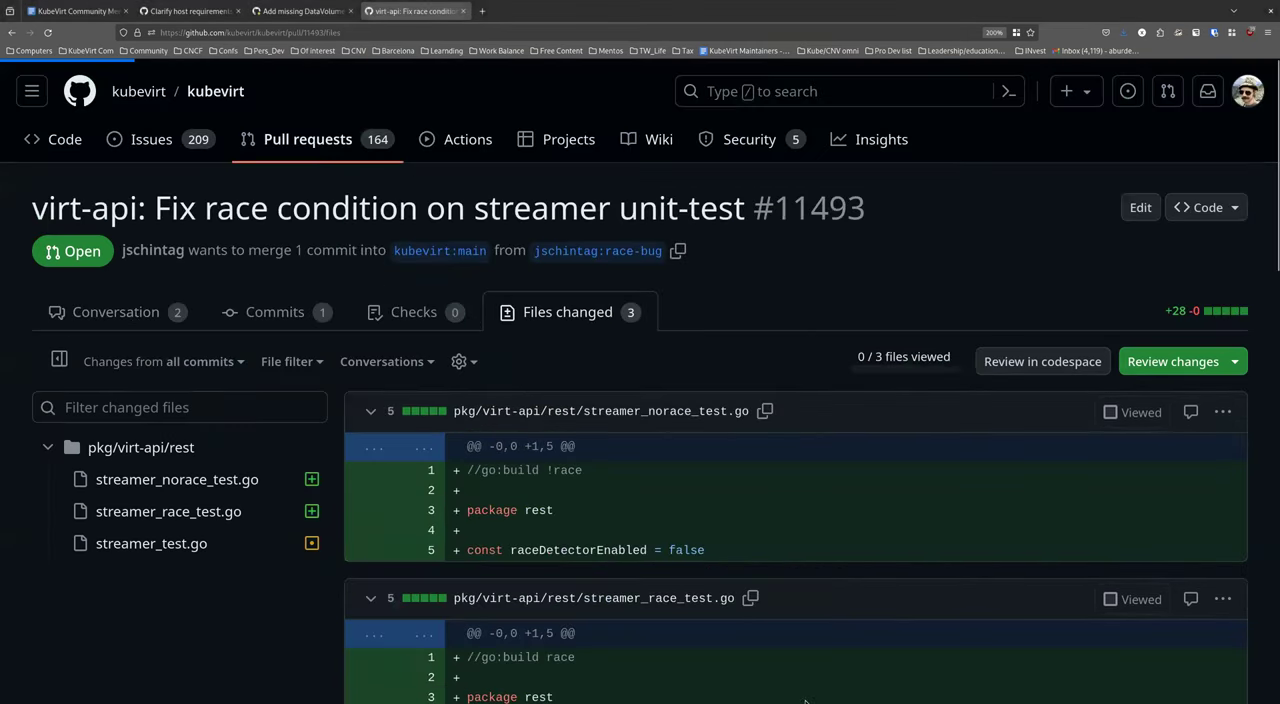
click(116, 312)
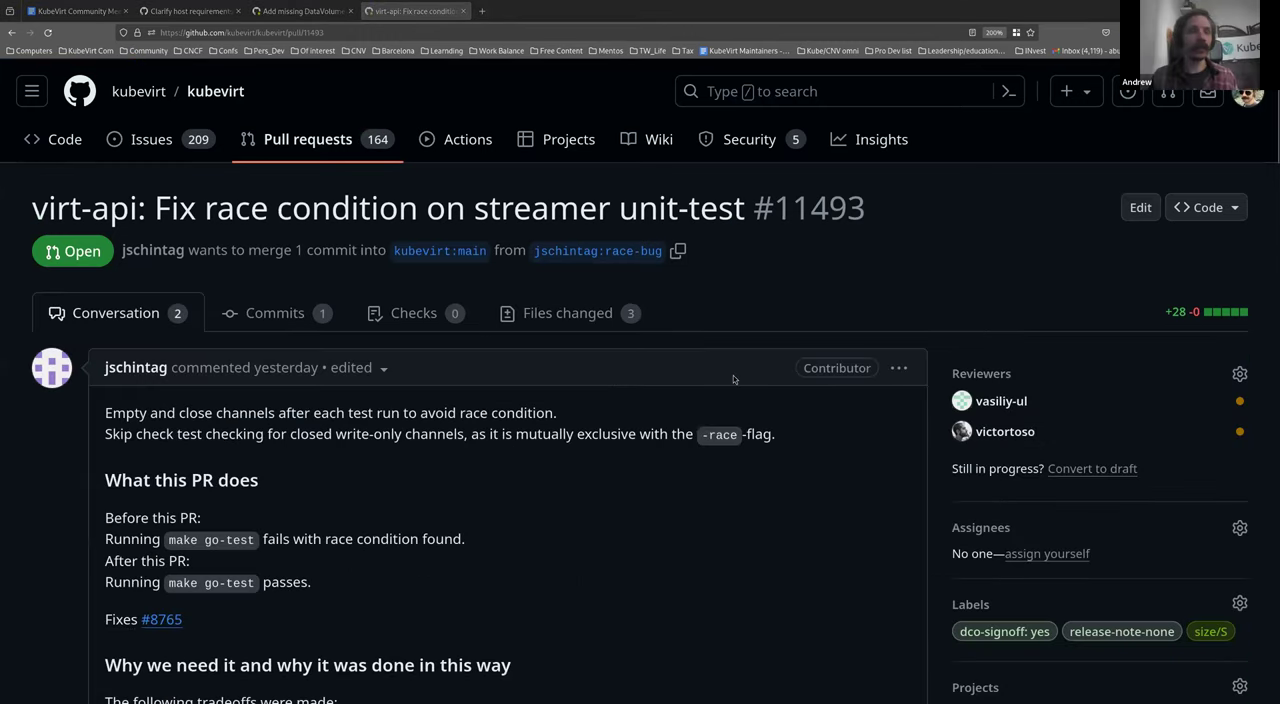
scroll(down, 3)
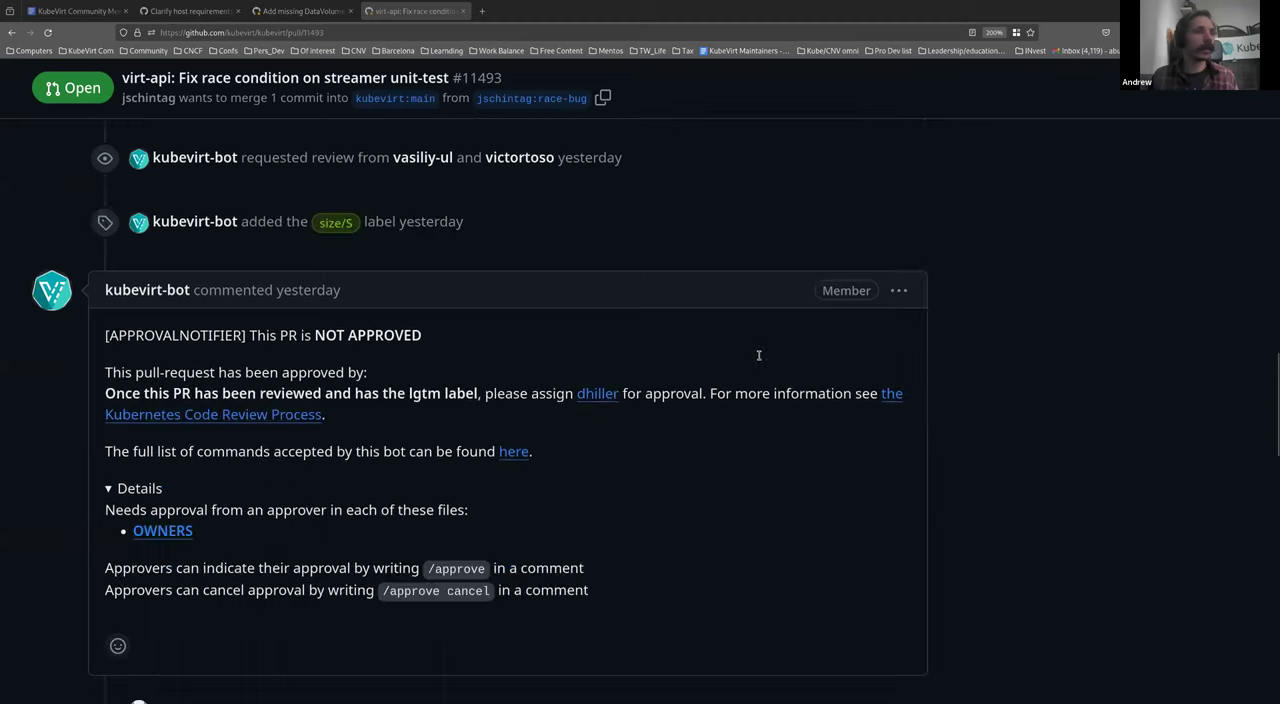
scroll(down, 3)
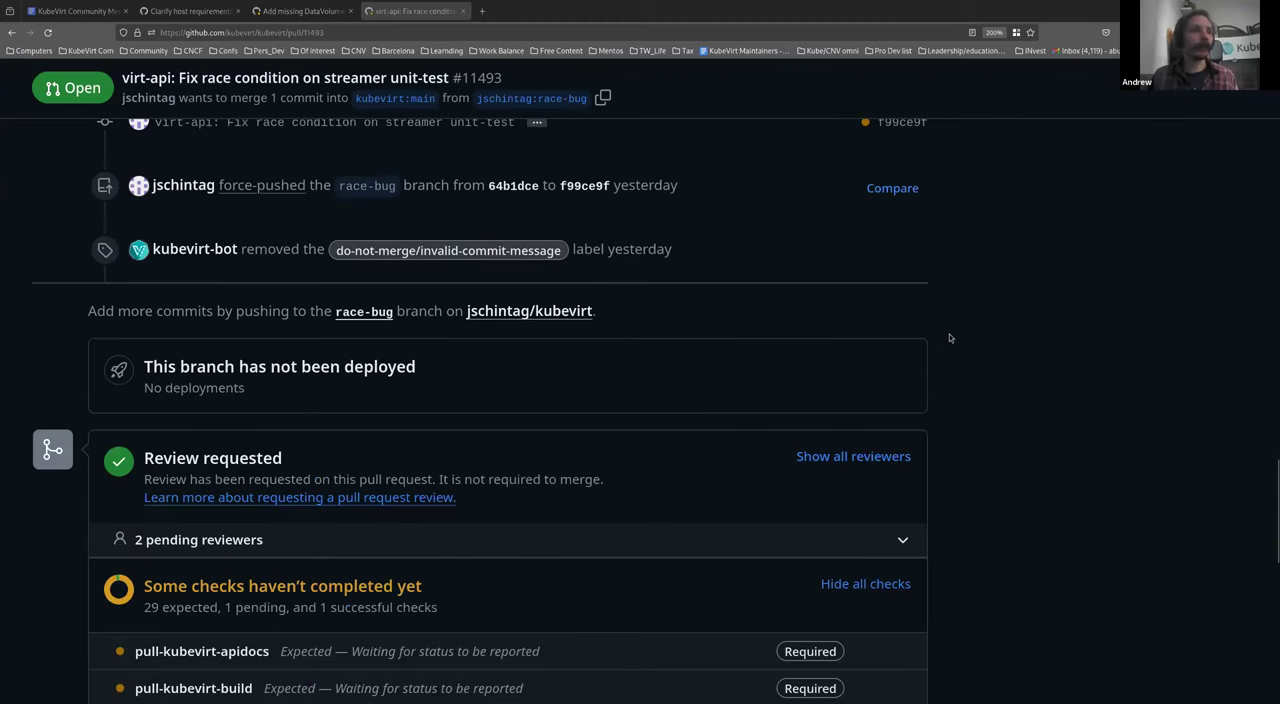
scroll(down, 3)
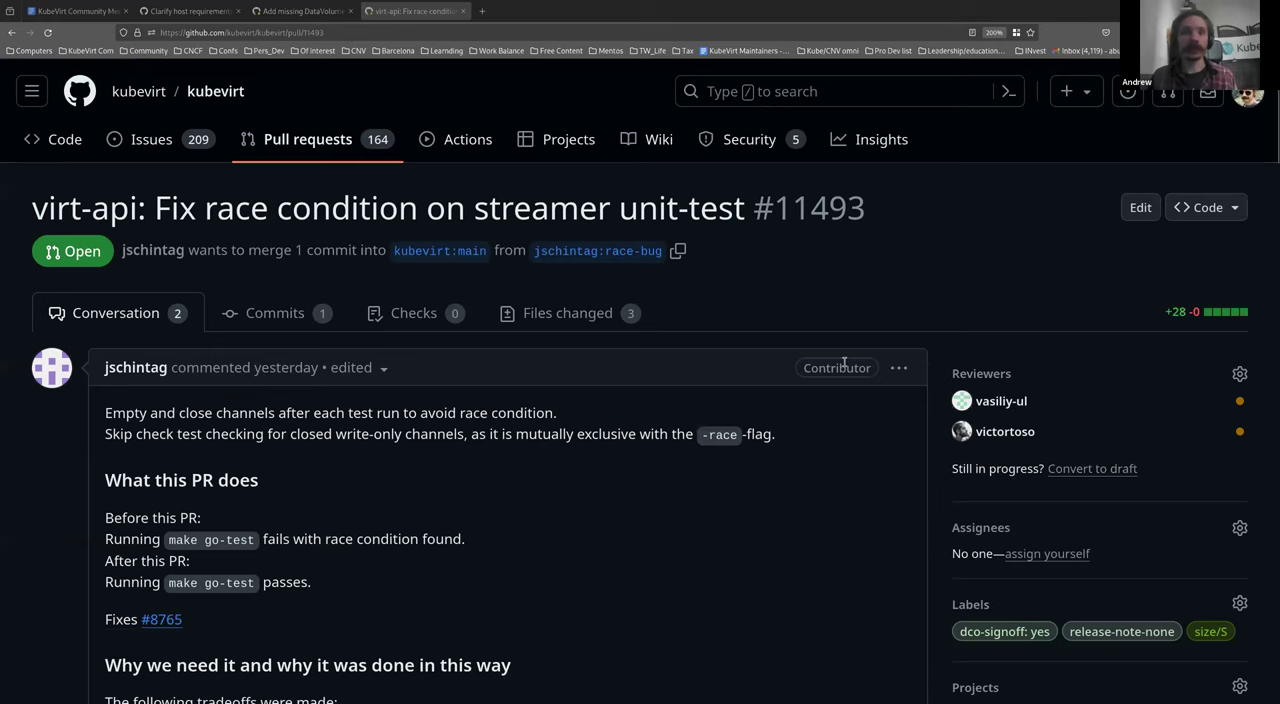
scroll(down, 3)
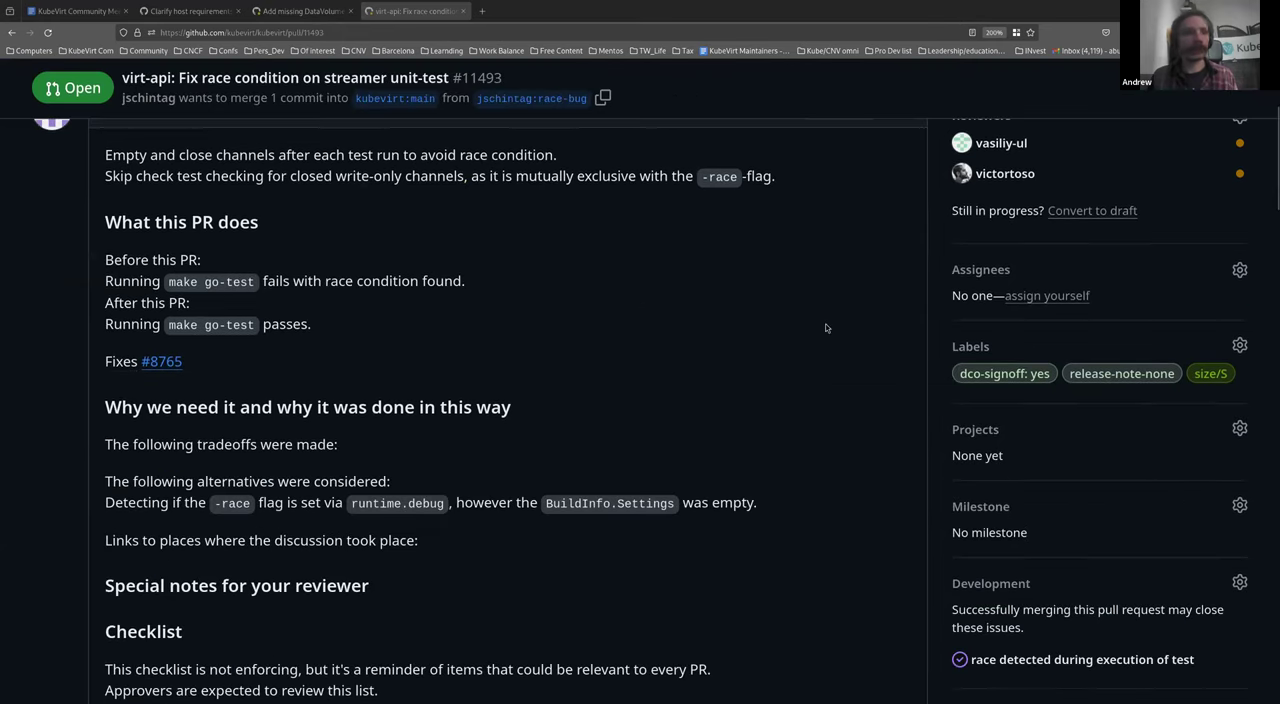
scroll(up, 3)
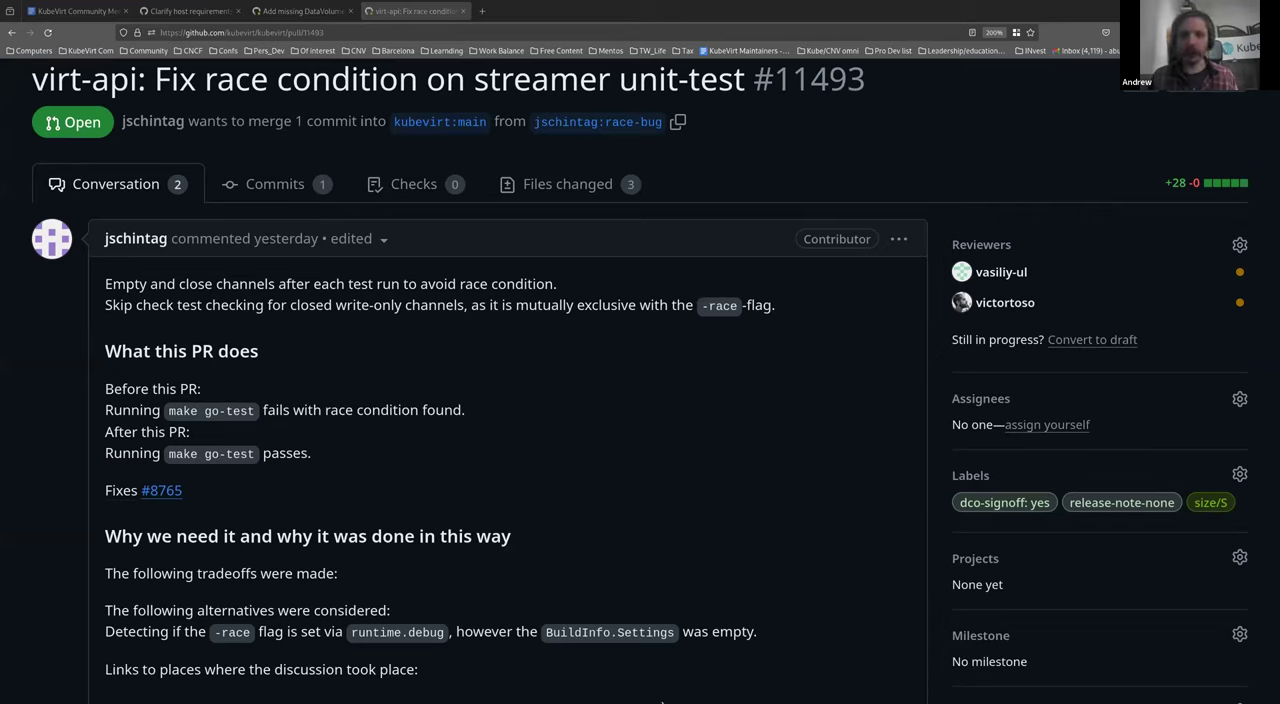
mouse_move(710, 552)
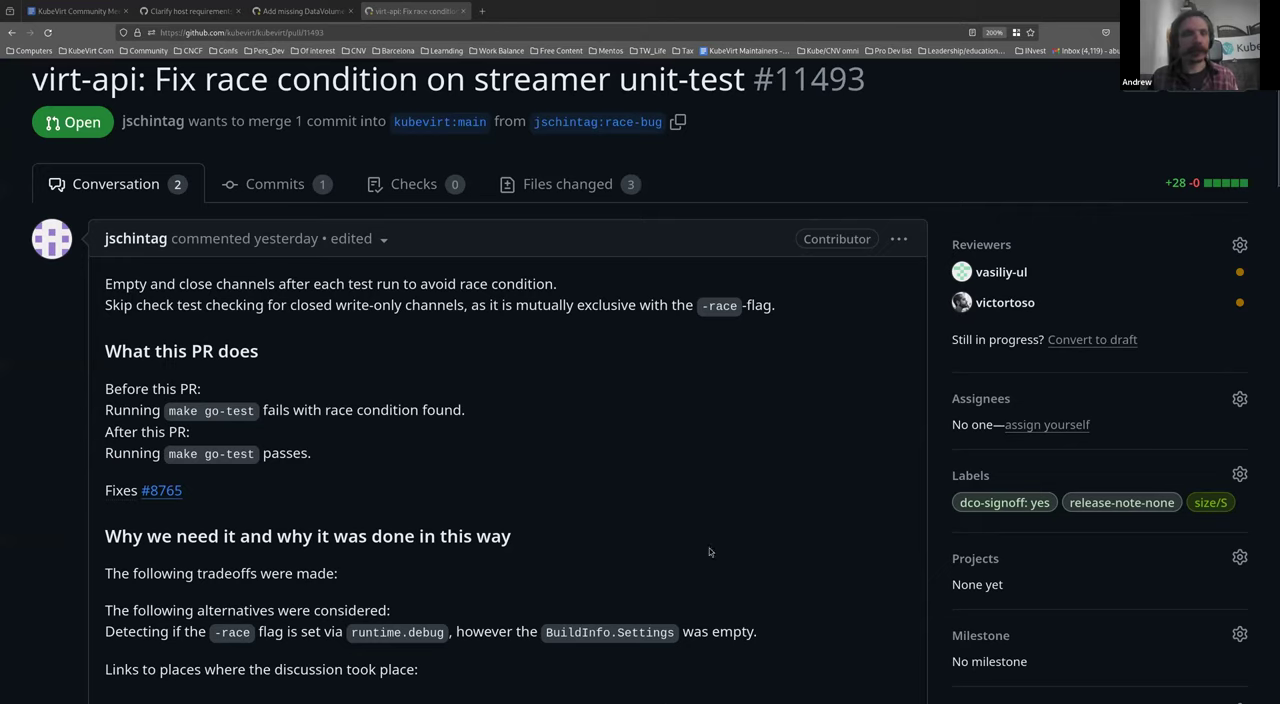
mouse_move(964, 676)
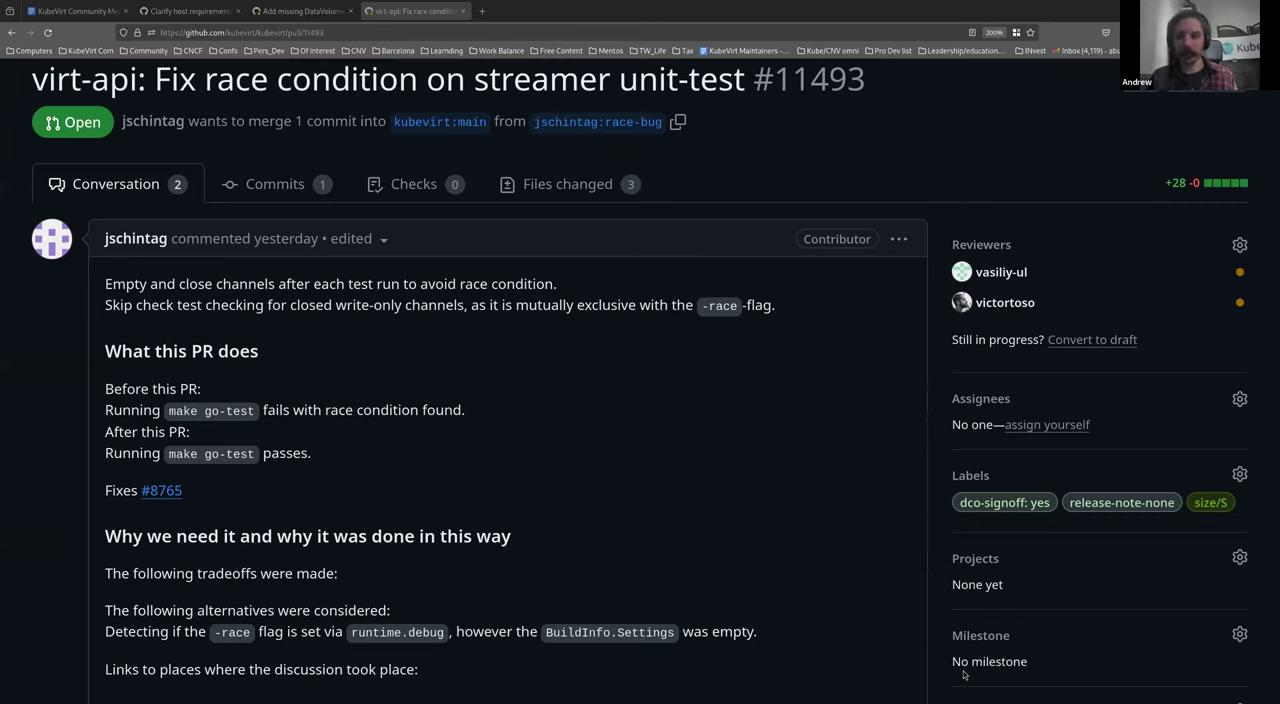
mouse_move(882, 332)
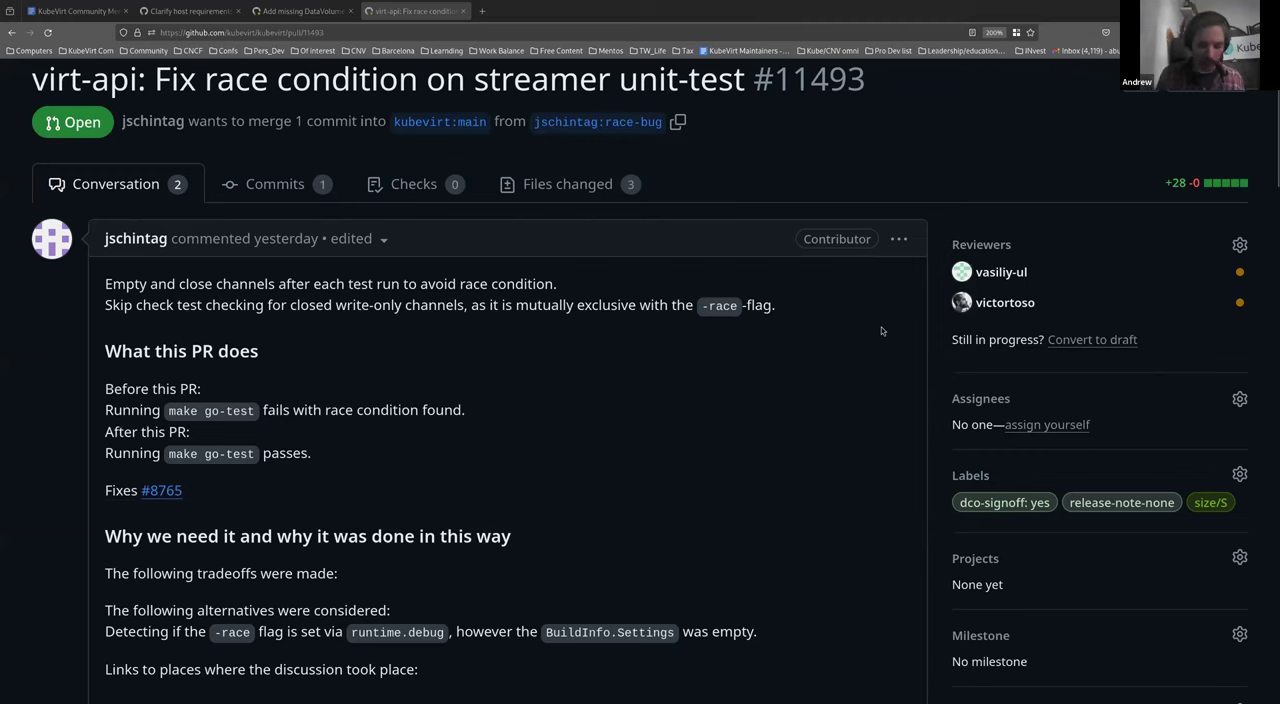
scroll(down, 3)
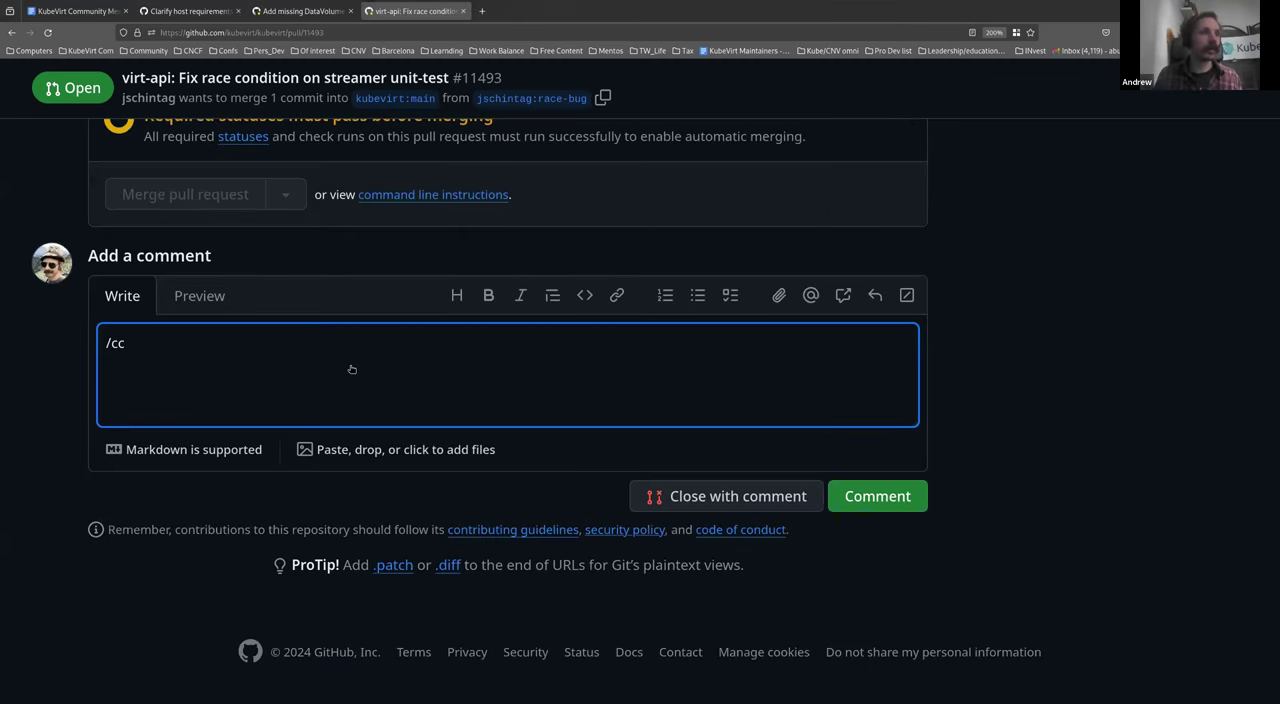
text(@xpivarc)
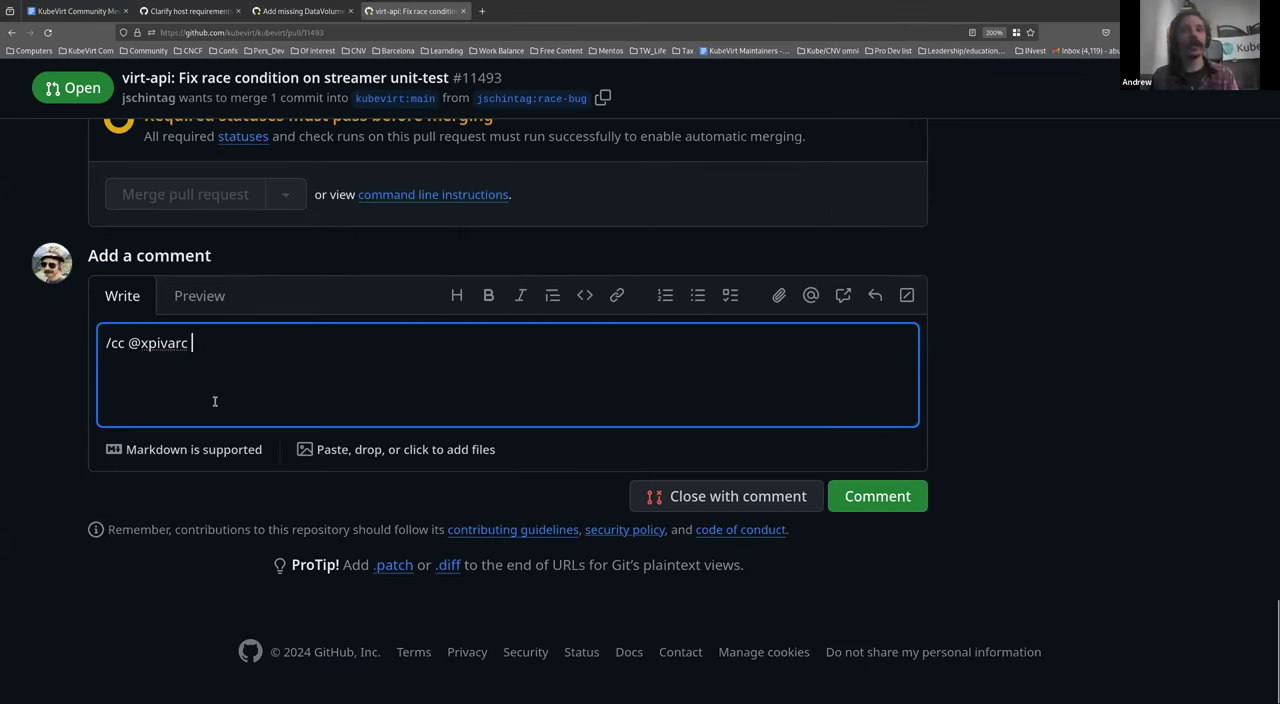
mouse_move(1048, 336)
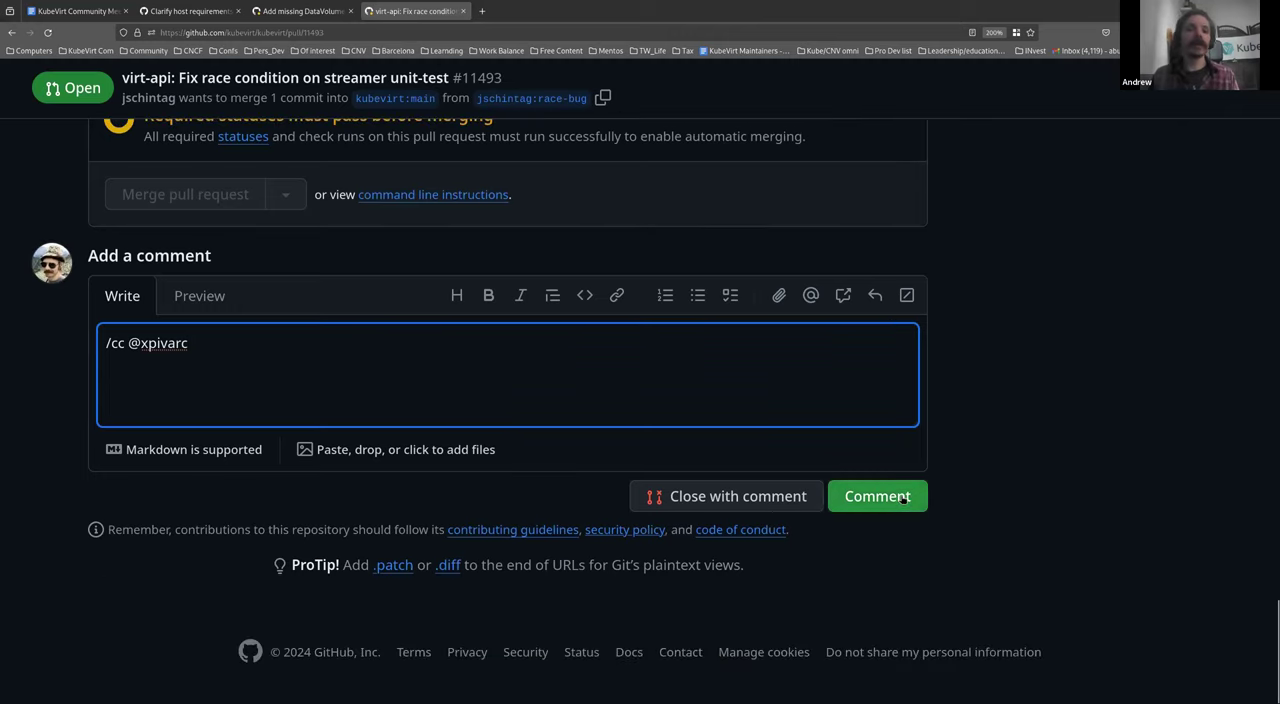
click(876, 496)
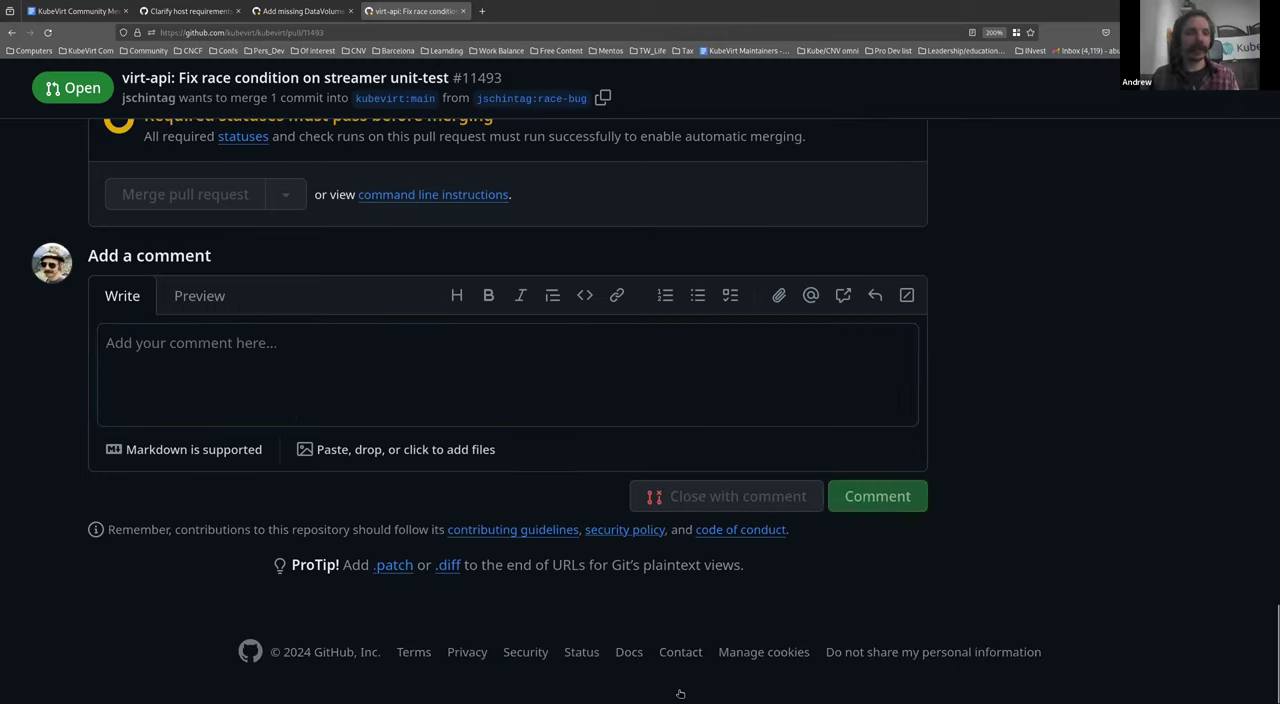
scroll(up, 3)
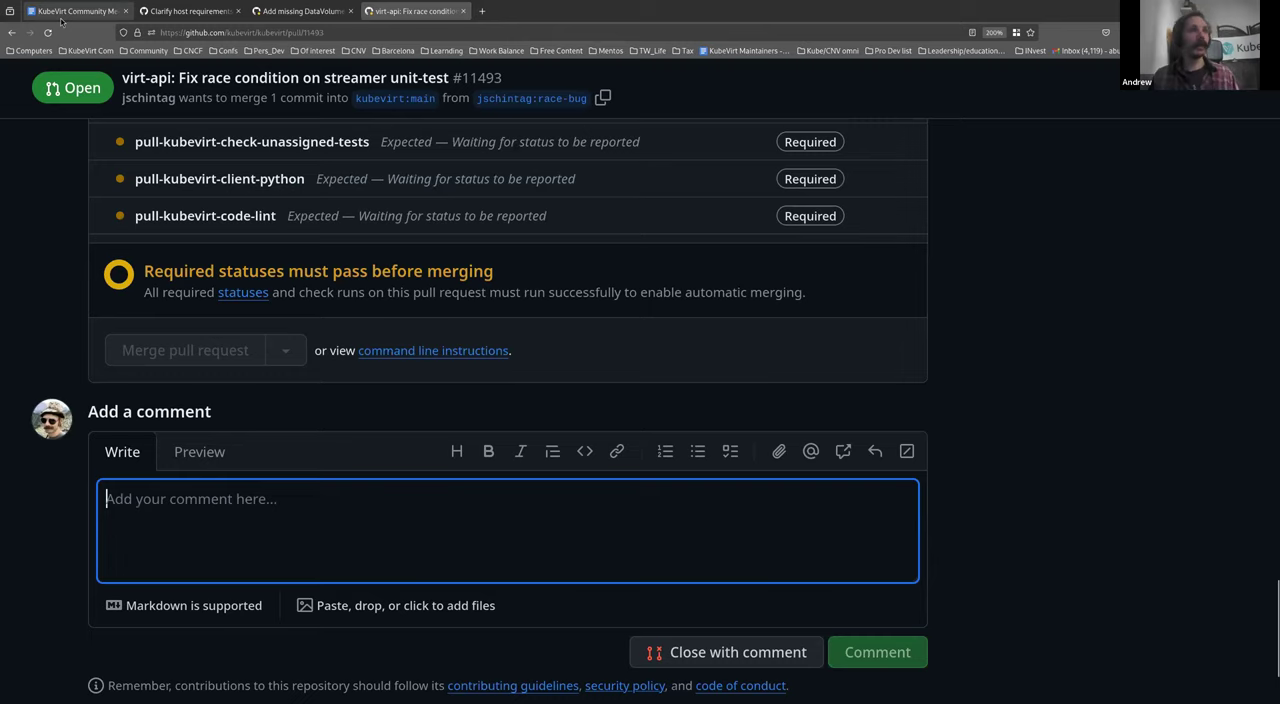
scroll(up, 3)
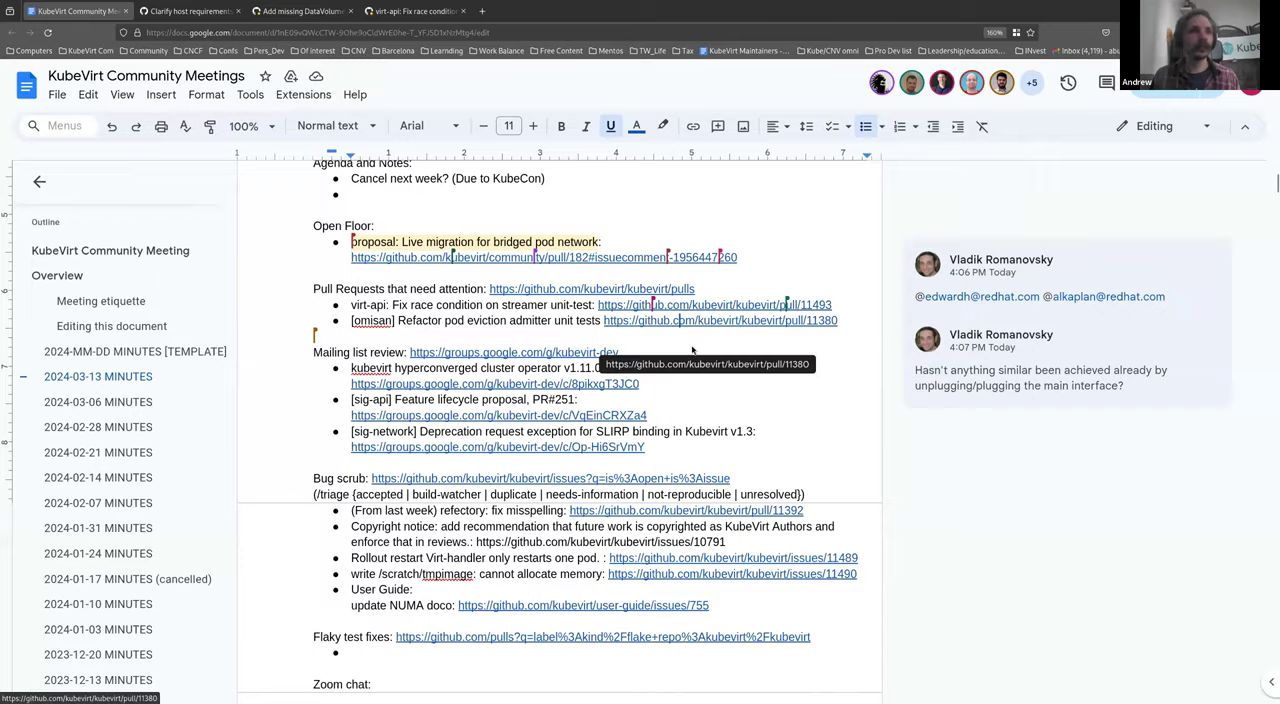
Open PR #11380, Refactor pod eviction admitter unit tests, from the notes and view its changed files
click(720, 320)
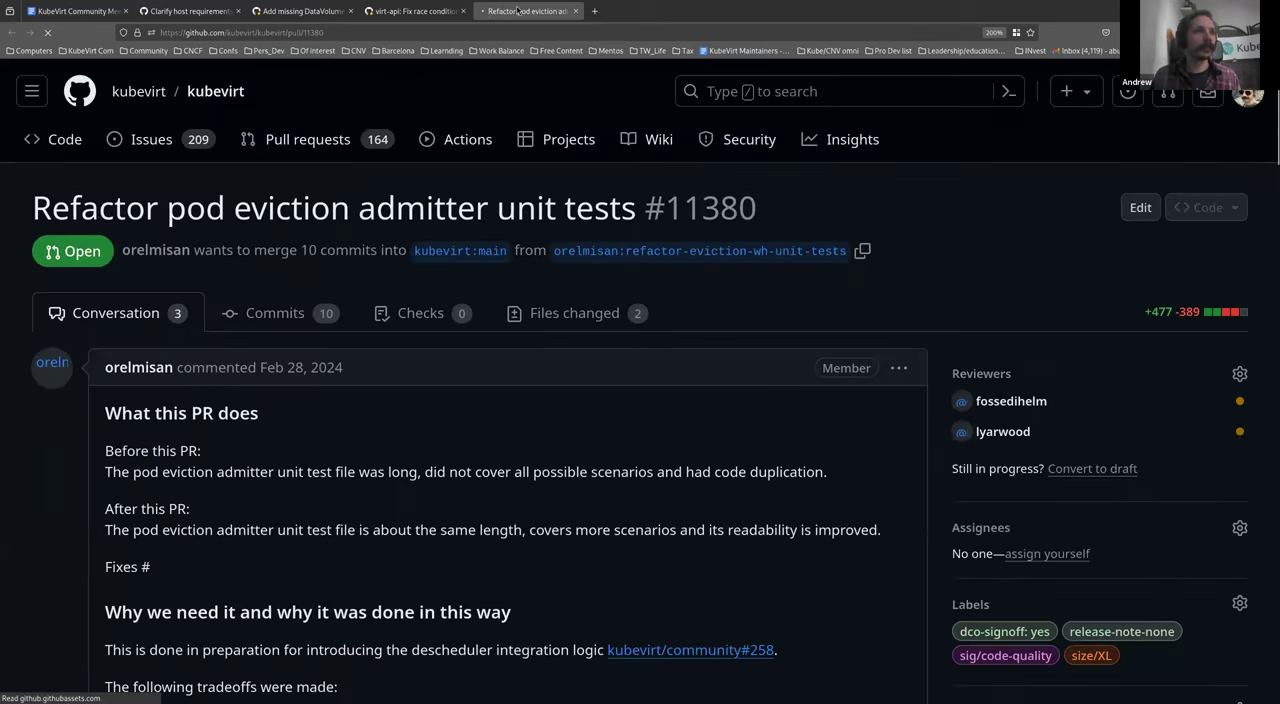
scroll(down, 3)
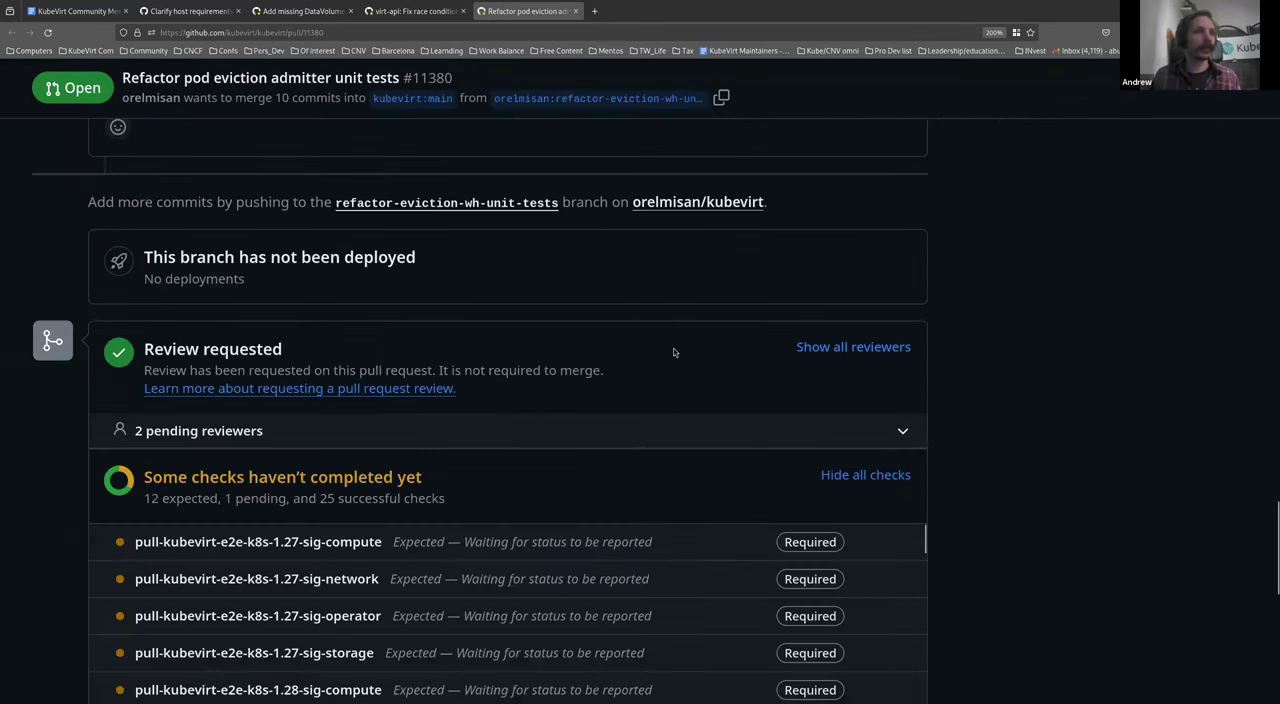
scroll(up, 3)
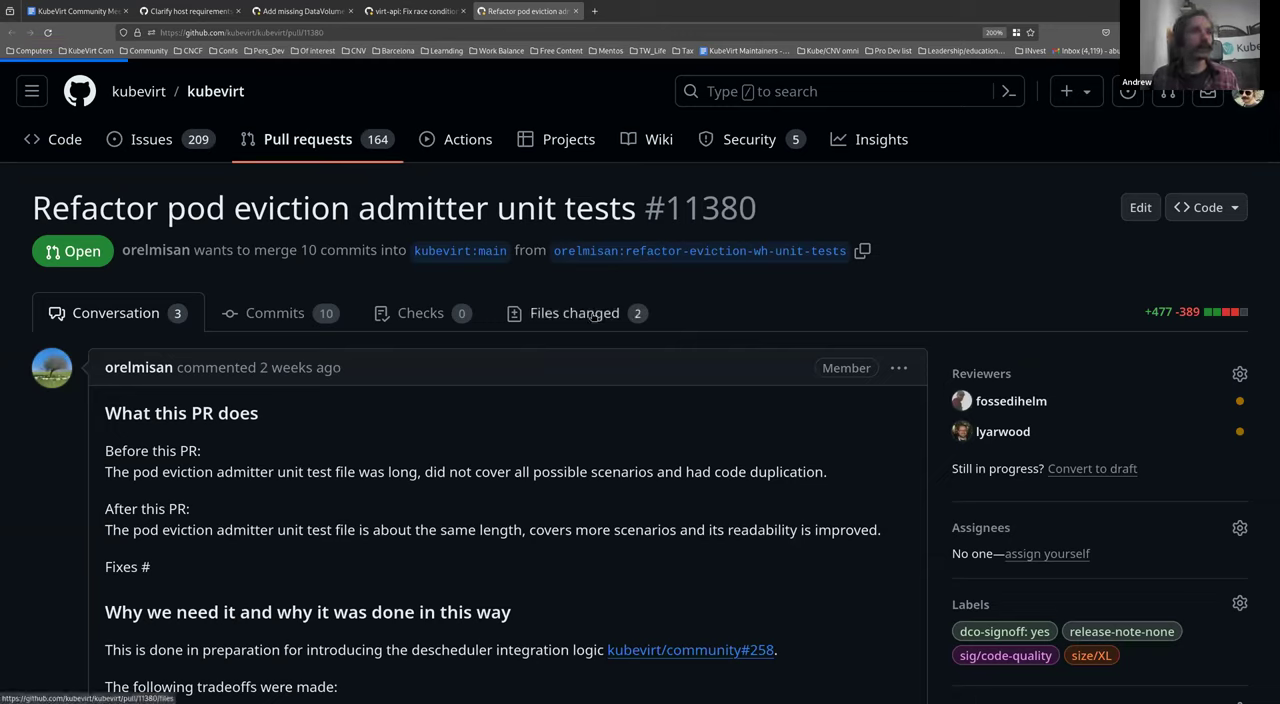
click(574, 312)
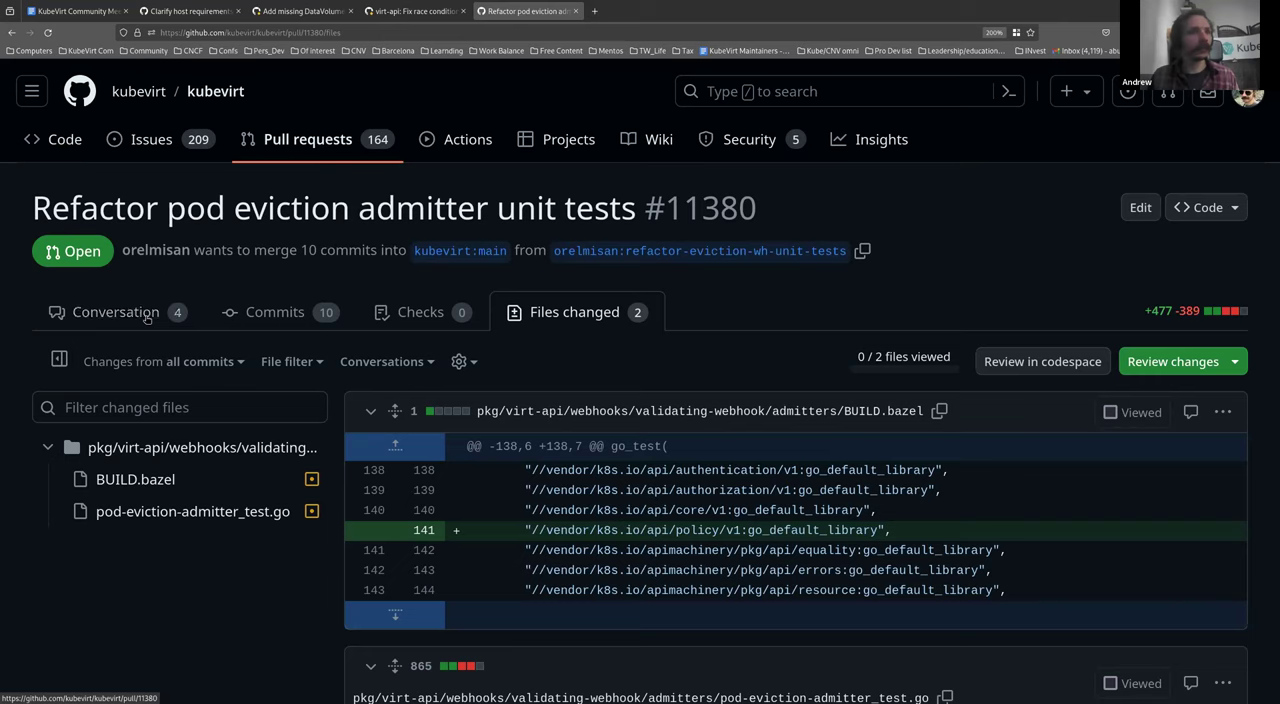
Return to PR #11380's conversation and scroll through its description
click(116, 312)
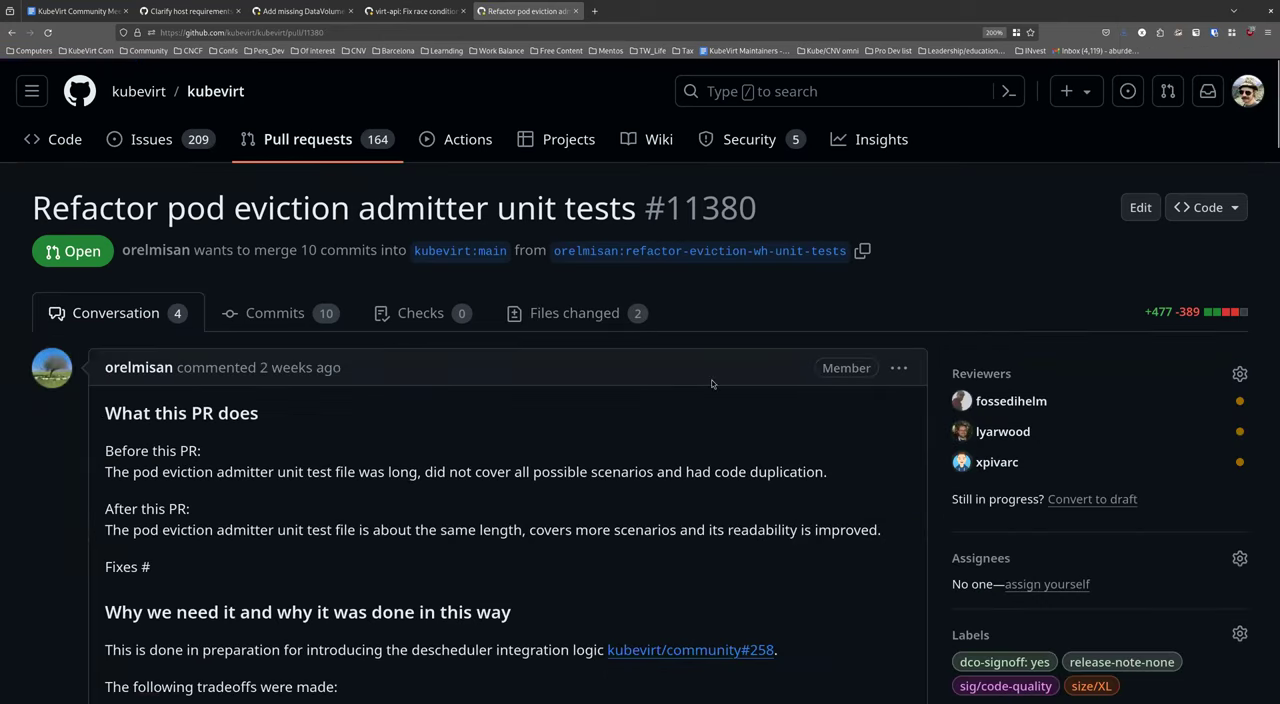
scroll(down, 3)
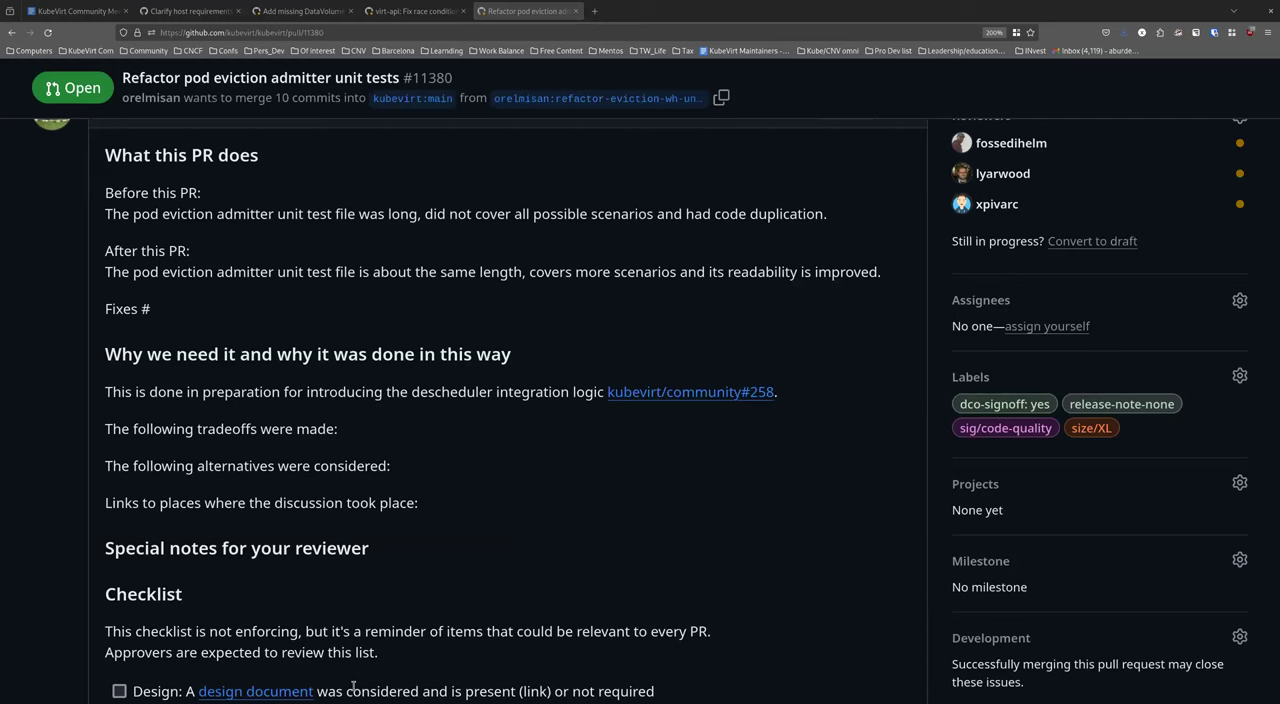
mouse_move(504, 182)
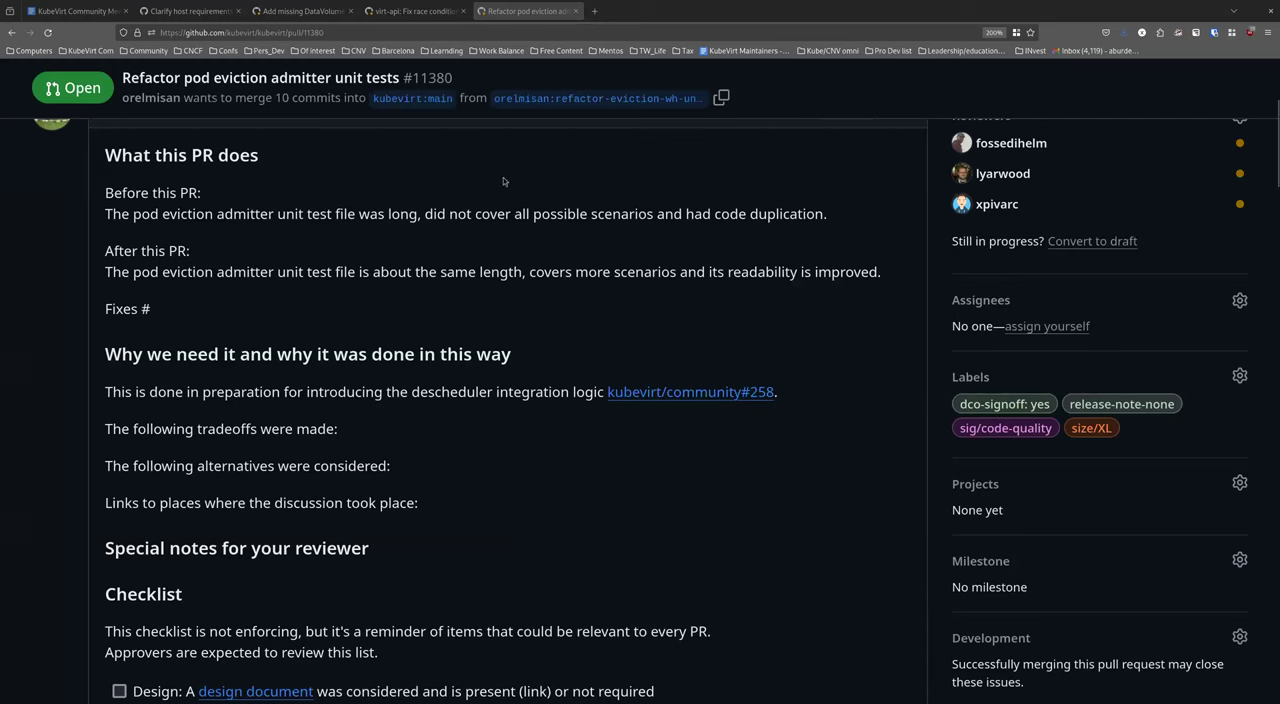
mouse_move(460, 500)
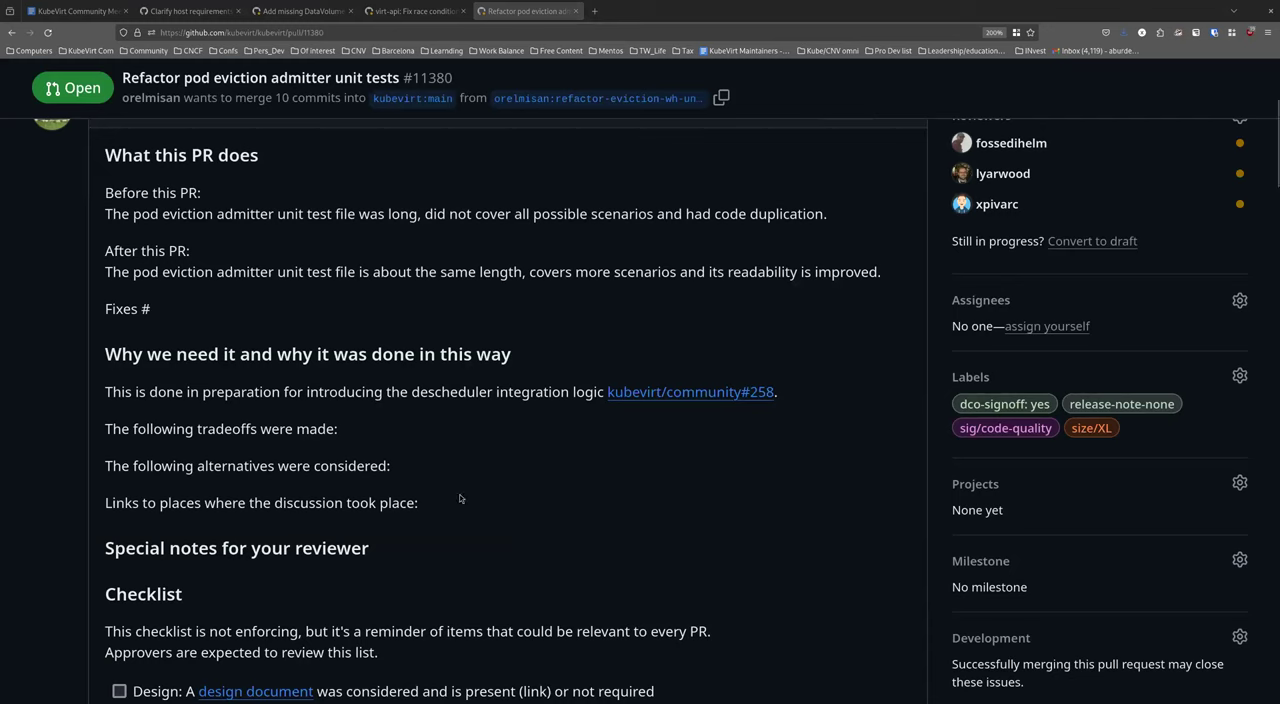
mouse_move(698, 388)
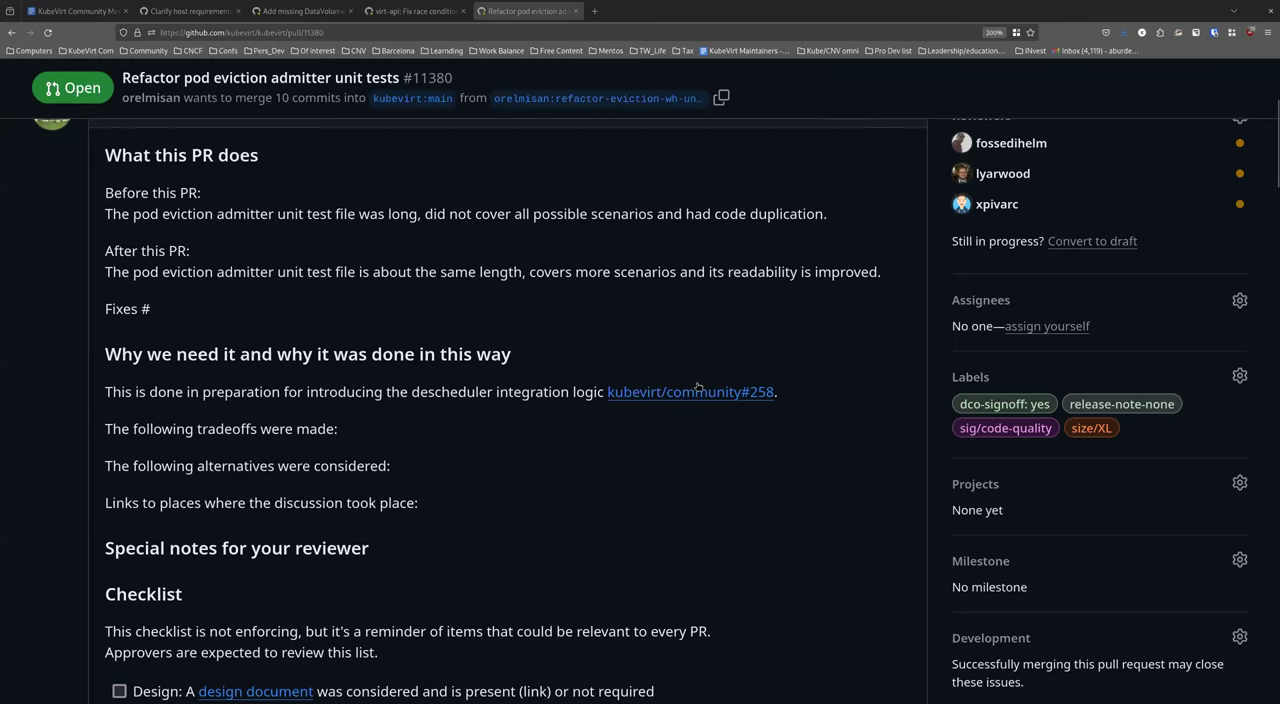
mouse_move(448, 520)
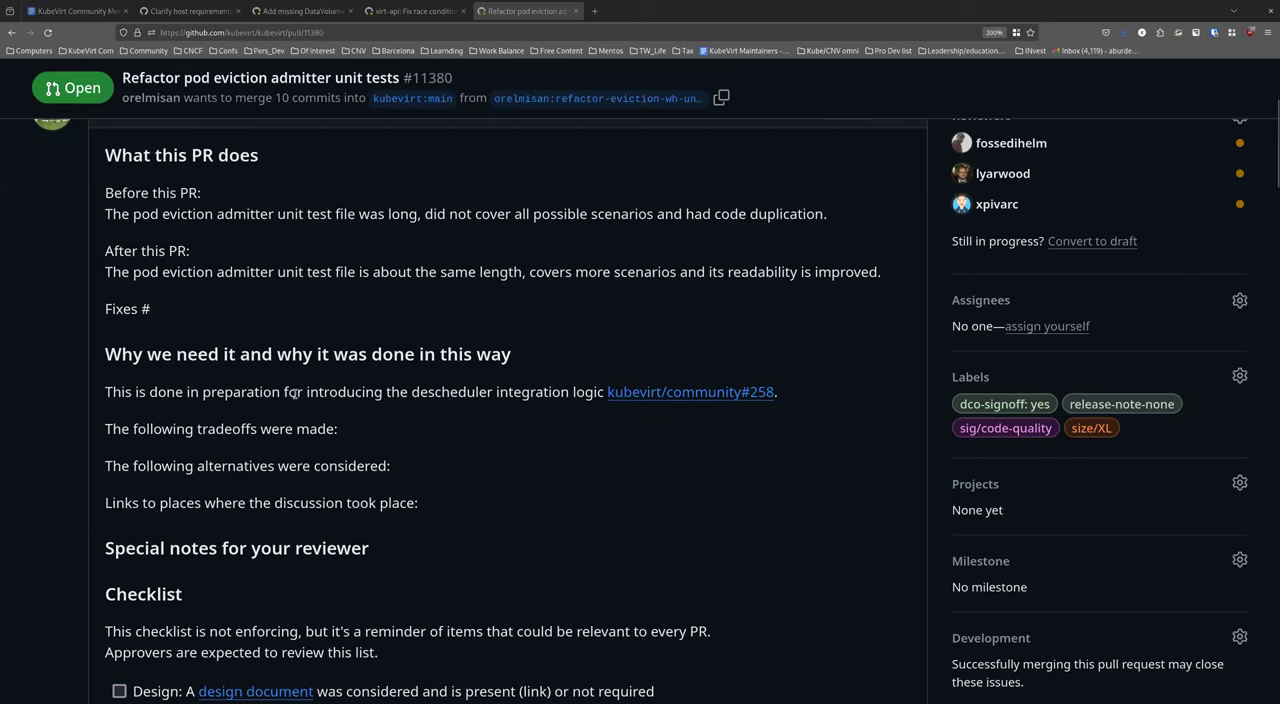
mouse_move(572, 516)
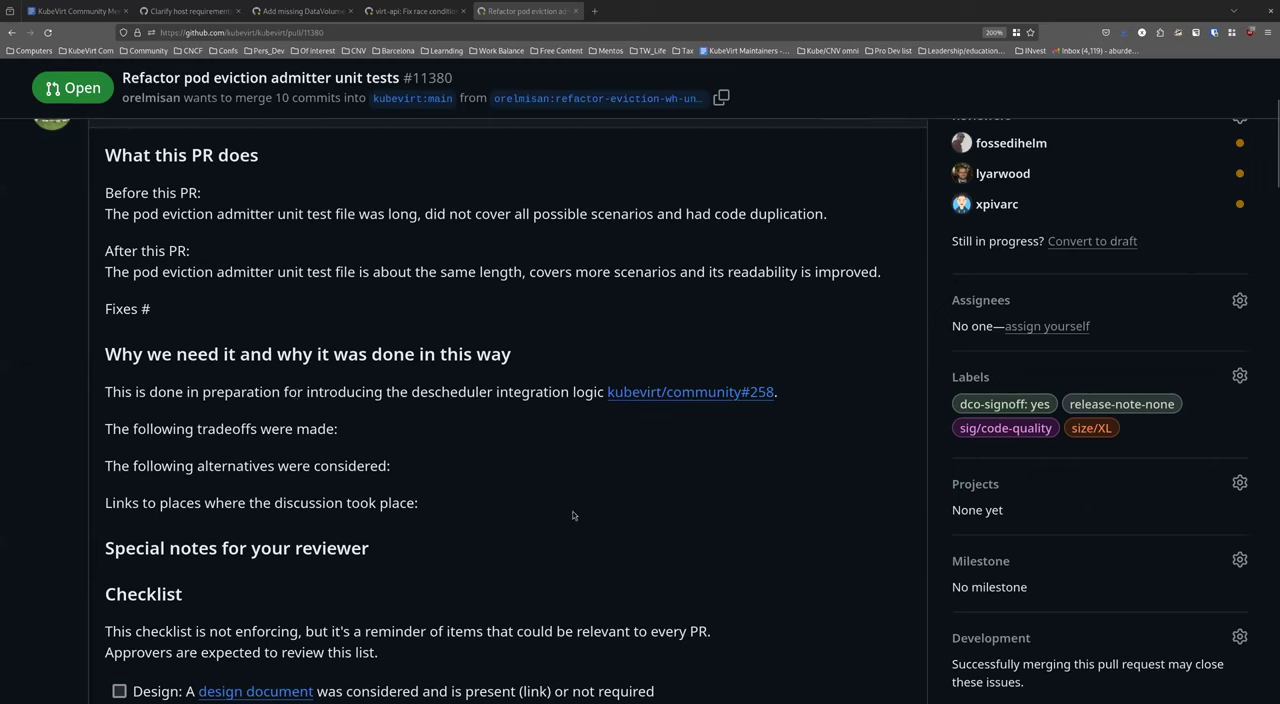
mouse_move(422, 288)
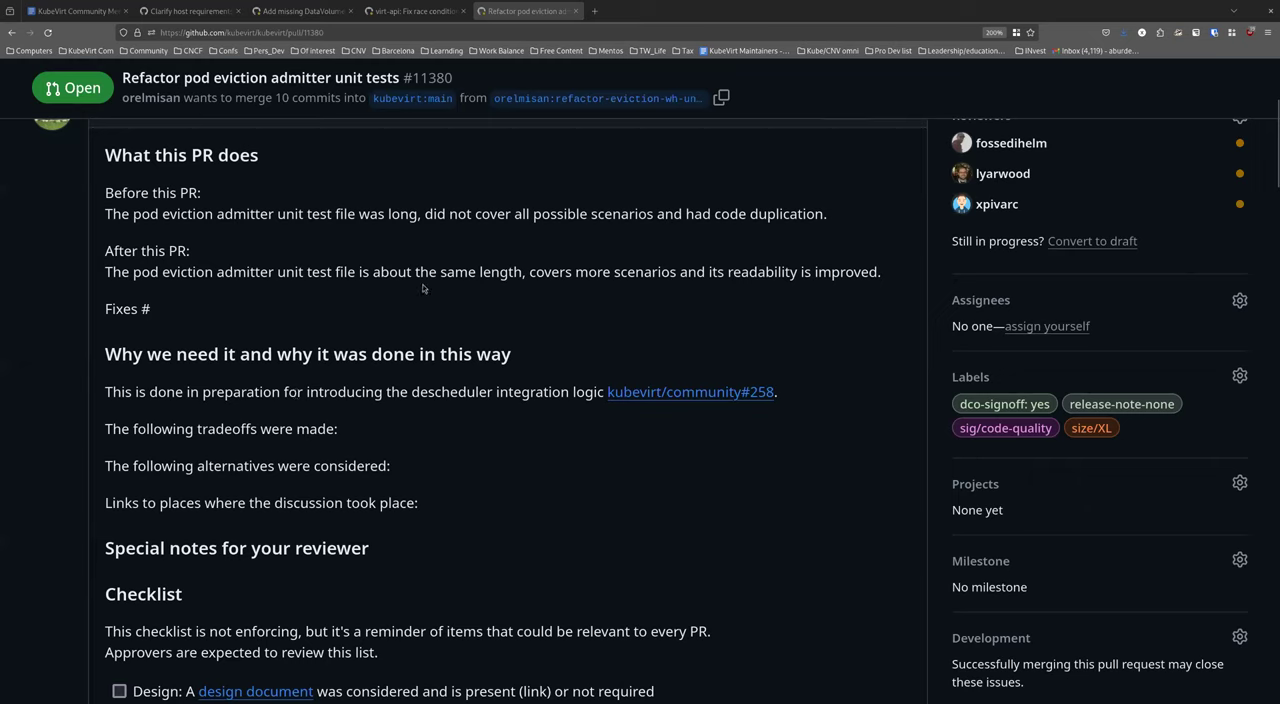
mouse_move(400, 396)
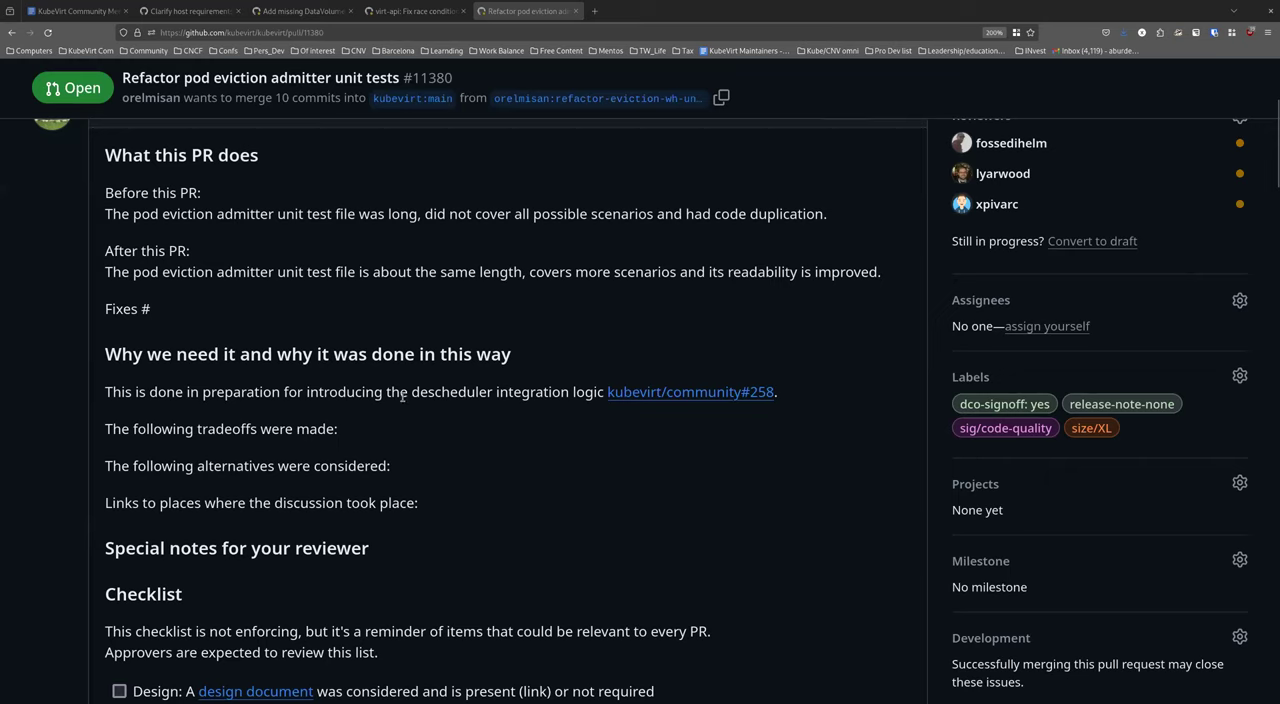
mouse_move(446, 332)
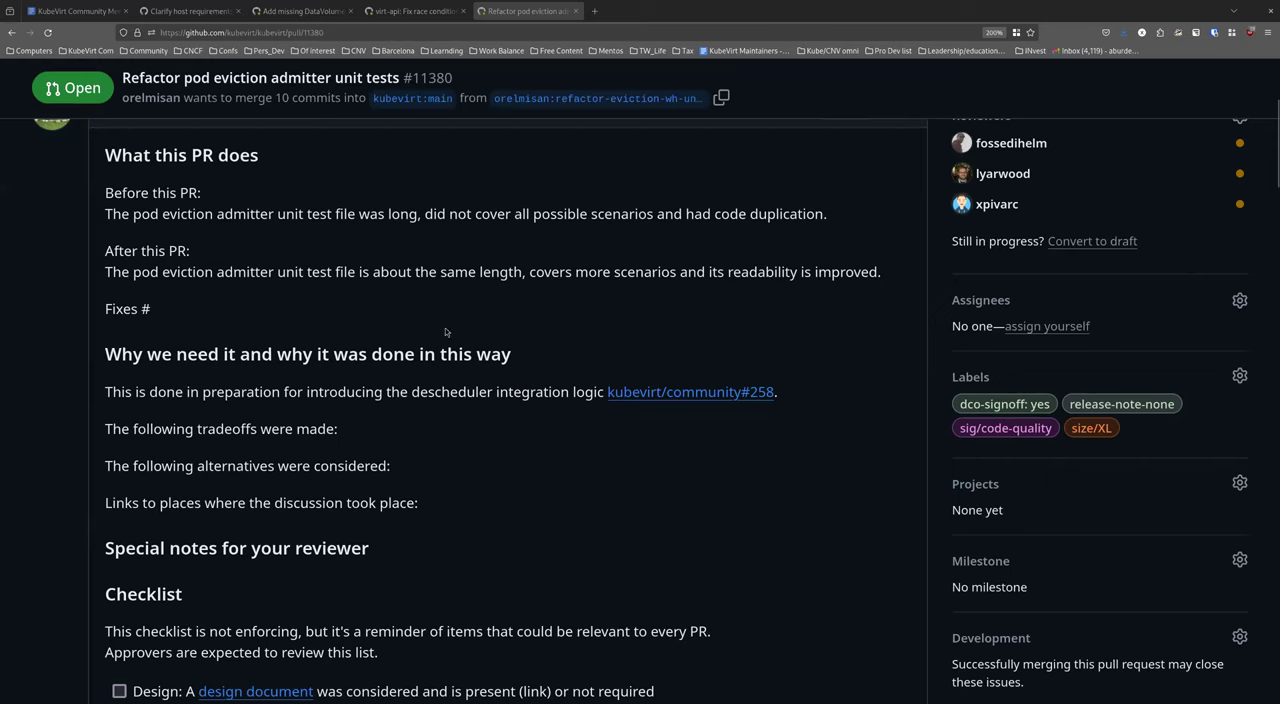
mouse_move(628, 400)
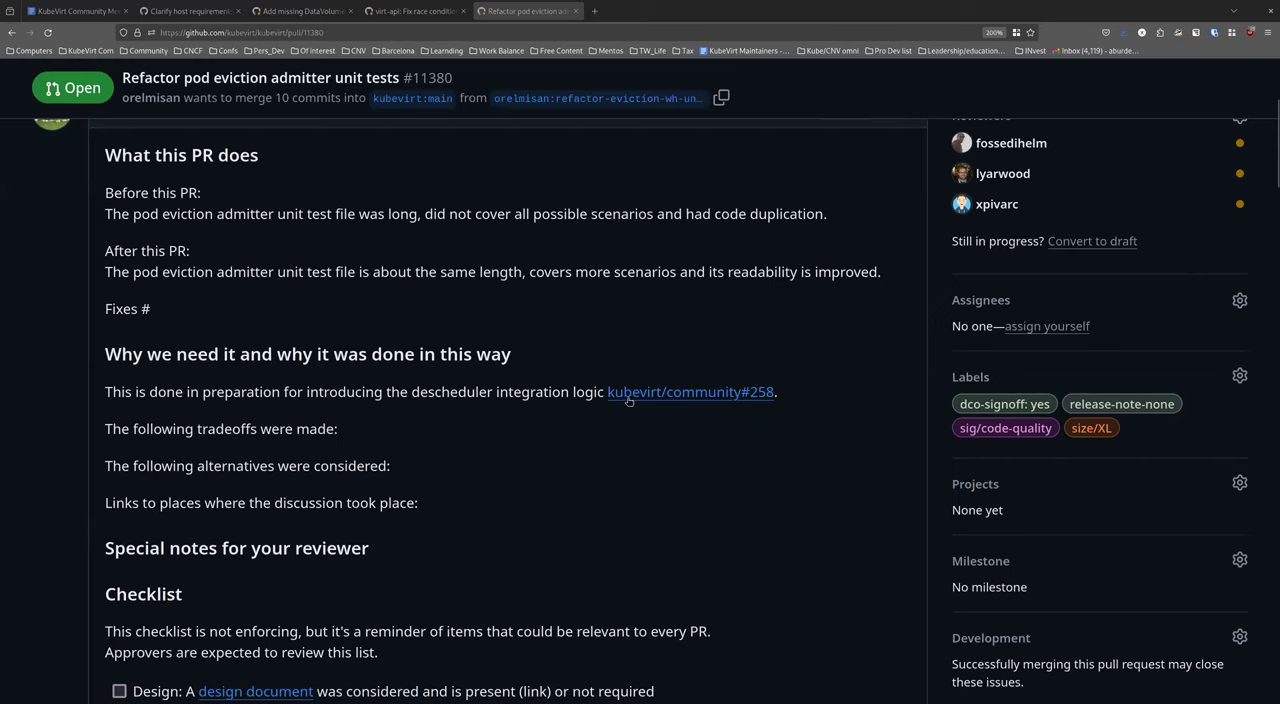
scroll(up, 3)
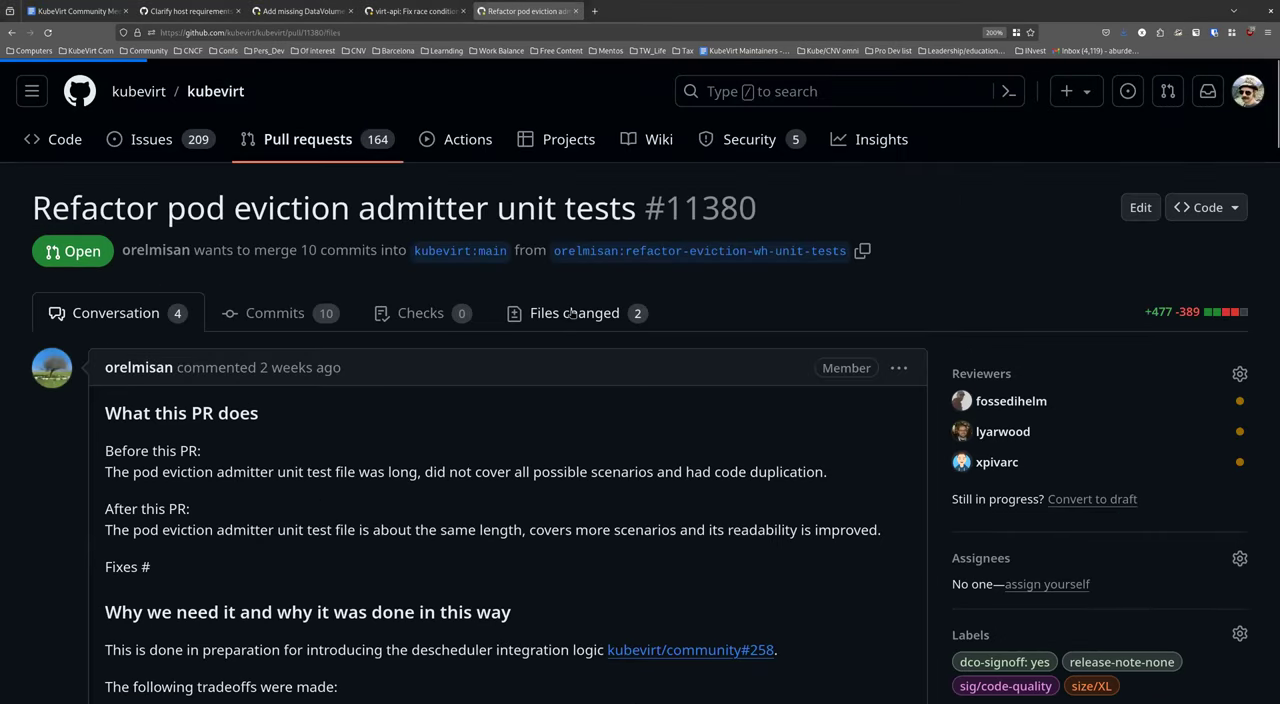
Review the BUILD.bazel and pod-eviction-admitter_test.go diffs in PR #11380's Files changed view
click(574, 312)
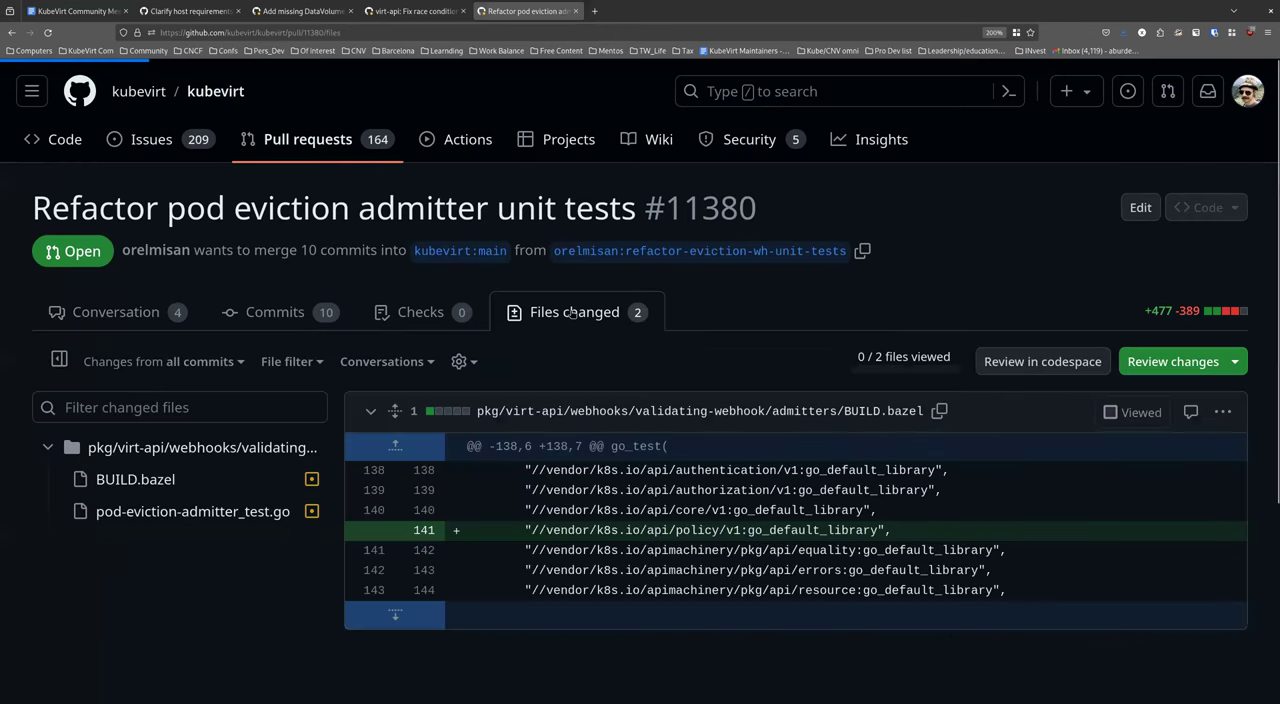
scroll(down, 3)
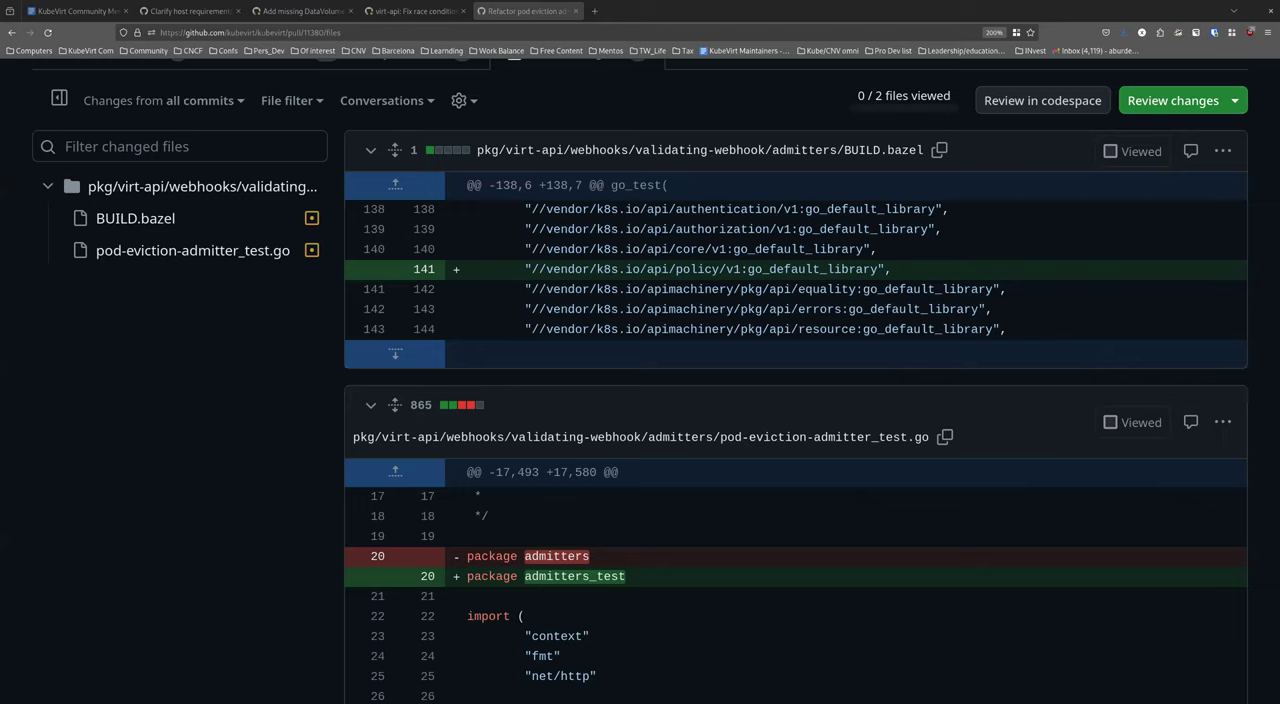
mouse_move(150, 420)
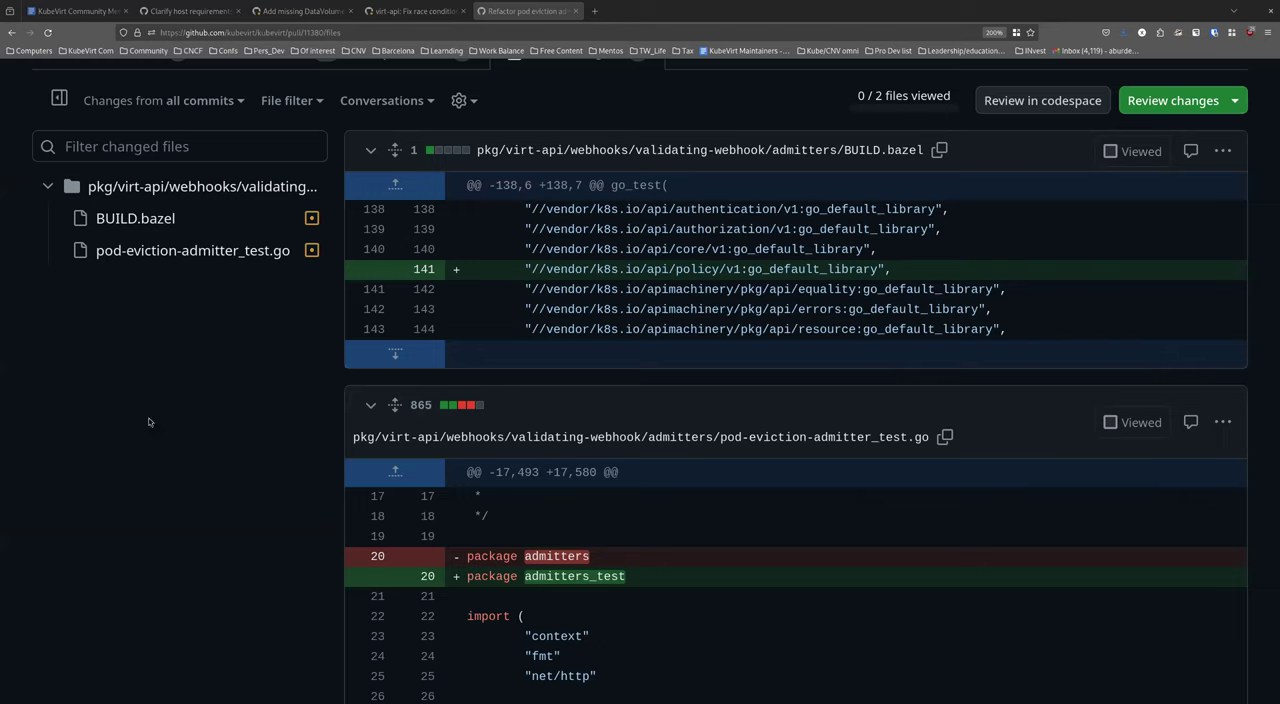
mouse_move(232, 396)
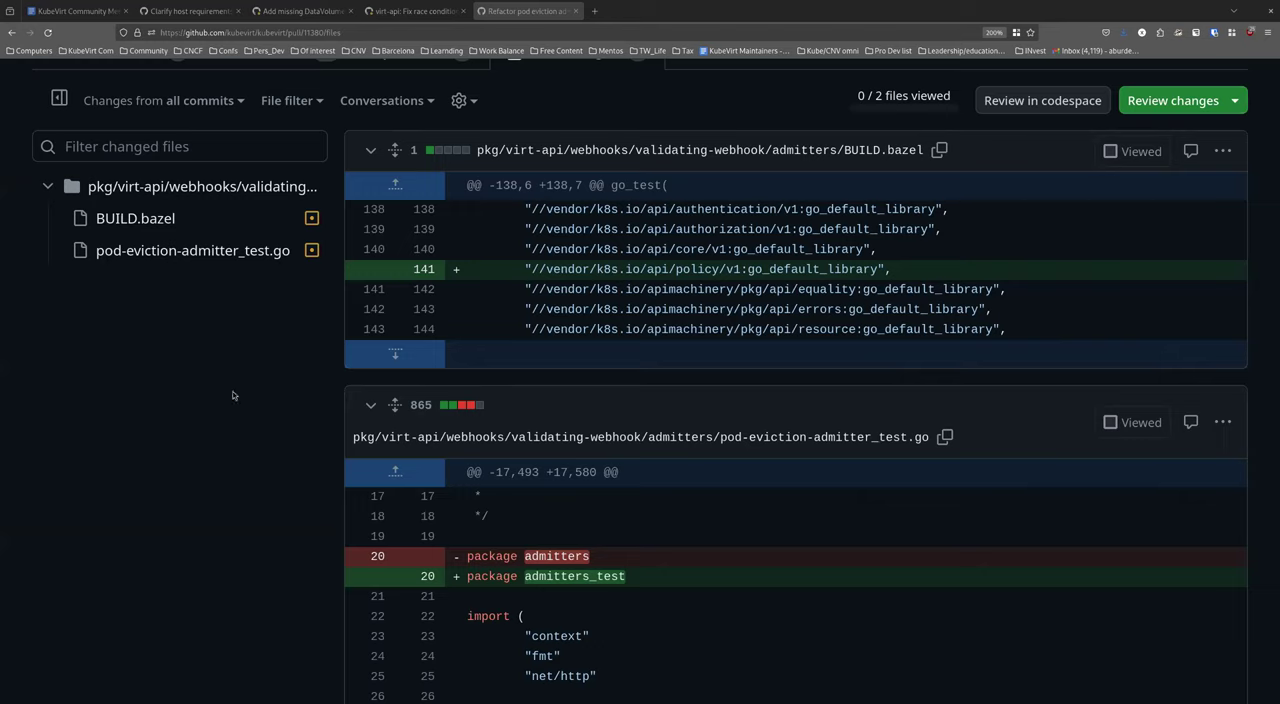
mouse_move(250, 340)
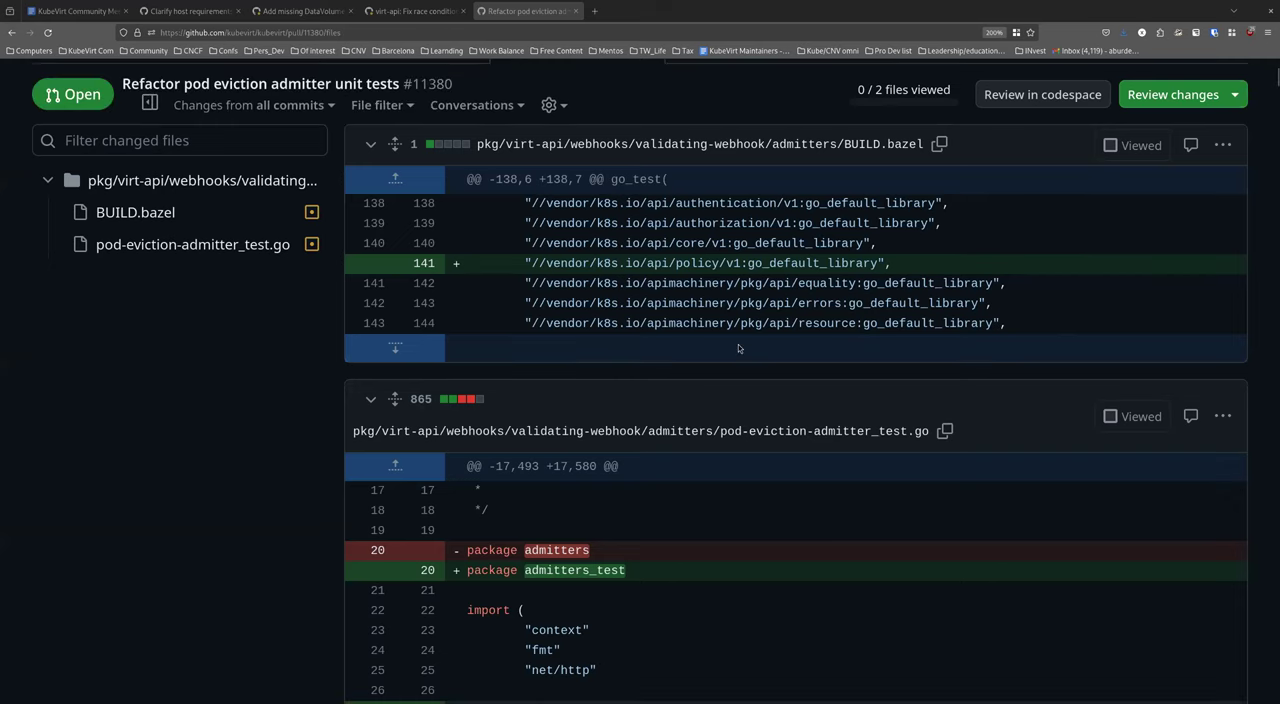
scroll(down, 3)
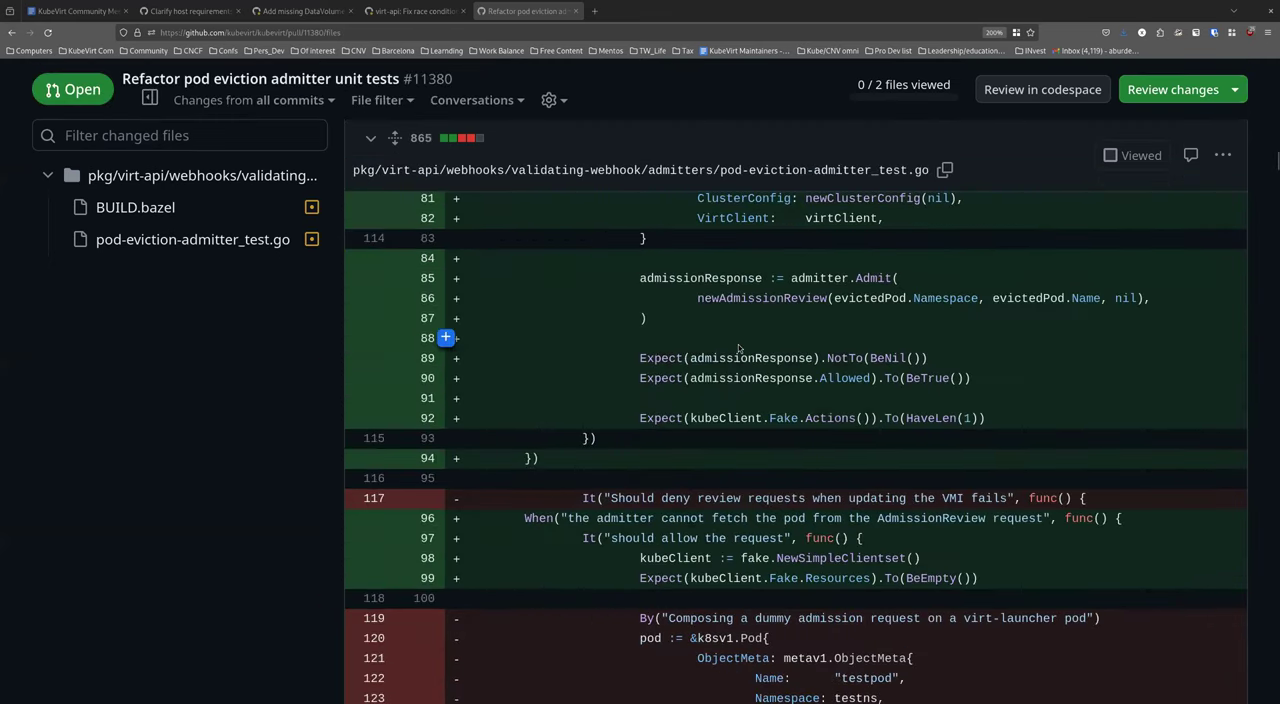
scroll(down, 3)
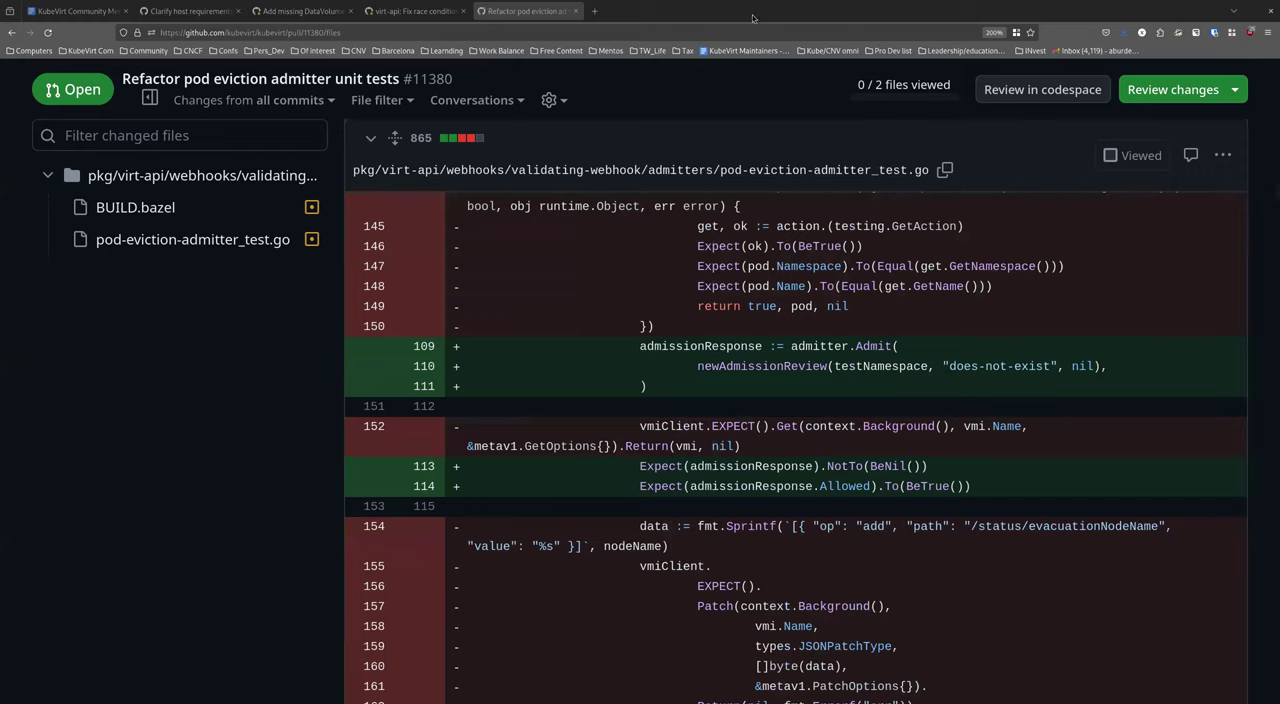
mouse_move(704, 8)
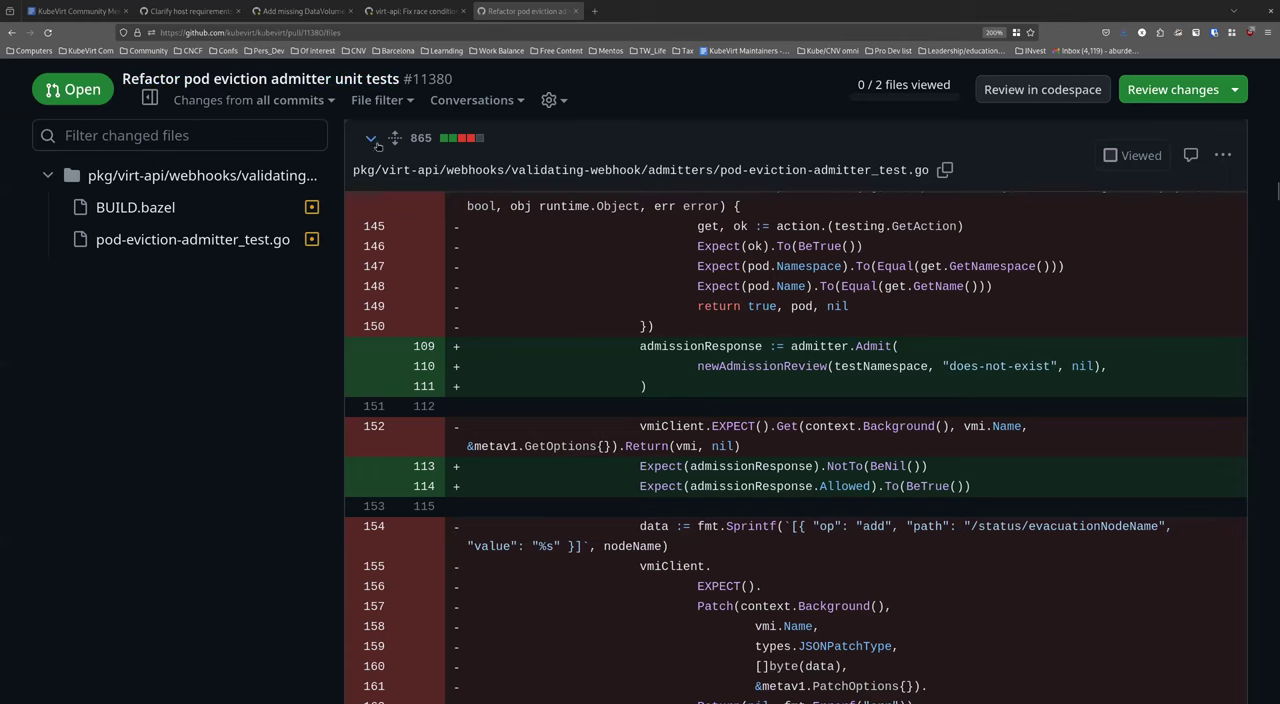
mouse_move(262, 568)
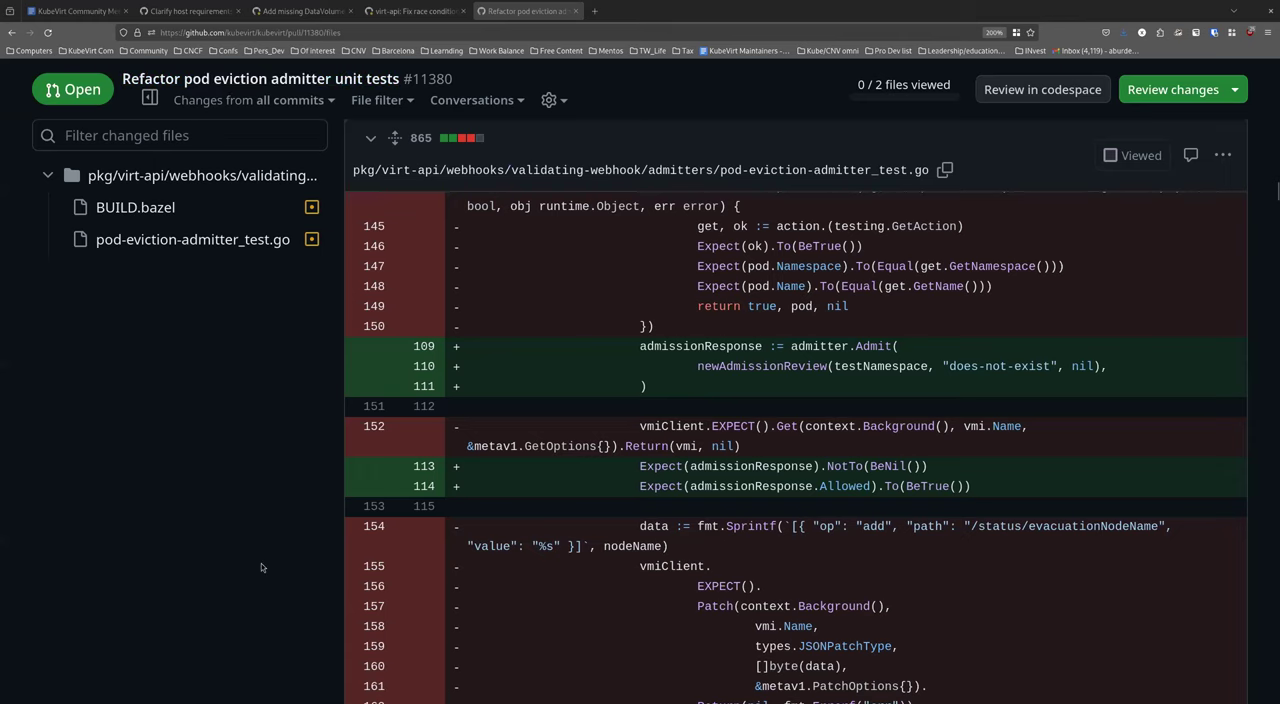
scroll(up, 3)
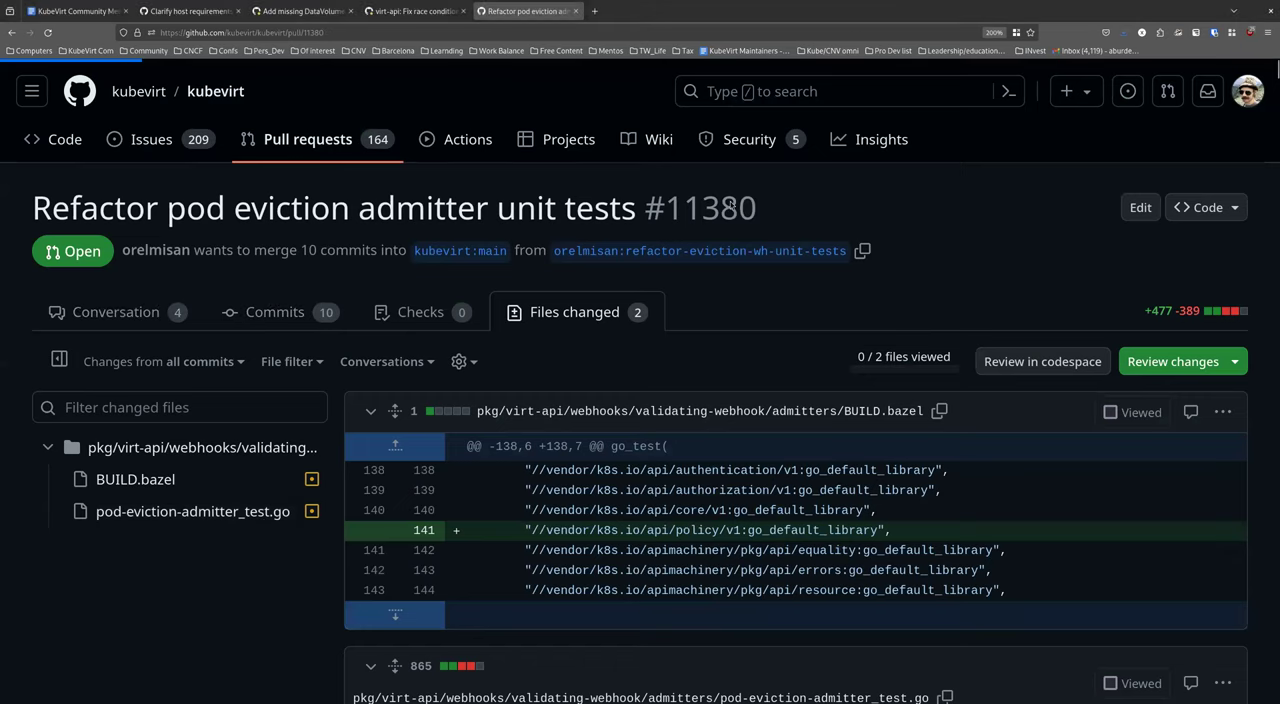
Scroll PR #11380's conversation down to the merge checks and back, then go to the kubevirt/kubevirt repository page
click(114, 312)
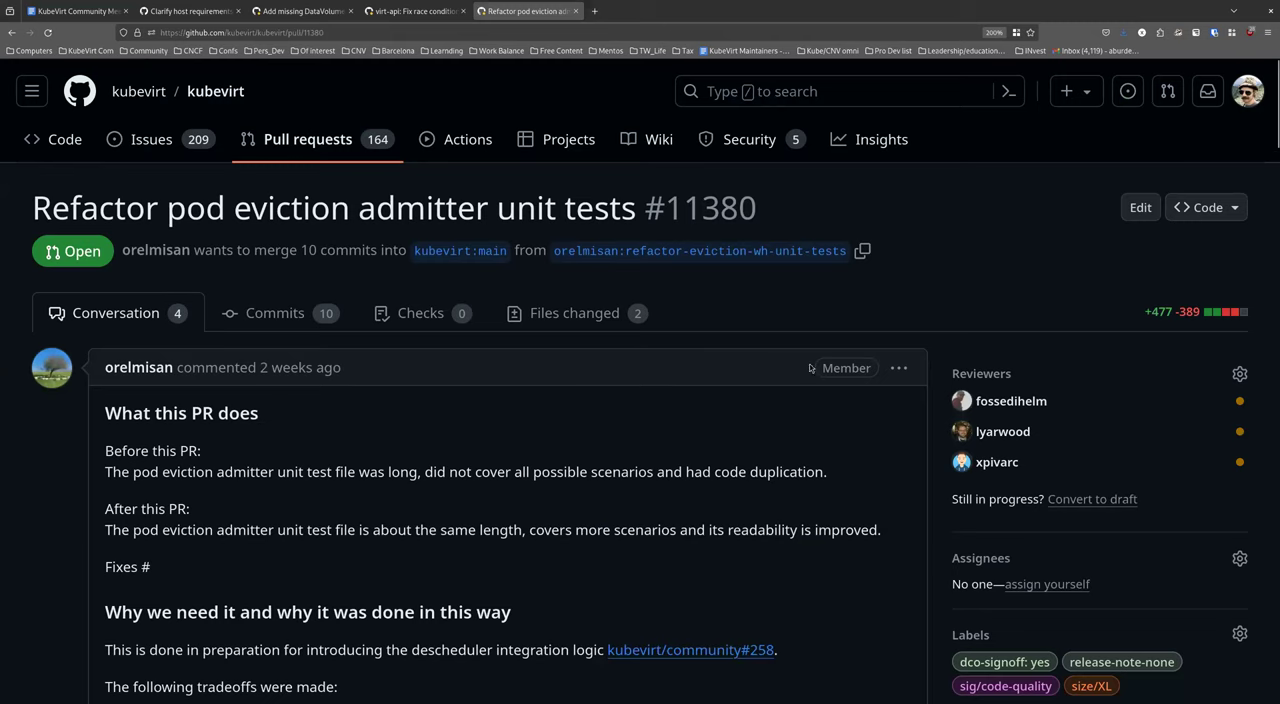
scroll(down, 3)
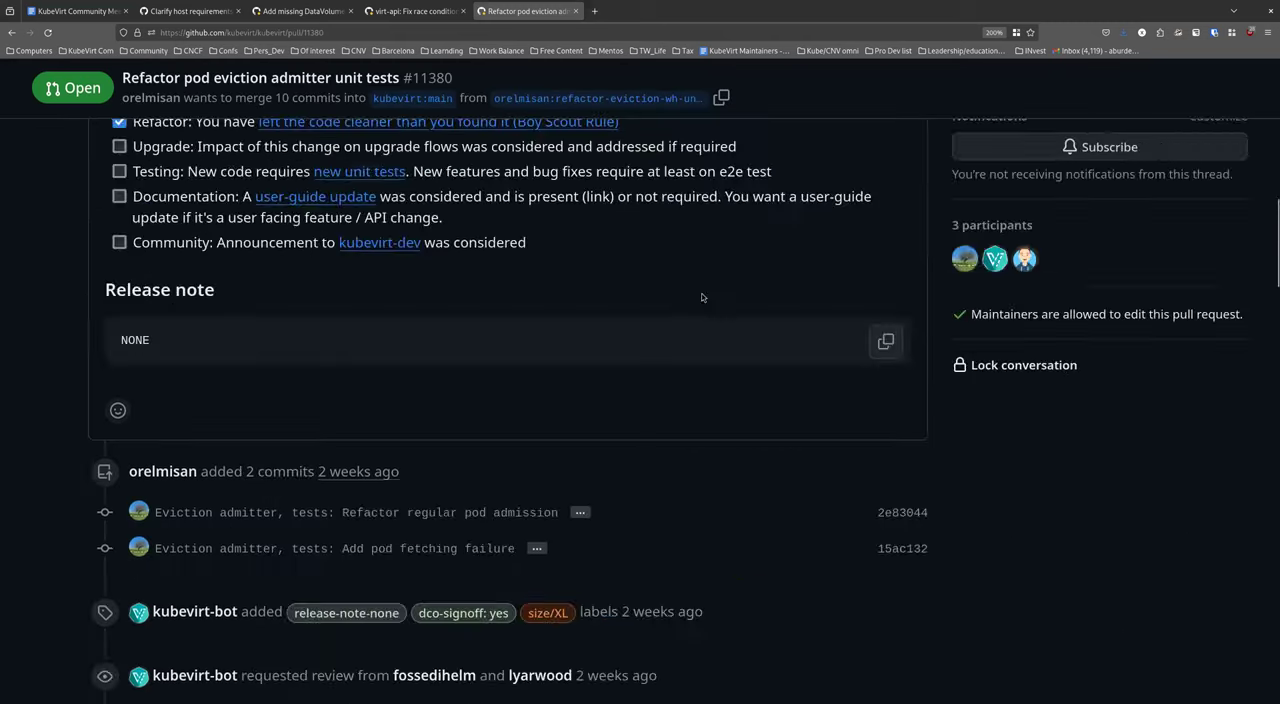
scroll(down, 3)
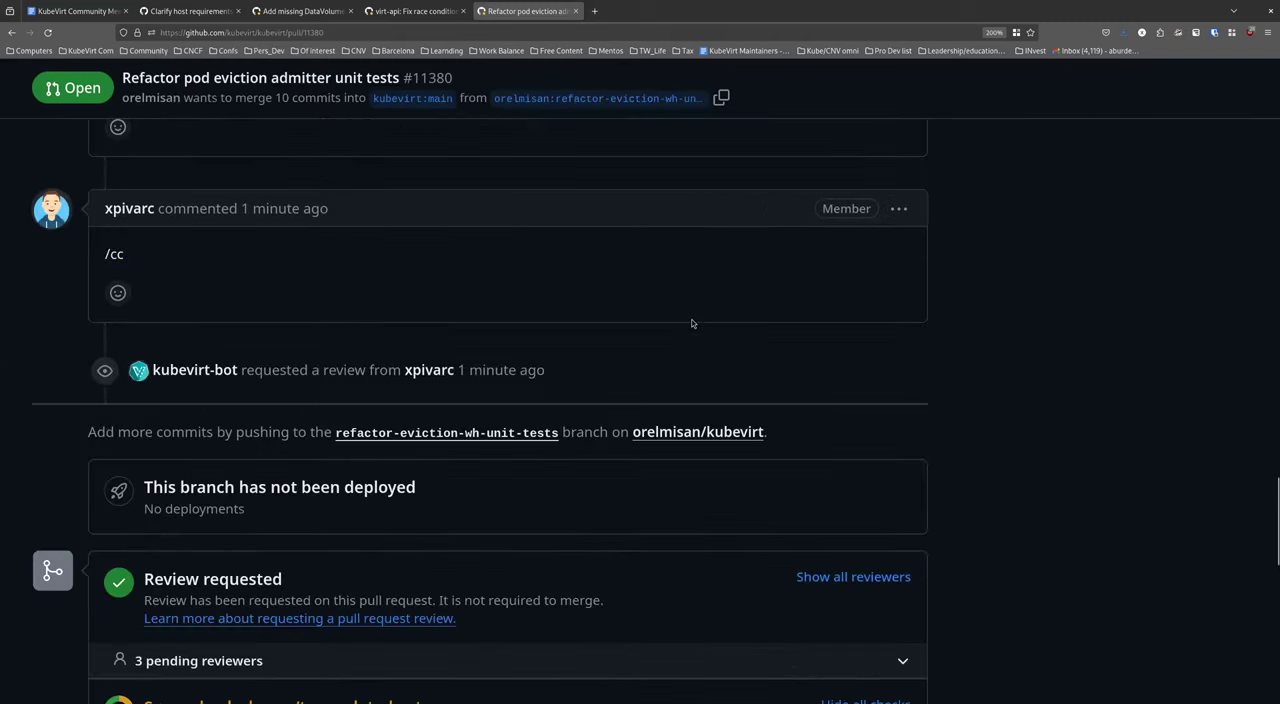
mouse_move(568, 620)
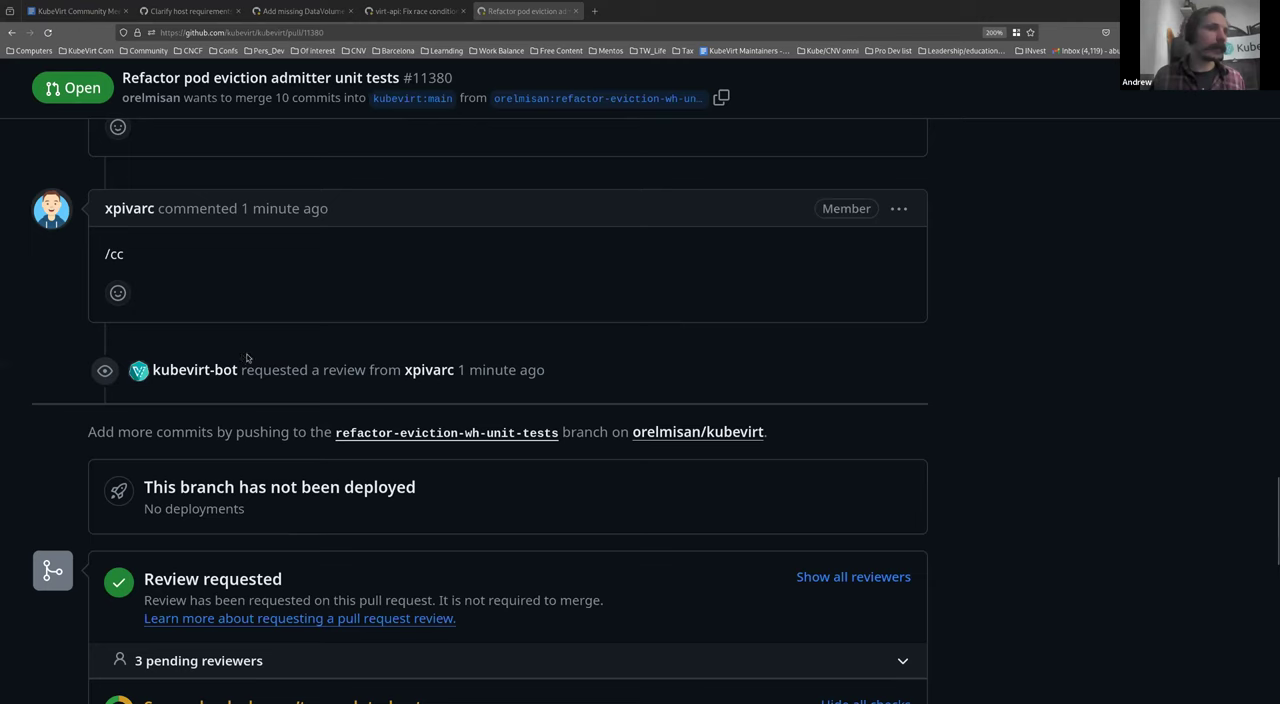
mouse_move(1006, 292)
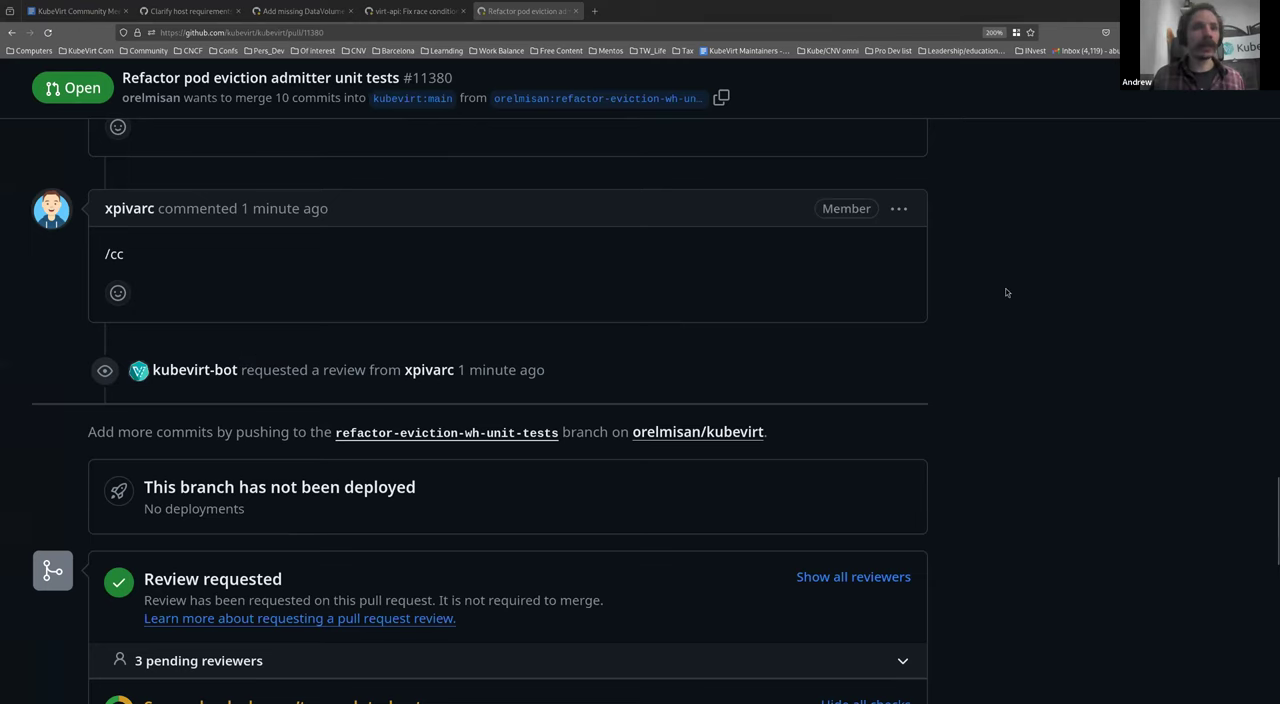
scroll(down, 3)
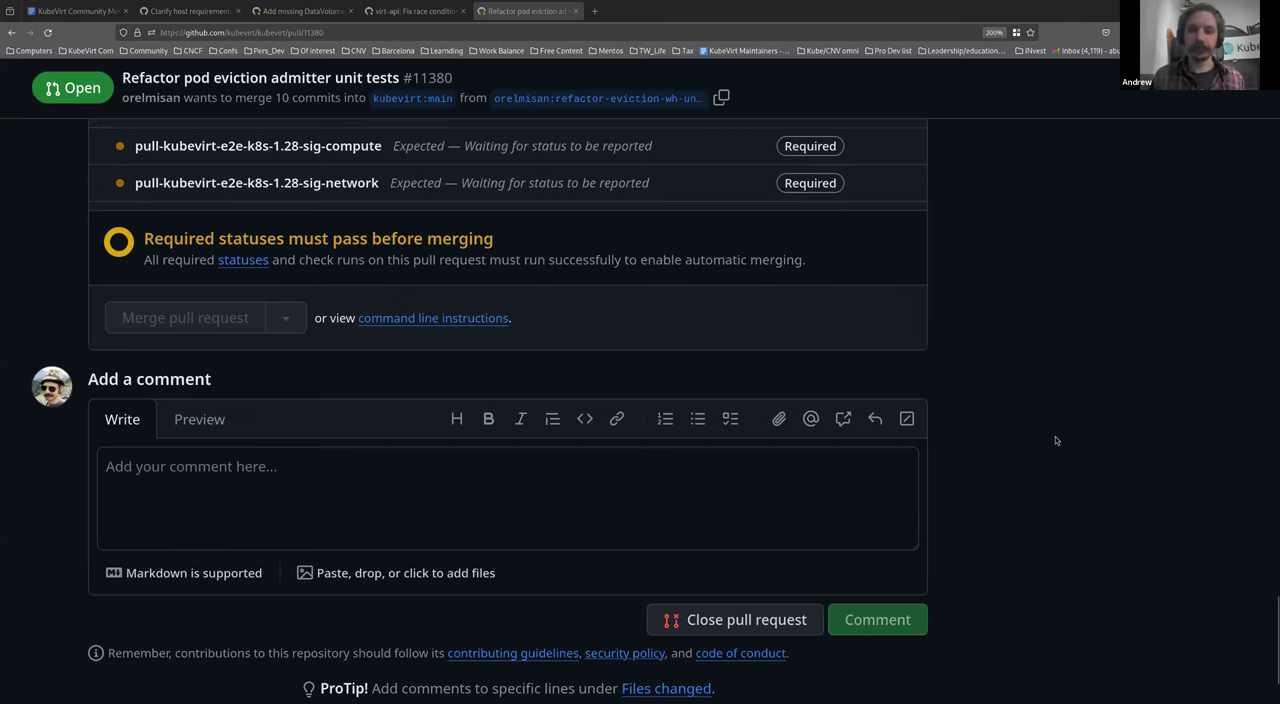
scroll(up, 3)
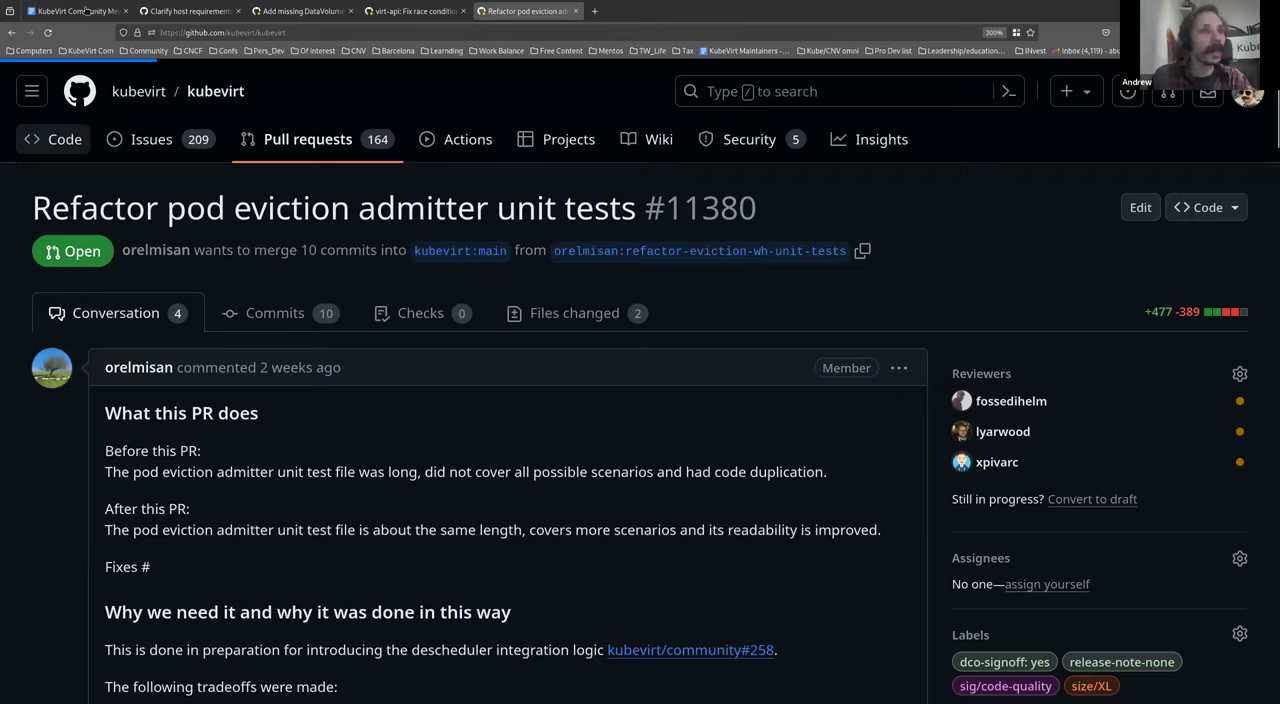
click(216, 92)
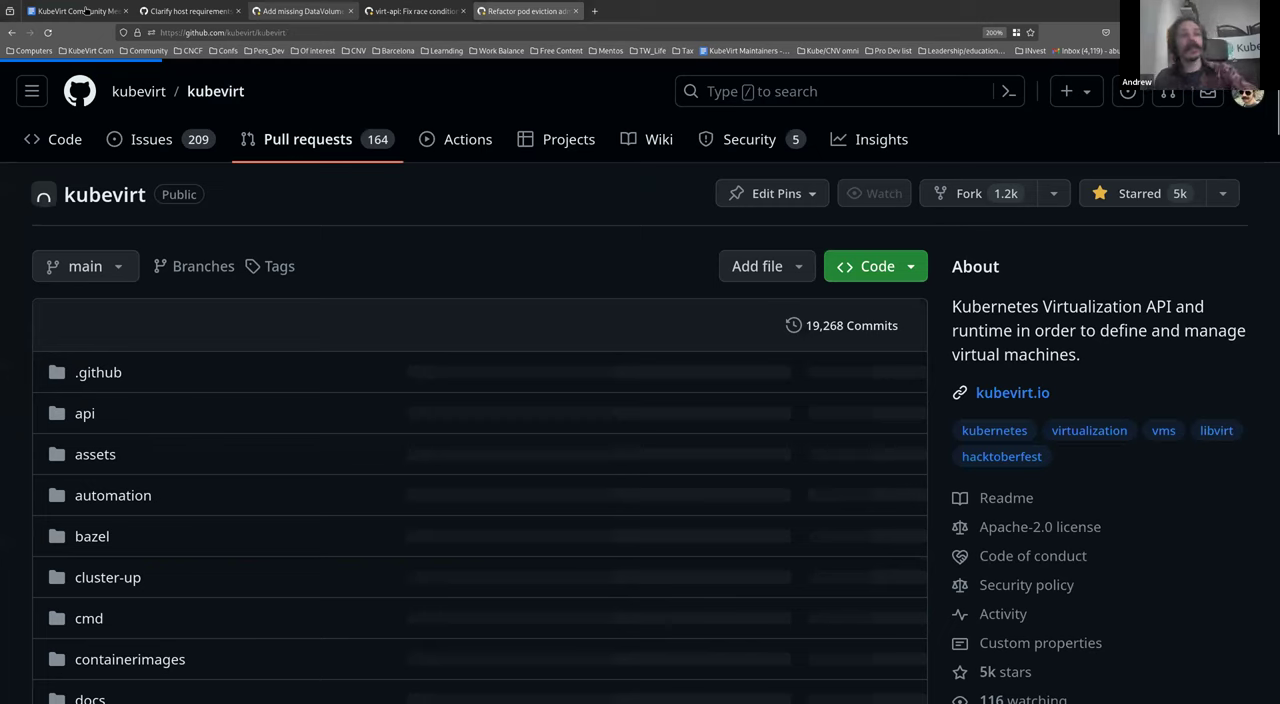
Switch back to the KubeVirt Community Meetings notes tab in Google Docs
click(70, 12)
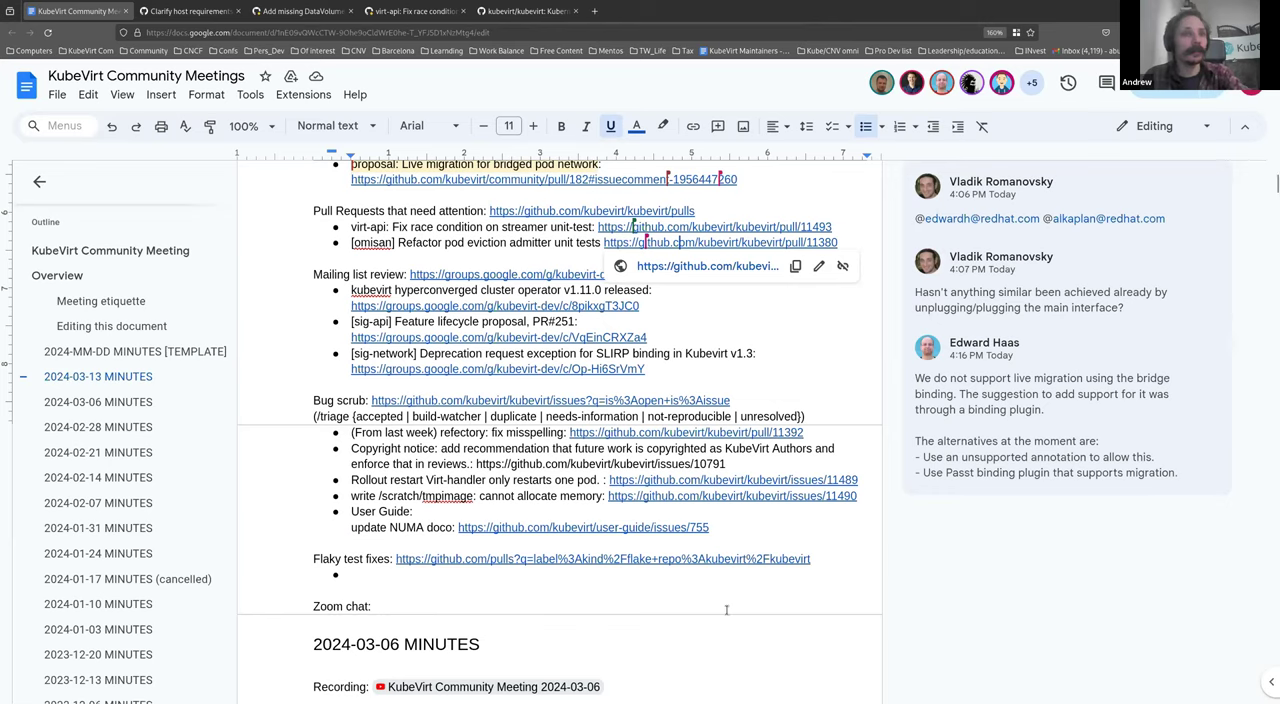
mouse_move(606, 316)
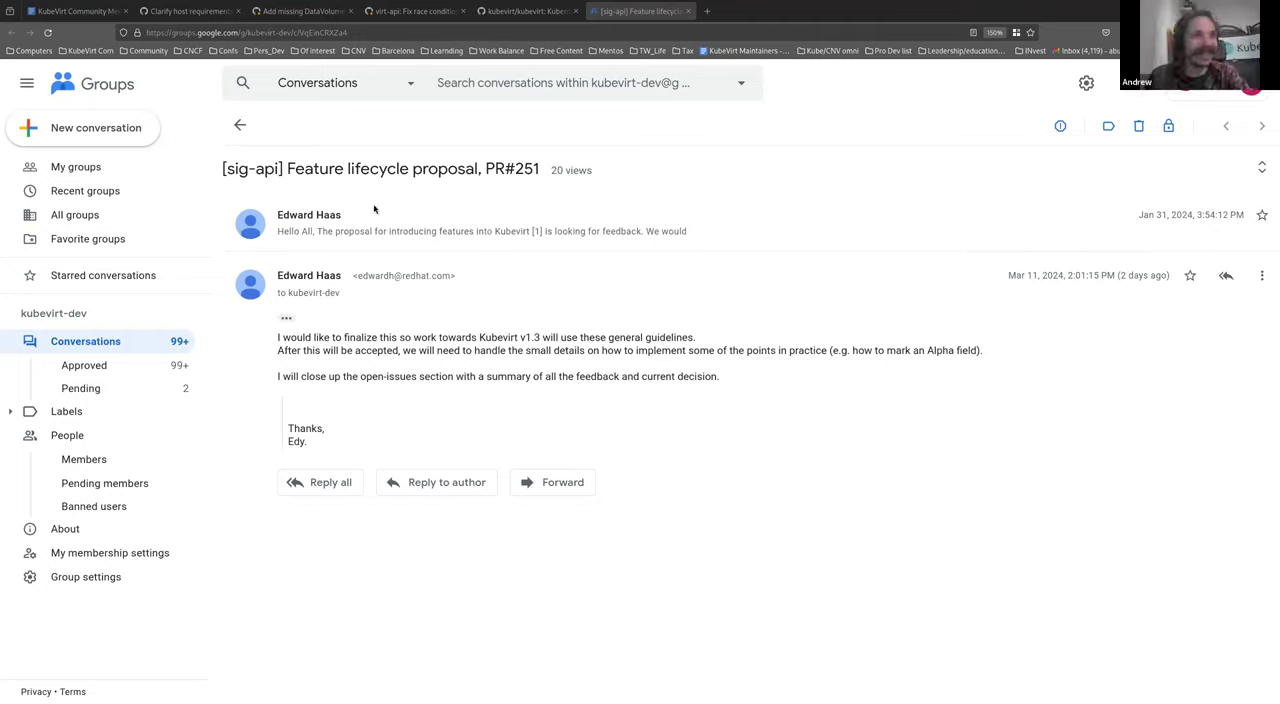
mouse_move(700, 240)
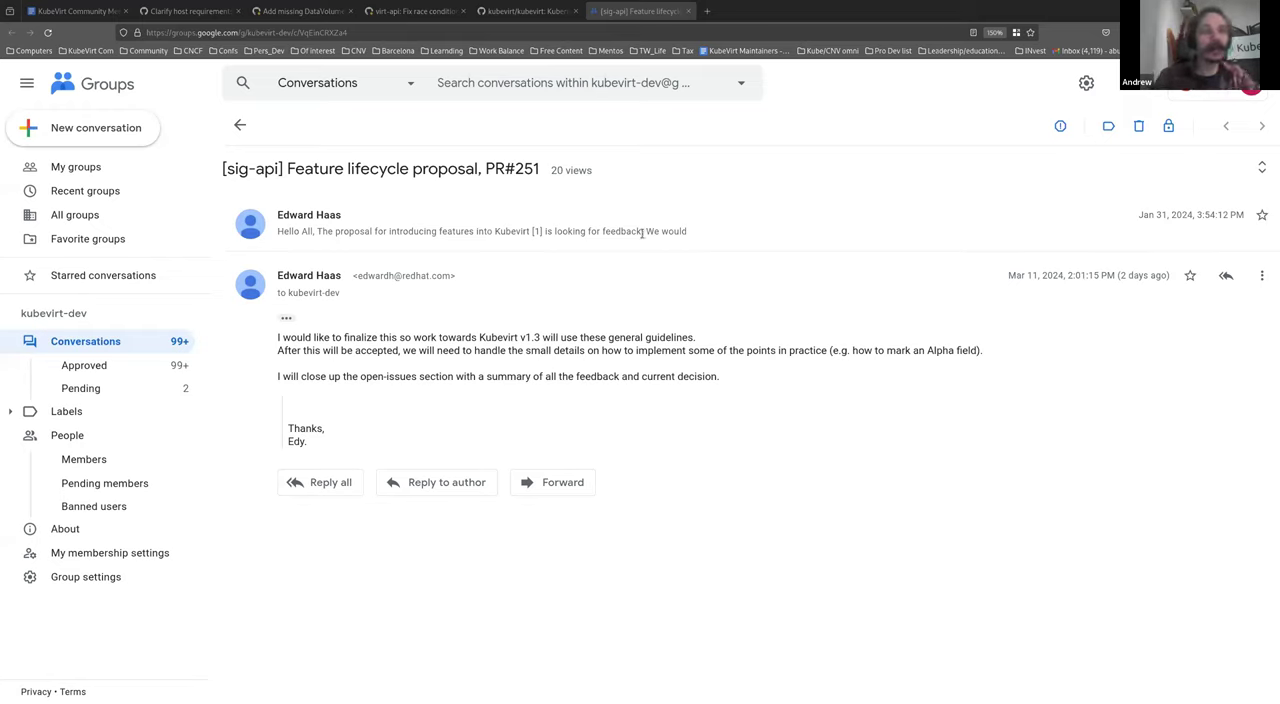
mouse_move(640, 312)
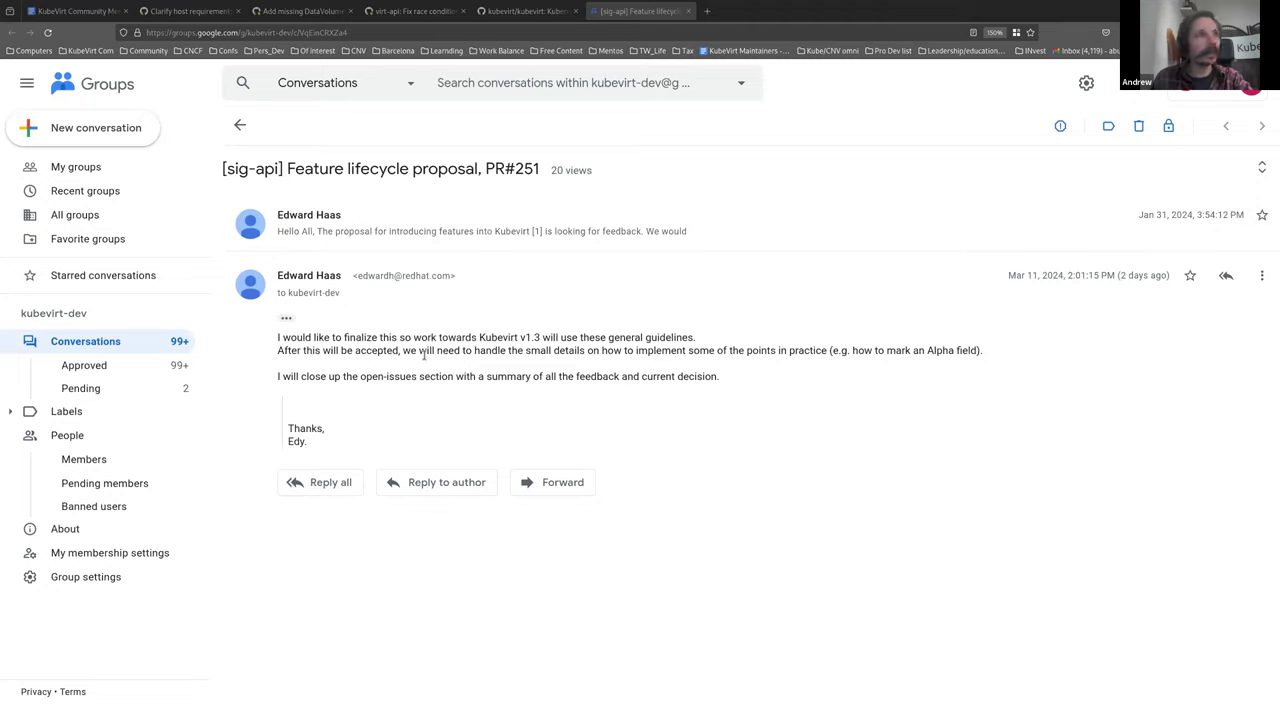
mouse_move(96, 312)
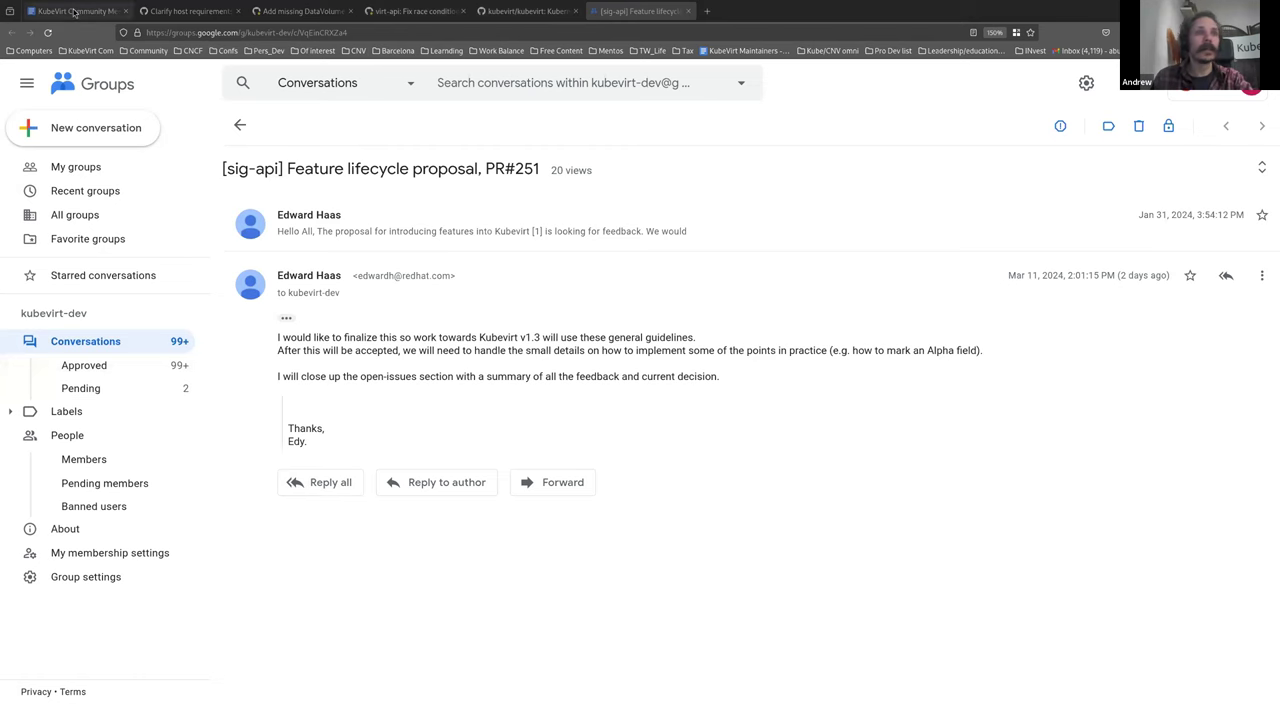
Return to the meeting notes tab after reading the Feature lifecycle proposal thread
click(76, 12)
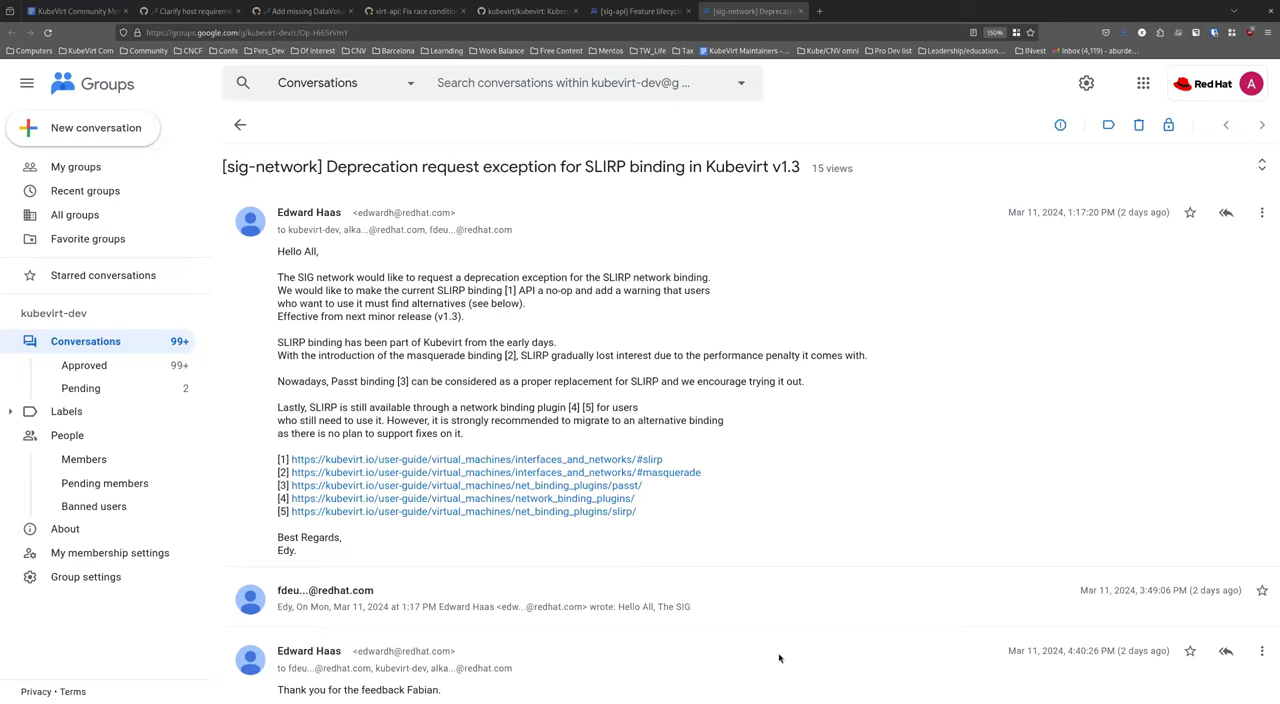
mouse_move(660, 396)
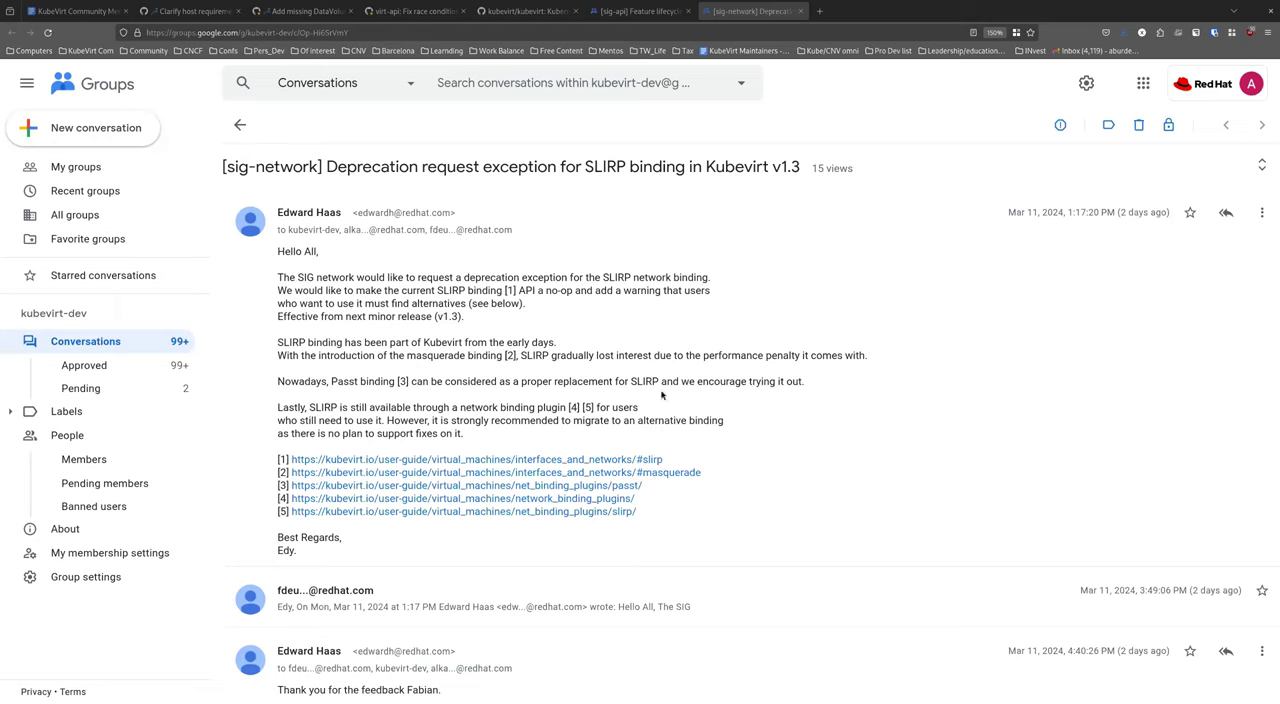
mouse_move(610, 58)
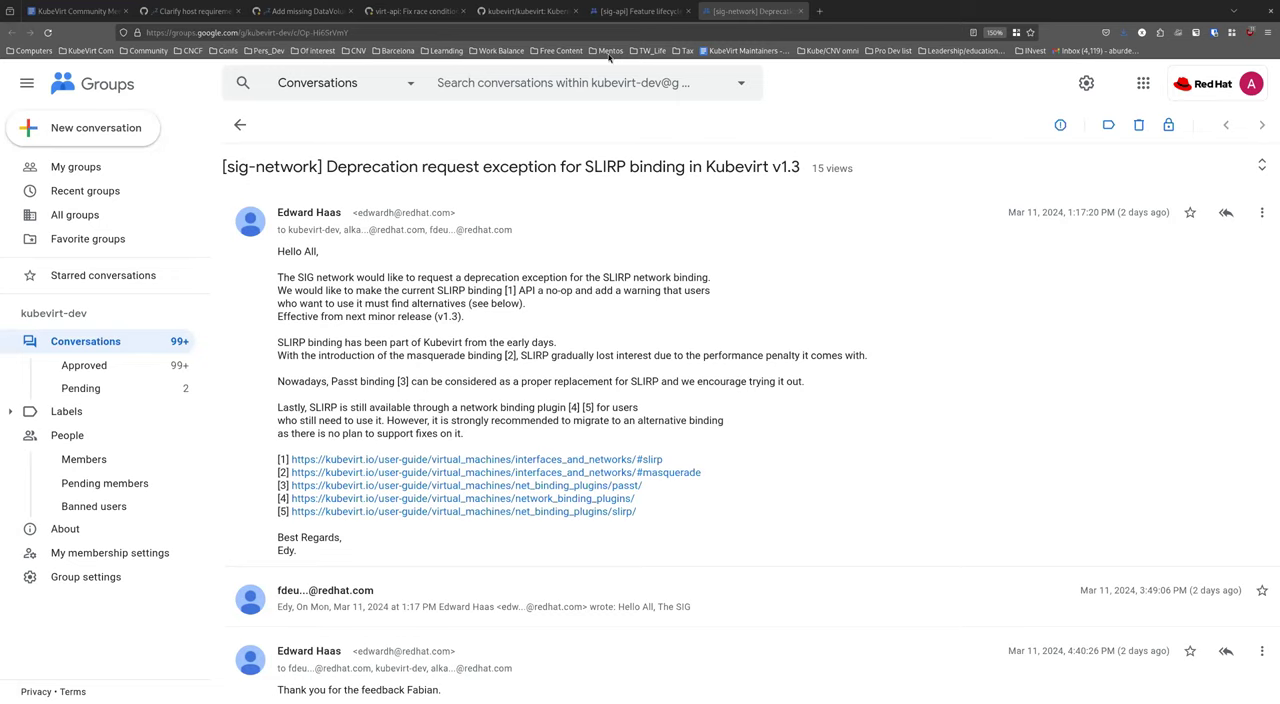
mouse_move(840, 416)
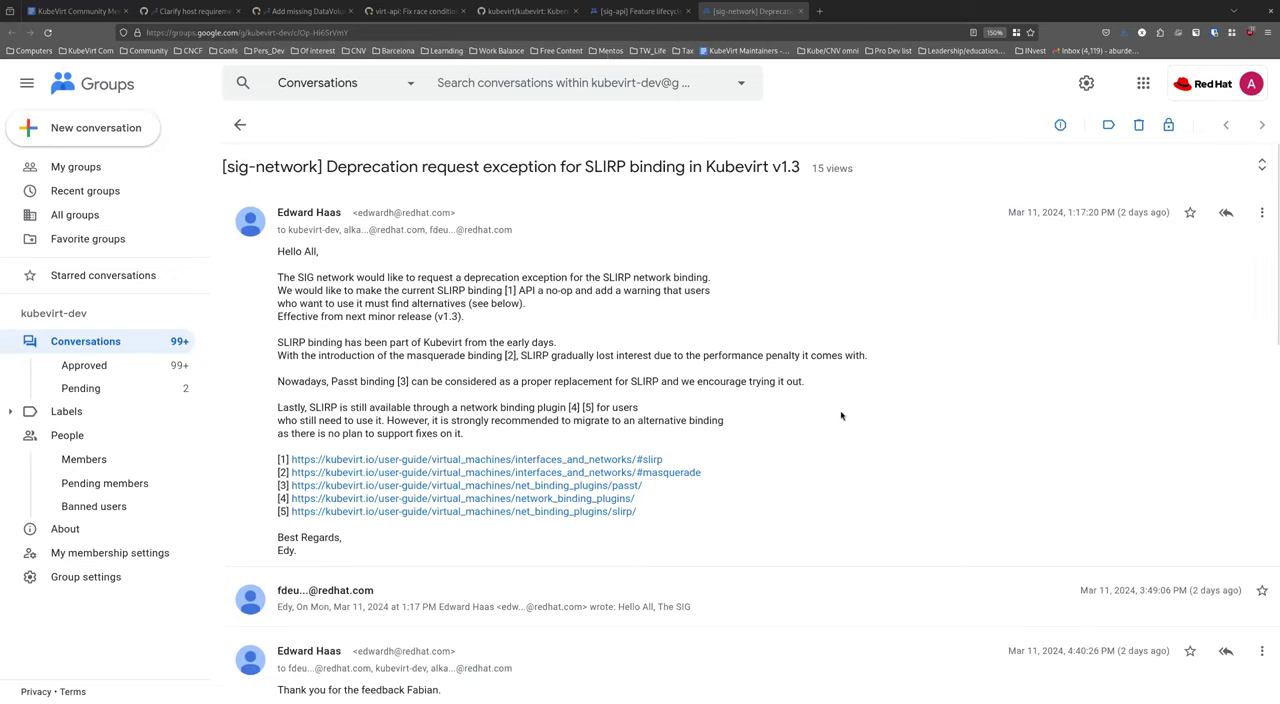
mouse_move(728, 220)
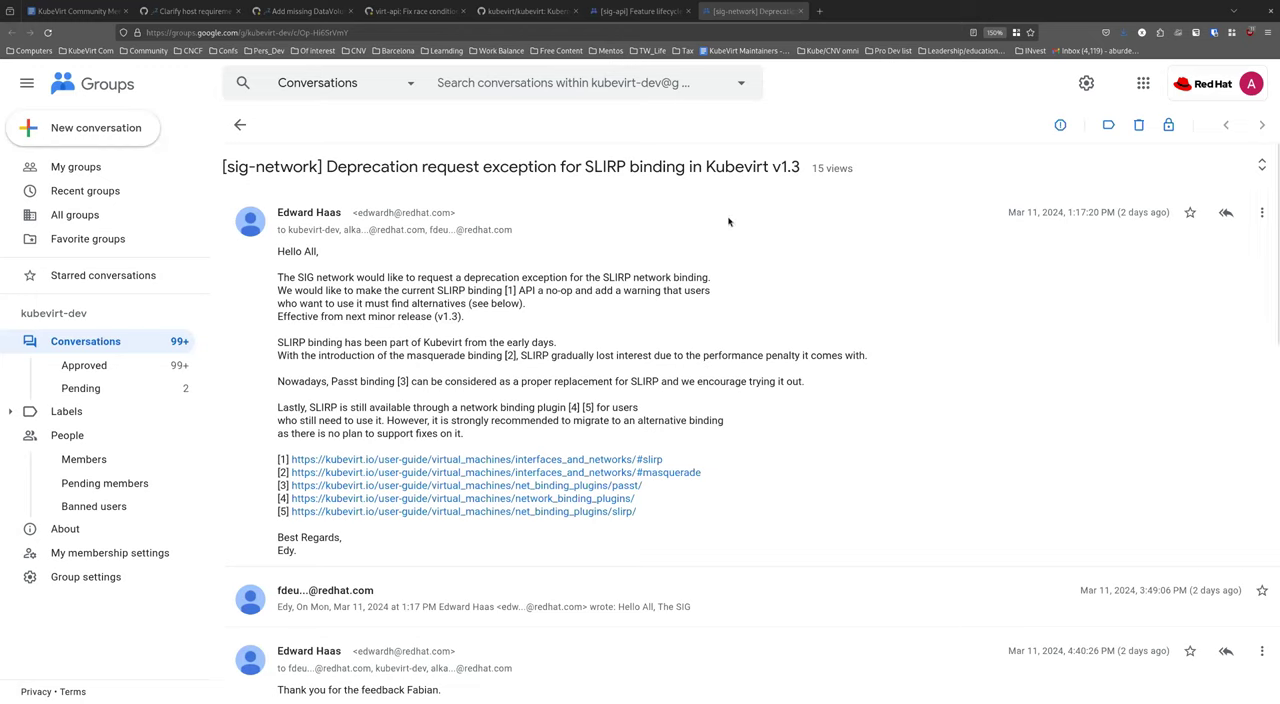
mouse_move(720, 248)
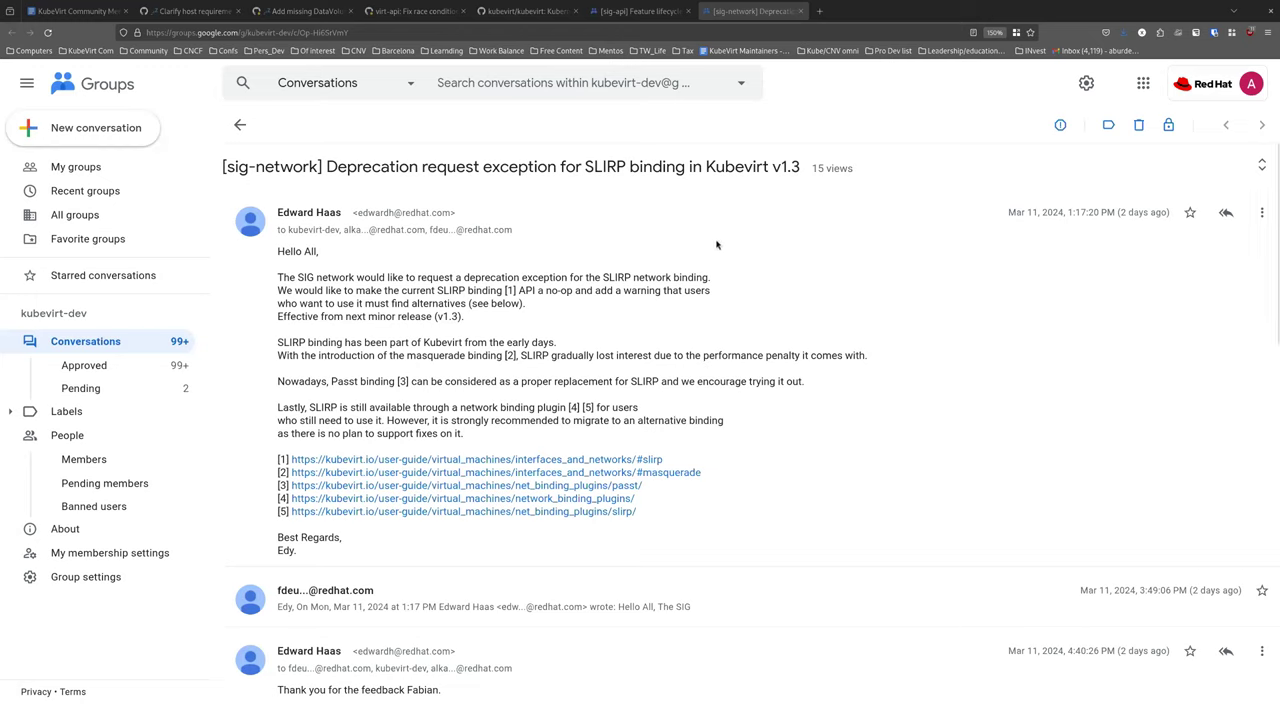
mouse_move(812, 420)
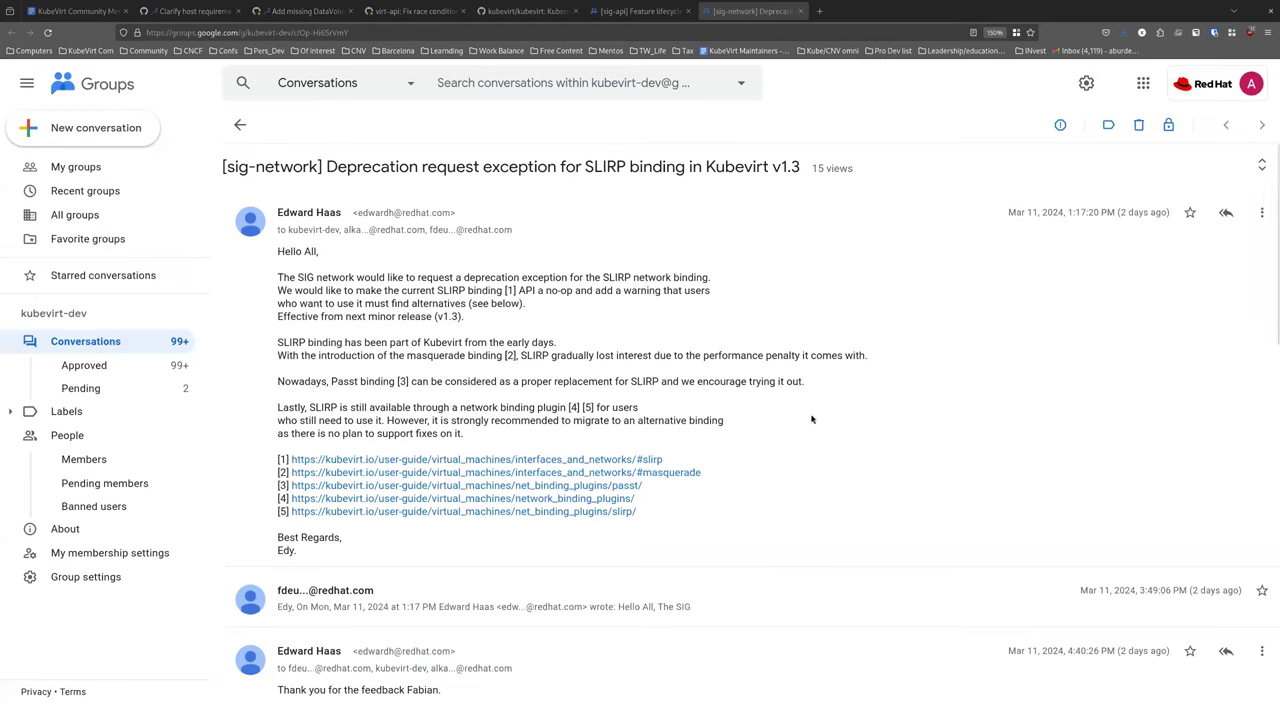
mouse_move(624, 276)
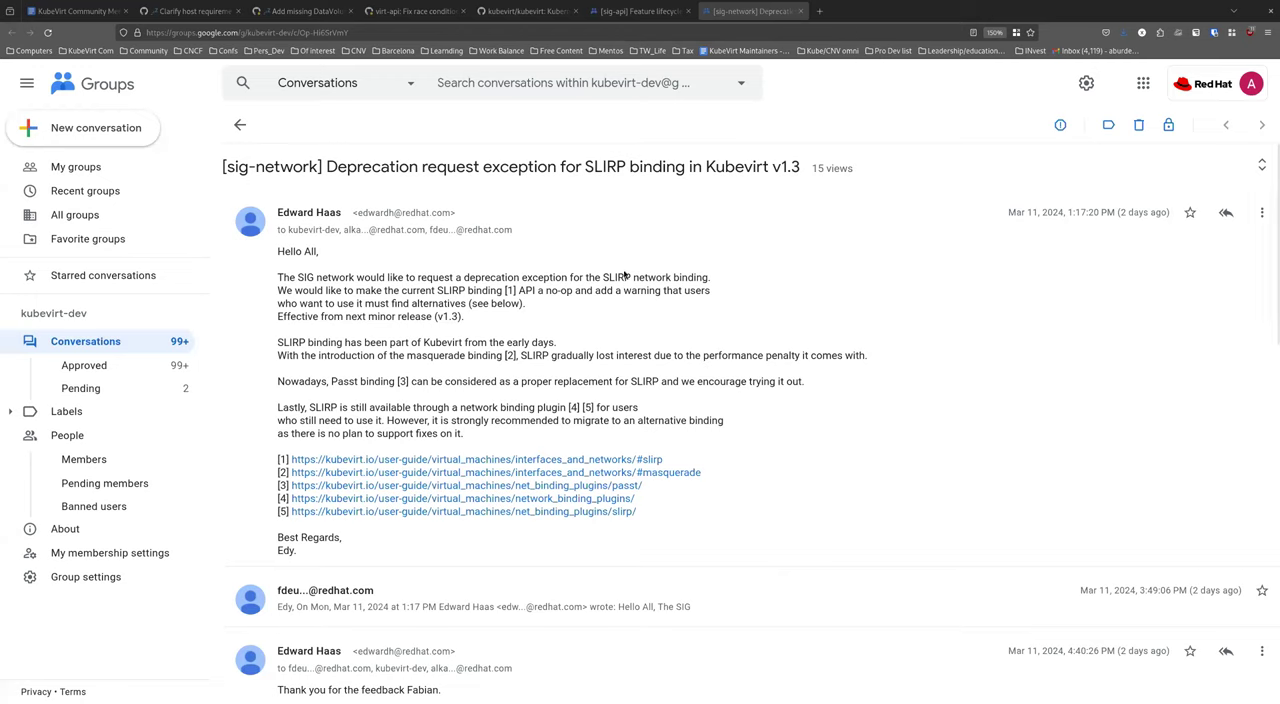
mouse_move(610, 284)
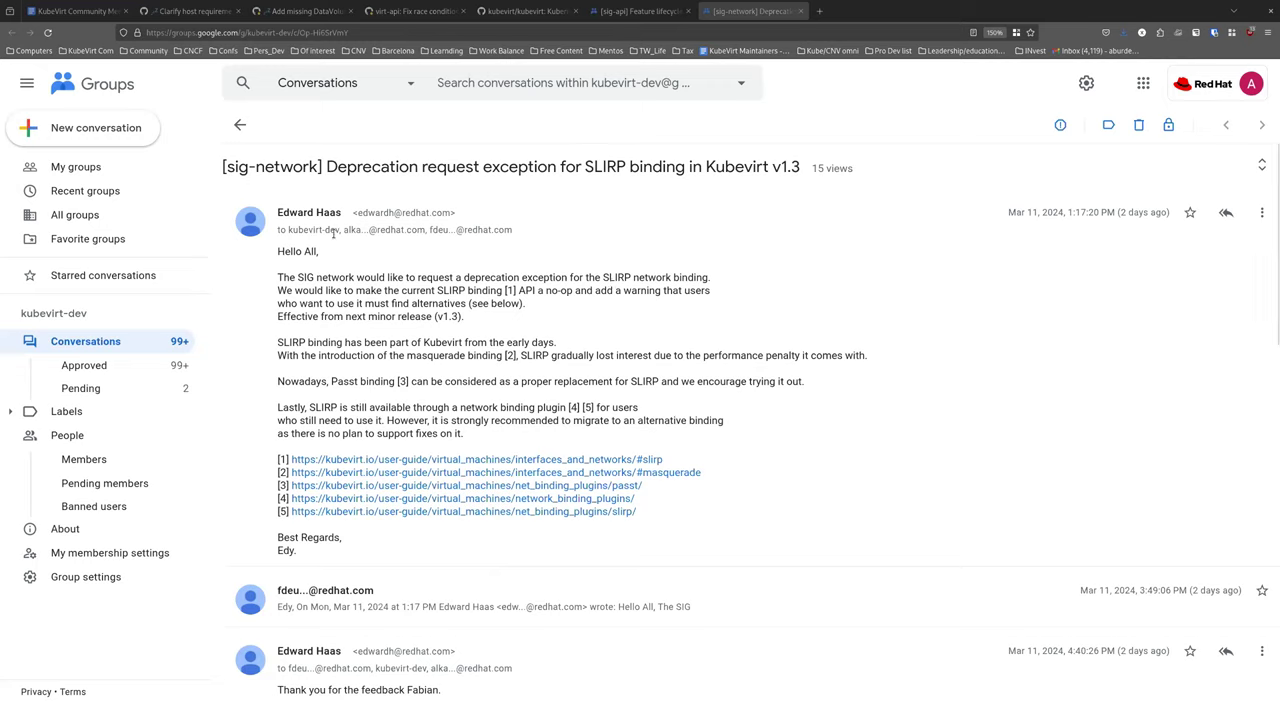
mouse_move(608, 224)
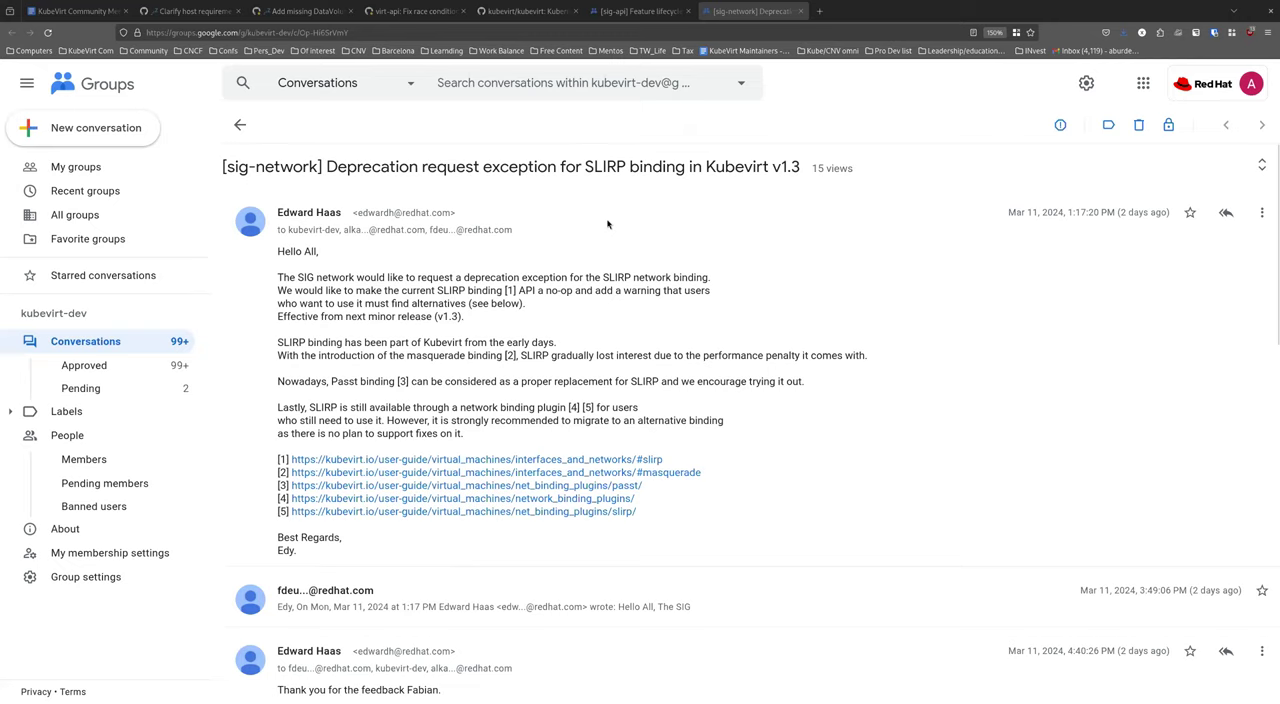
mouse_move(680, 344)
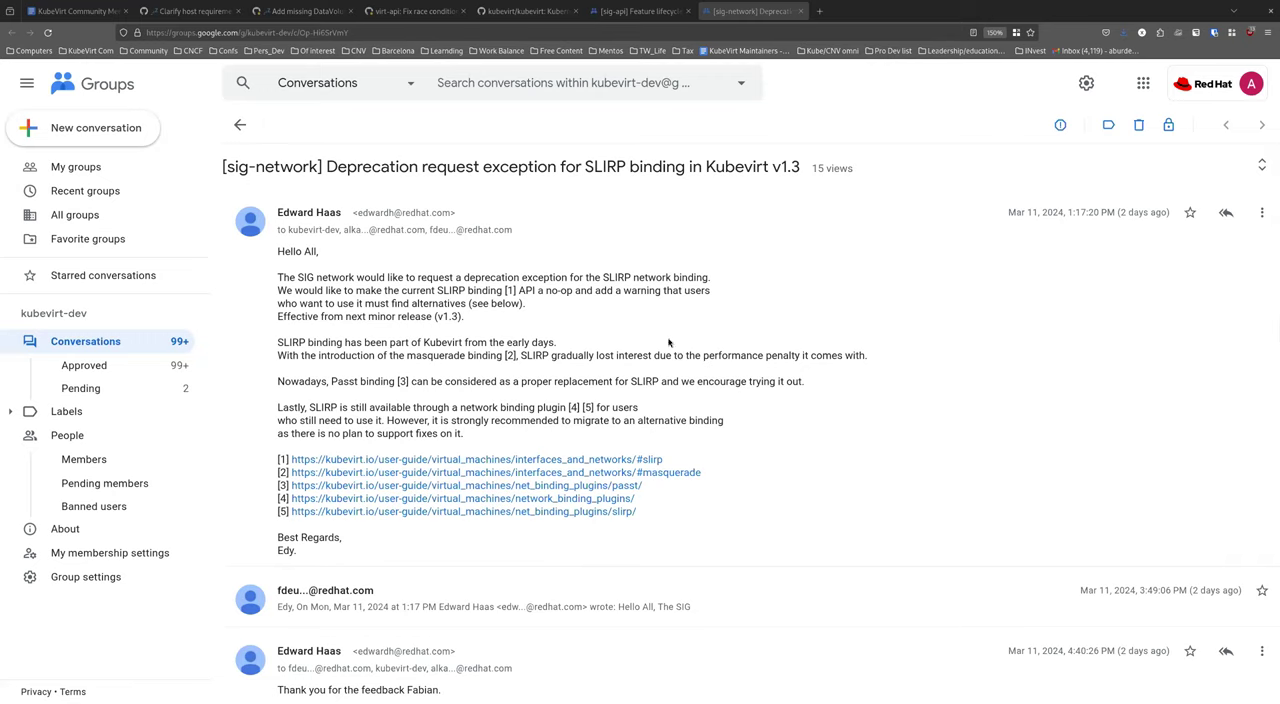
mouse_move(776, 458)
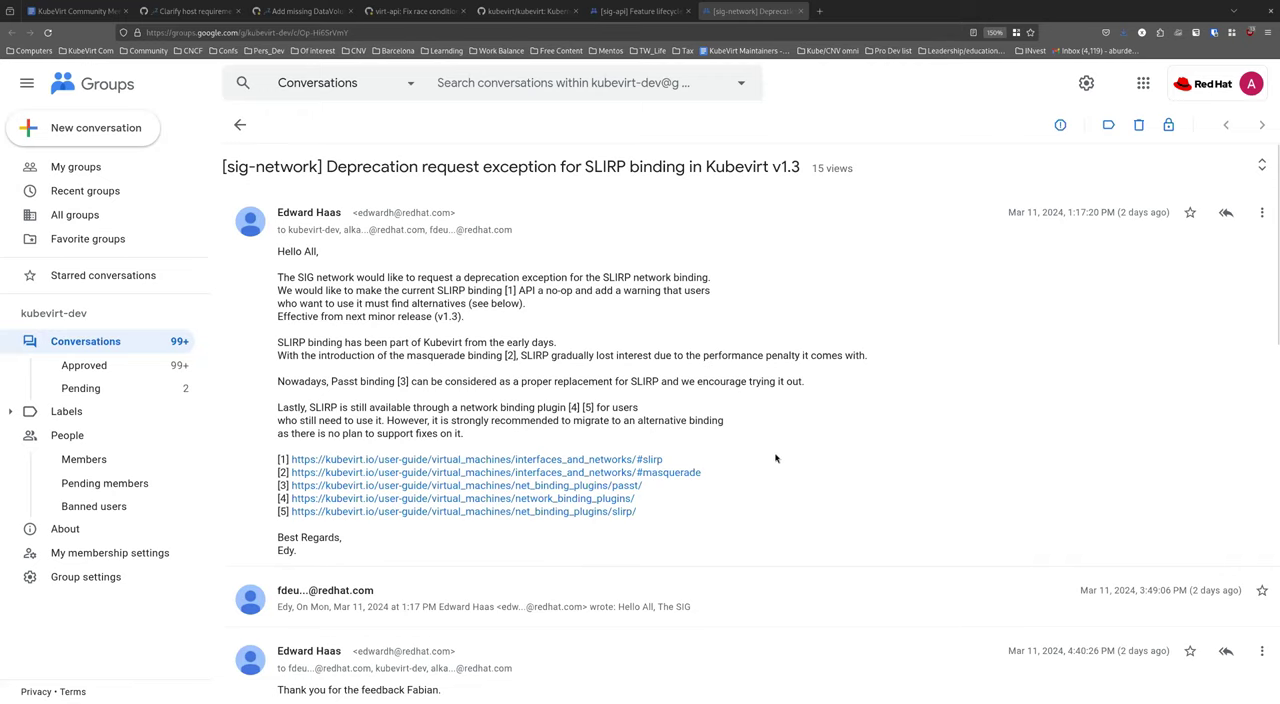
mouse_move(872, 584)
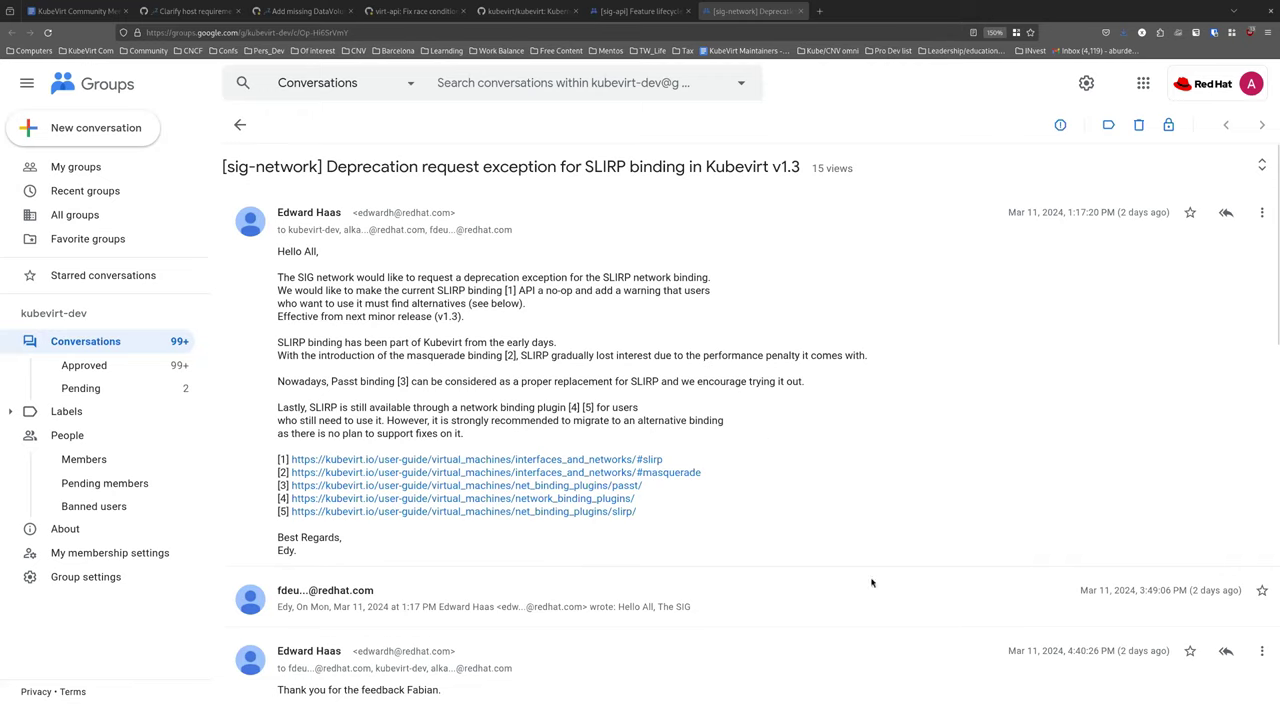
mouse_move(1100, 698)
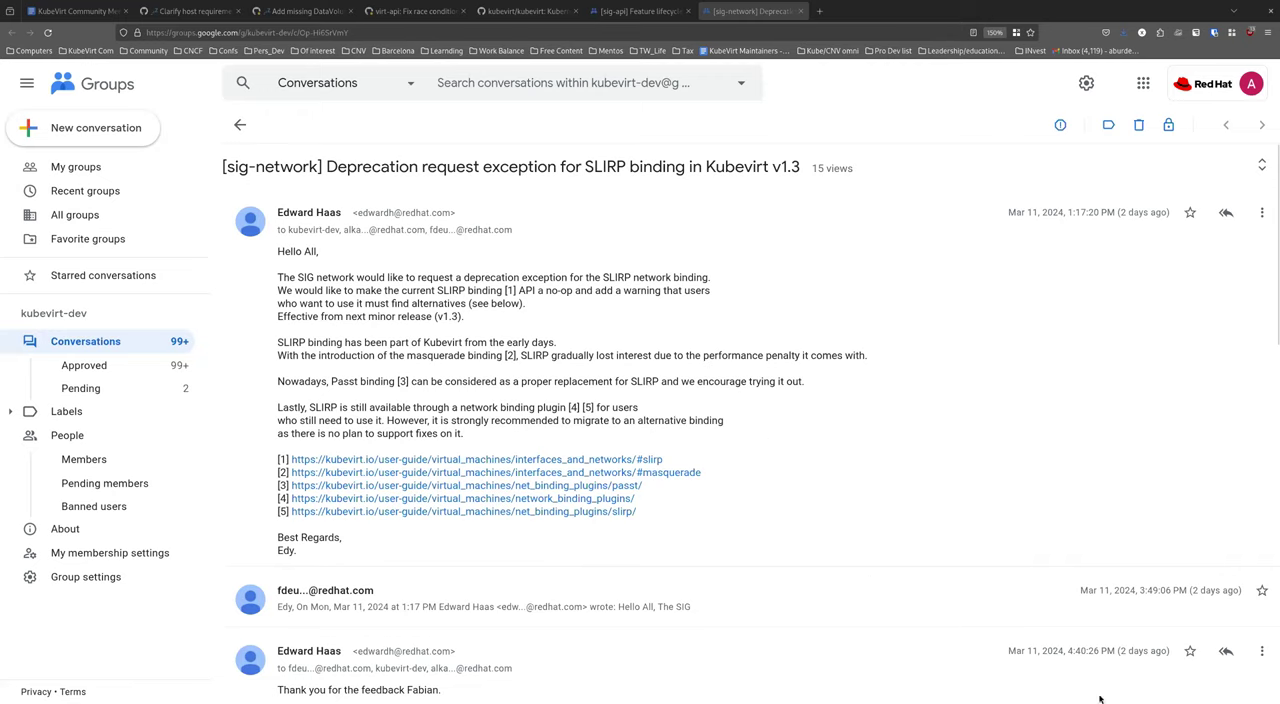
mouse_move(896, 288)
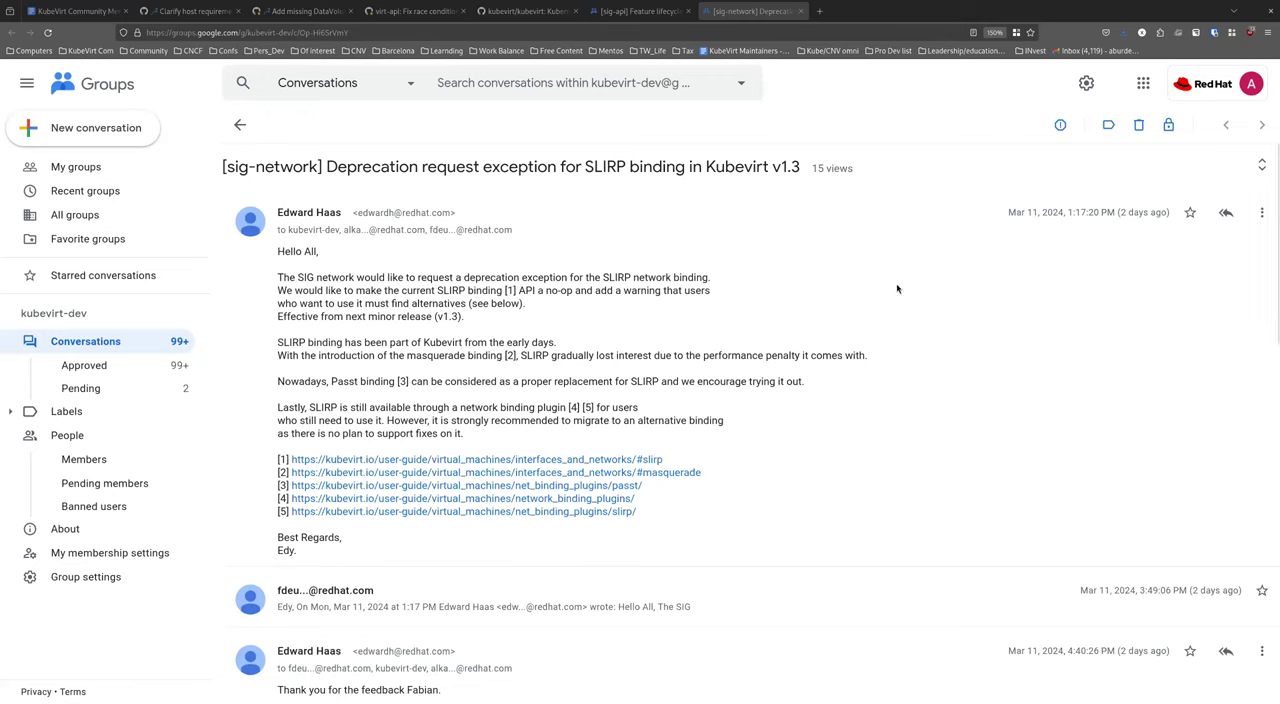
mouse_move(1070, 680)
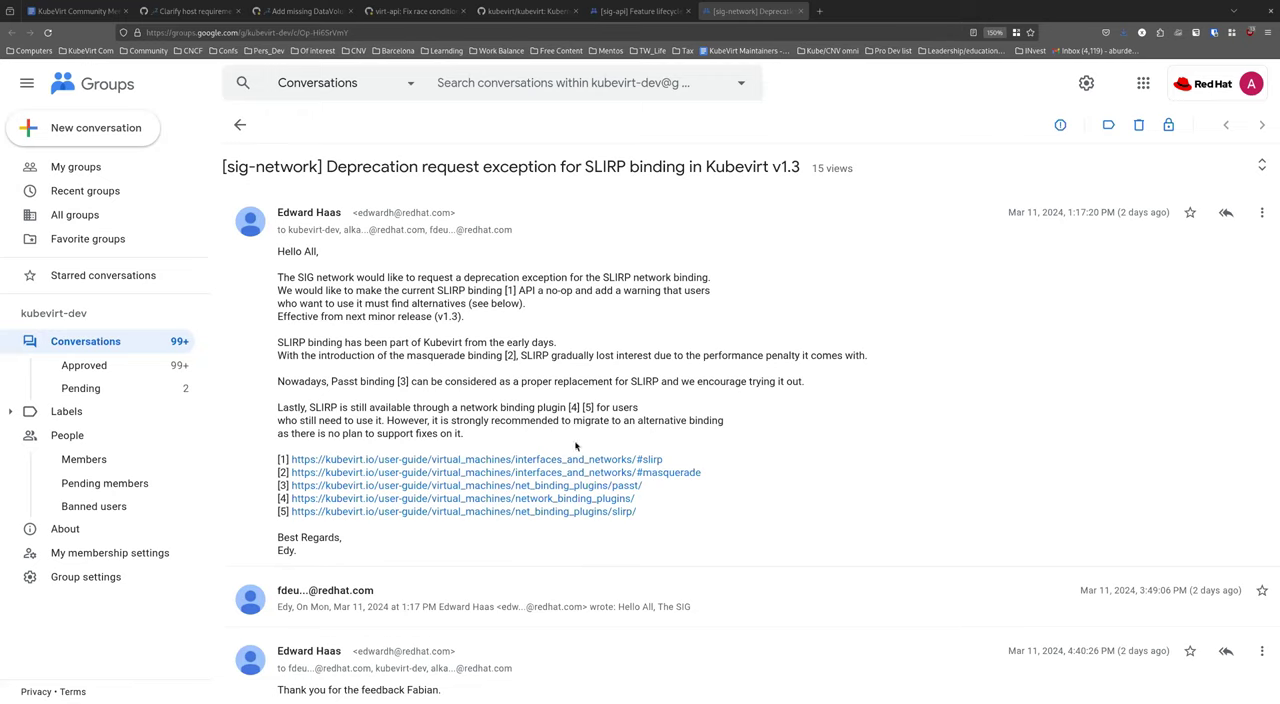
scroll(down, 3)
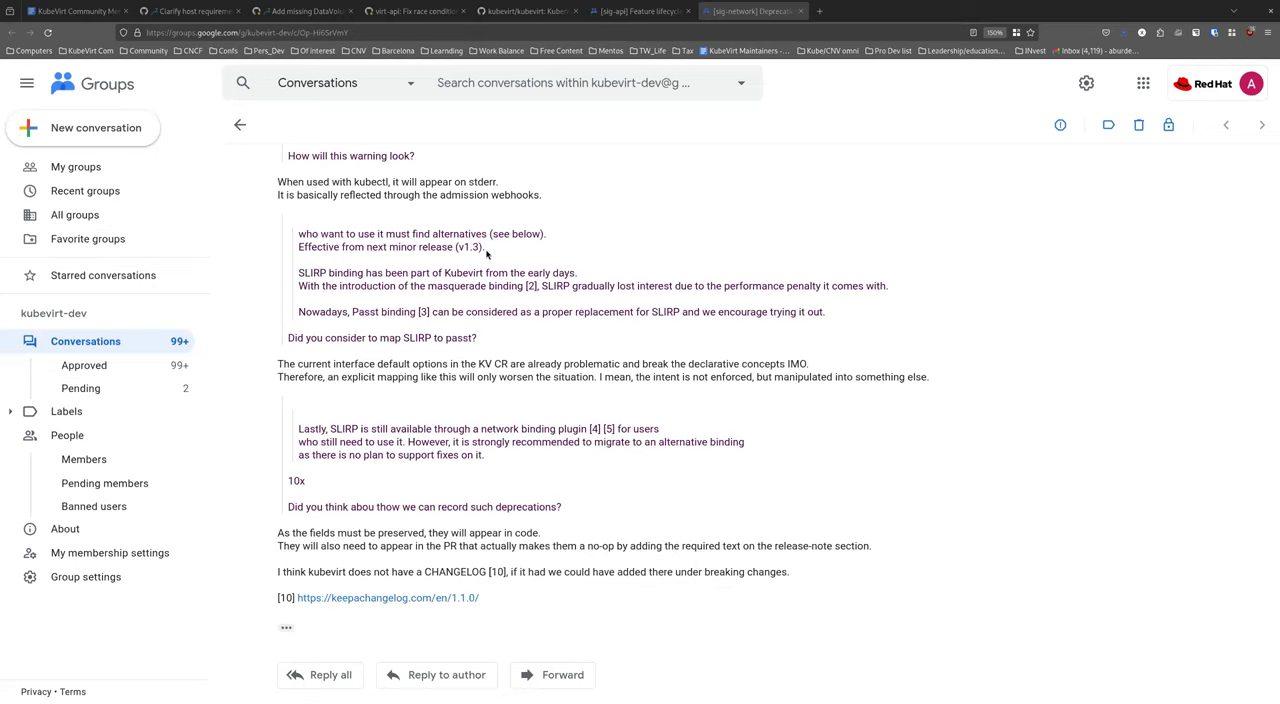
mouse_move(532, 342)
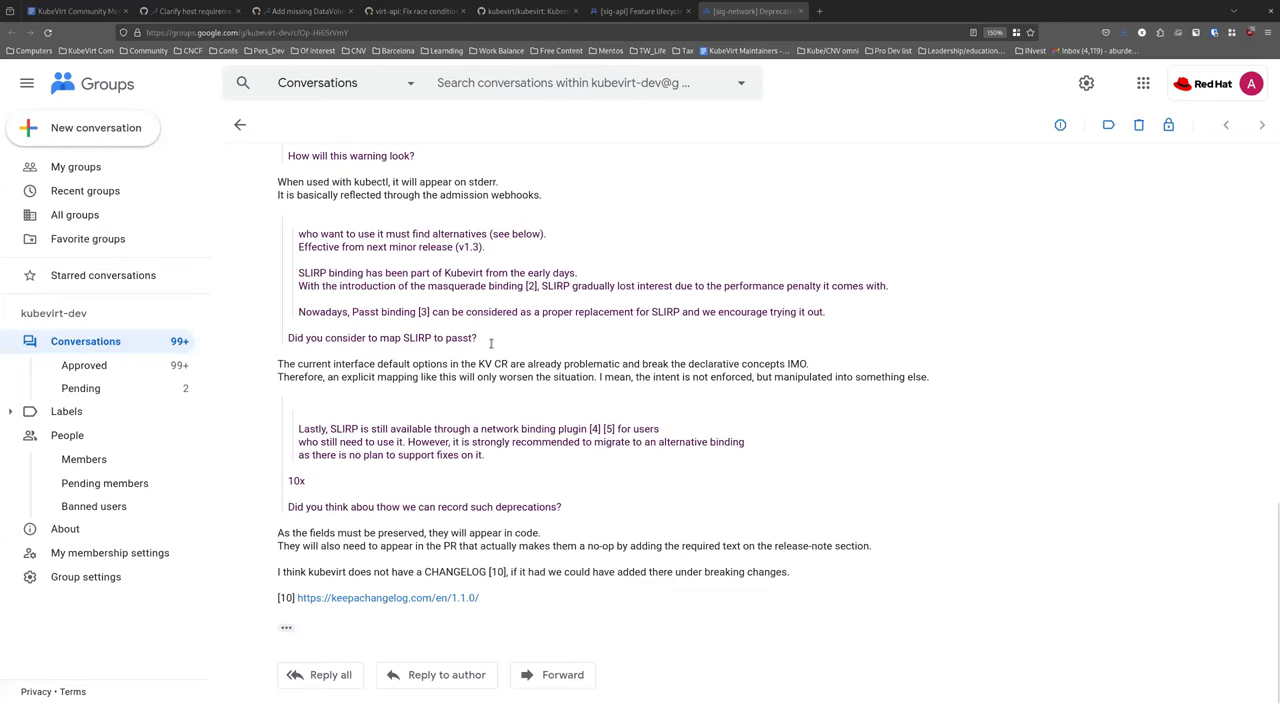
mouse_move(492, 356)
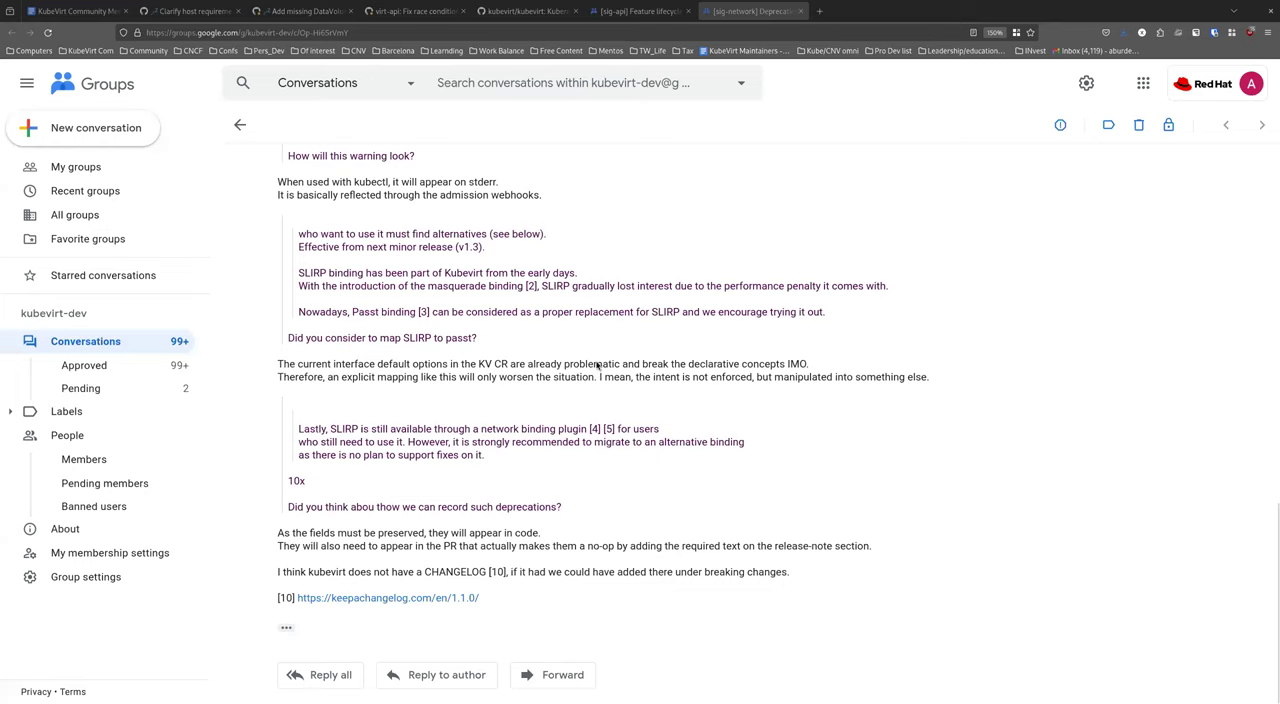
mouse_move(558, 474)
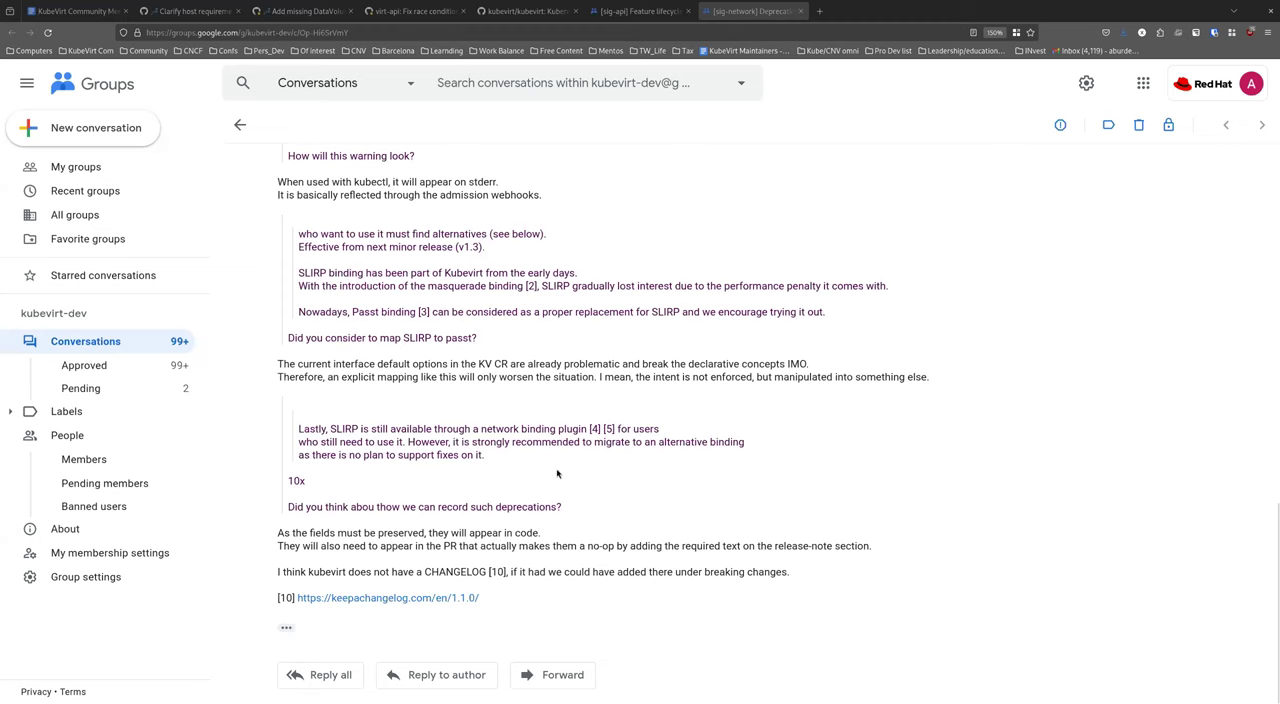
scroll(down, 3)
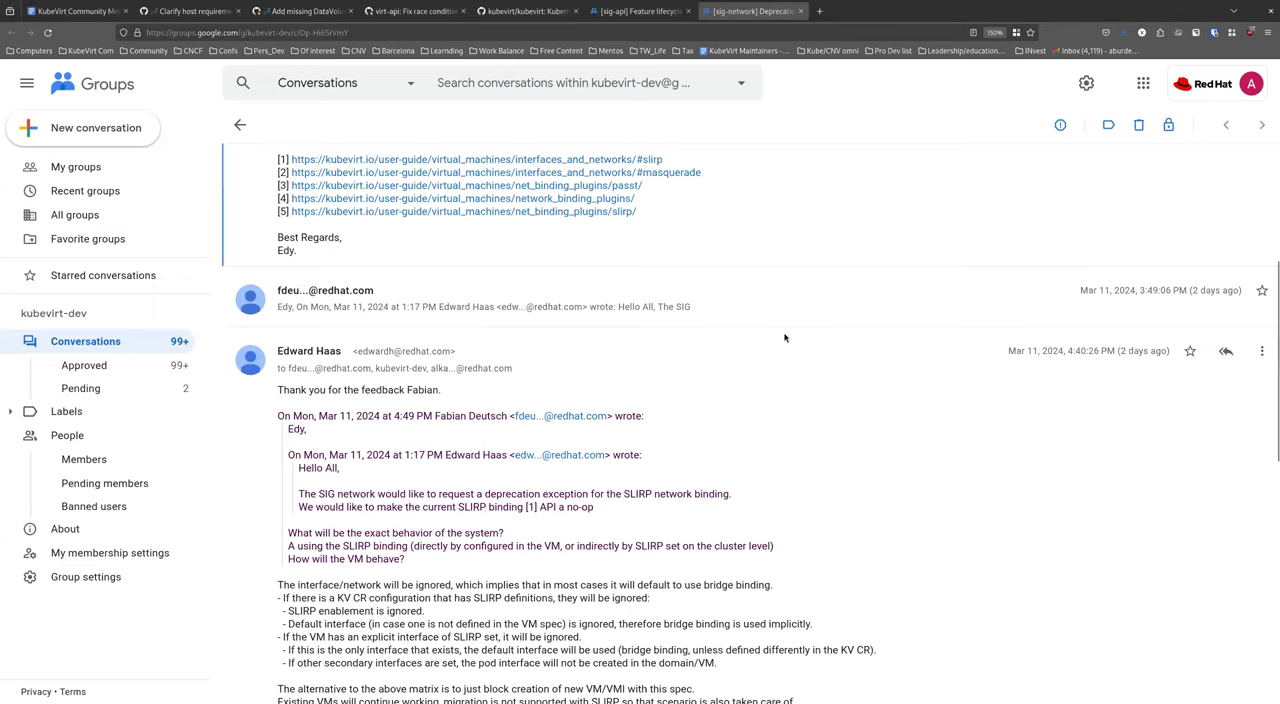
scroll(down, 3)
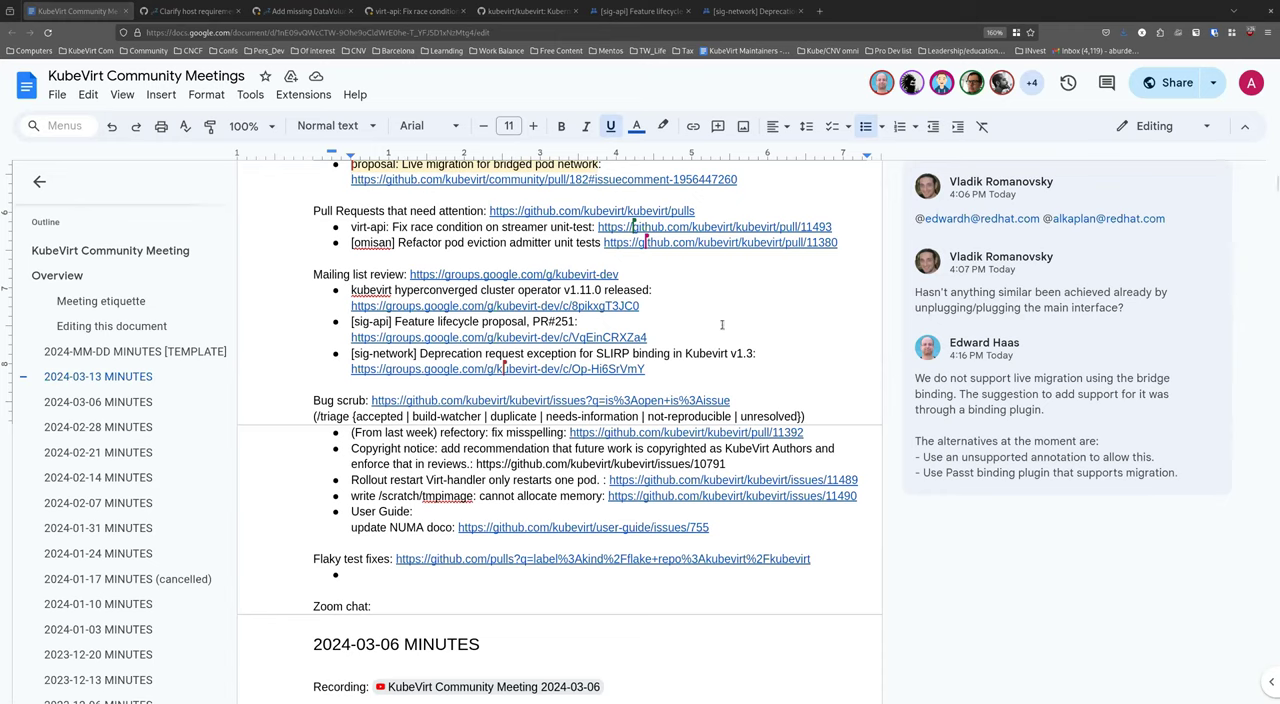
mouse_move(846, 264)
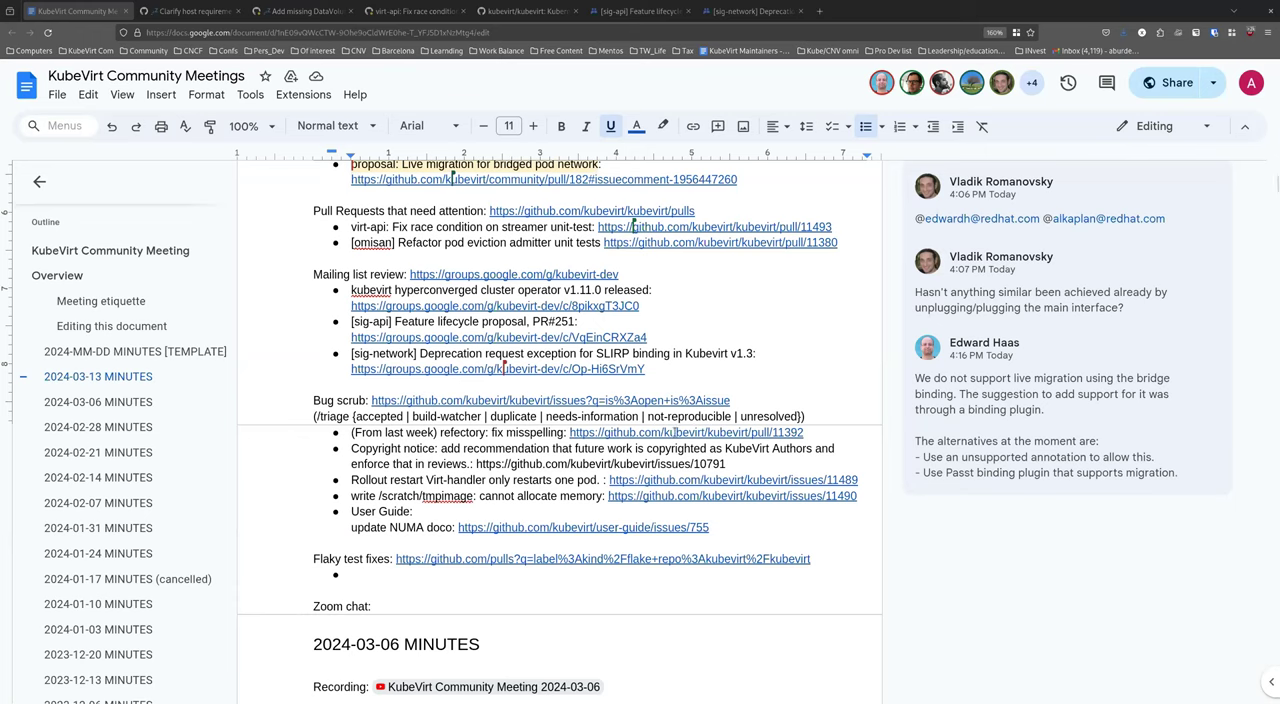
Scroll the notes down past the bug scrub section to the 2024-03-06 minutes
scroll(down, 3)
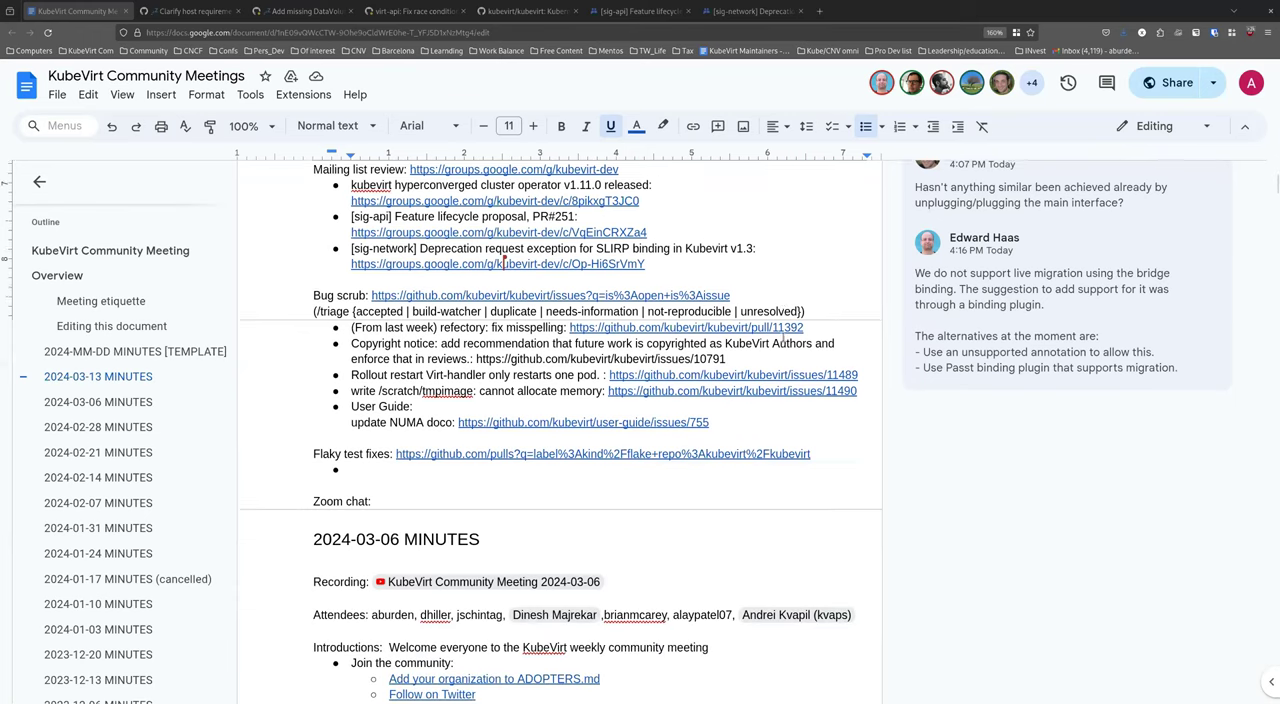
scroll(down, 3)
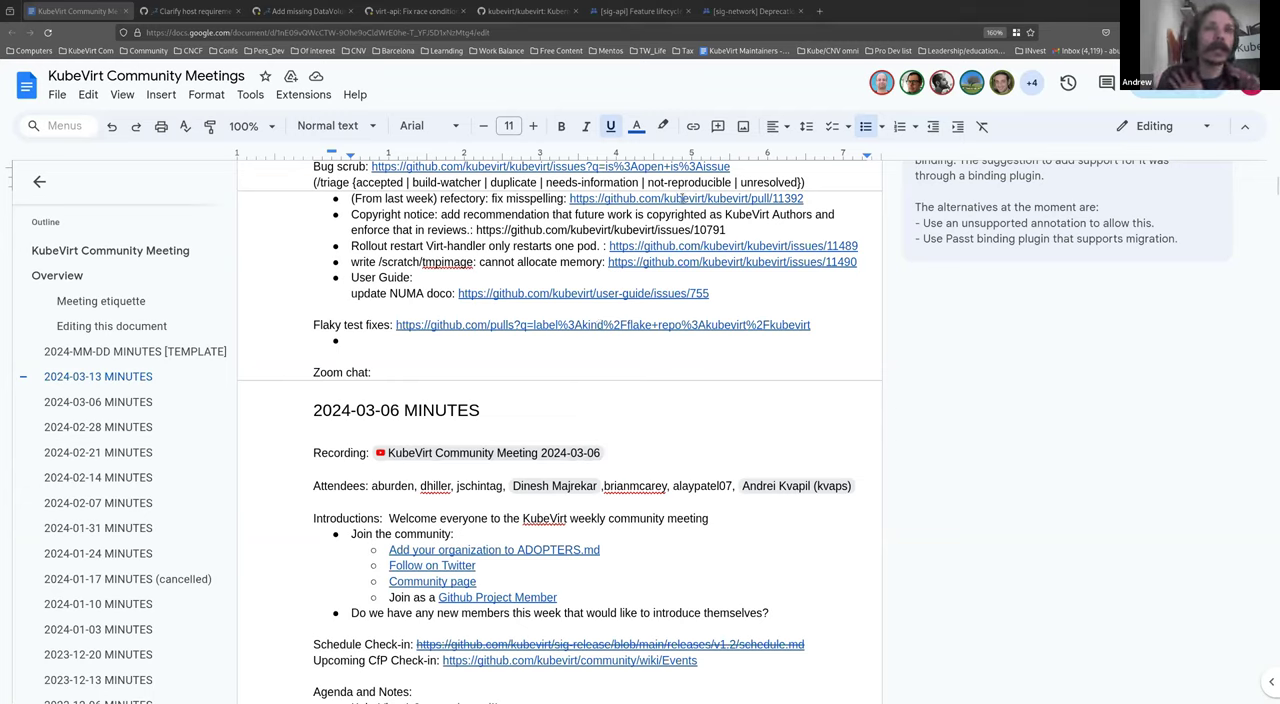
Open PR #11392, refactory: fix misspelling, scroll its DCO comments and checks, then back to the description
click(684, 198)
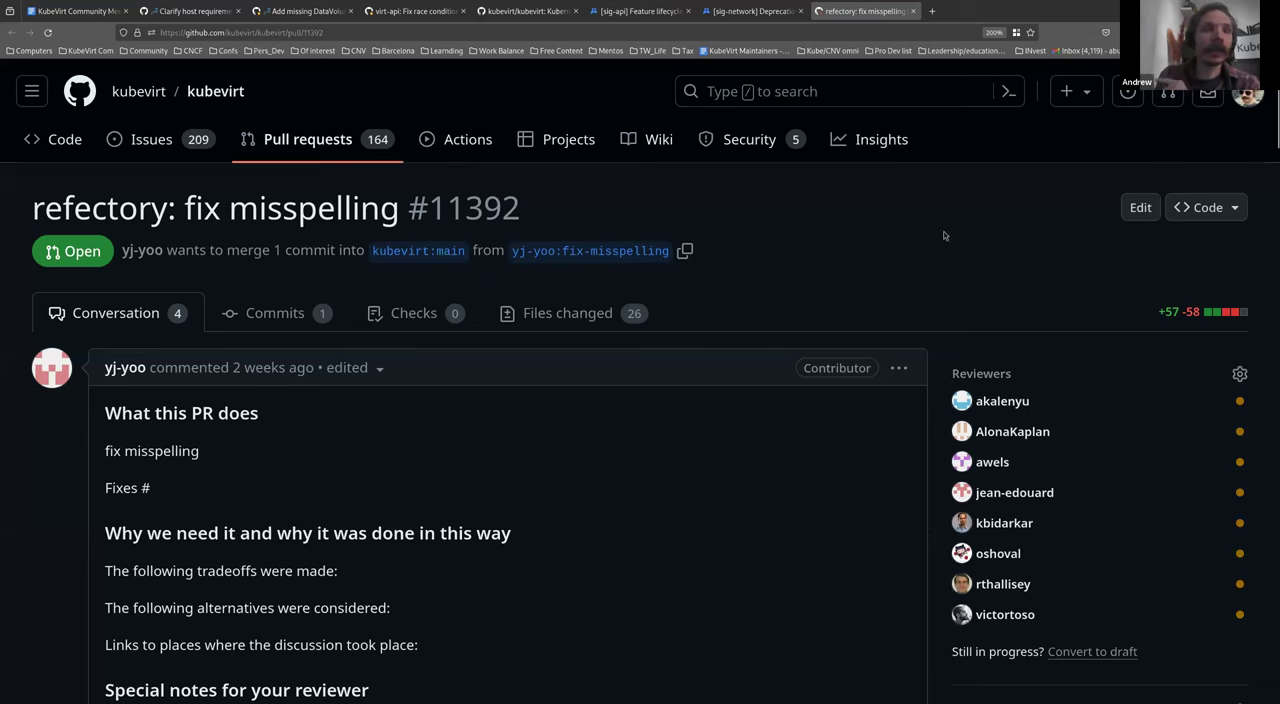
scroll(down, 3)
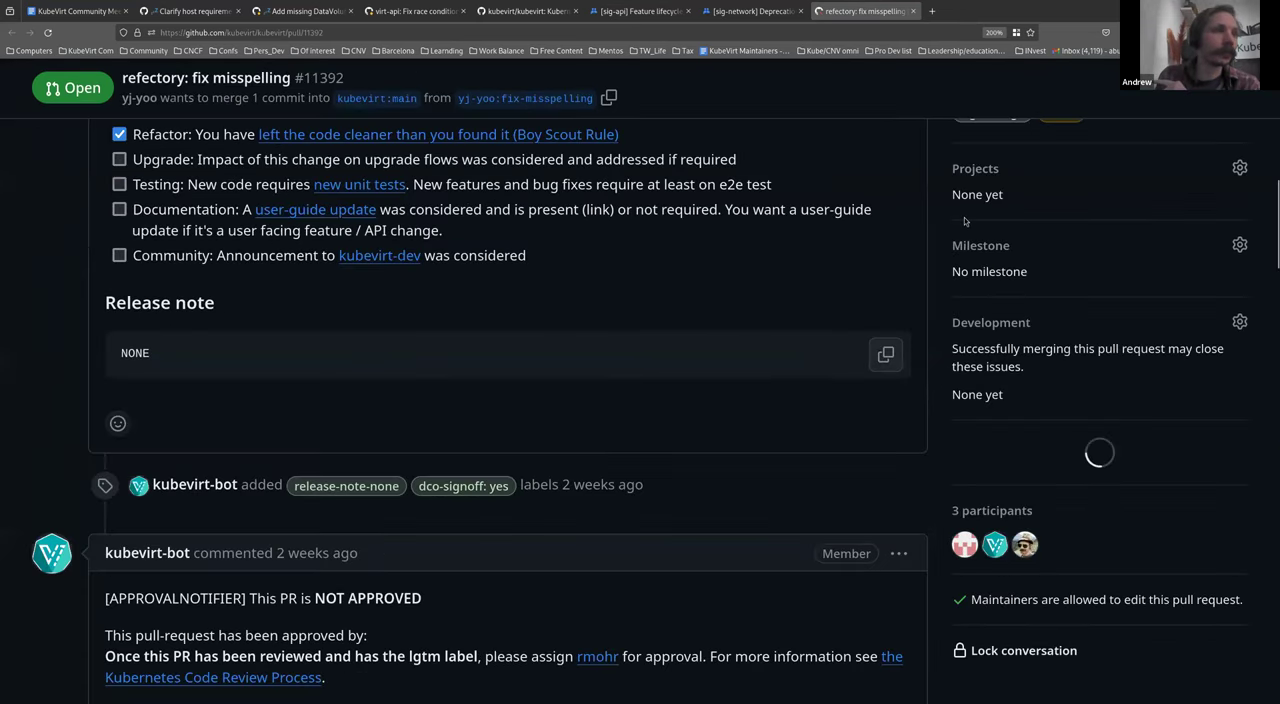
scroll(up, 3)
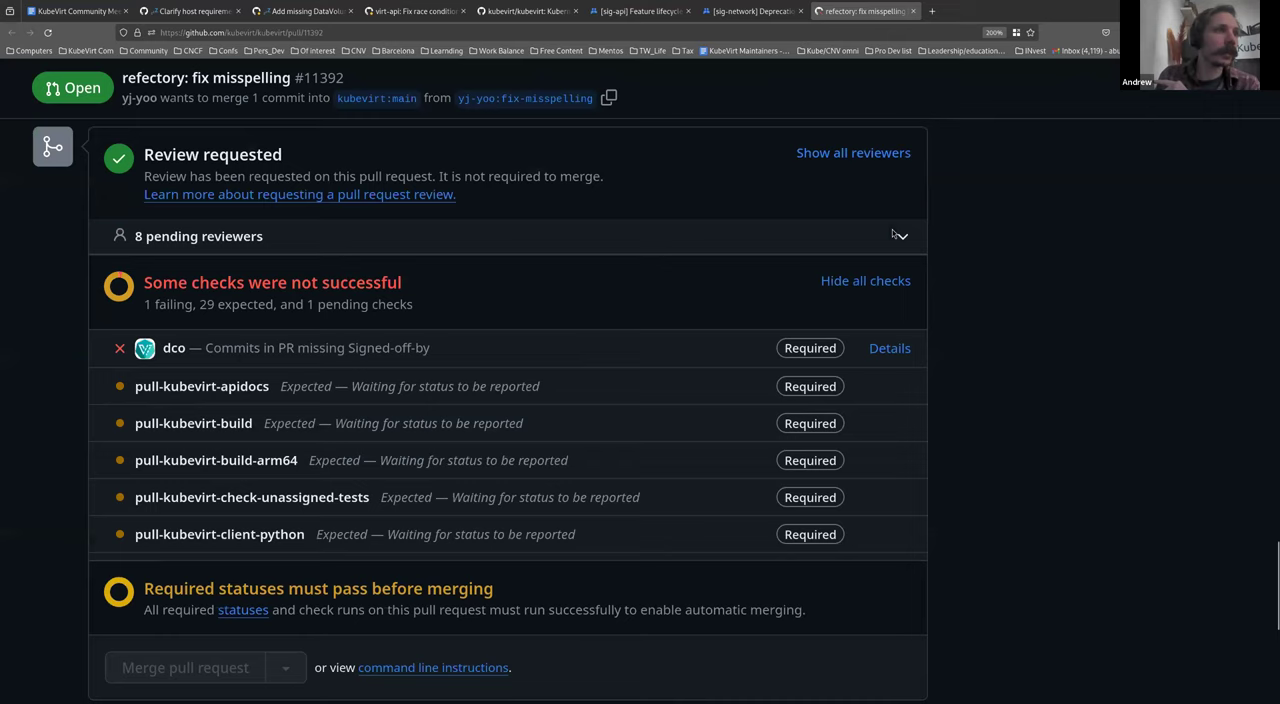
scroll(up, 3)
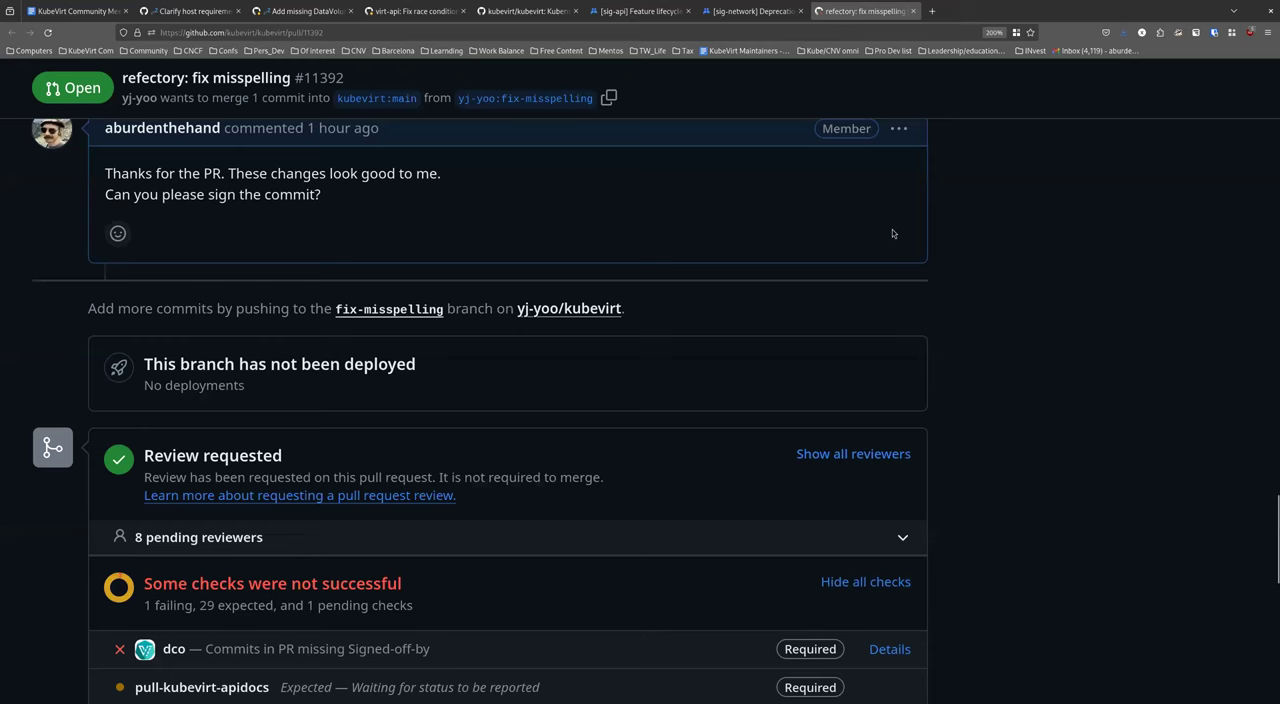
scroll(up, 3)
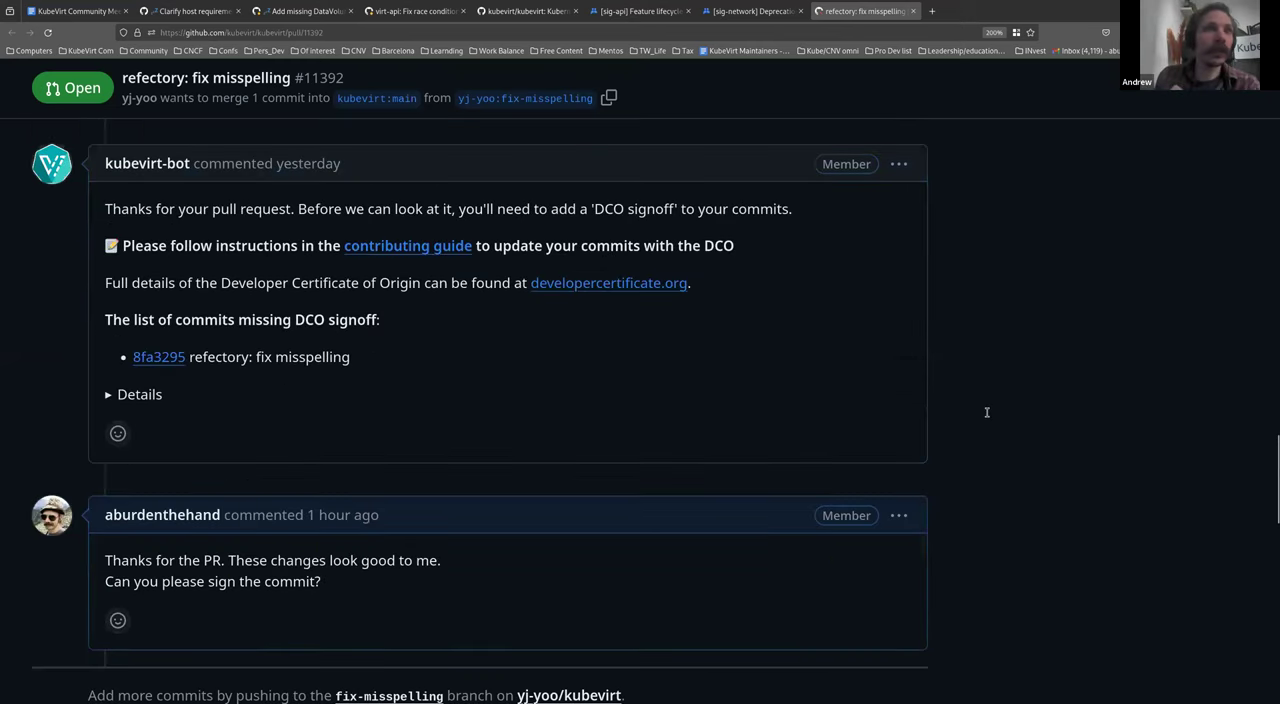
scroll(up, 3)
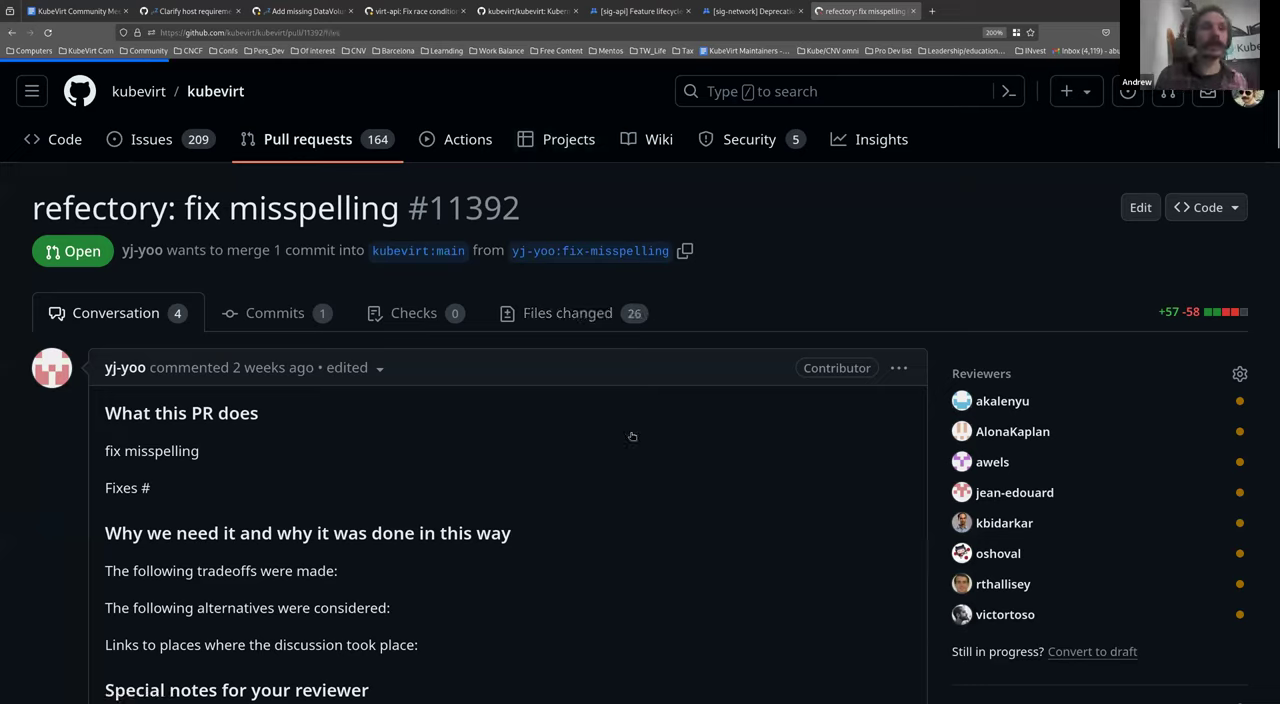
mouse_move(872, 330)
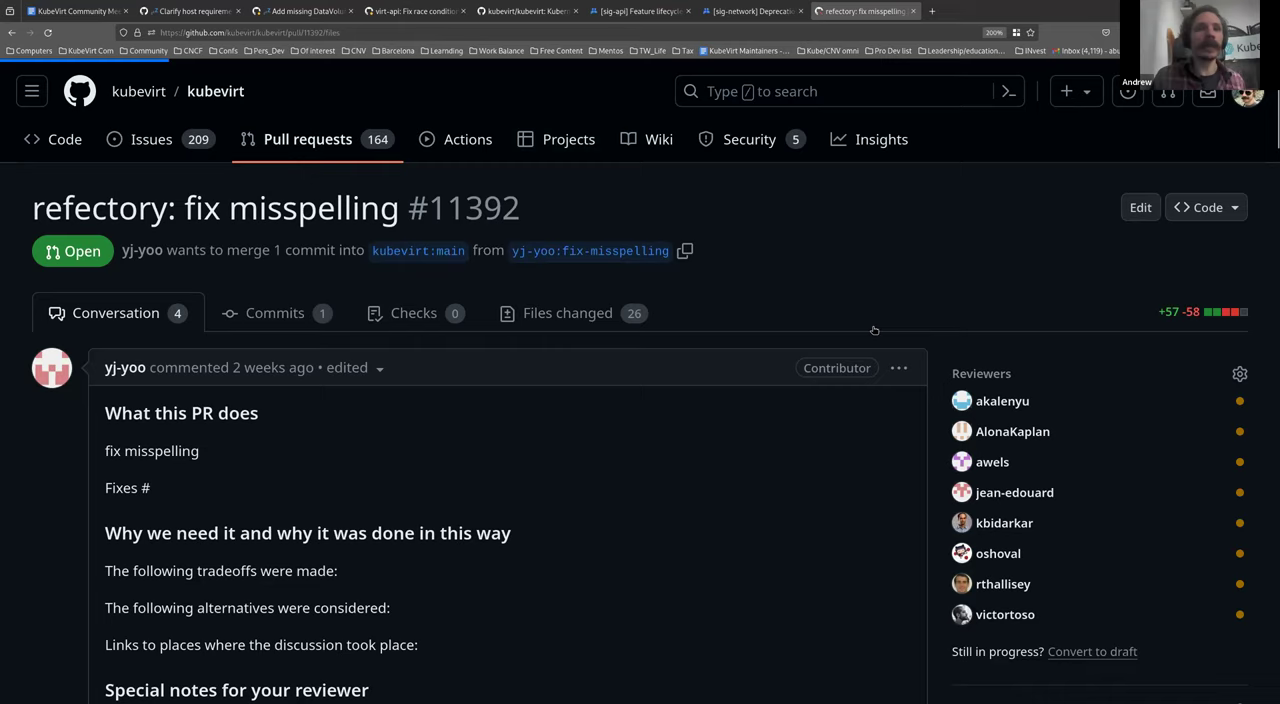
mouse_move(588, 312)
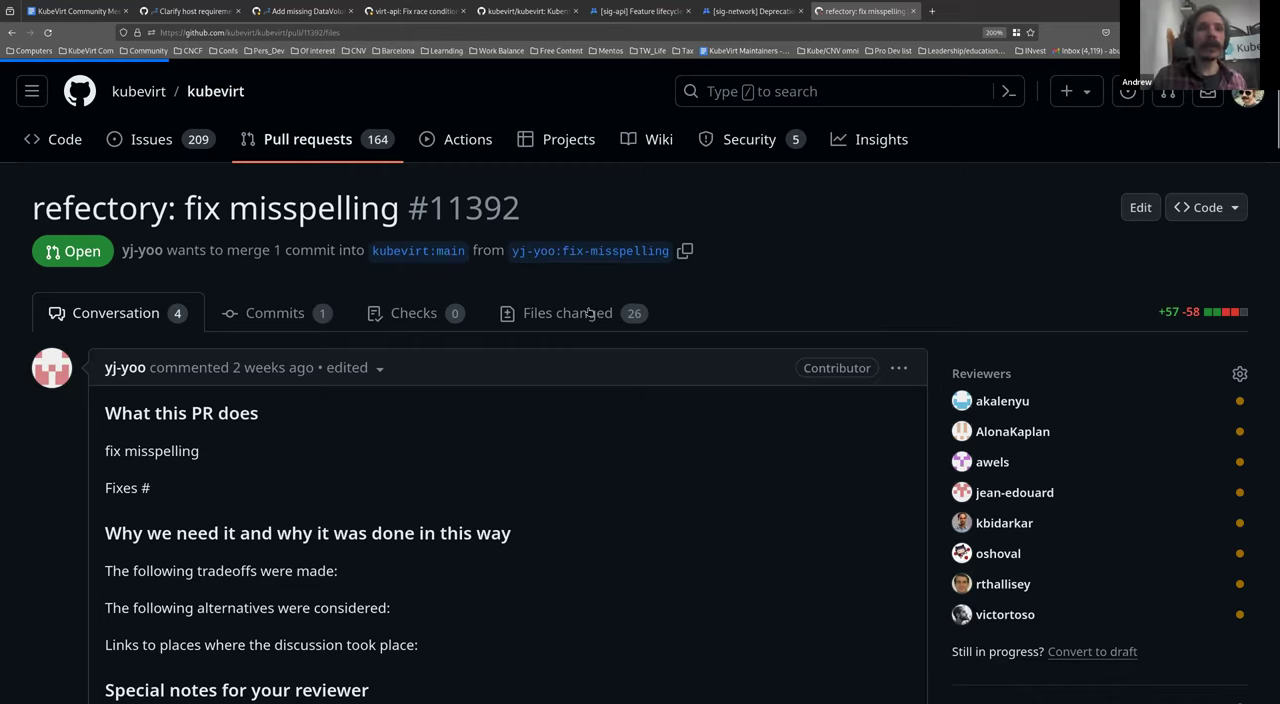
Review the Files changed of PR #11392, starting with the swagger.json 'accross'→'across' fix
click(568, 312)
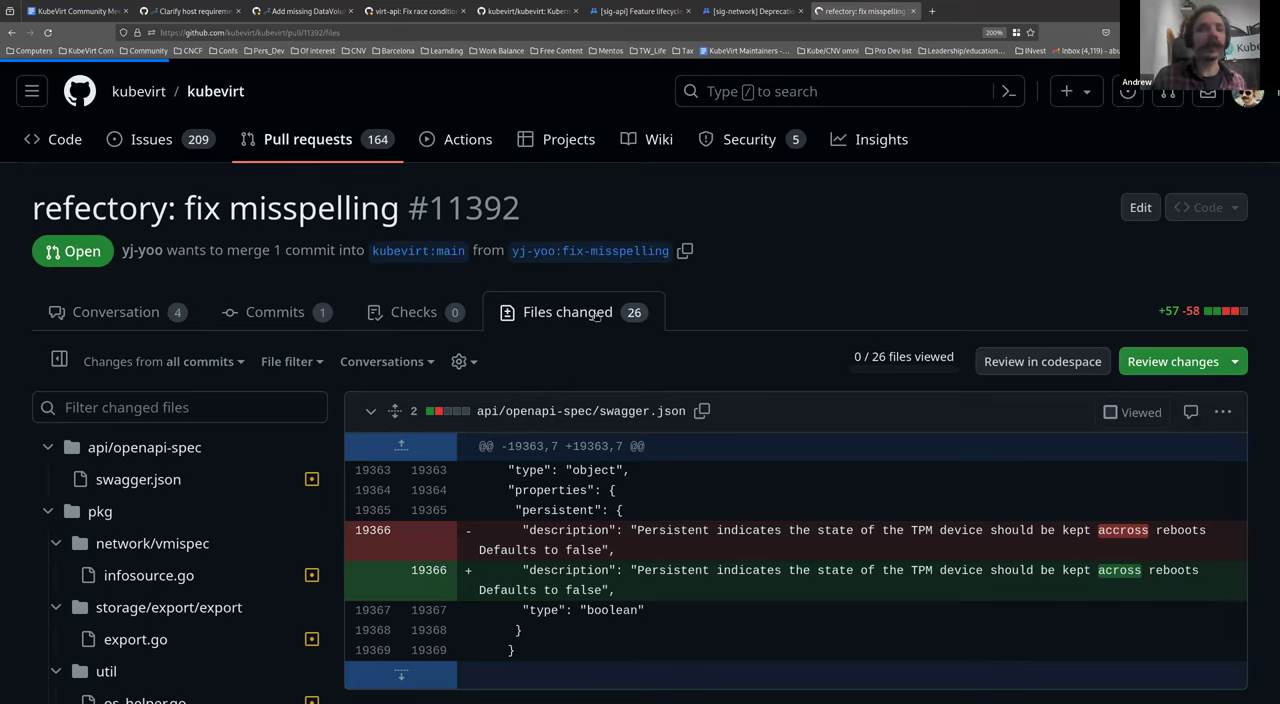
scroll(down, 3)
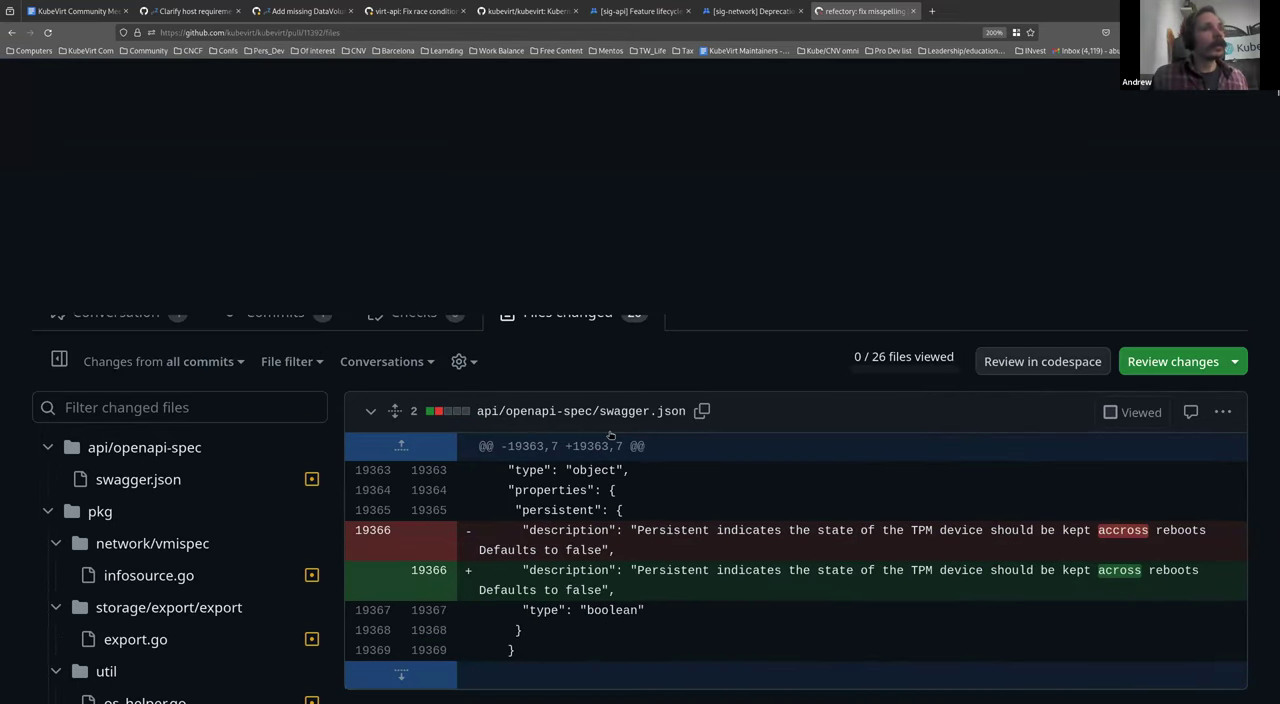
scroll(up, 3)
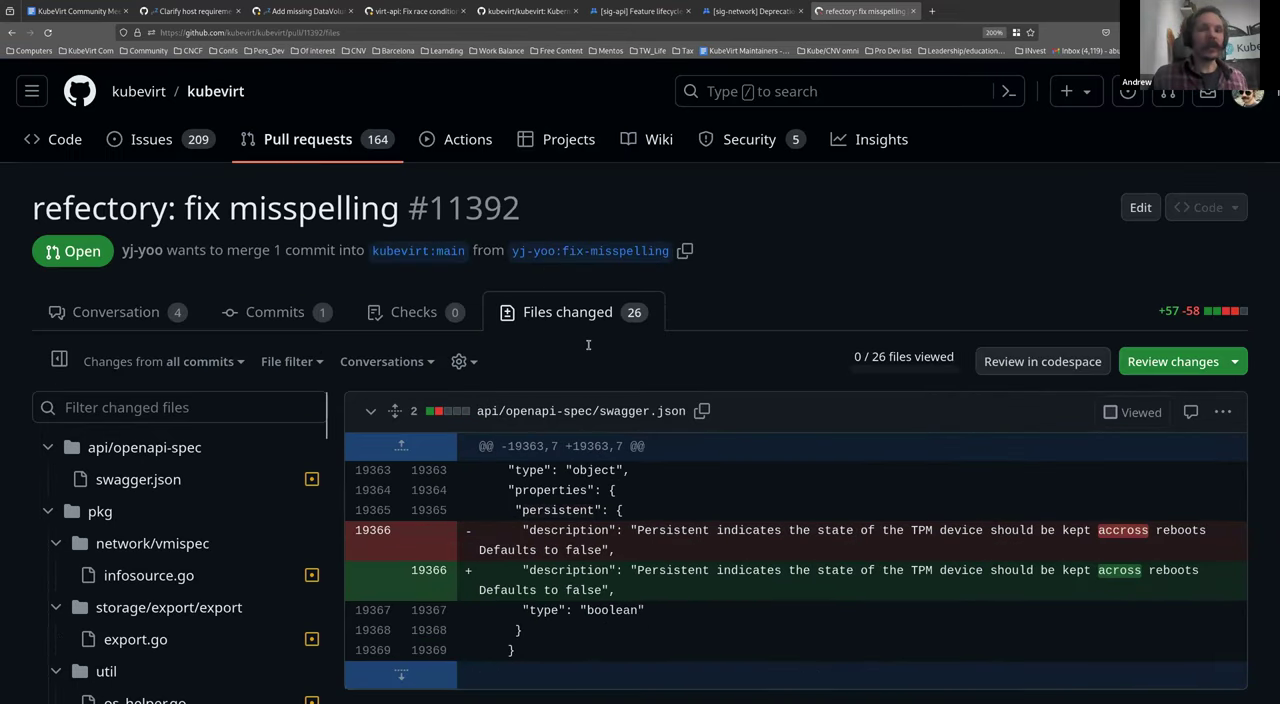
mouse_move(840, 392)
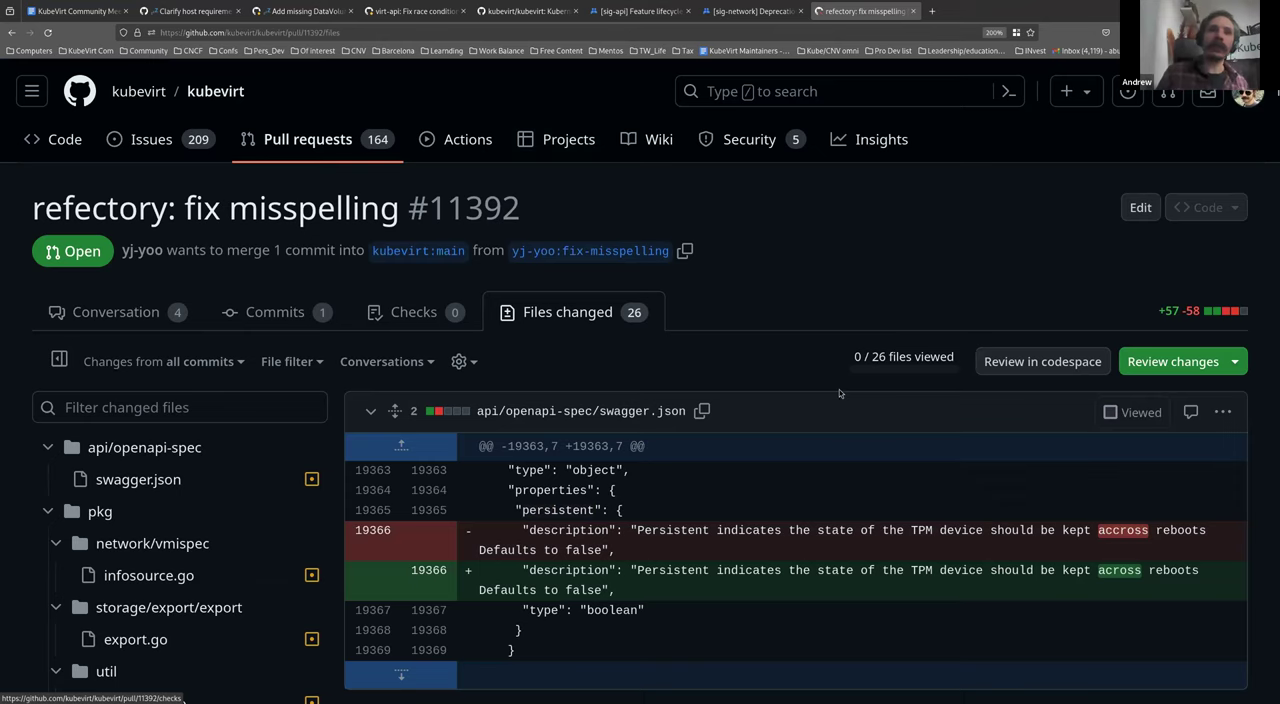
scroll(down, 3)
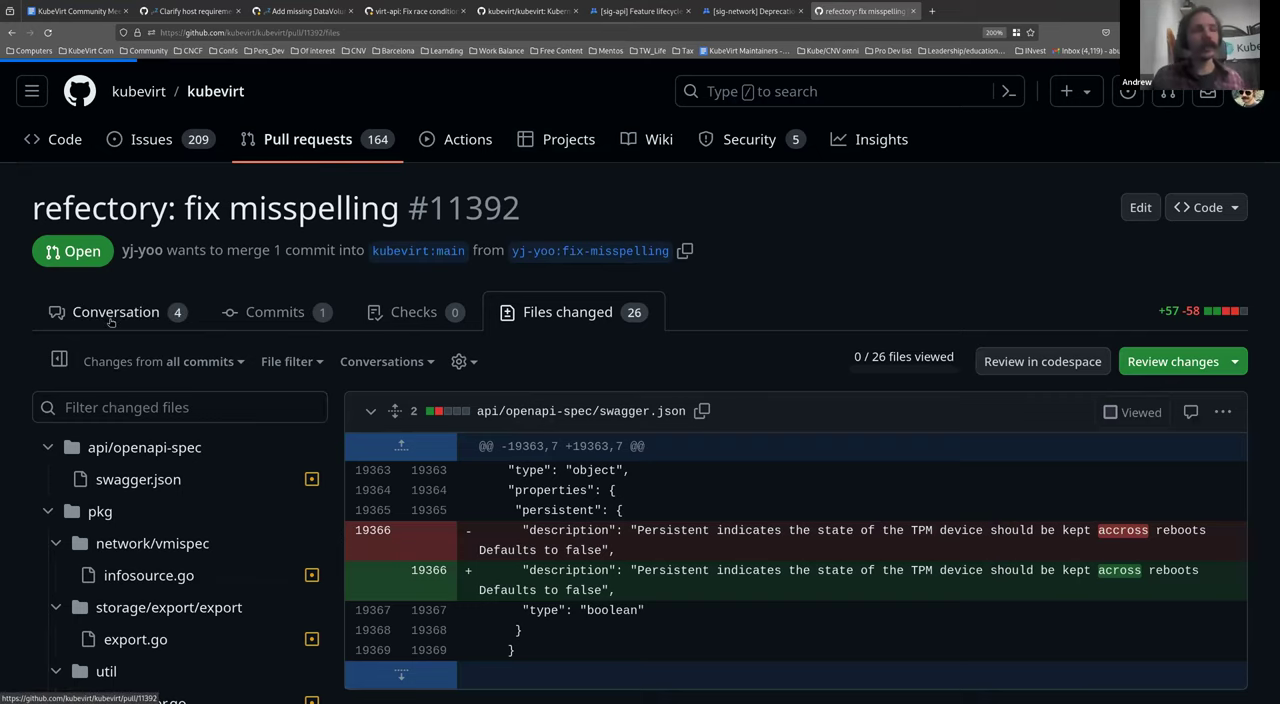
Return to the Conversation of PR #11392 and read down to the merge checks and comment box
click(116, 312)
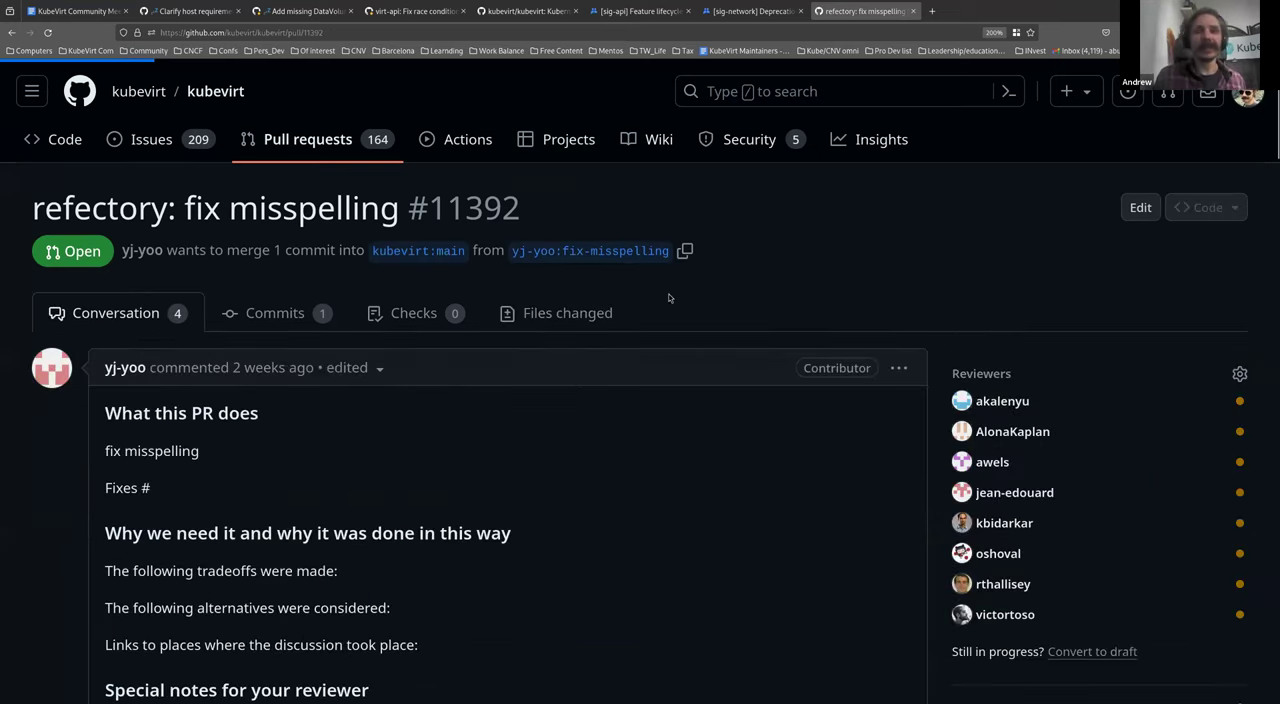
scroll(down, 3)
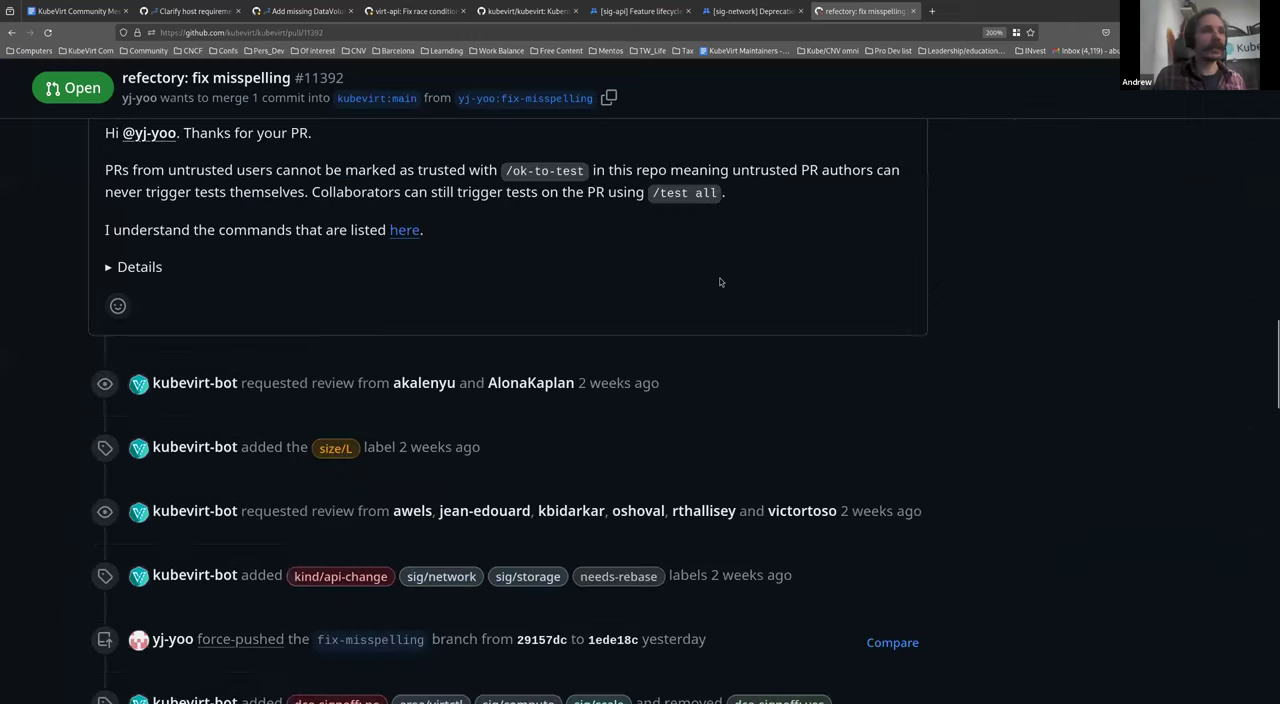
scroll(up, 3)
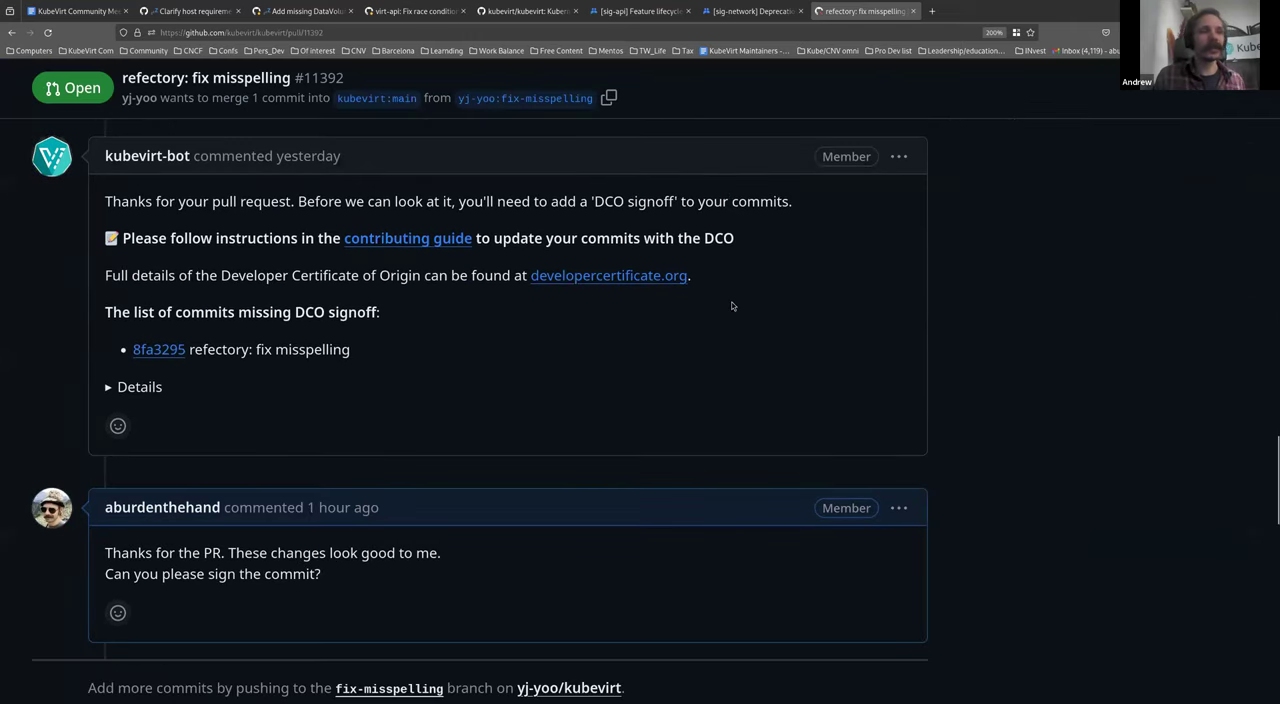
scroll(down, 3)
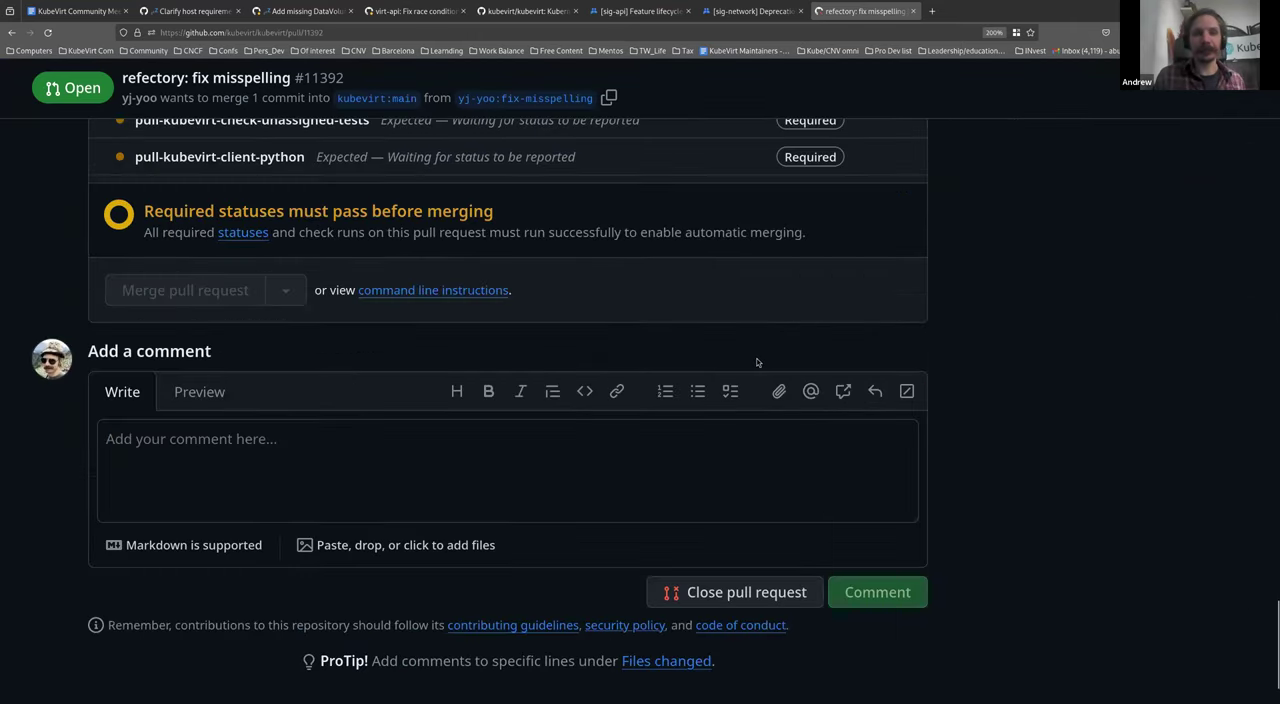
scroll(down, 3)
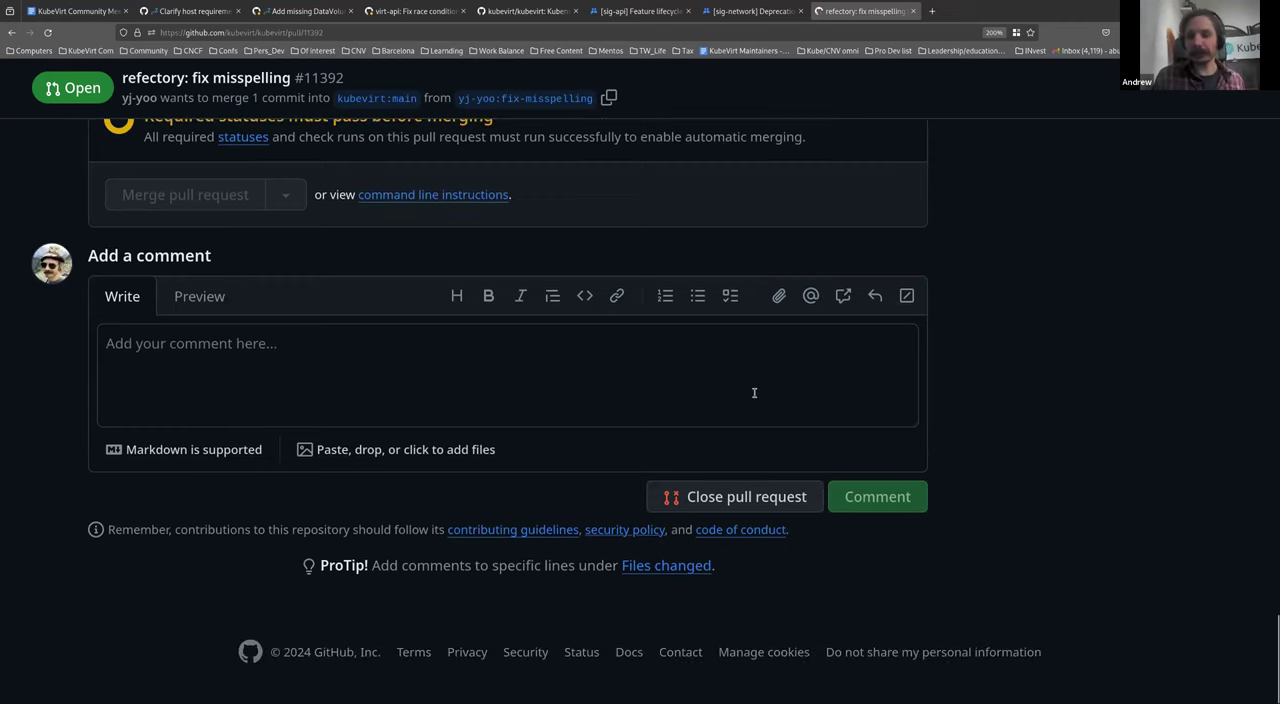
mouse_move(740, 658)
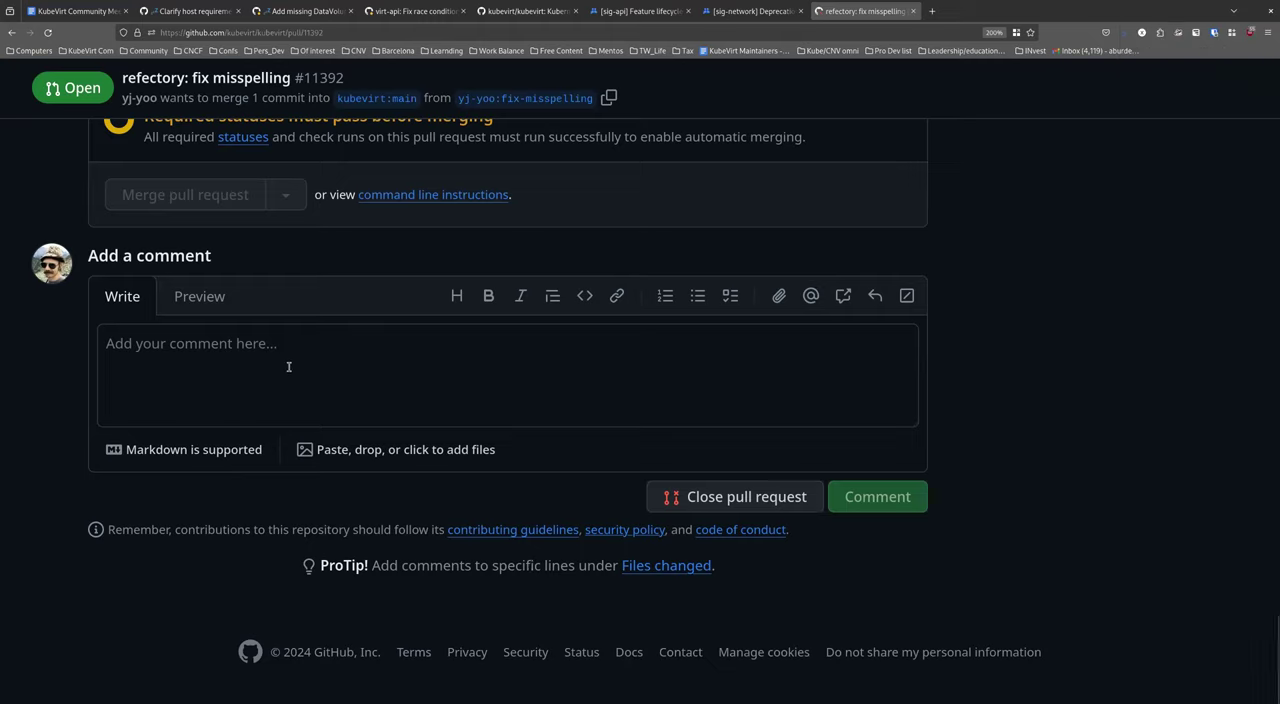
text(/cc)
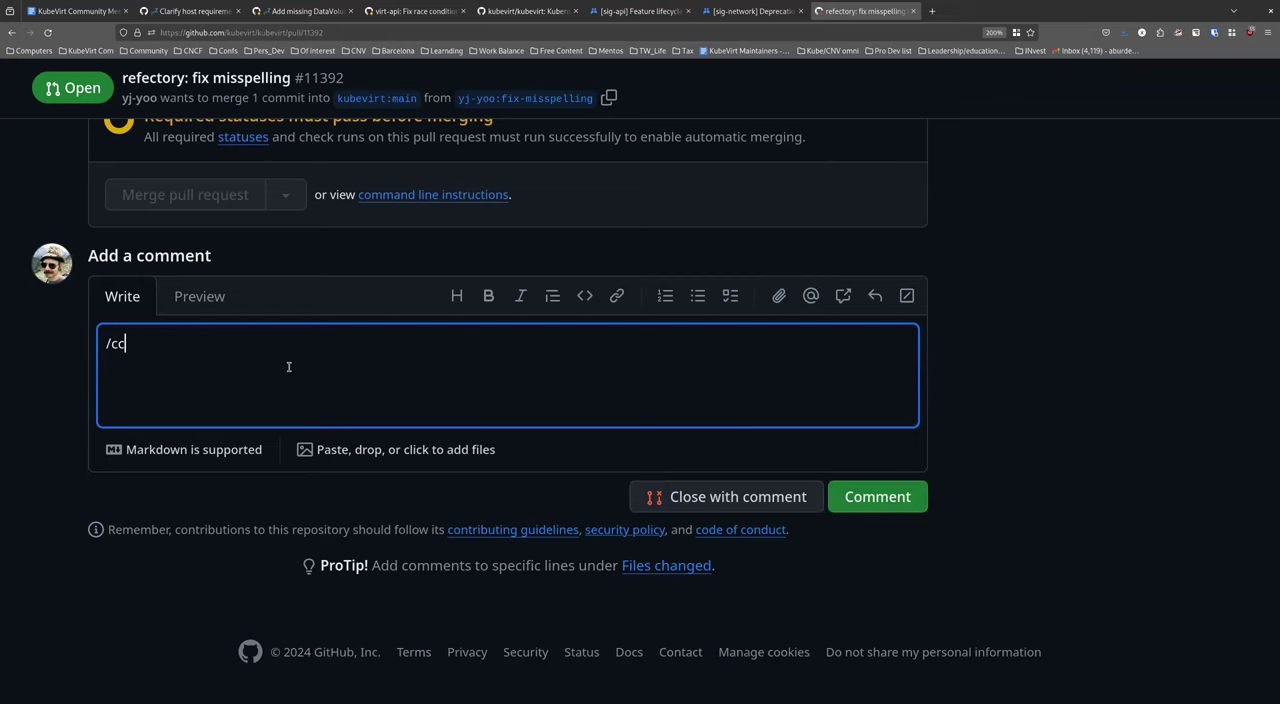
text(@)
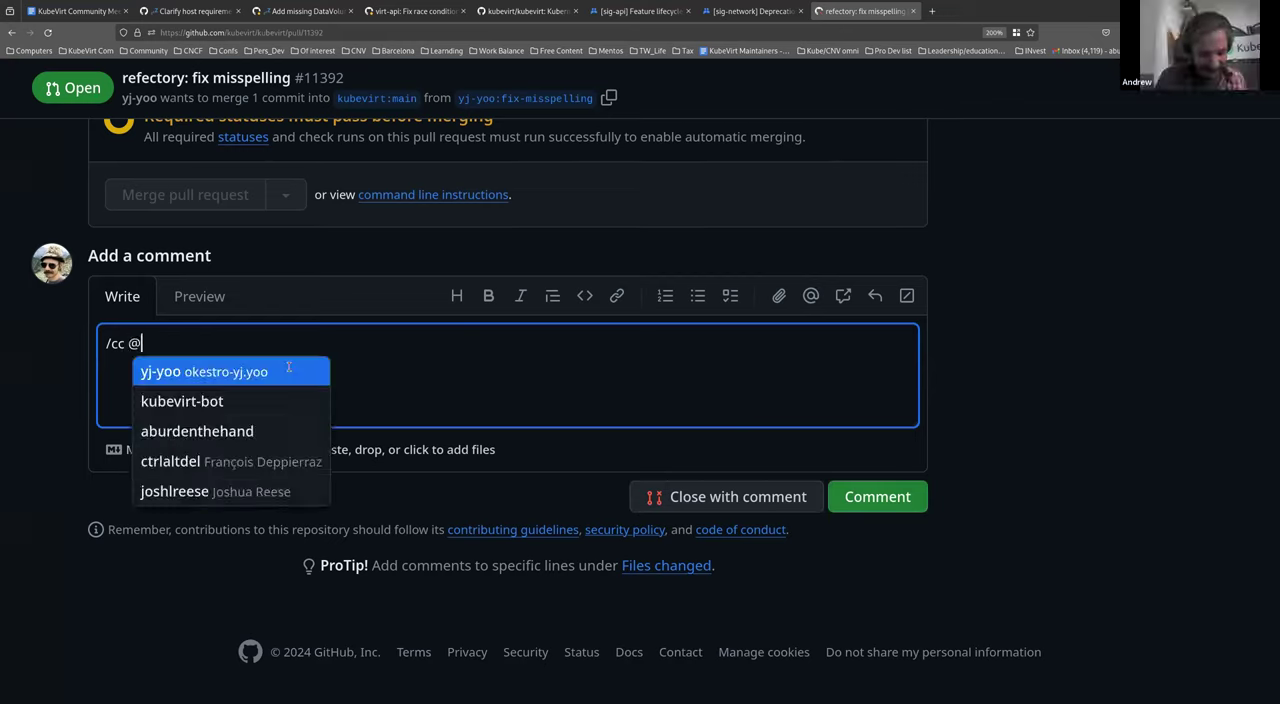
text(fel)
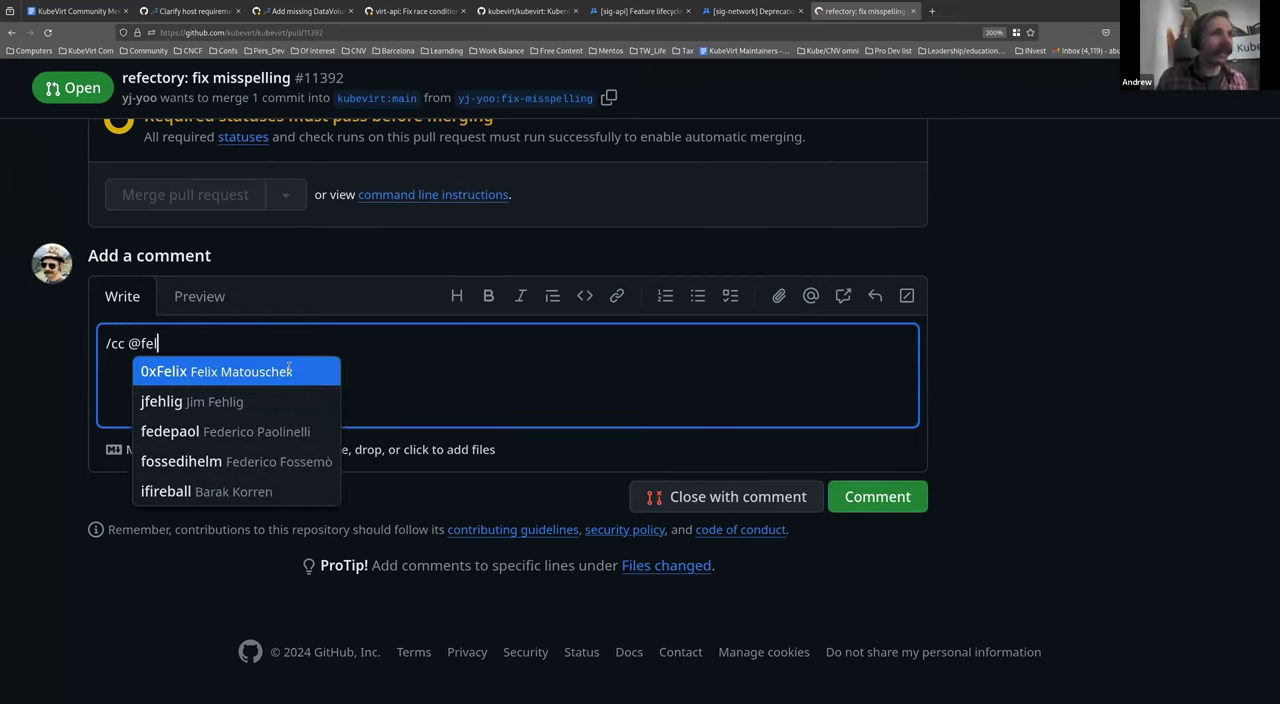
click(216, 372)
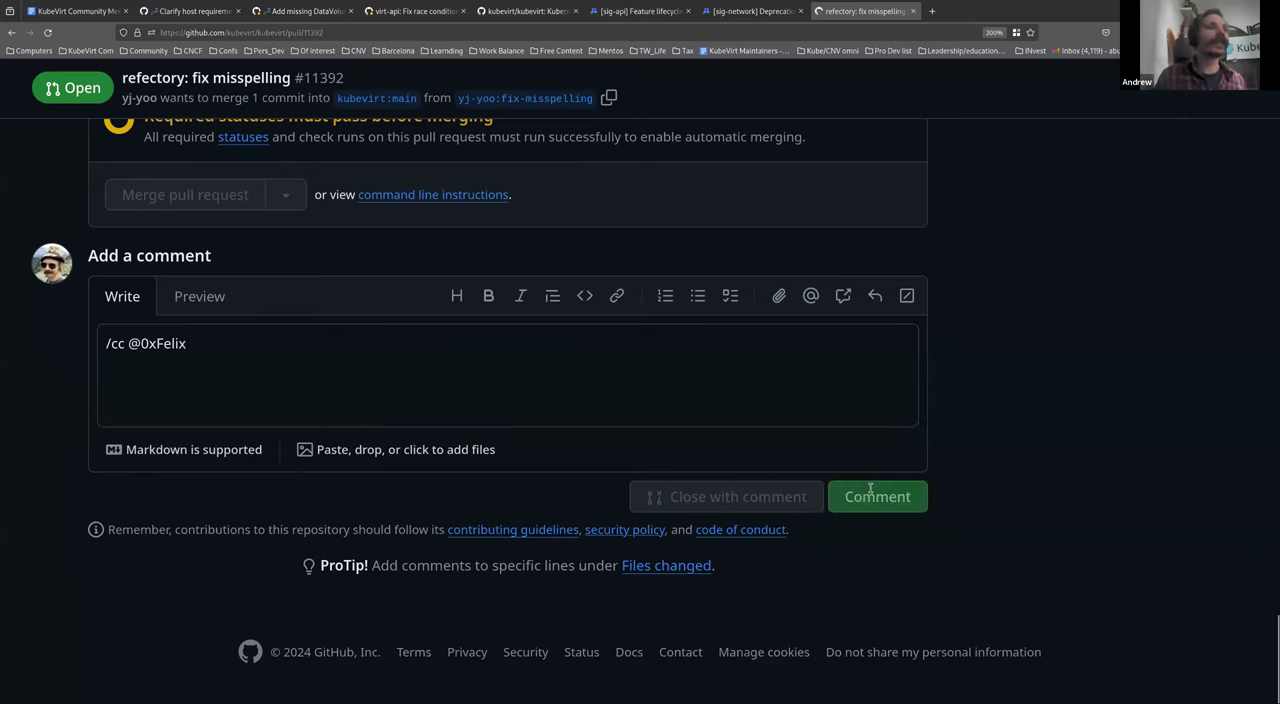
click(876, 496)
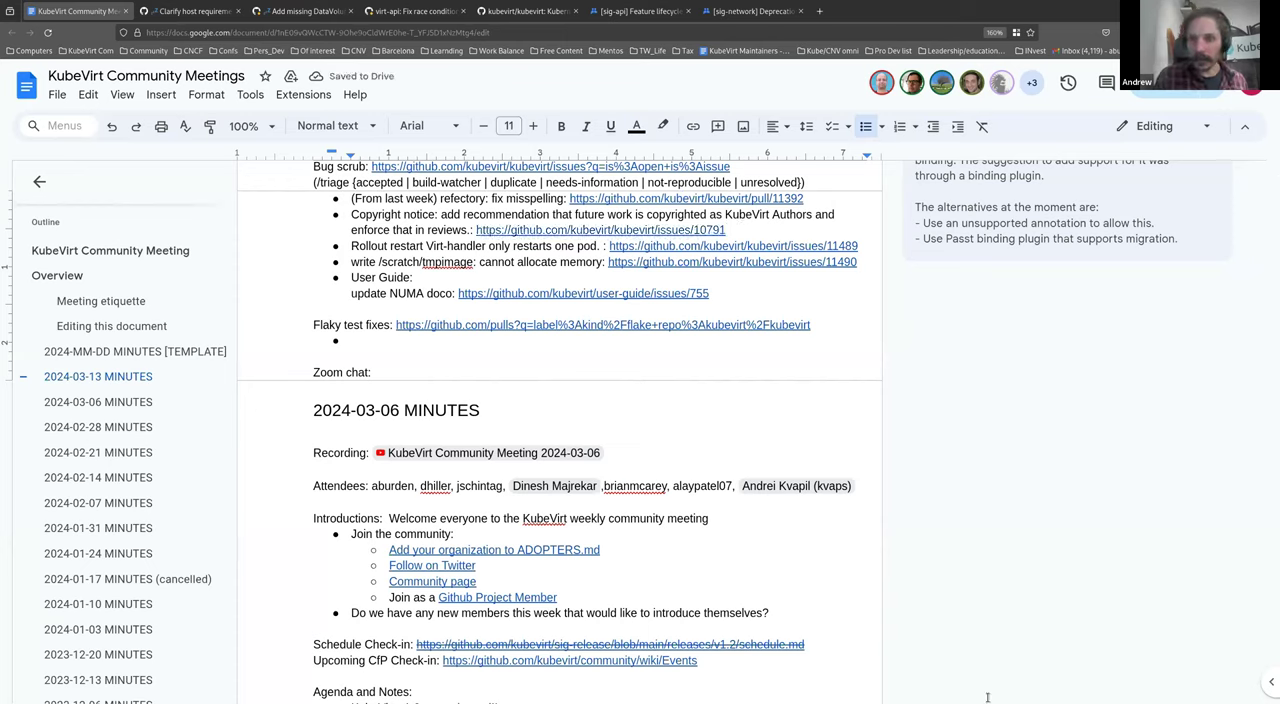
Open issue #10791 on the copyright notice recommendation from the bug scrub notes link
click(730, 246)
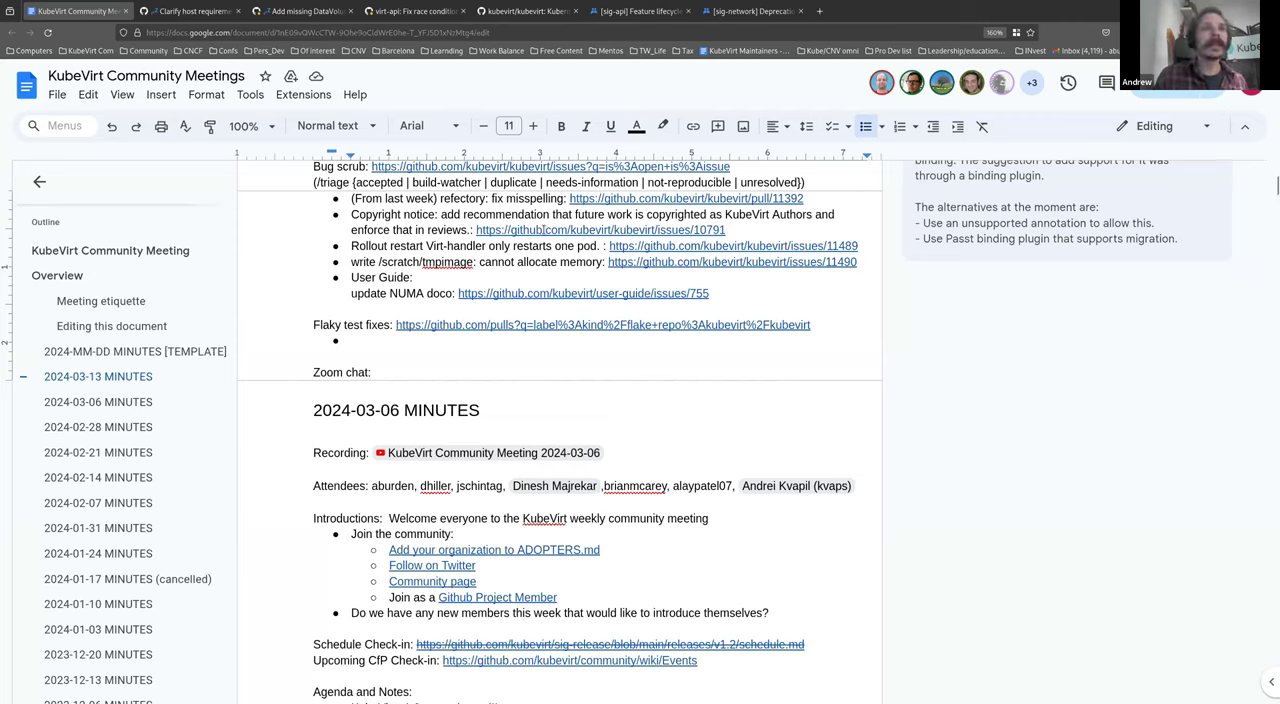
click(730, 244)
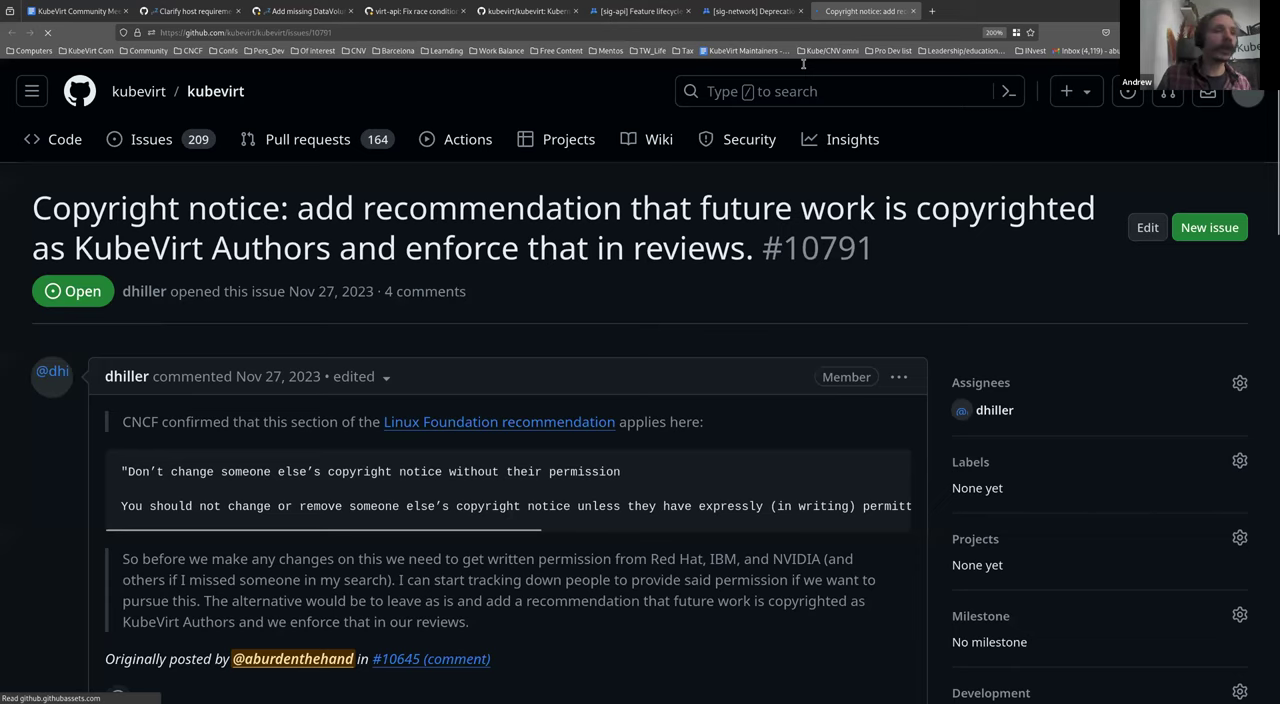
Read both comments on copyright issue #10791, then return to the meeting notes tab
scroll(down, 3)
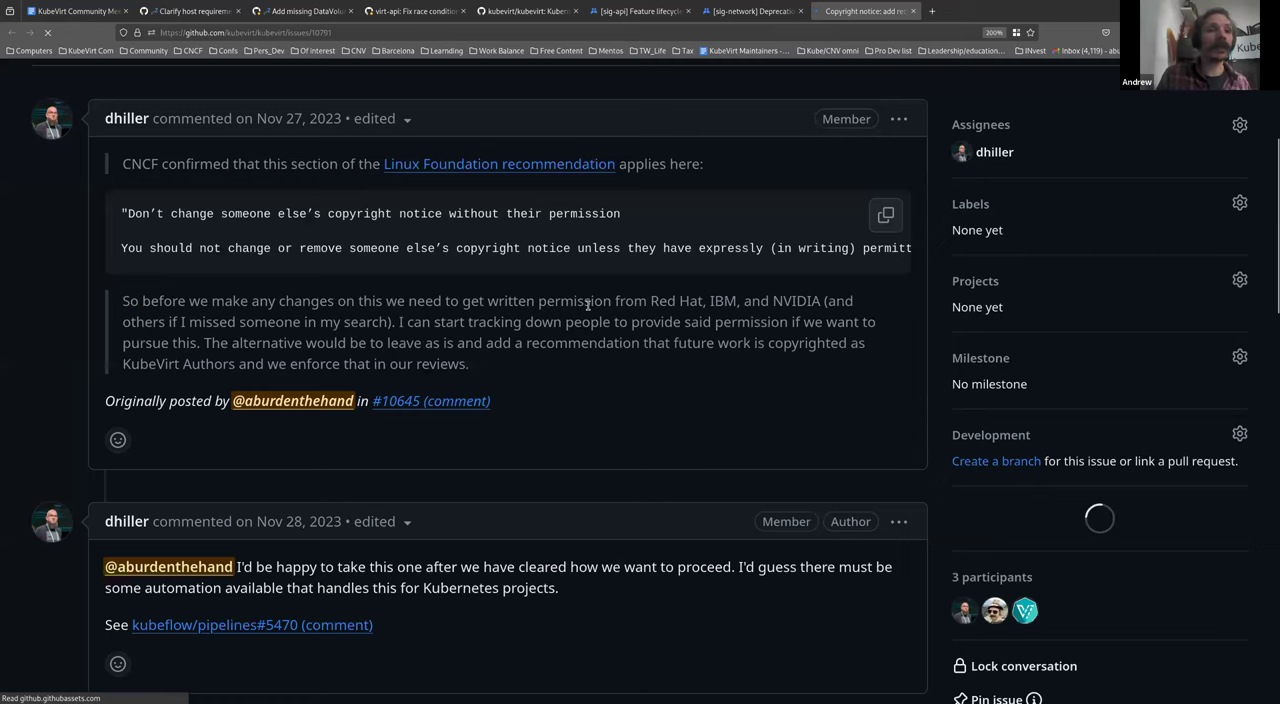
scroll(down, 3)
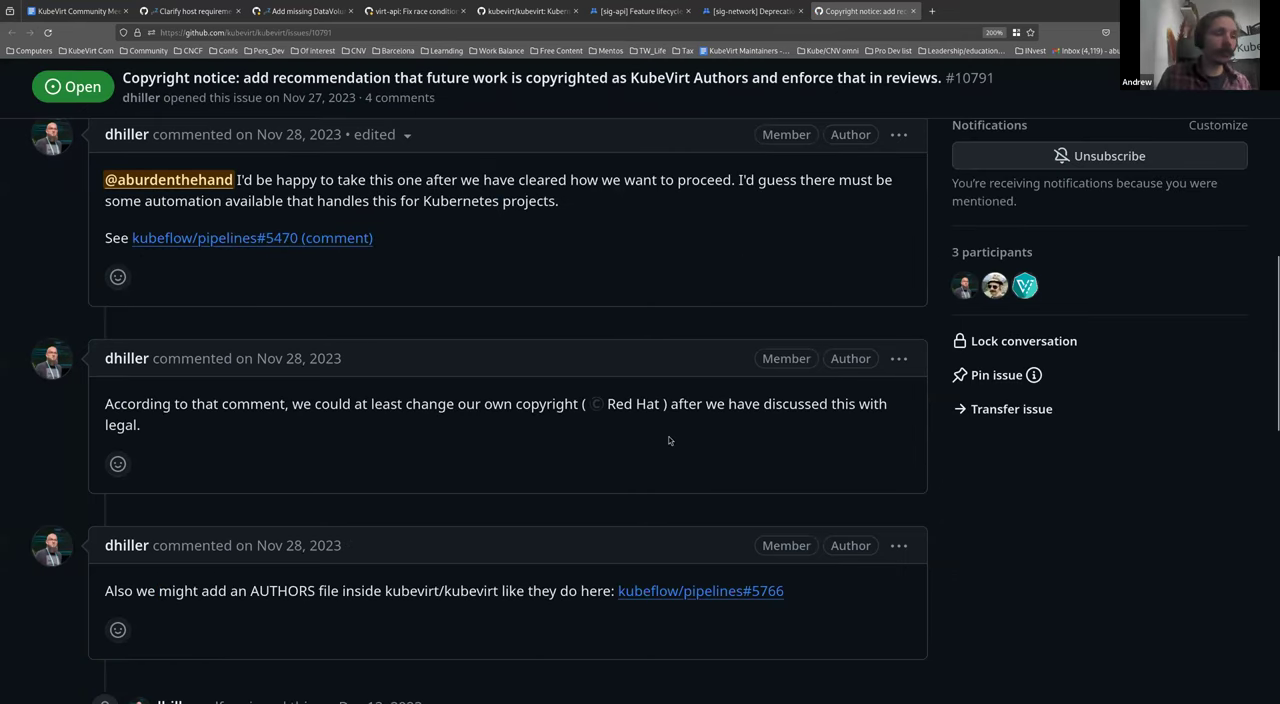
scroll(down, 3)
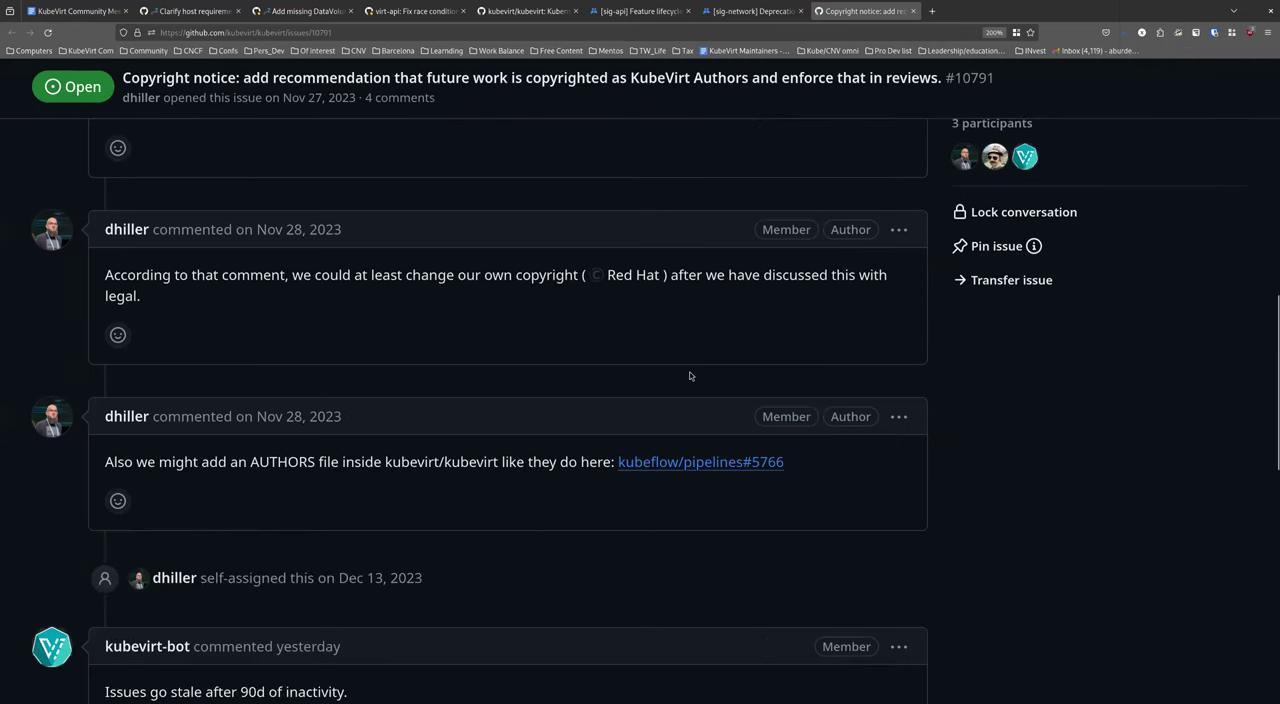
scroll(up, 3)
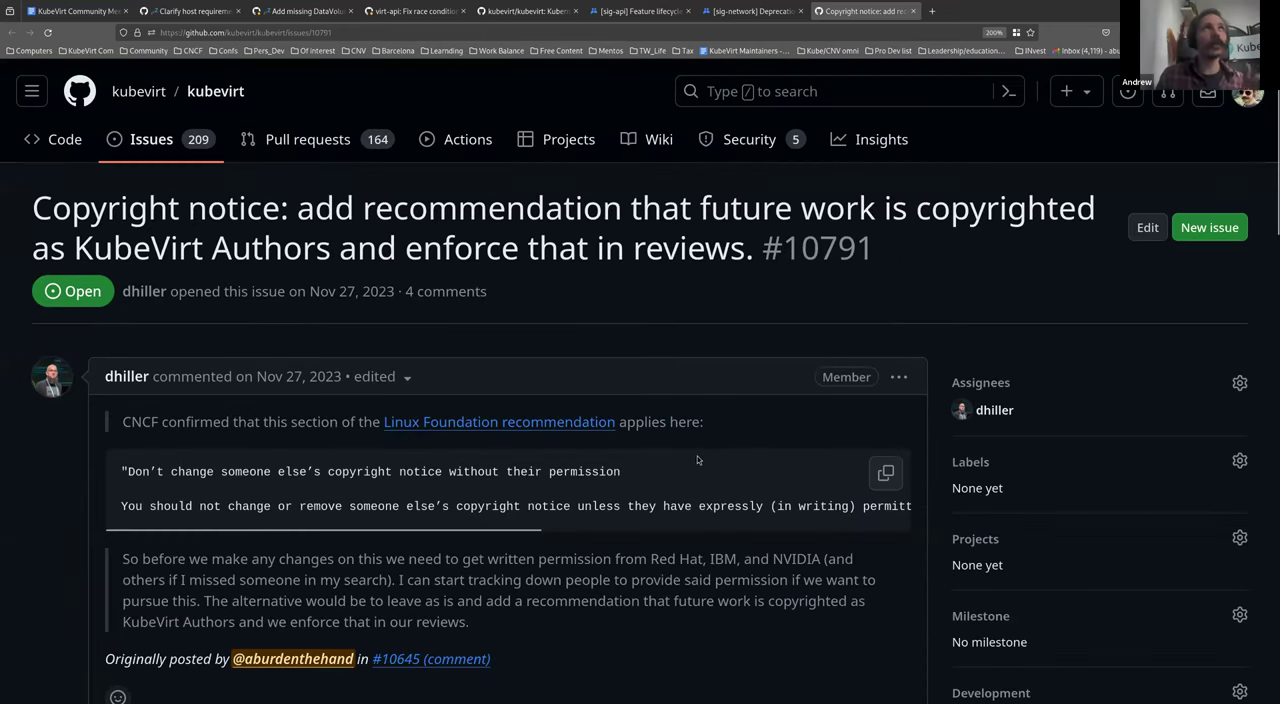
mouse_move(660, 368)
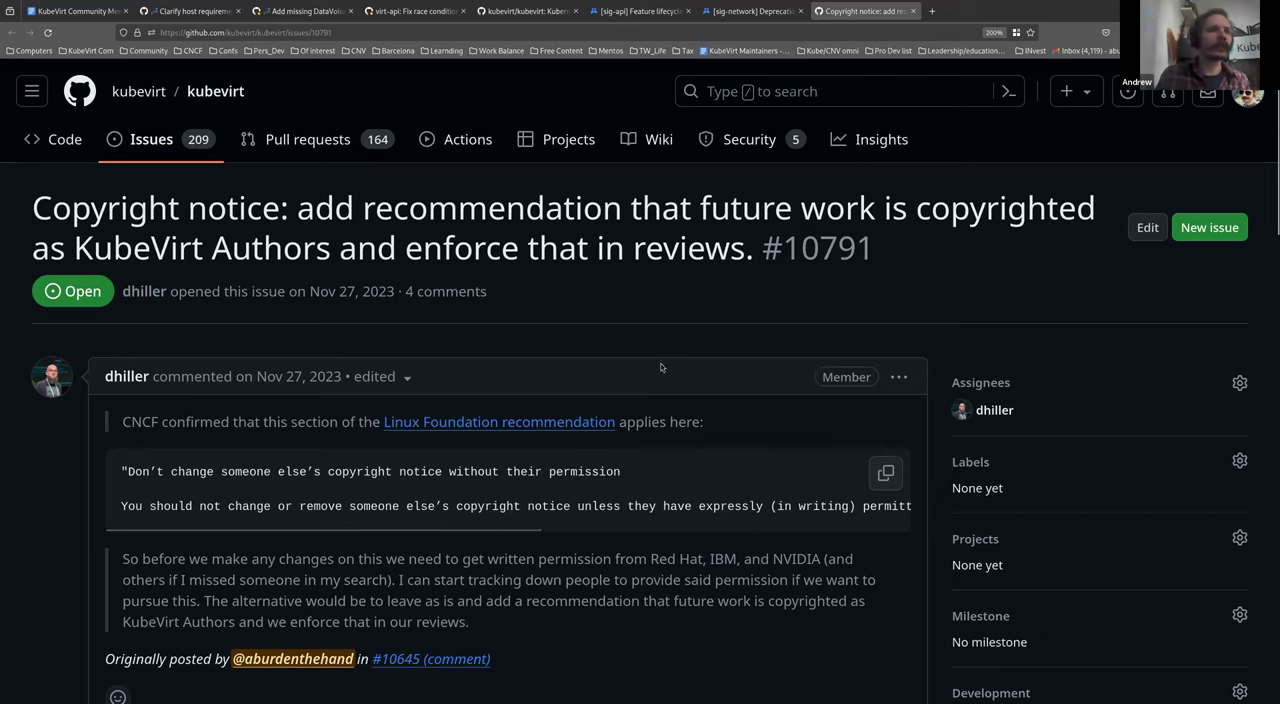
scroll(down, 3)
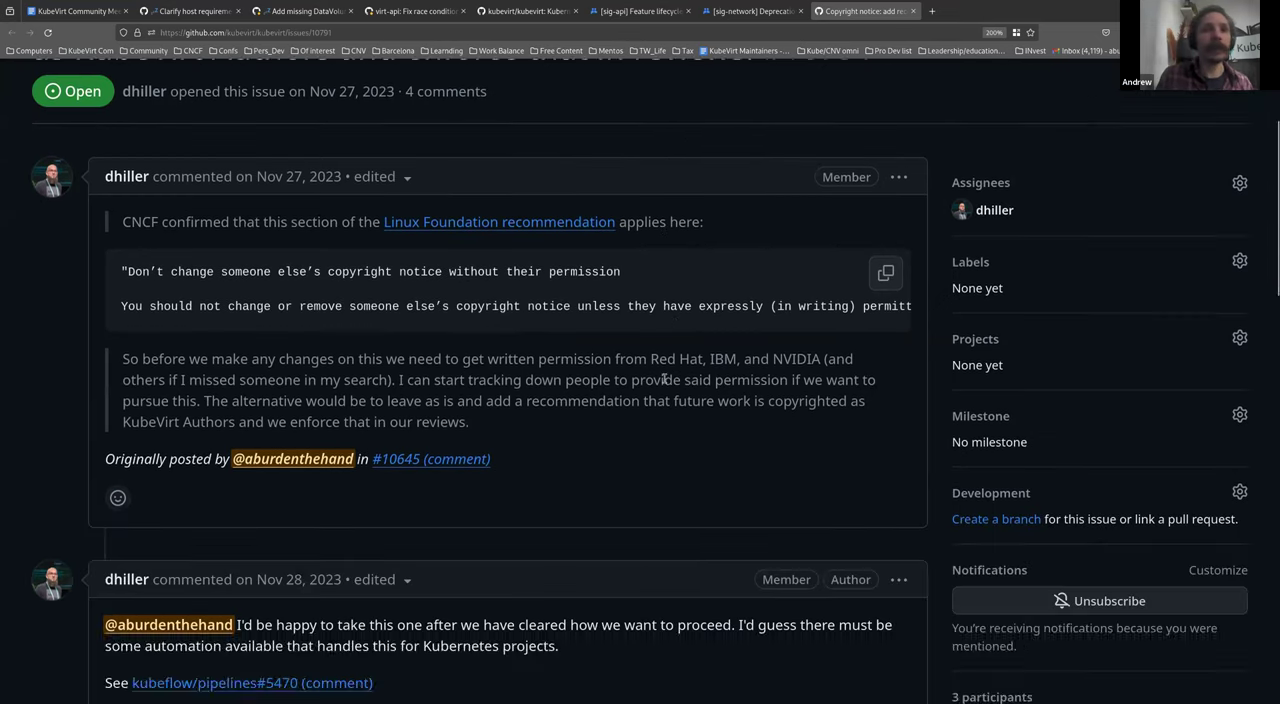
scroll(down, 3)
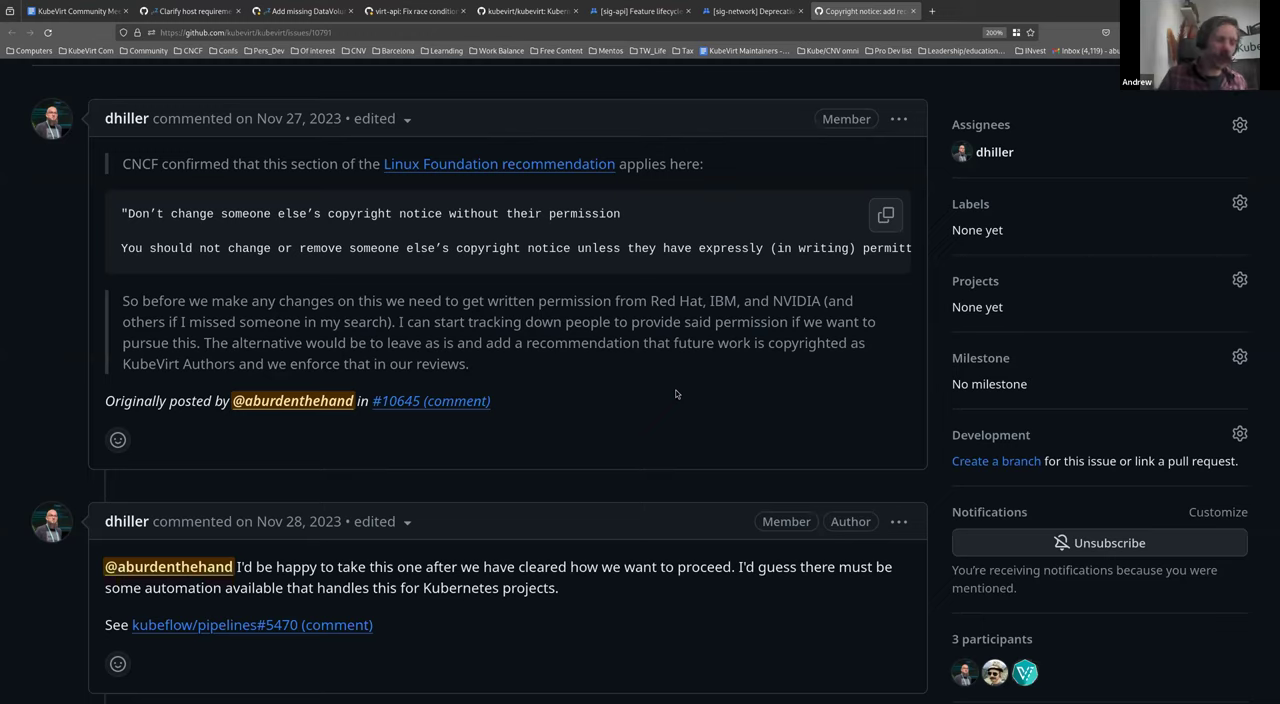
mouse_move(664, 372)
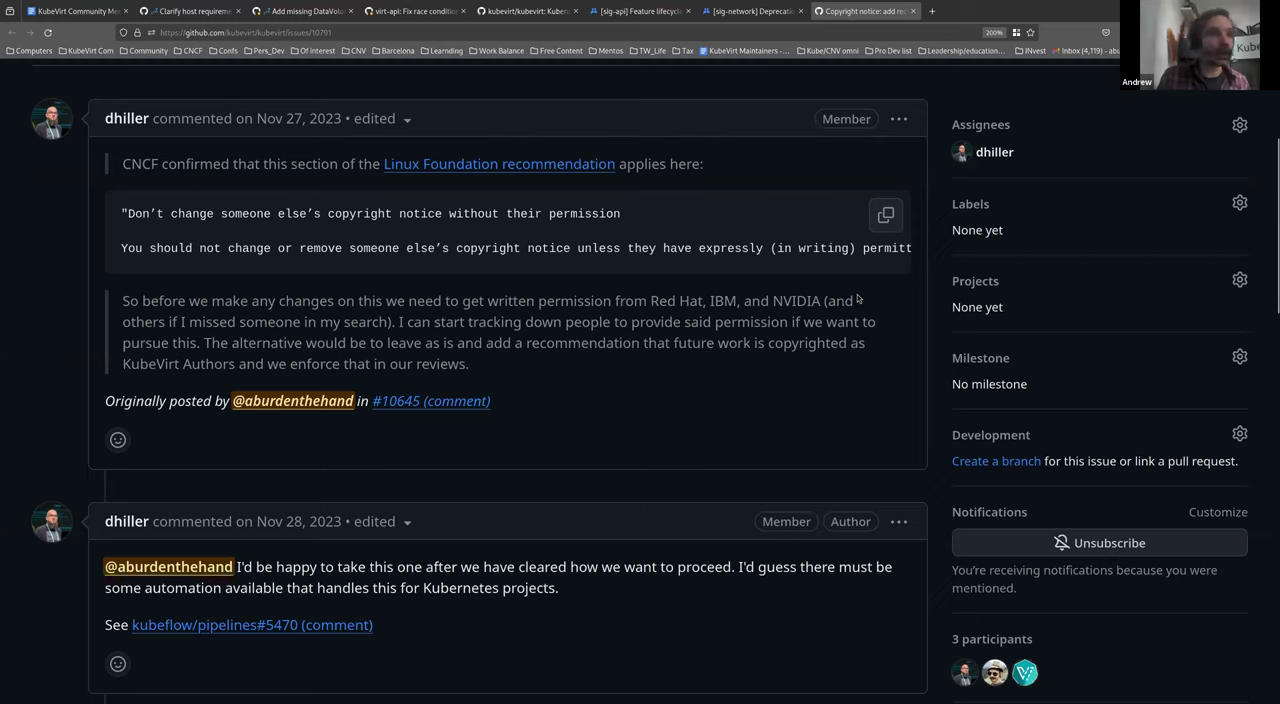
mouse_move(968, 656)
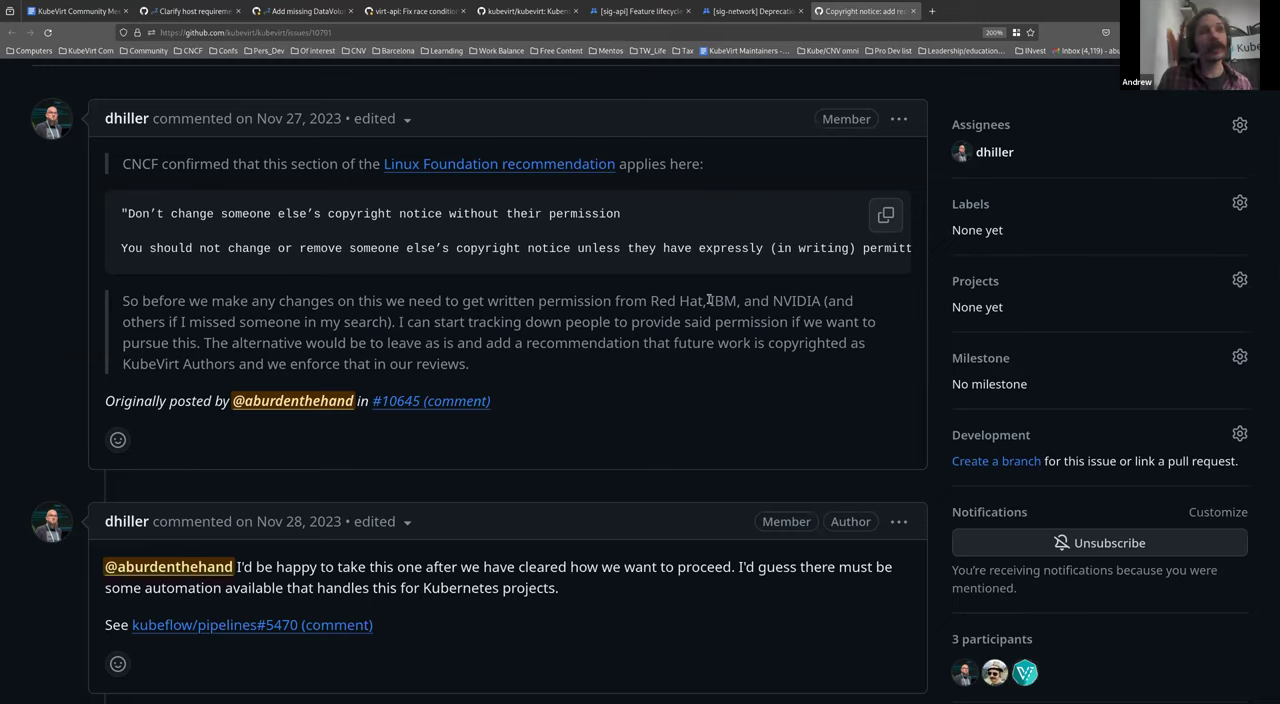
scroll(up, 3)
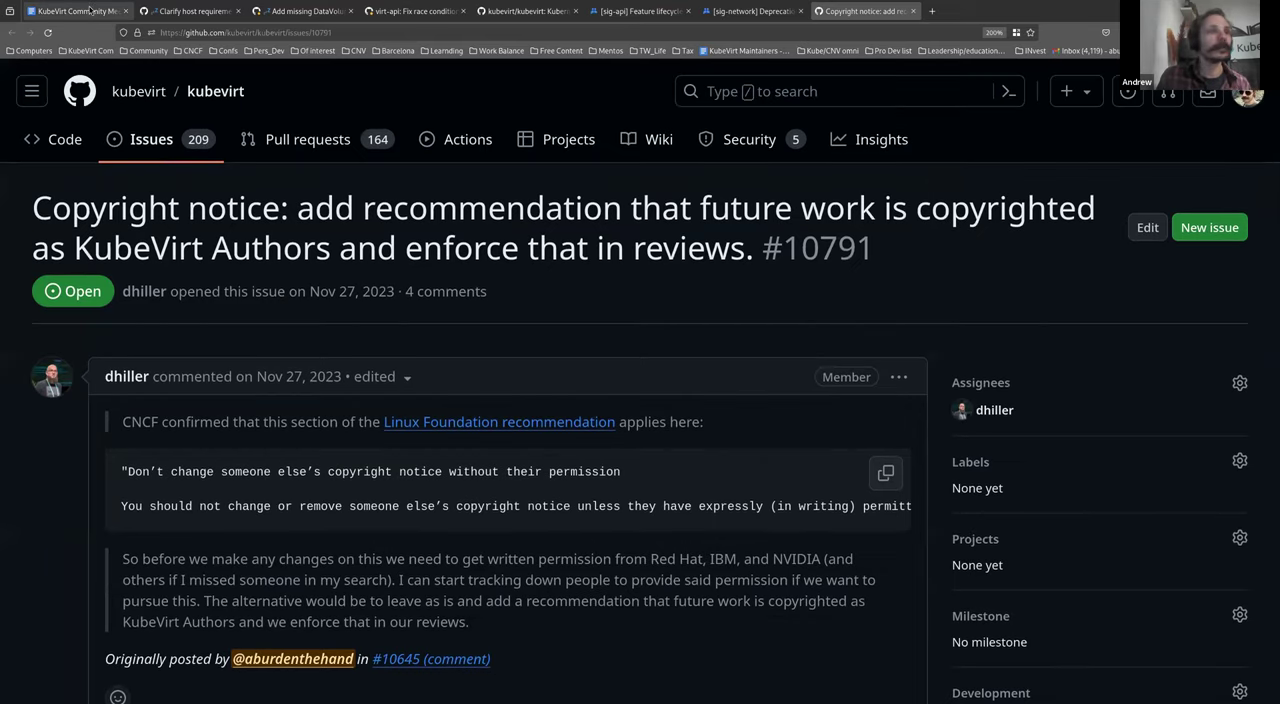
click(76, 12)
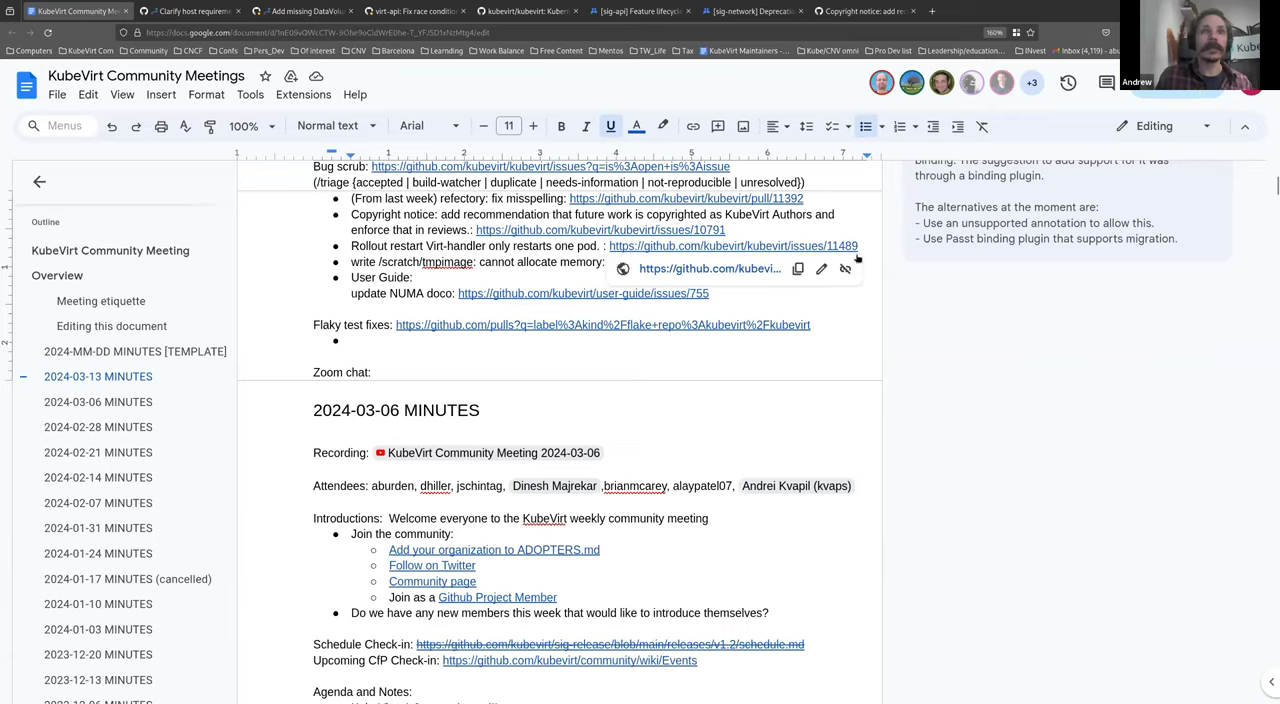
Open issue #11489, Rollout restart Virt-handler only restarts one pod, from the notes link
click(1044, 12)
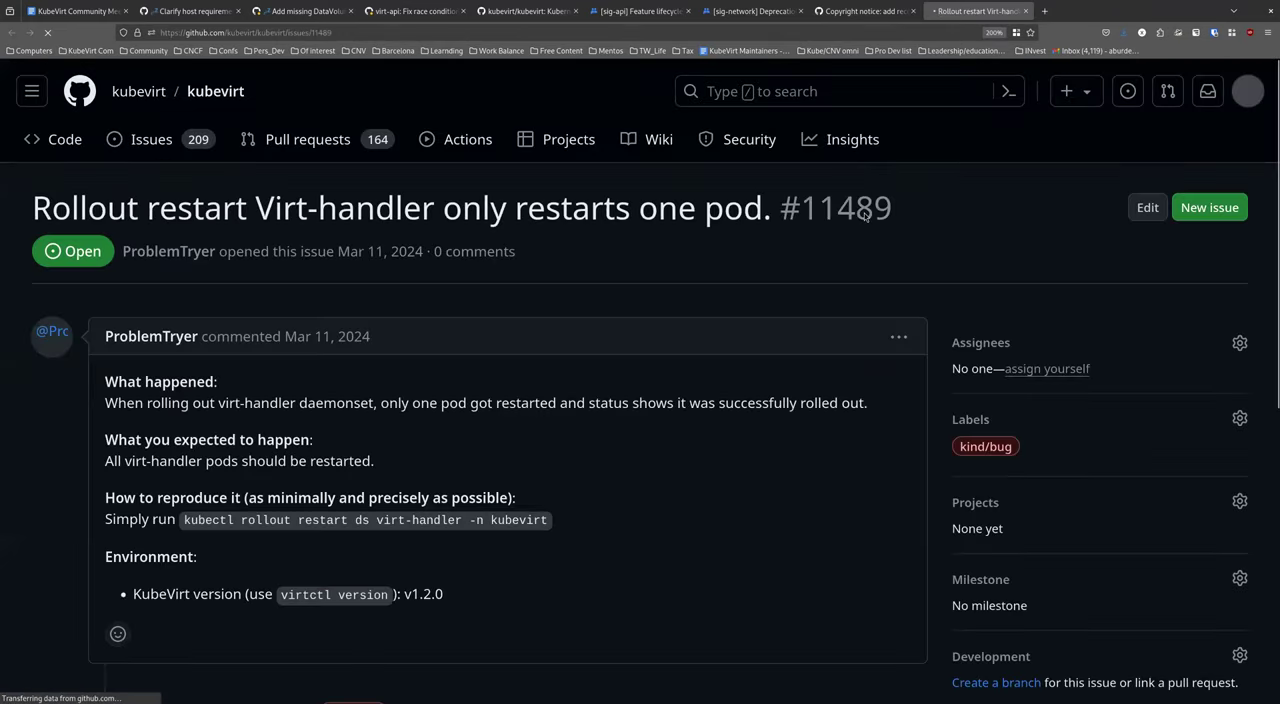
scroll(down, 3)
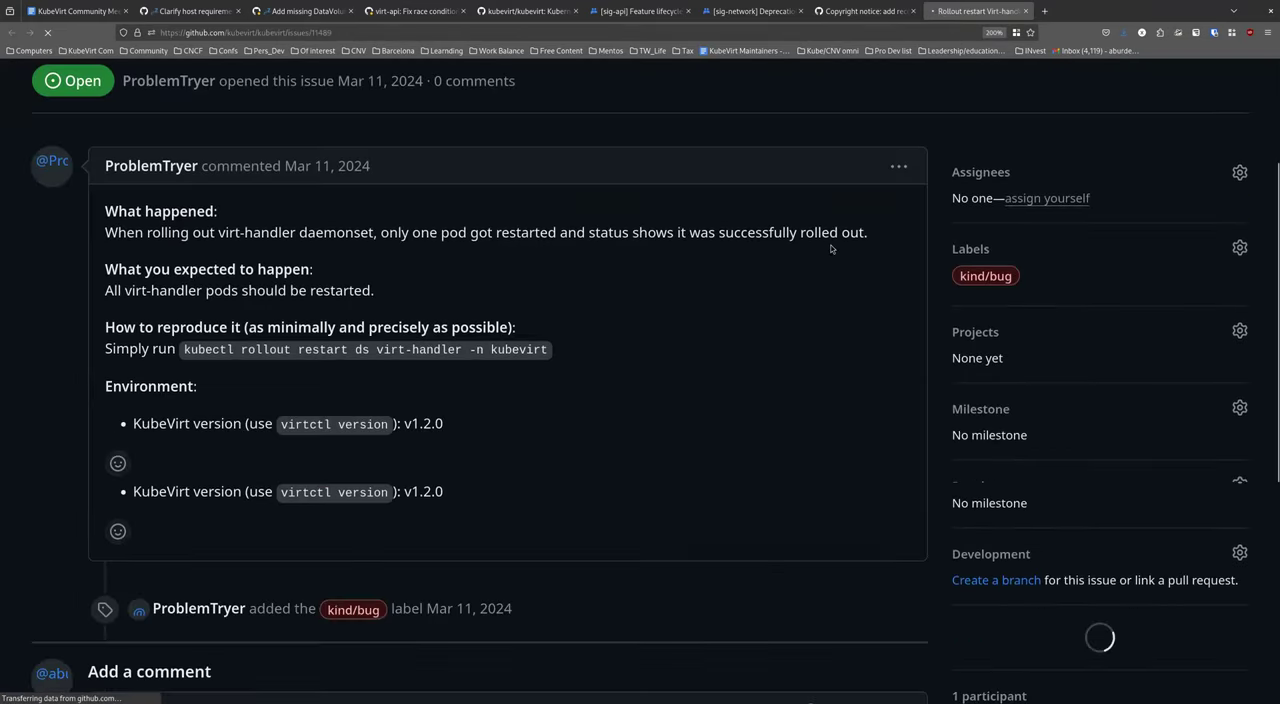
scroll(down, 3)
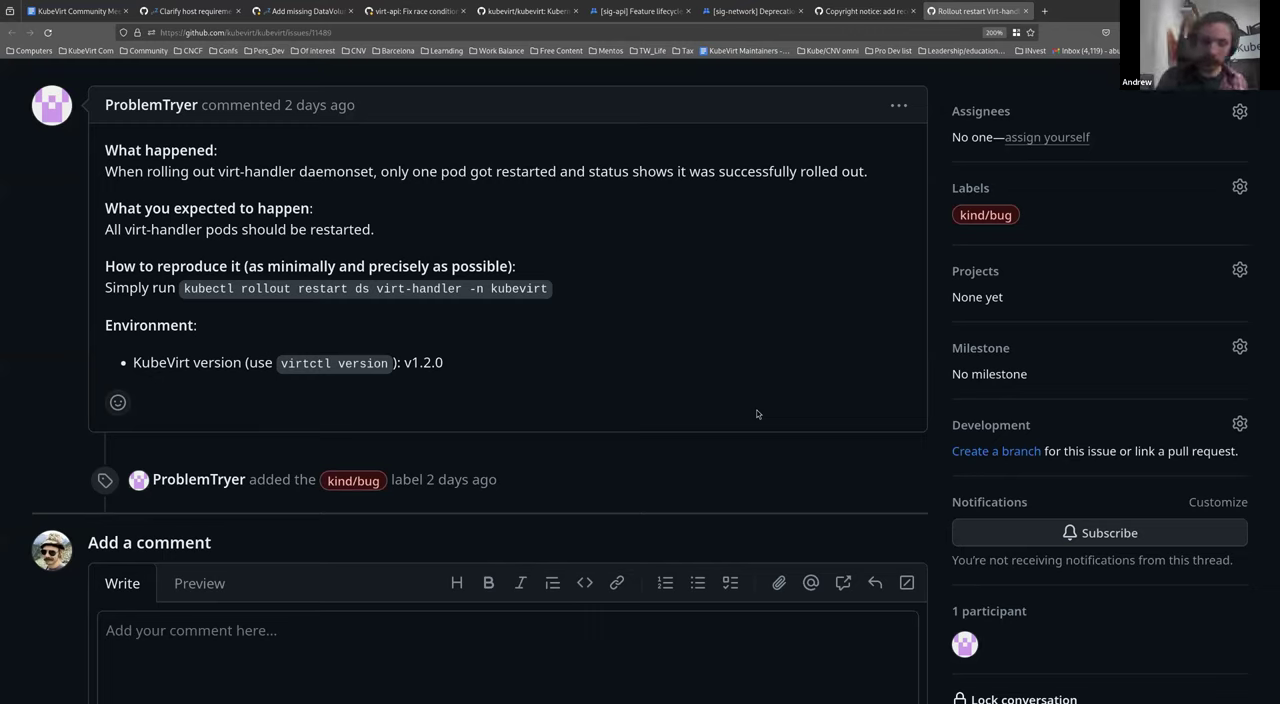
mouse_move(584, 372)
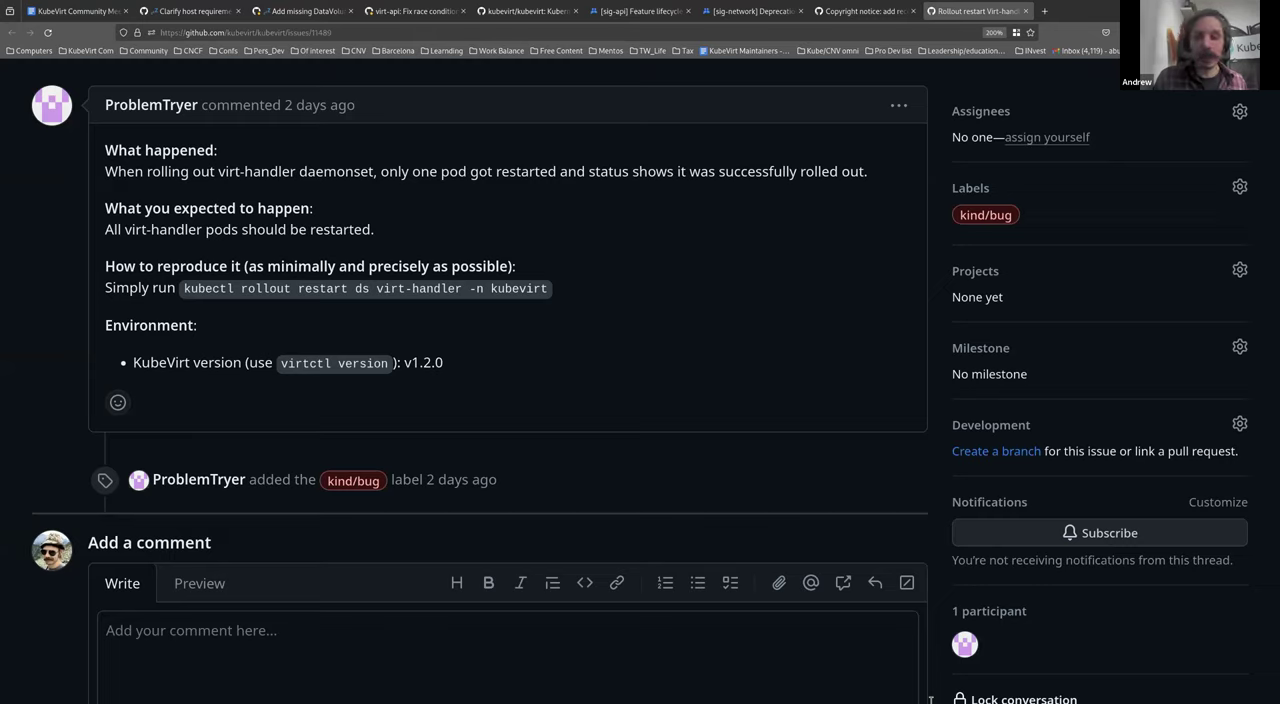
mouse_move(506, 422)
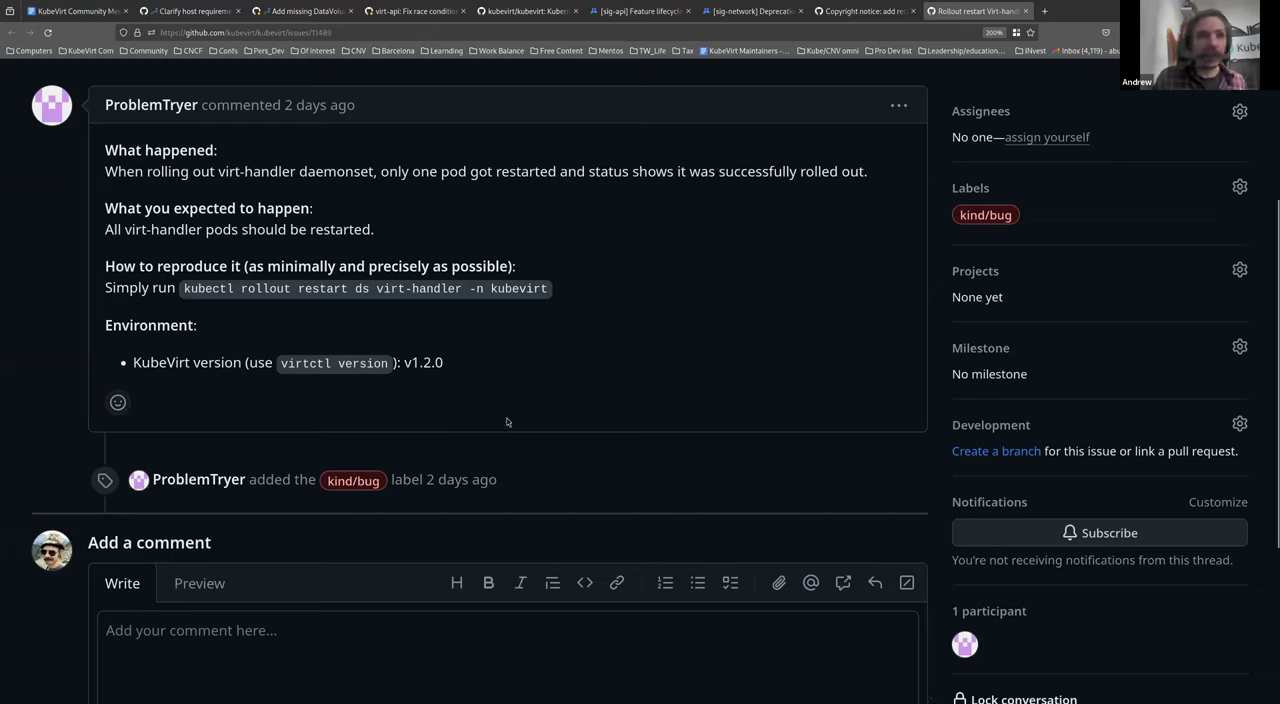
mouse_move(642, 304)
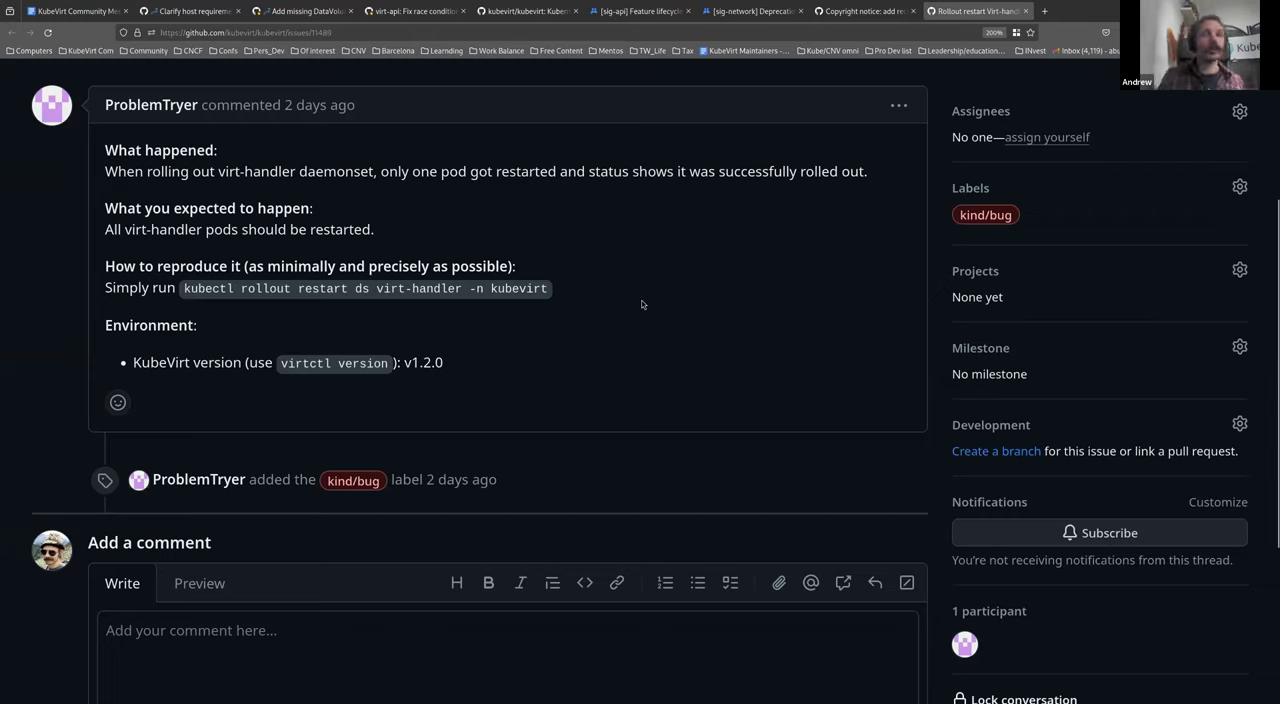
mouse_move(668, 424)
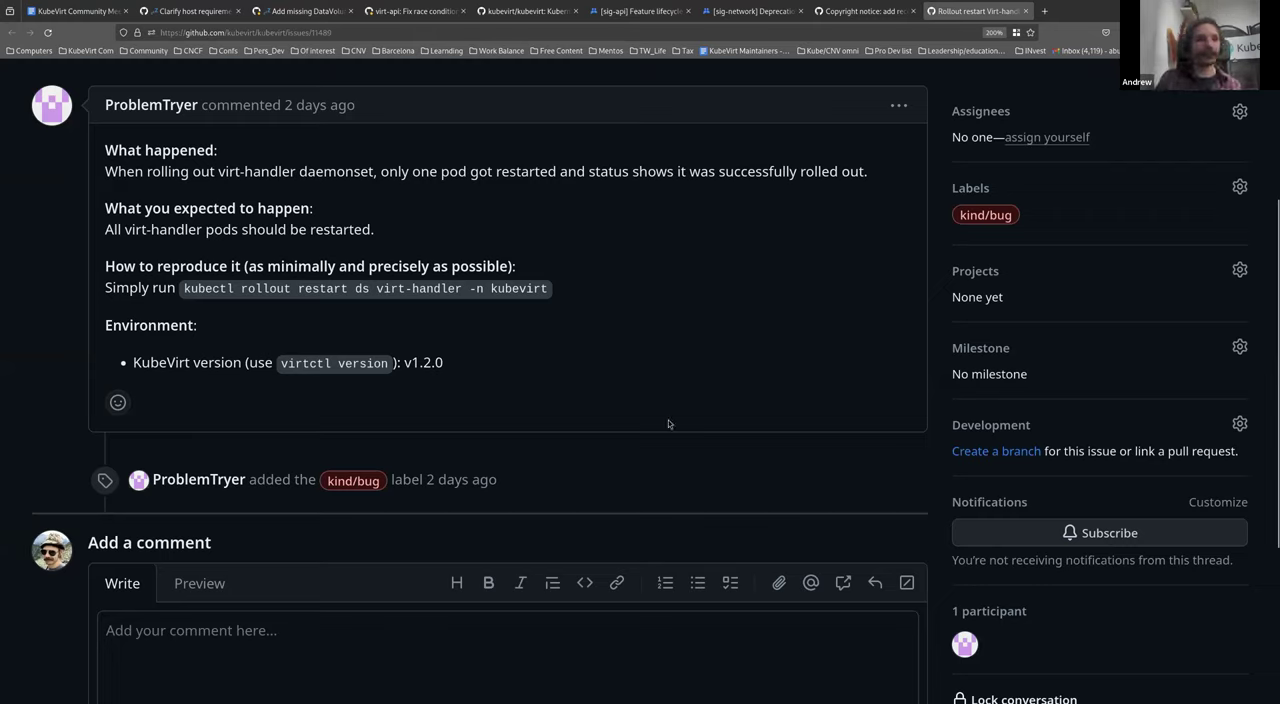
mouse_move(850, 396)
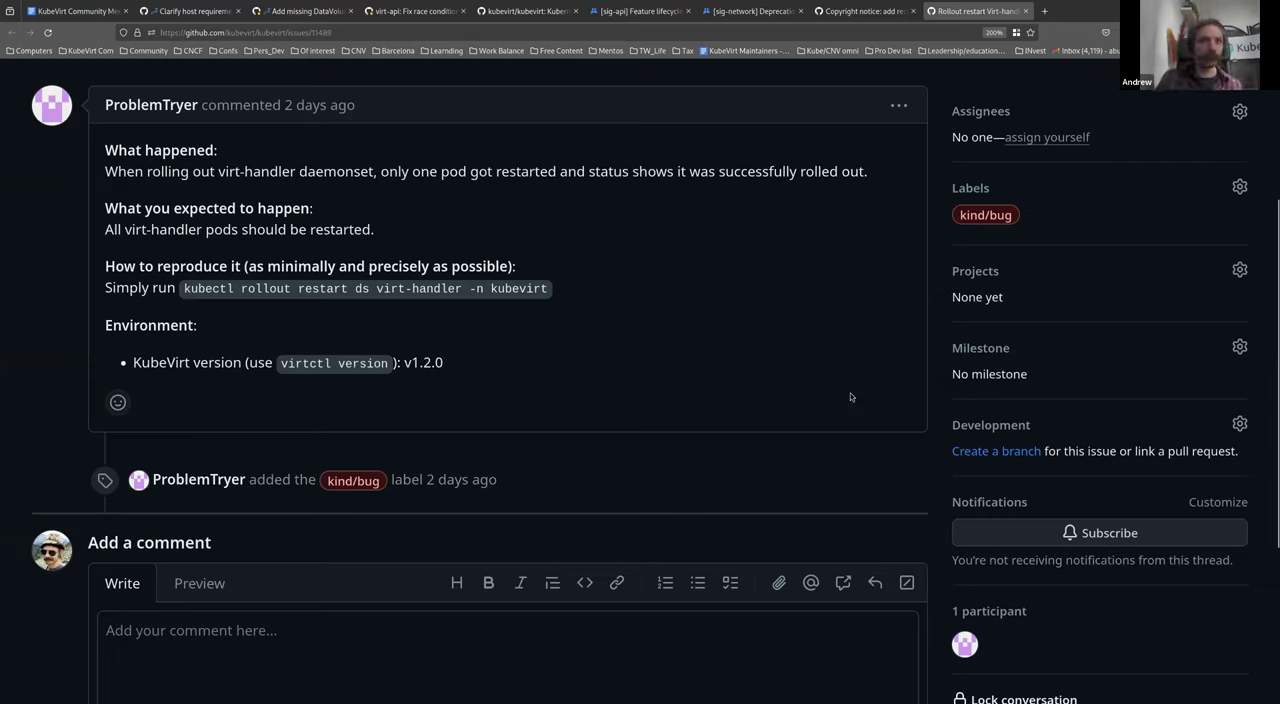
mouse_move(866, 404)
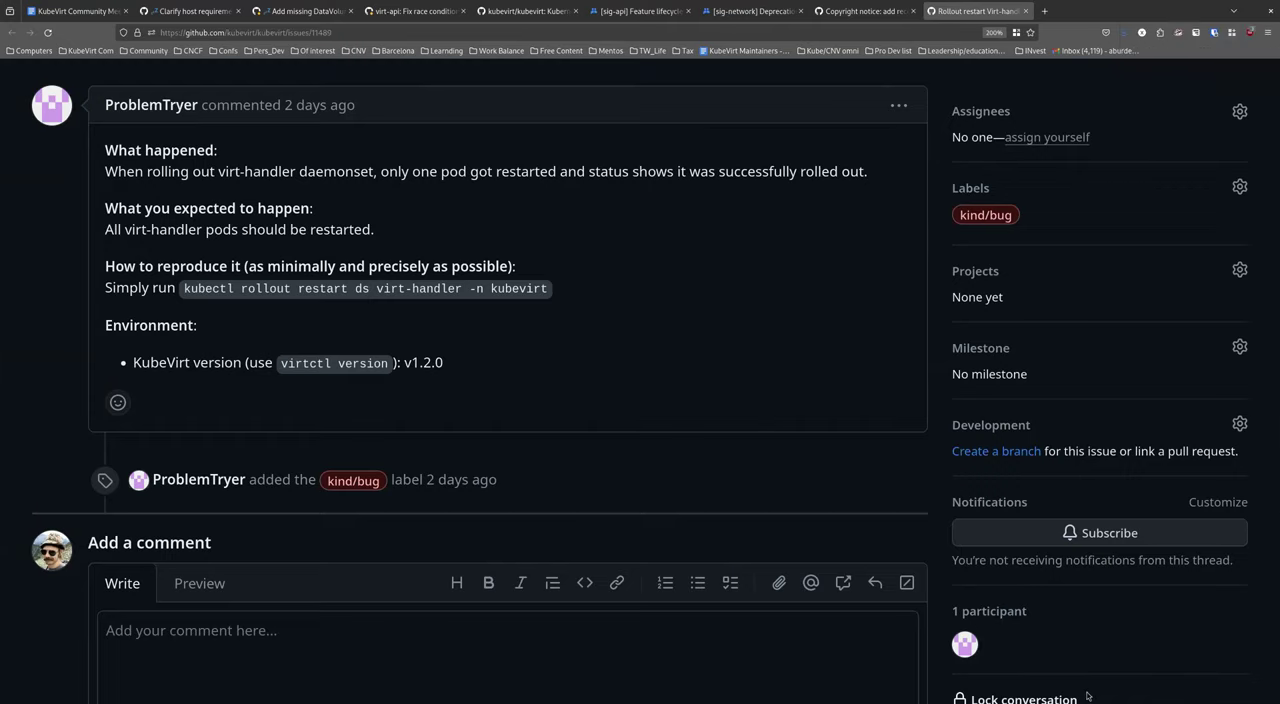
mouse_move(632, 536)
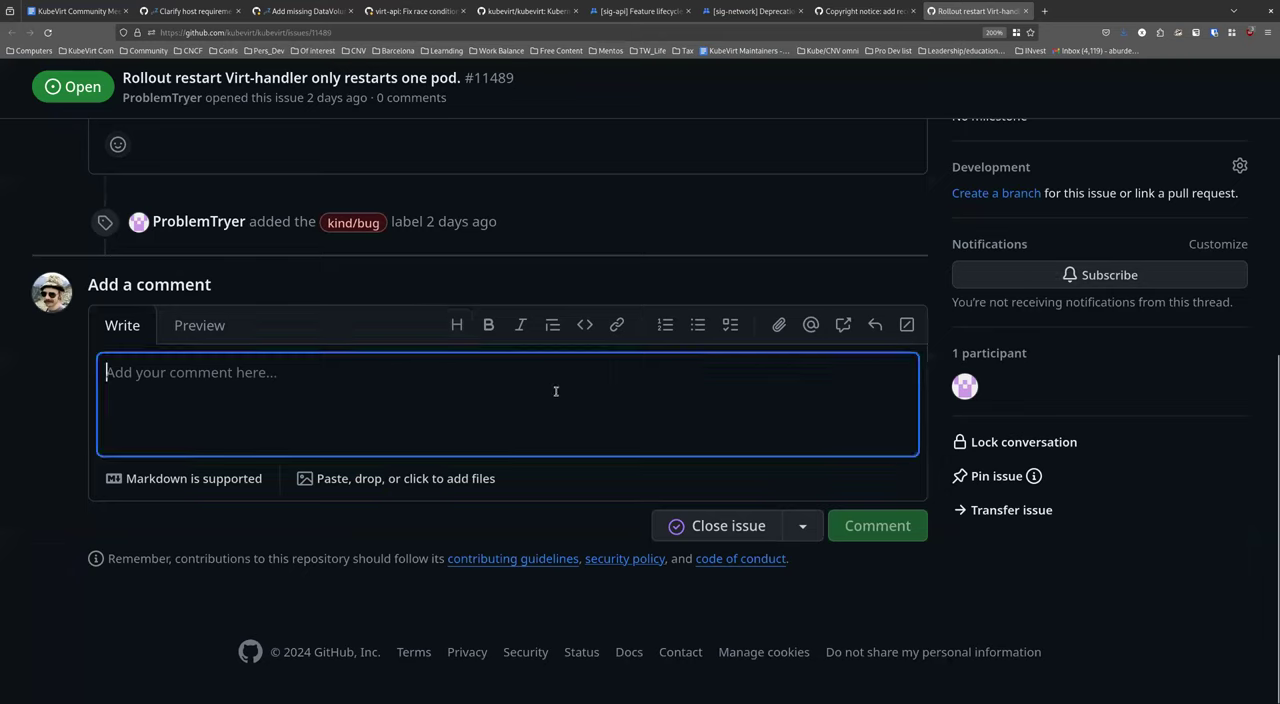
Post a '/cc @e…' comment on issue #11489 mentioning the suggested maintainer, then return to the notes
text(/cc)
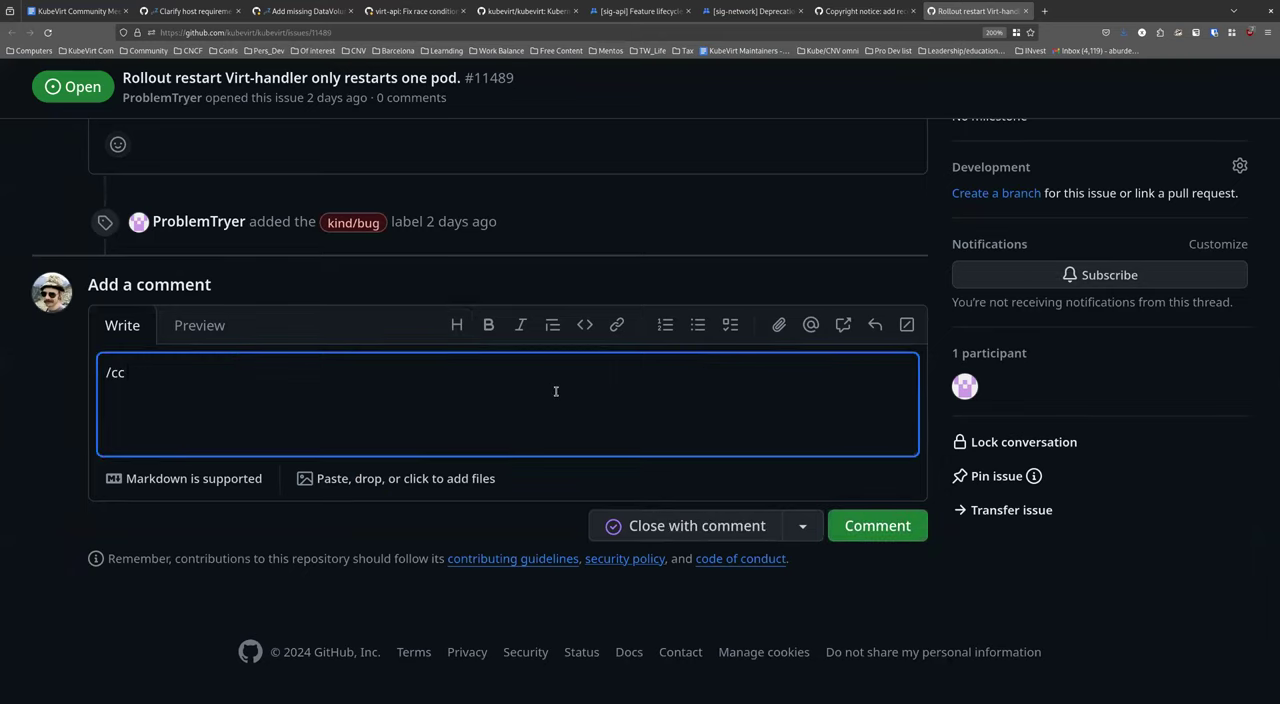
text(@)
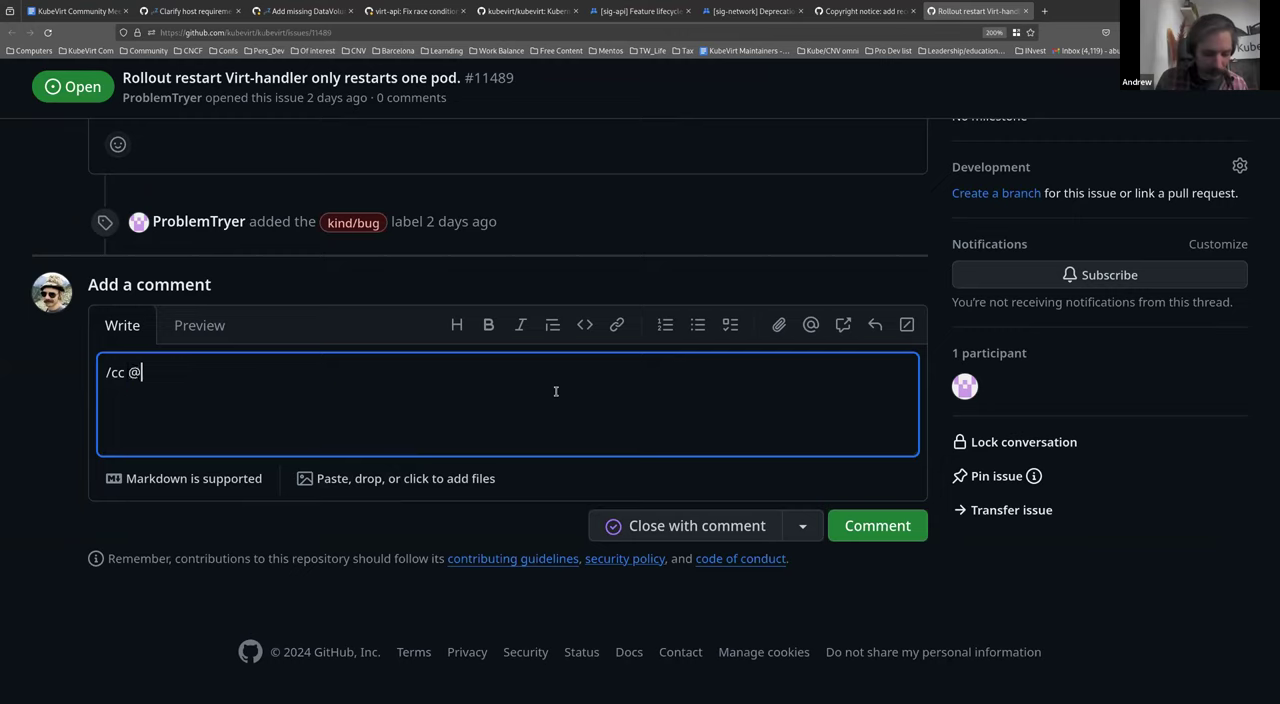
text(e)
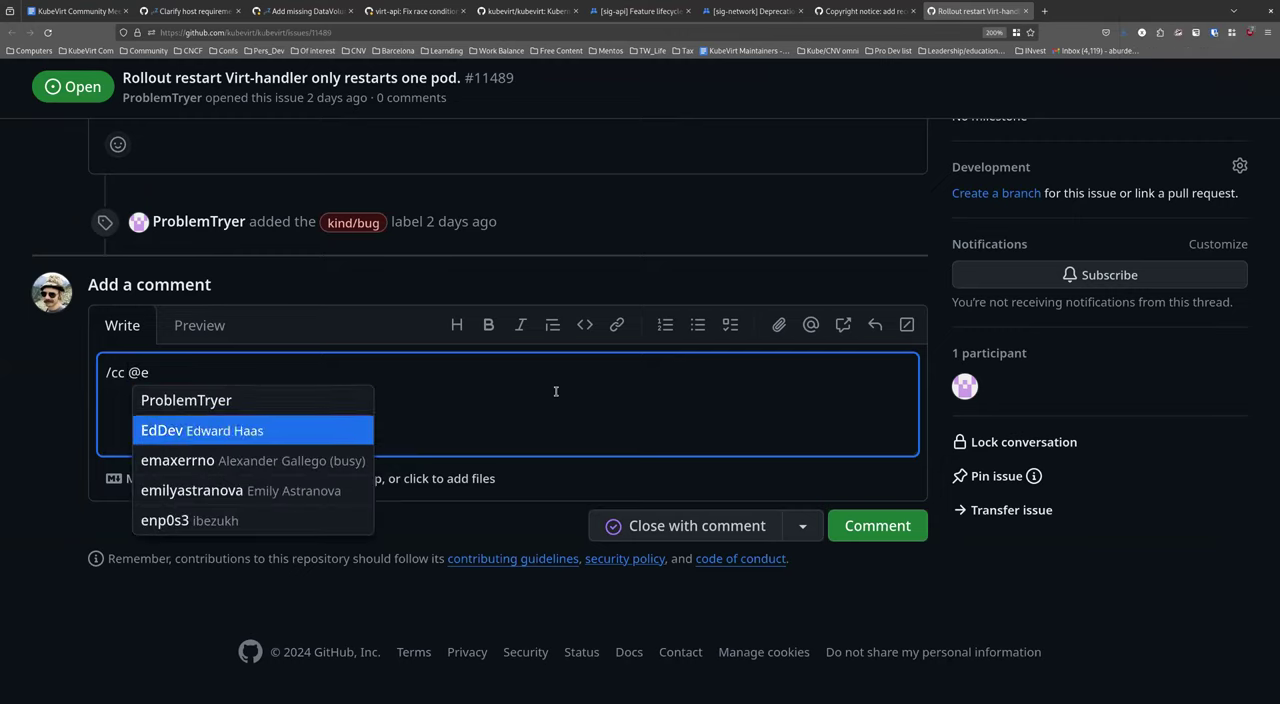
click(188, 520)
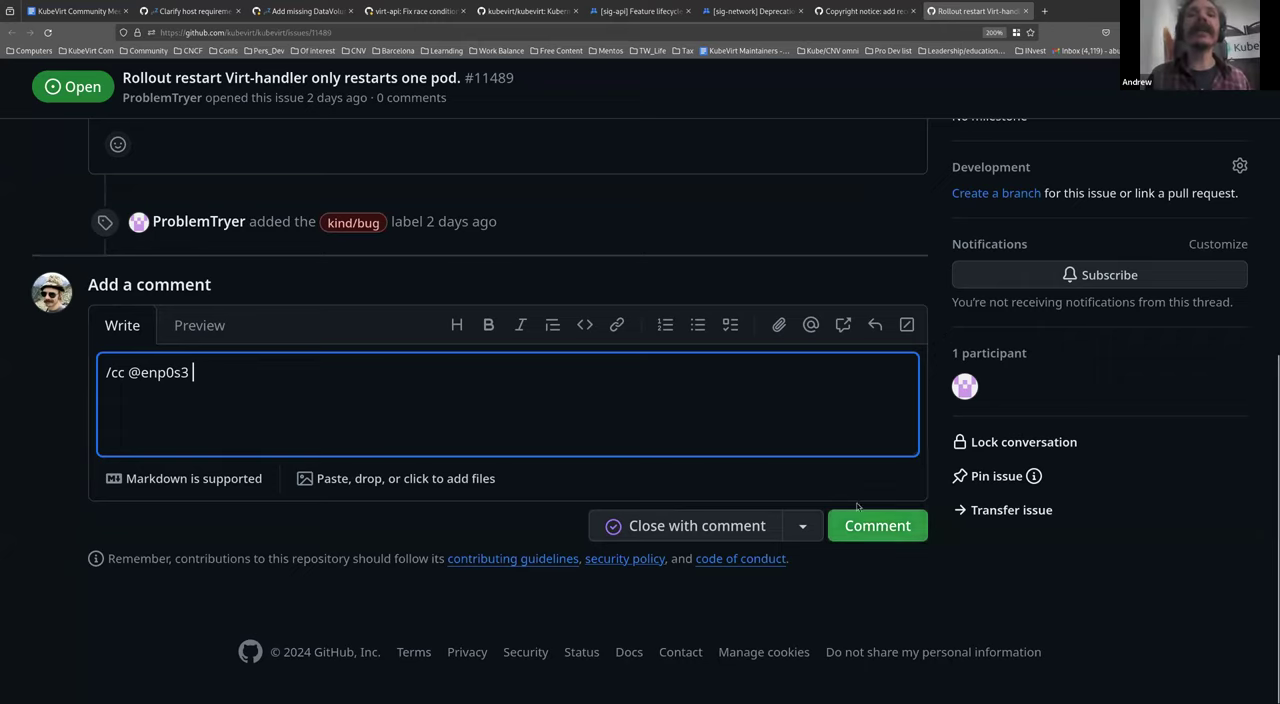
click(876, 524)
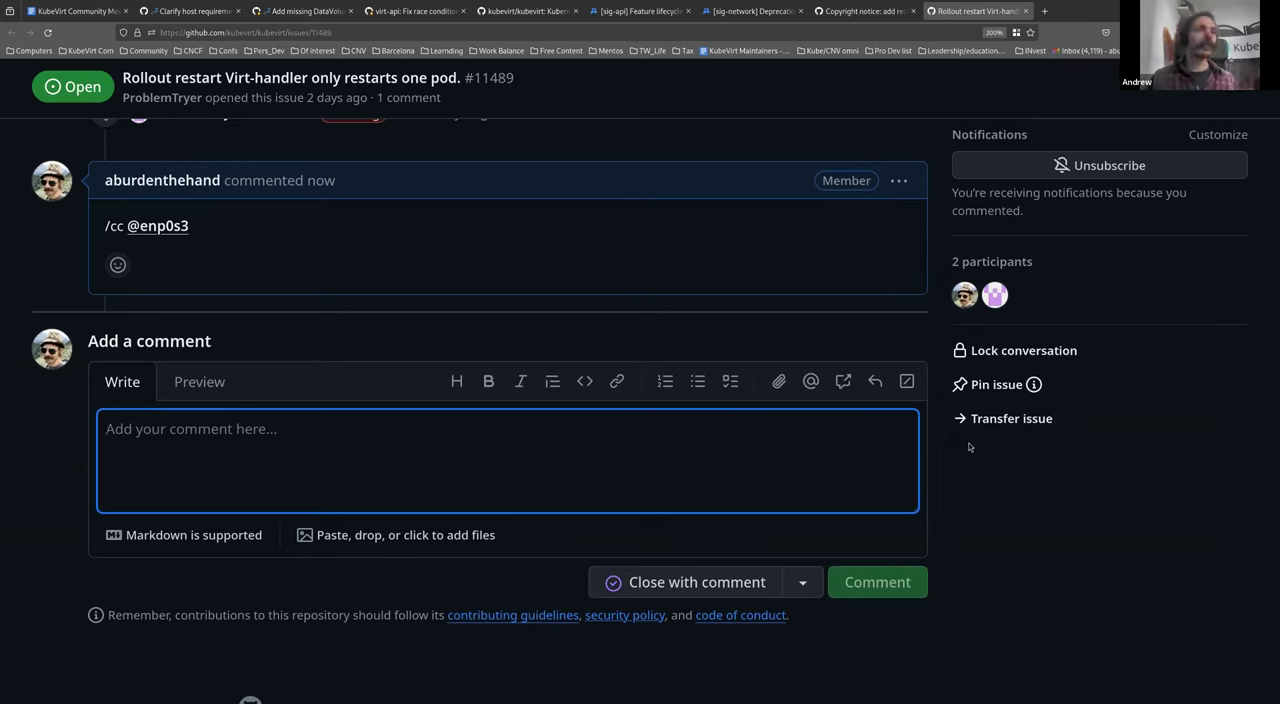
mouse_move(296, 588)
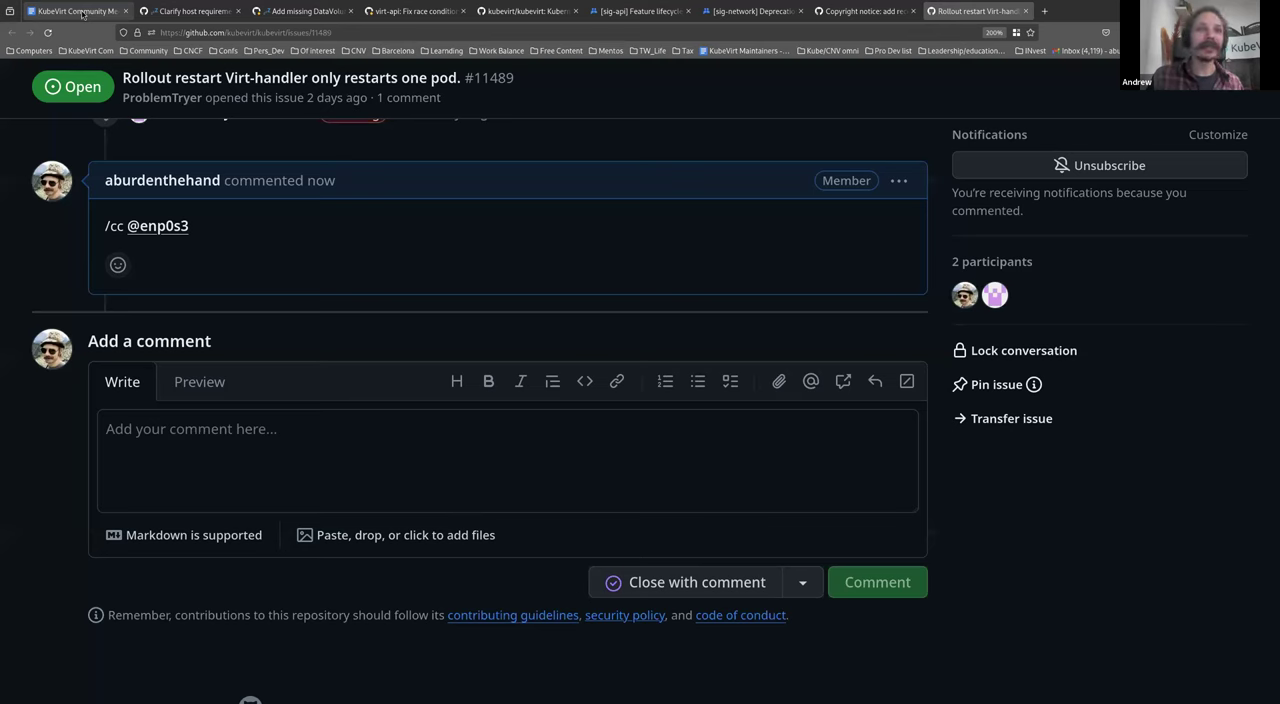
click(70, 12)
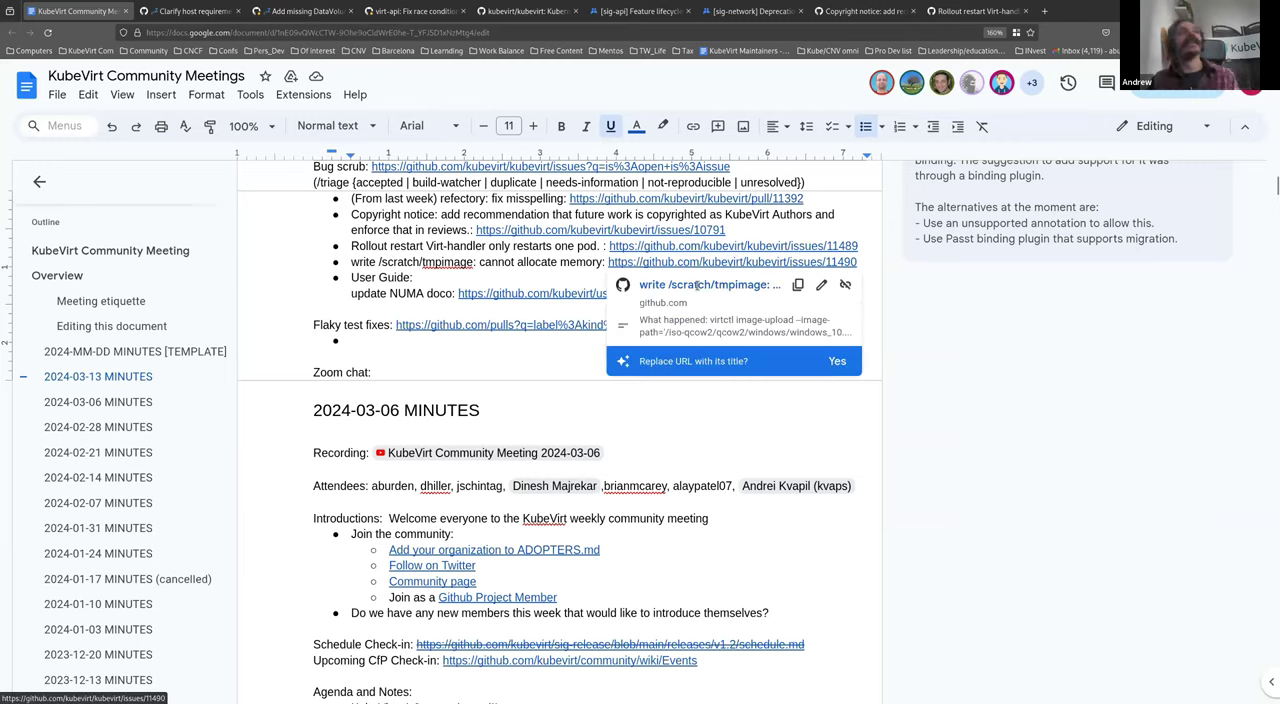
Open issue #11490, write /scratch/tmpimage: cannot allocate memory, from the notes link
click(732, 260)
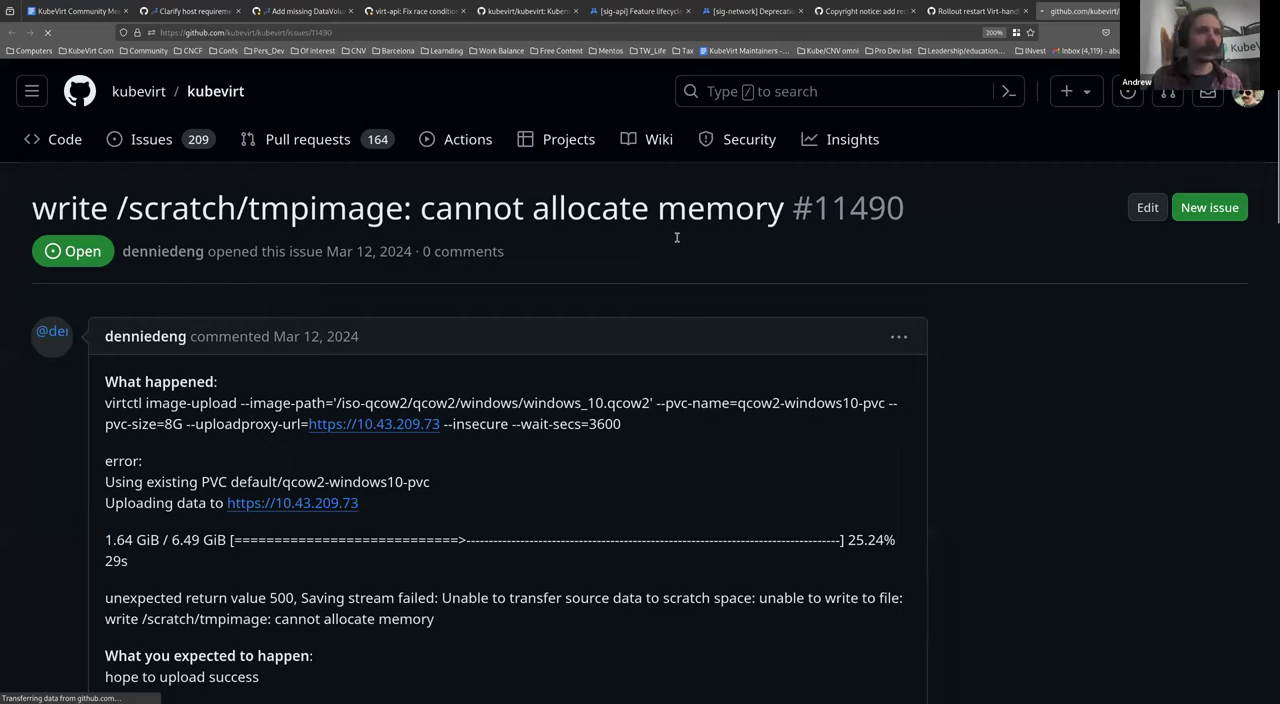
Read through the tmpimage memory allocation issue #11490 down to the comment box
scroll(down, 3)
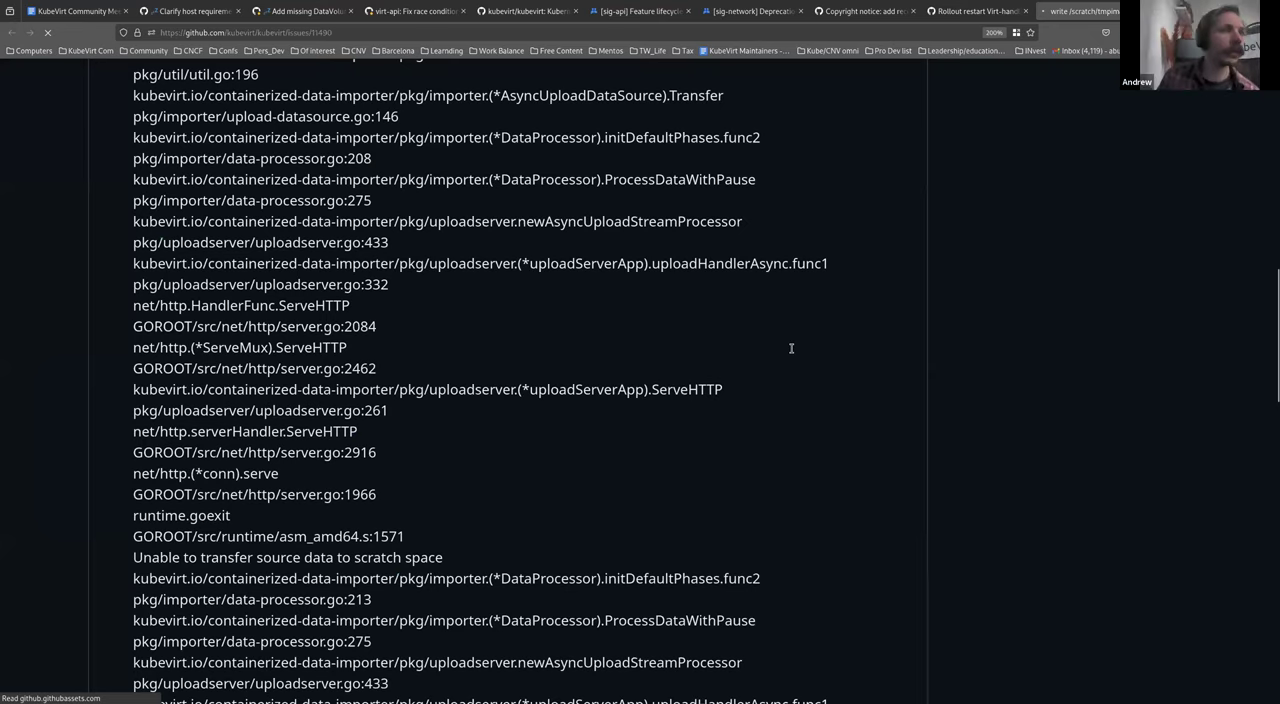
scroll(up, 3)
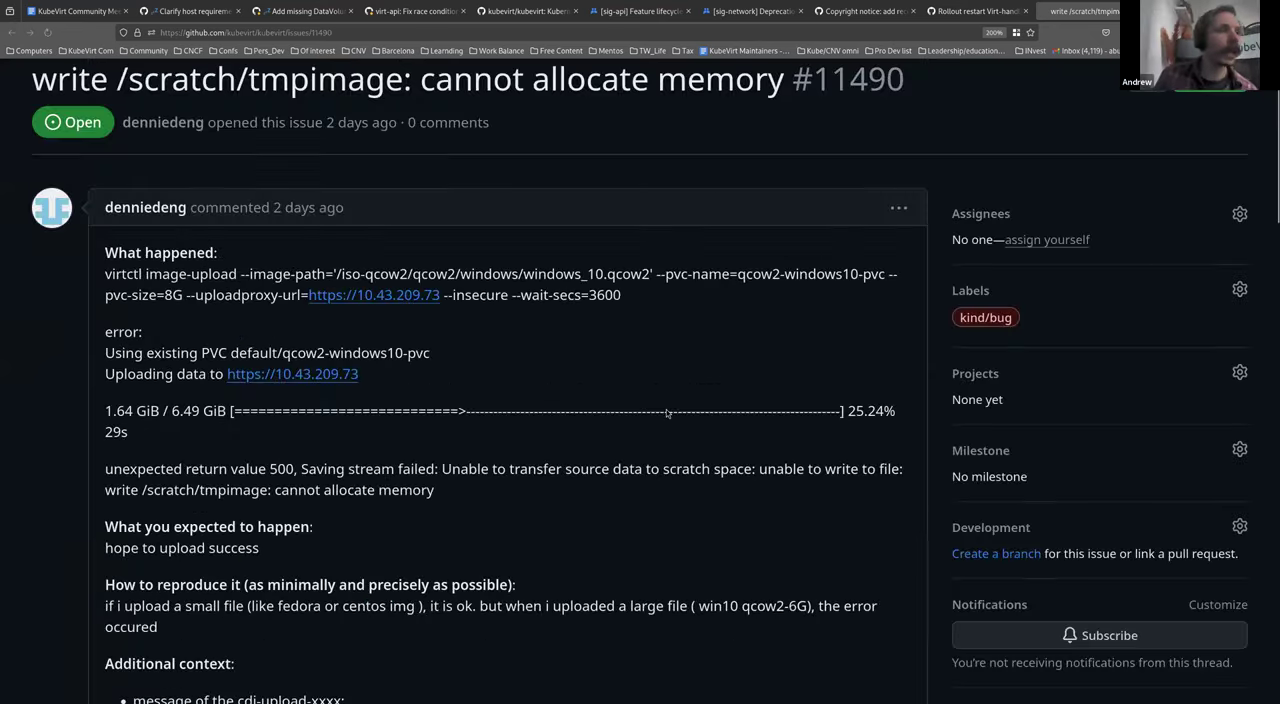
scroll(down, 3)
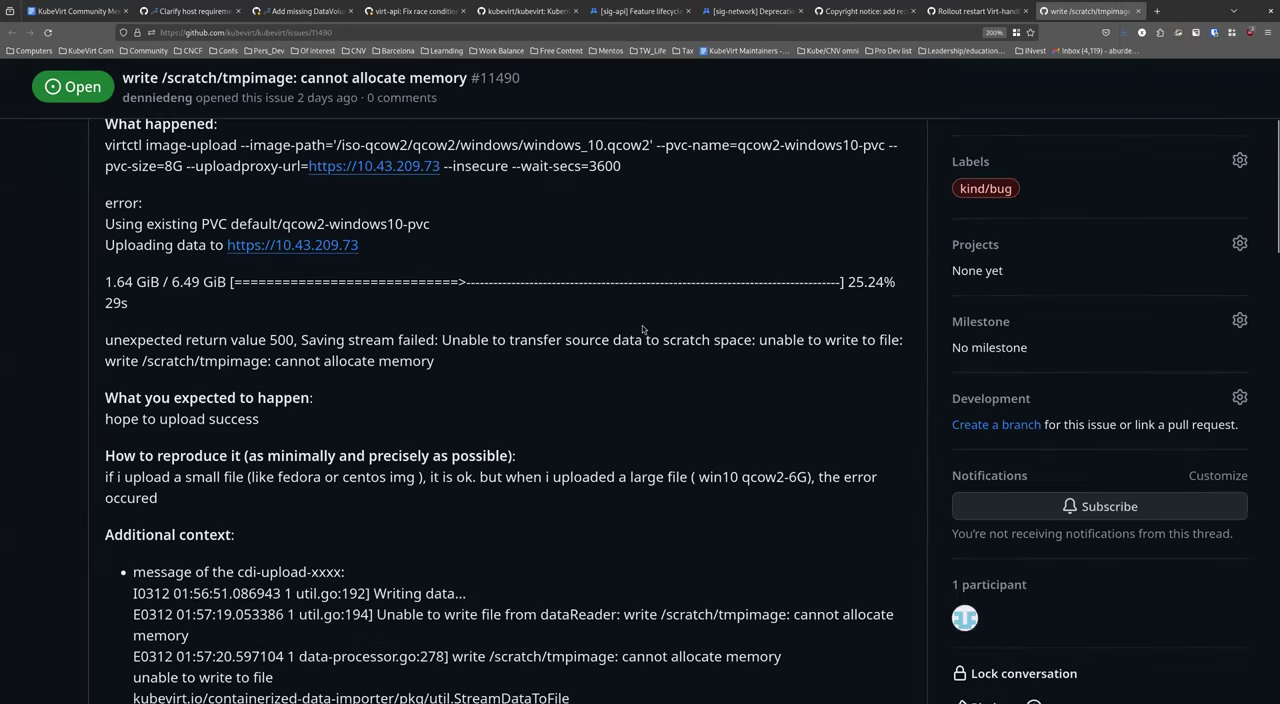
mouse_move(822, 360)
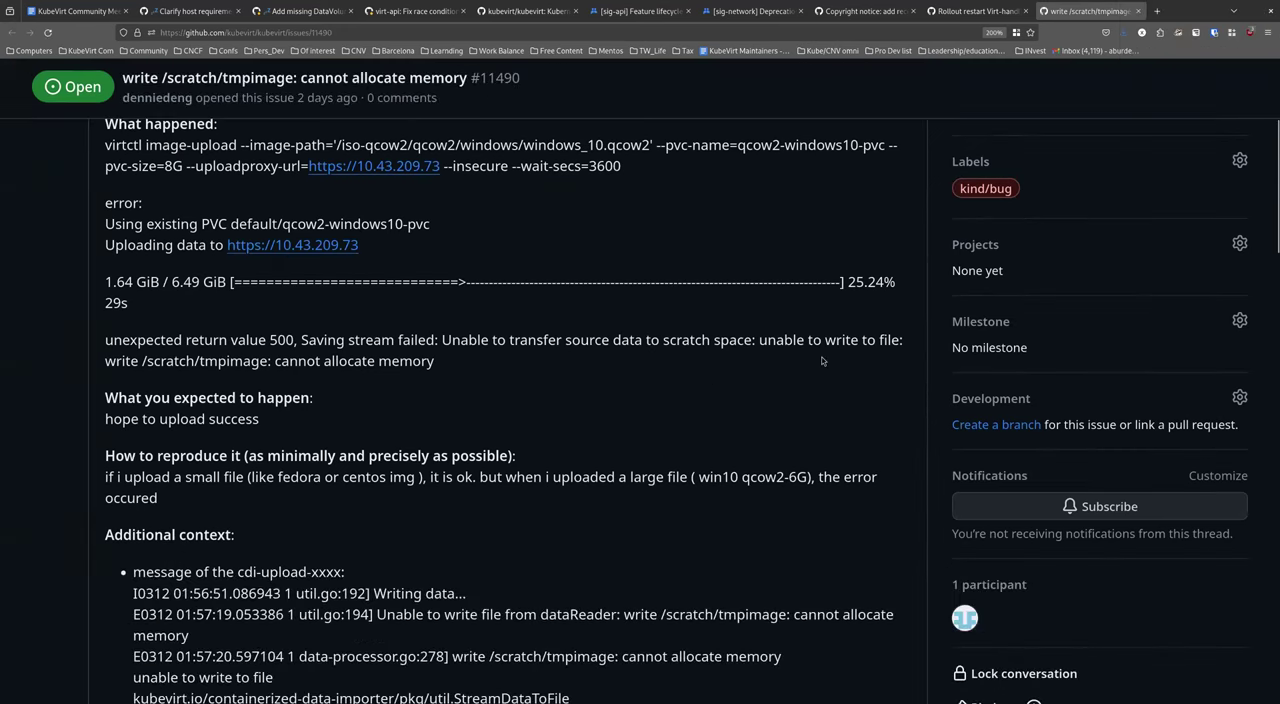
mouse_move(466, 668)
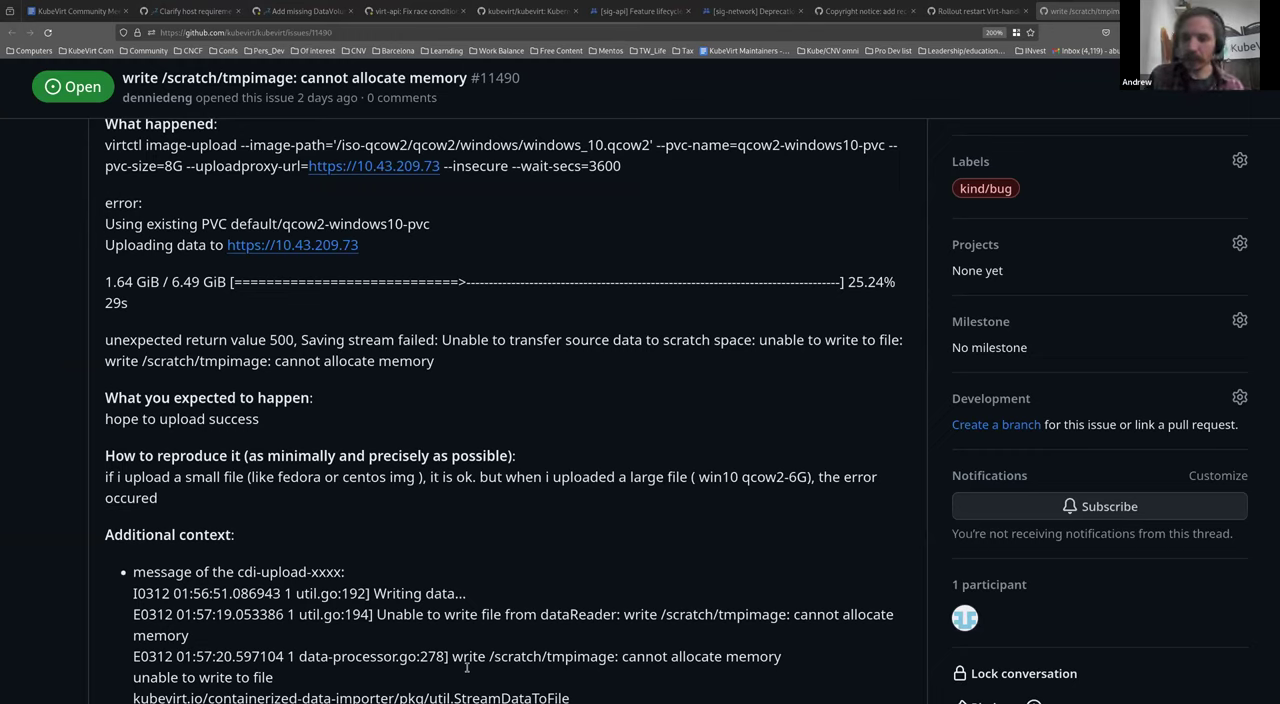
mouse_move(318, 298)
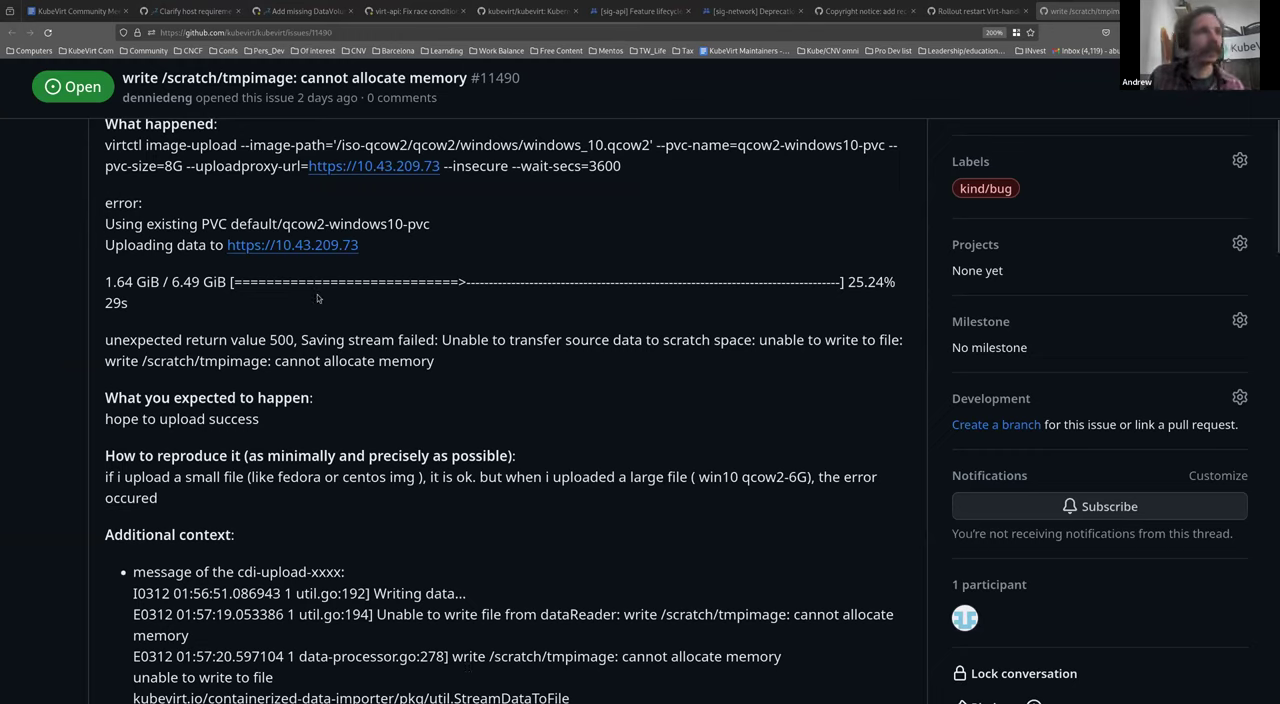
scroll(down, 3)
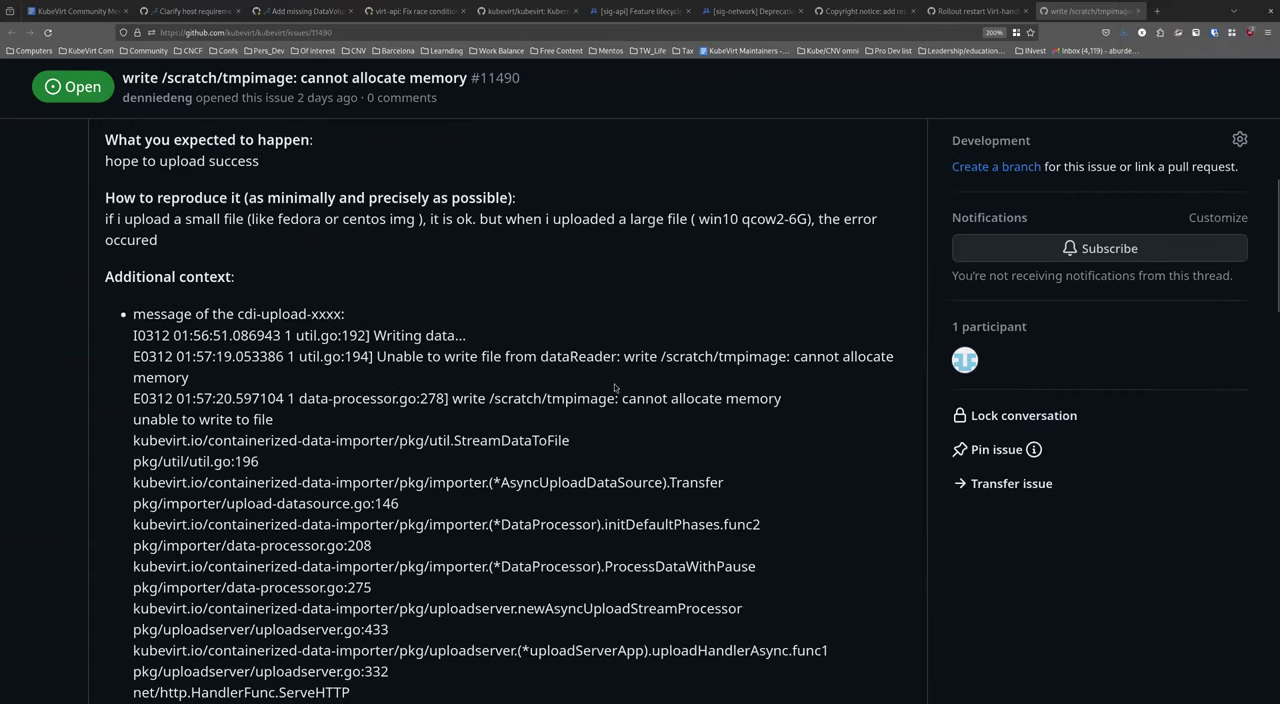
scroll(down, 3)
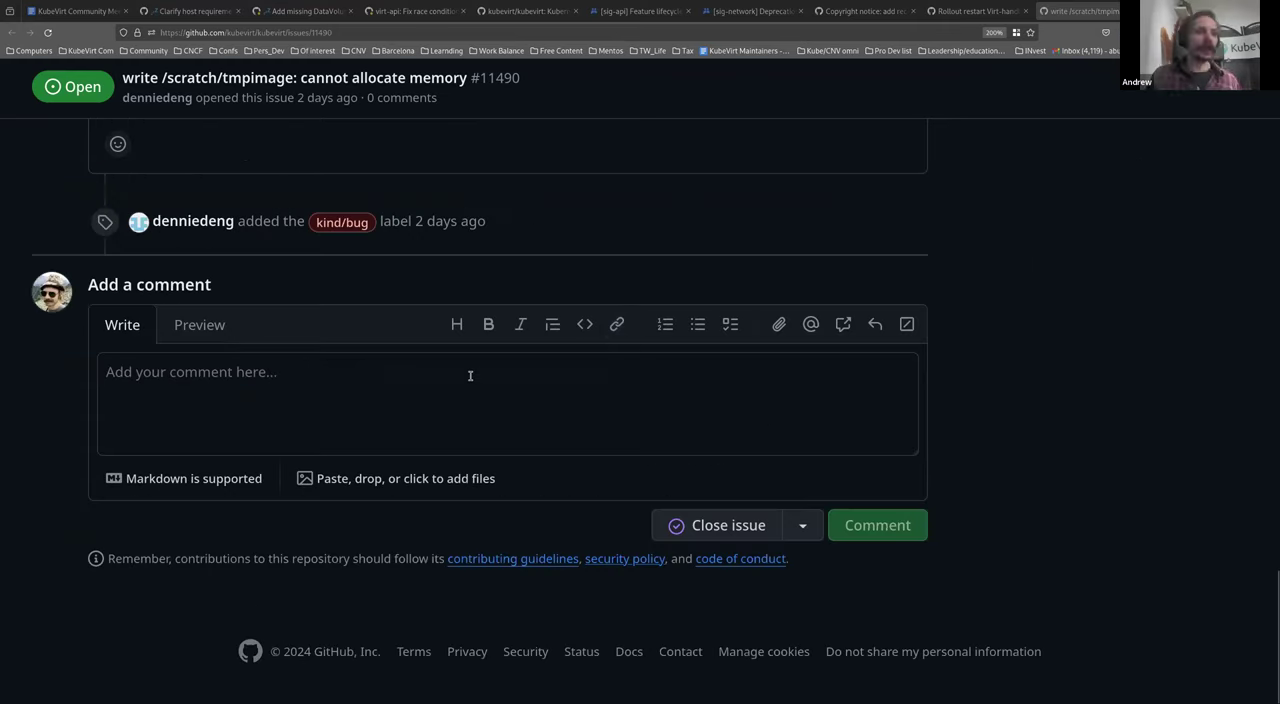
text(/cc)
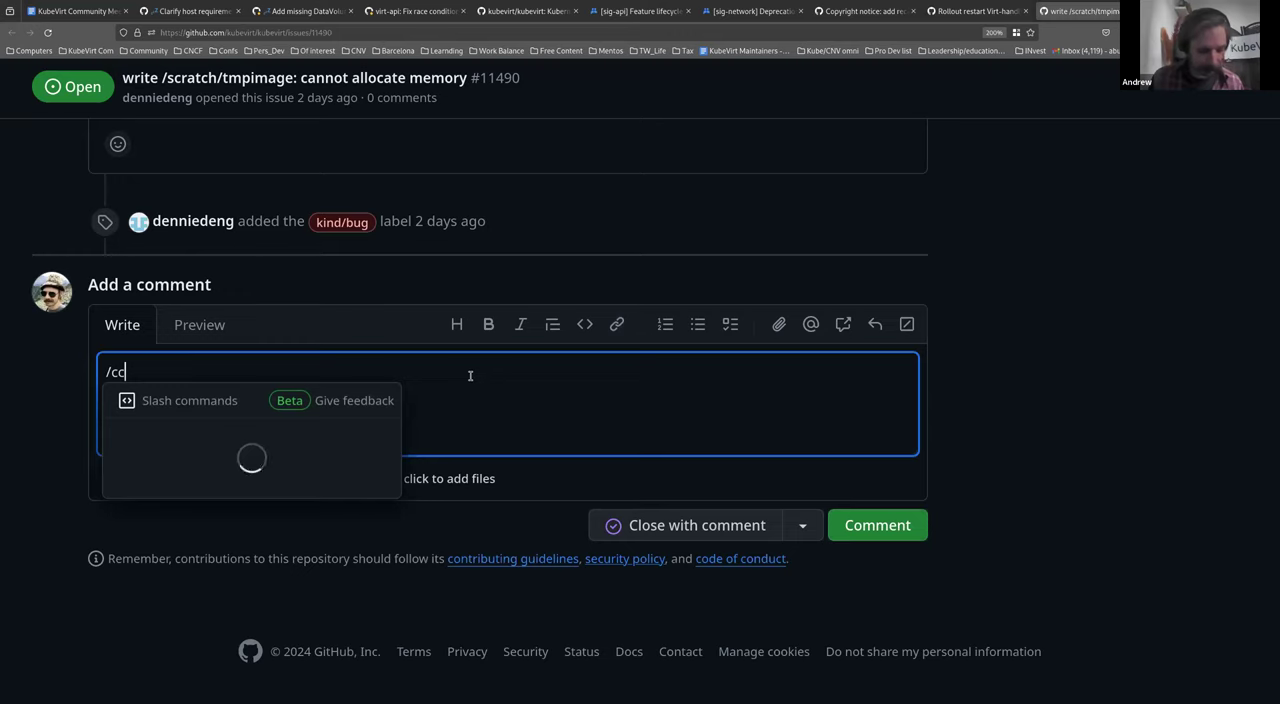
text(@ale)
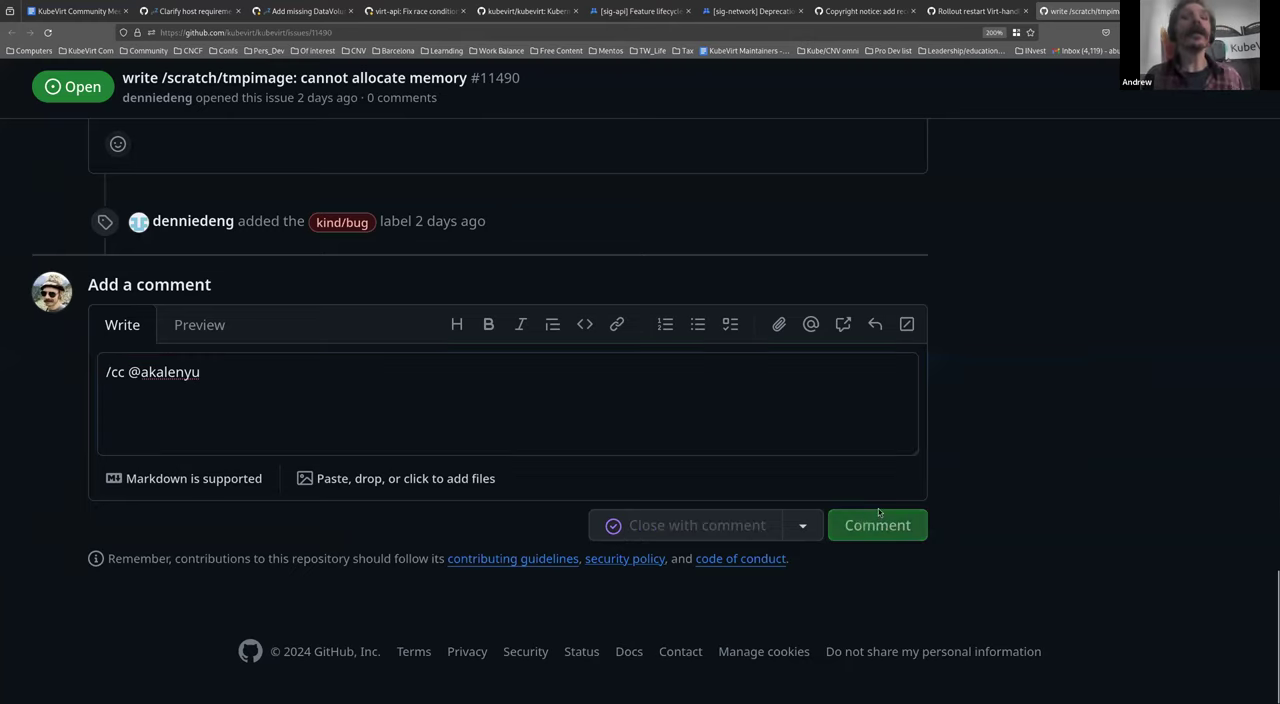
click(876, 524)
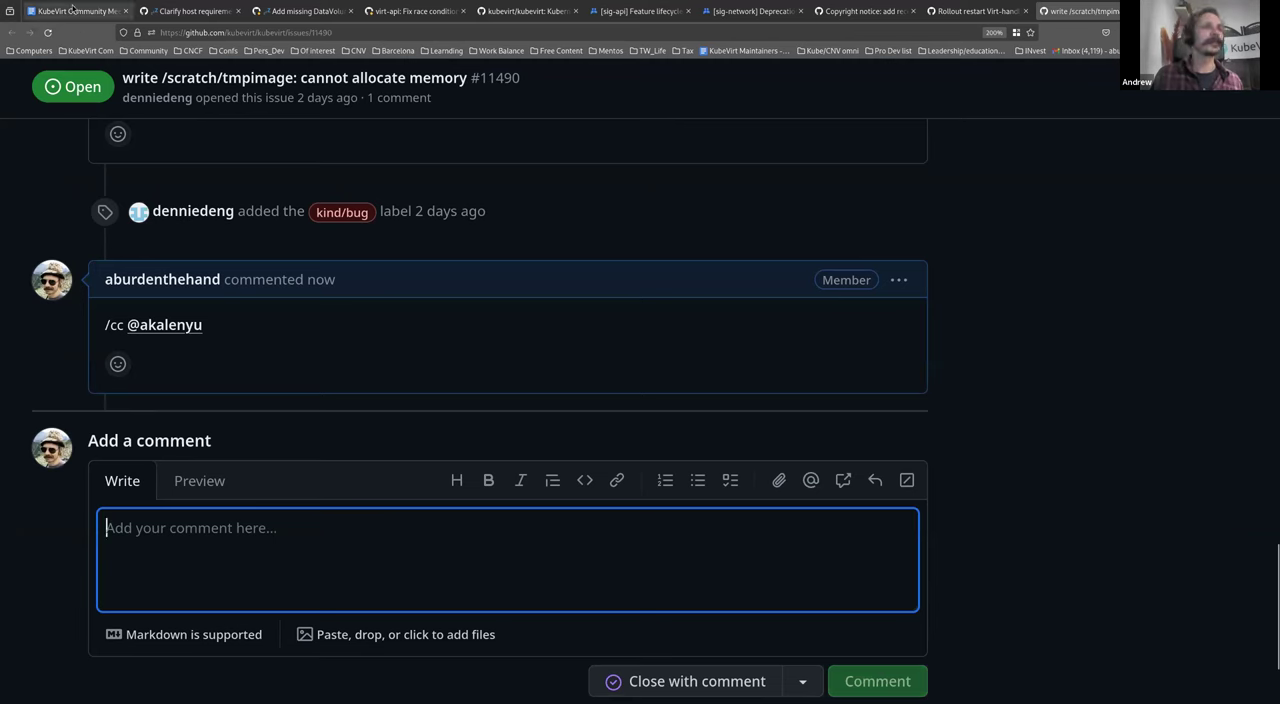
click(76, 12)
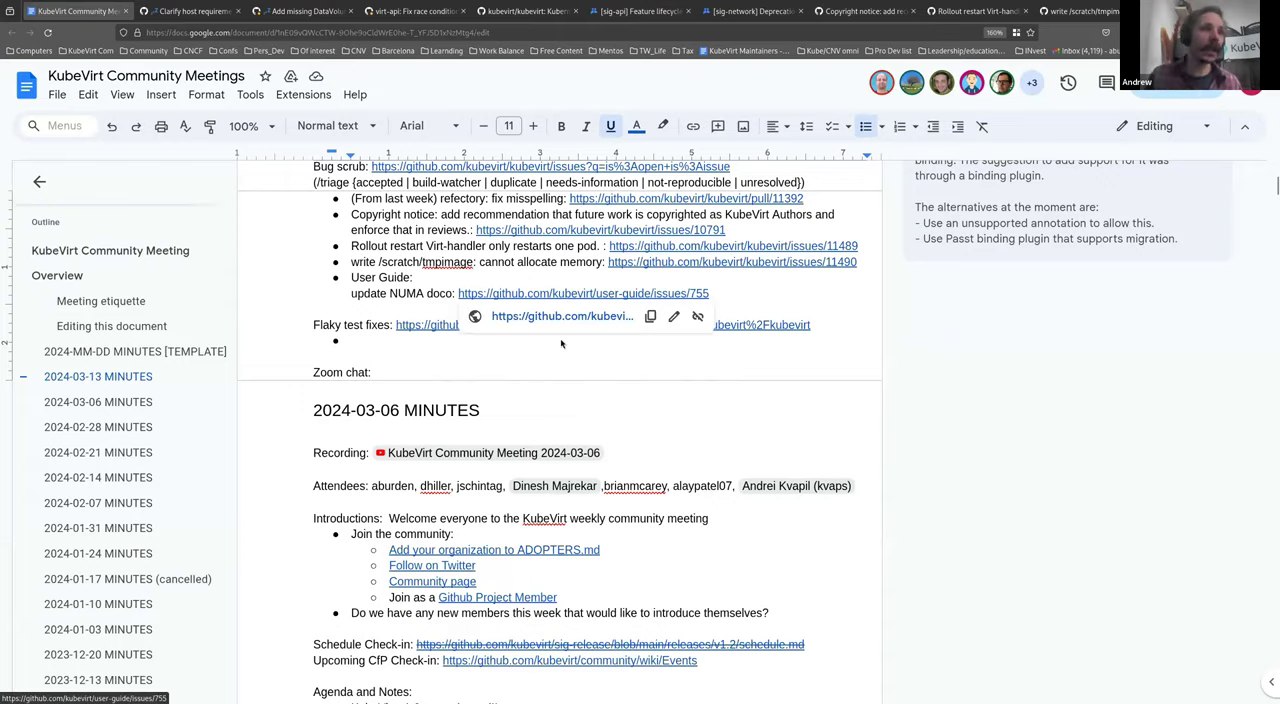
click(584, 292)
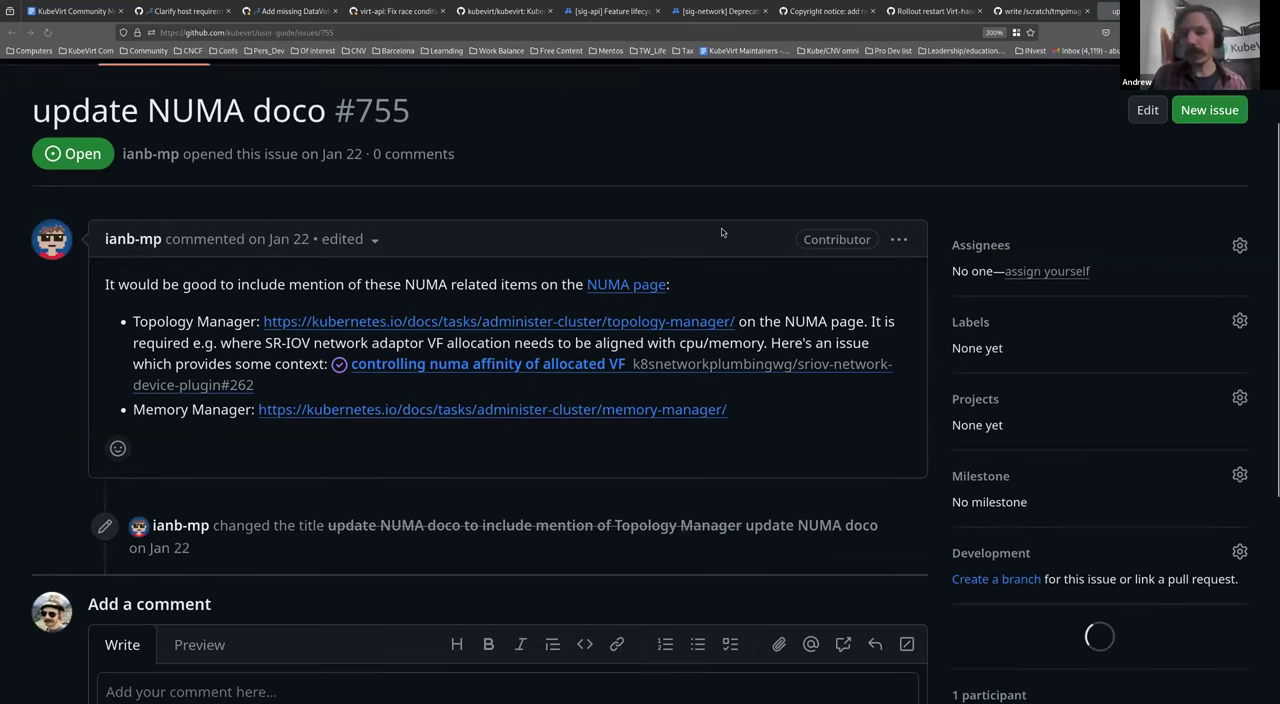
scroll(down, 3)
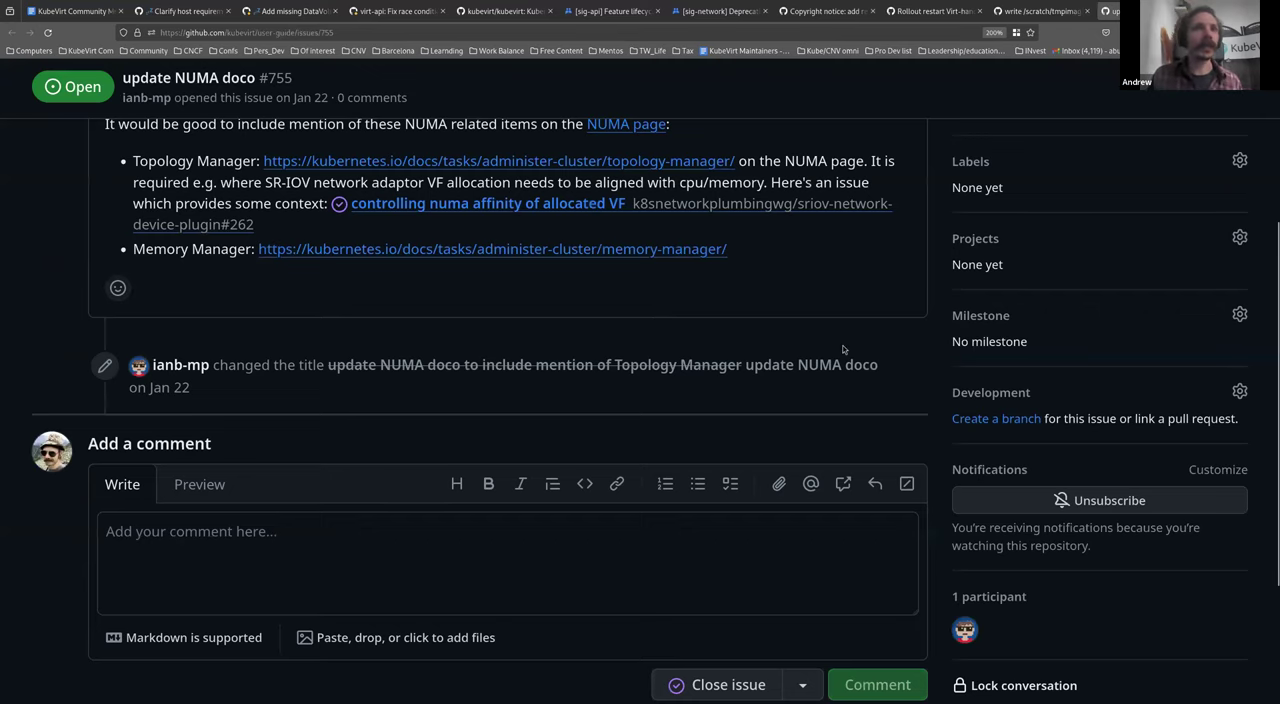
scroll(up, 3)
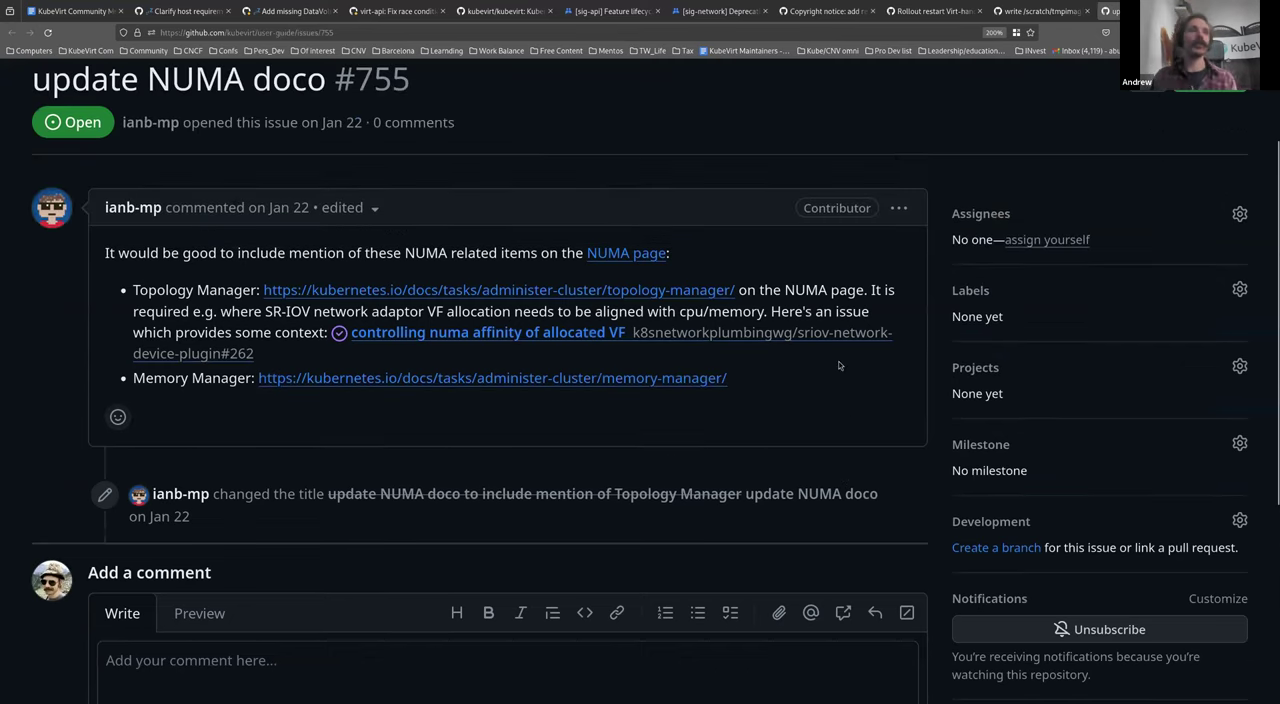
mouse_move(556, 532)
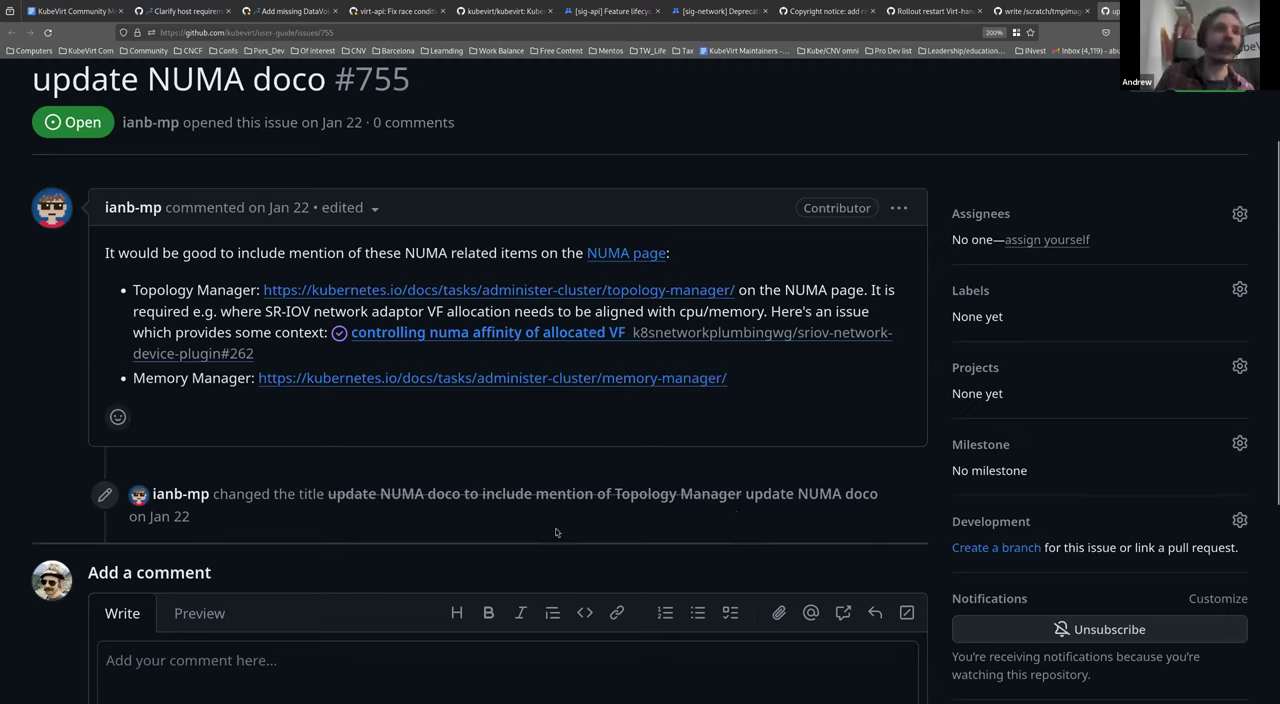
mouse_move(132, 318)
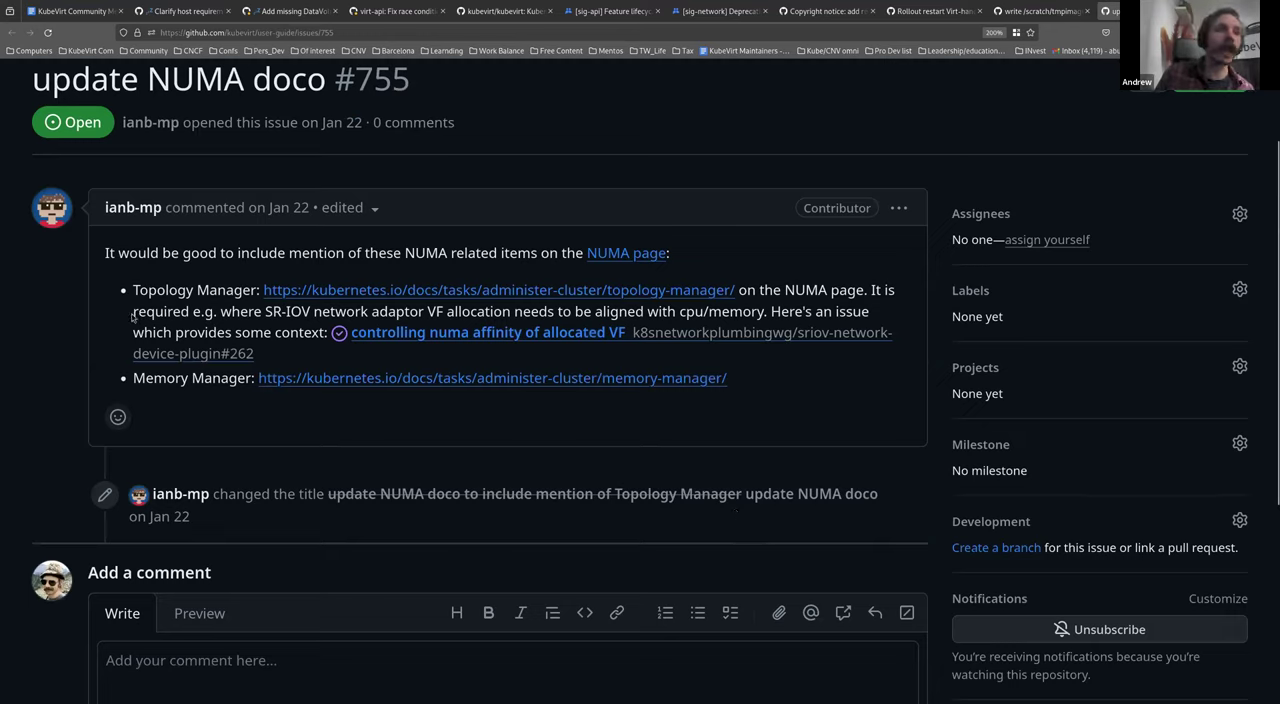
mouse_move(224, 408)
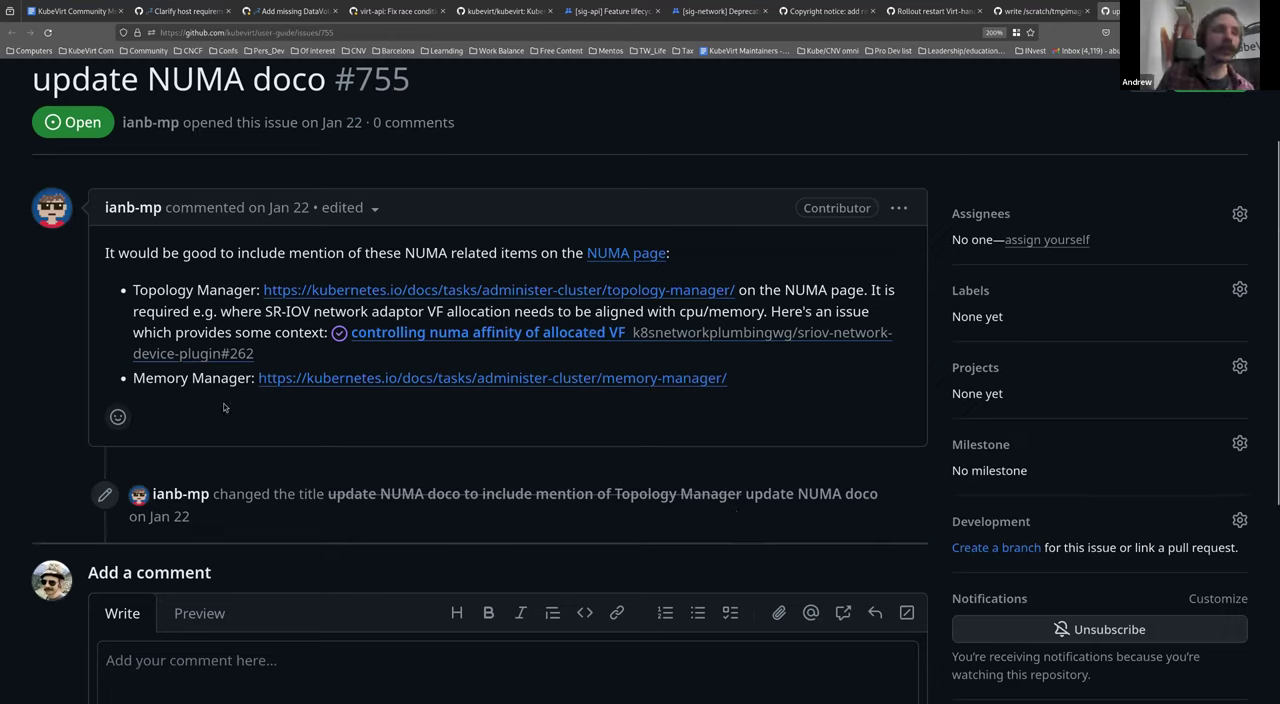
mouse_move(892, 428)
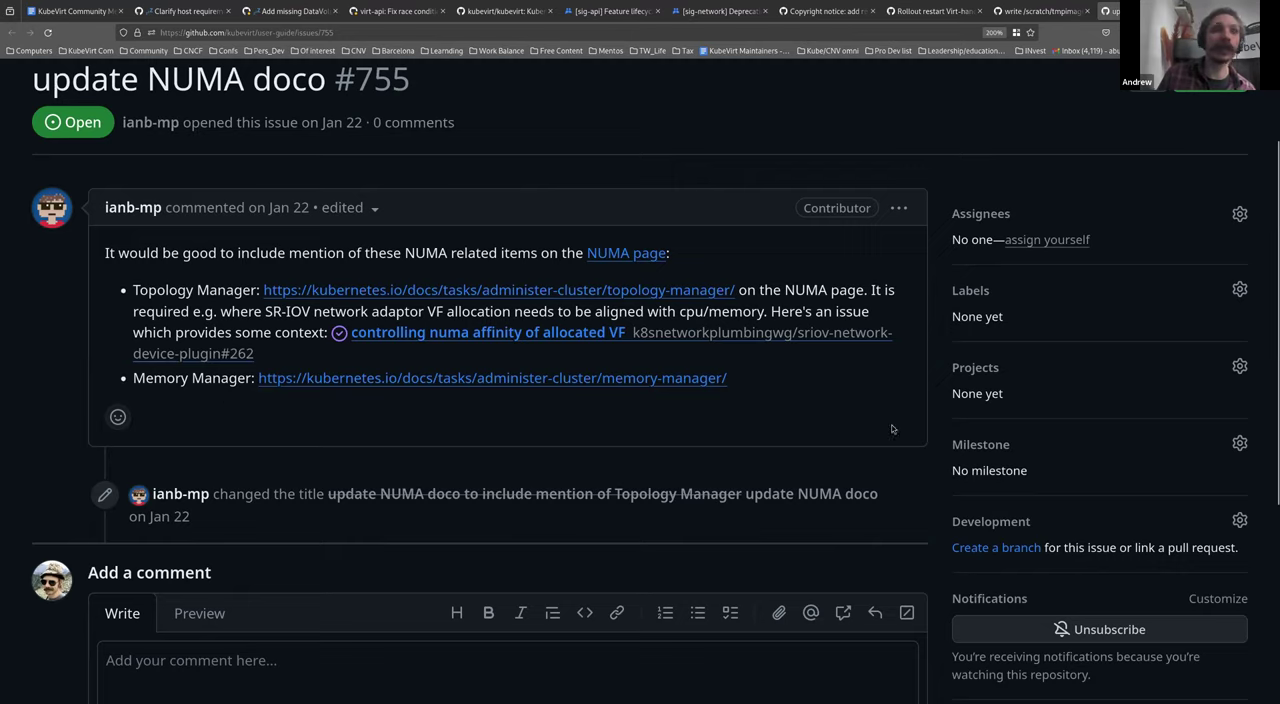
mouse_move(856, 364)
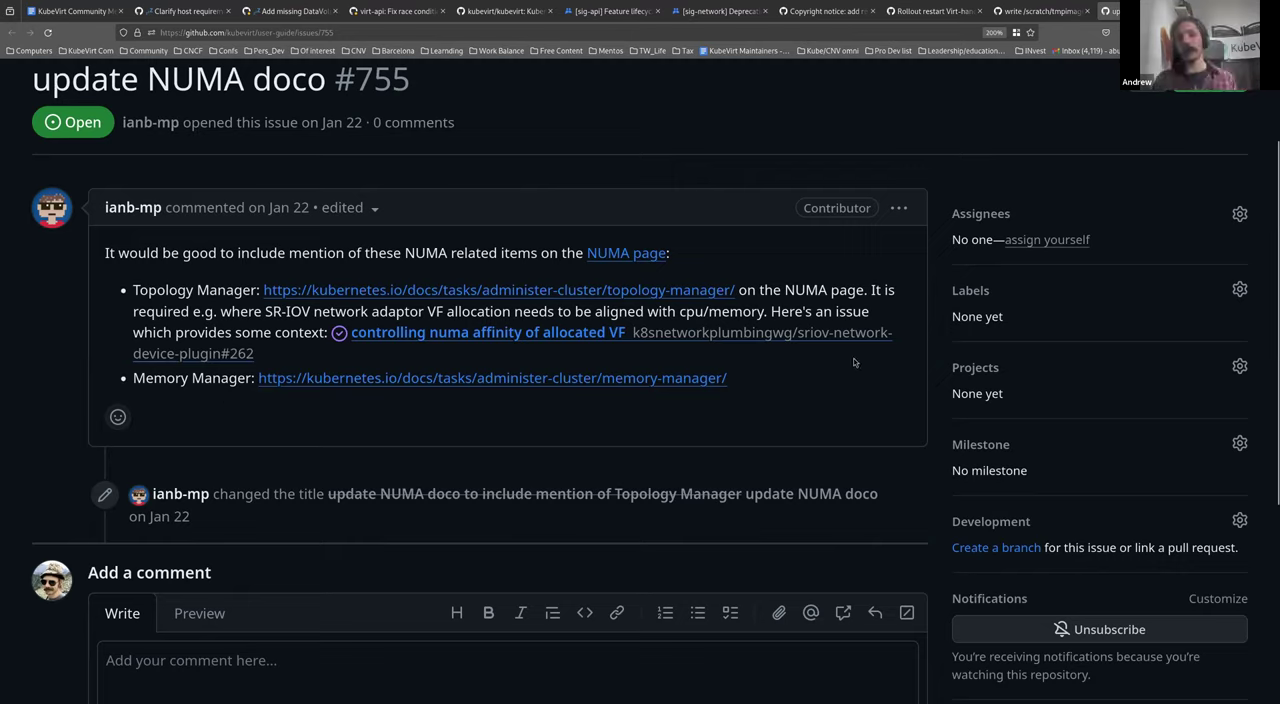
mouse_move(744, 464)
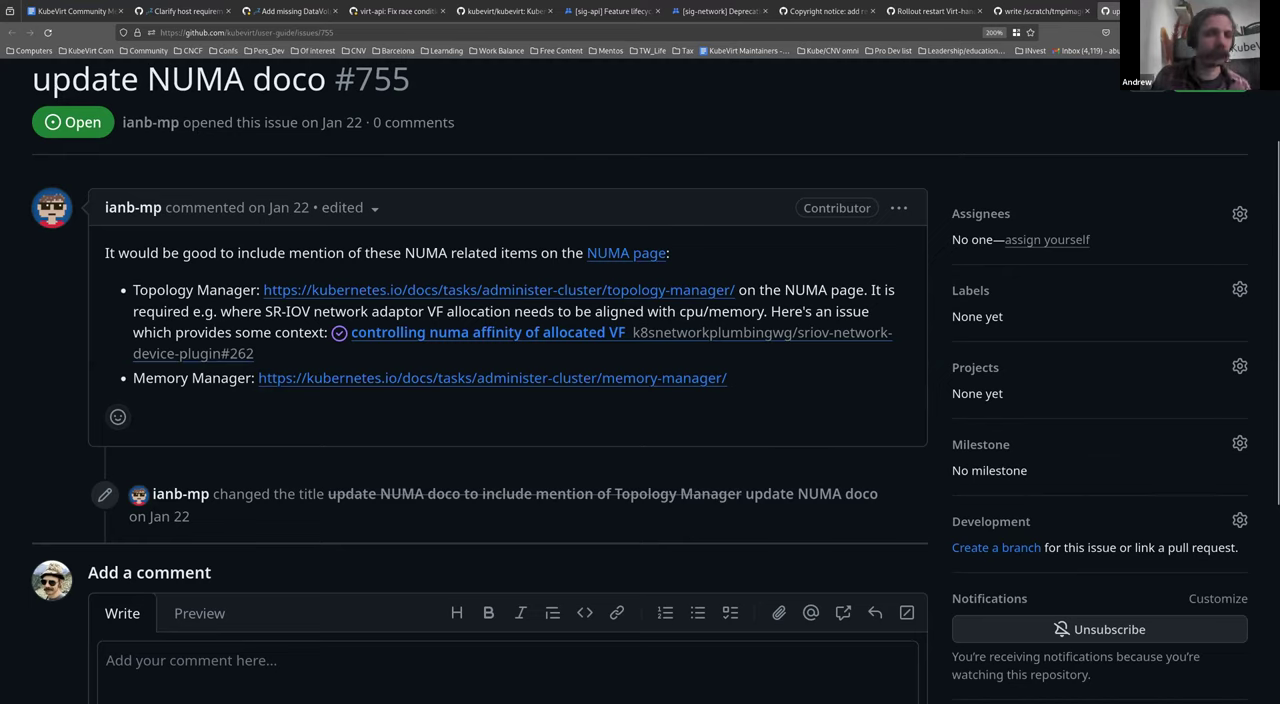
mouse_move(352, 448)
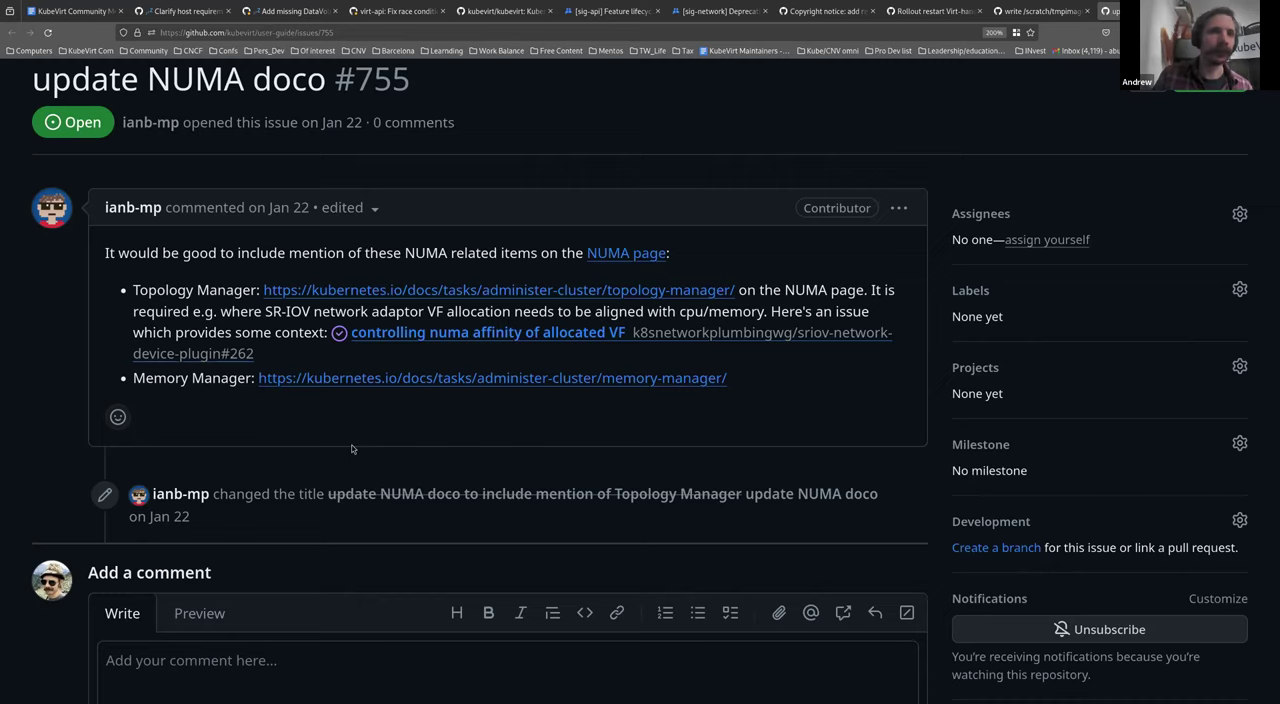
mouse_move(680, 448)
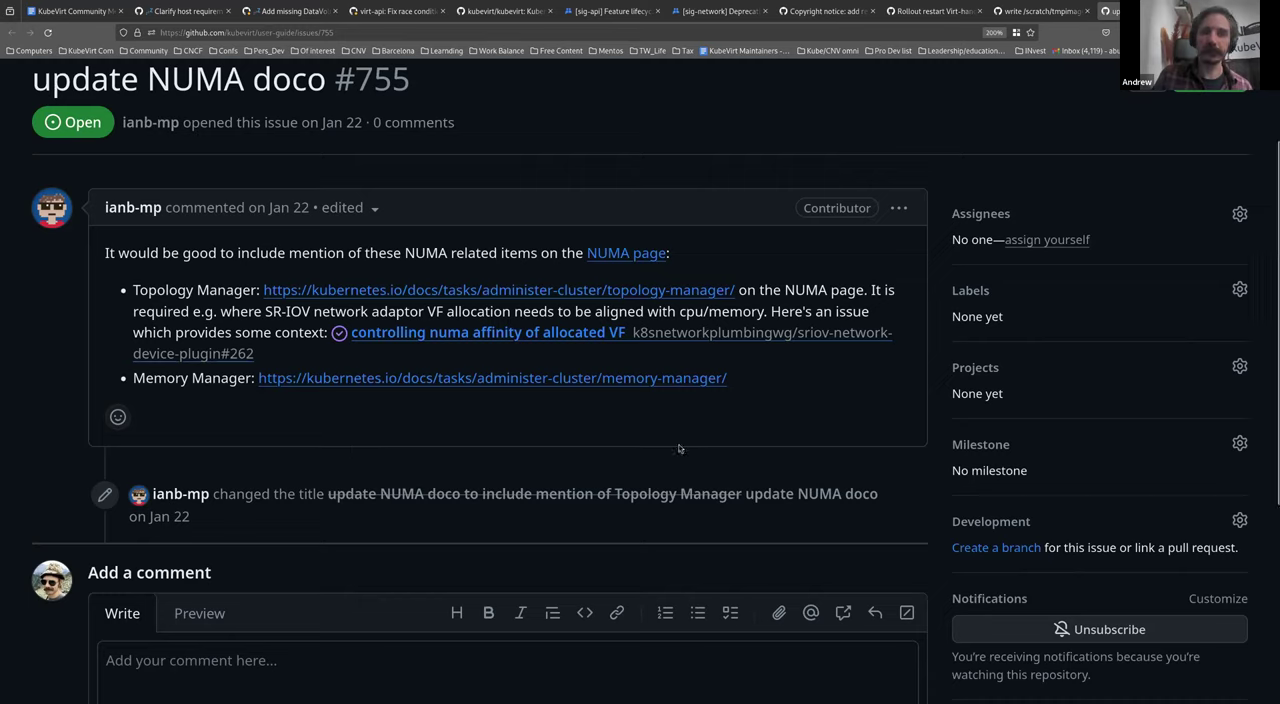
mouse_move(908, 414)
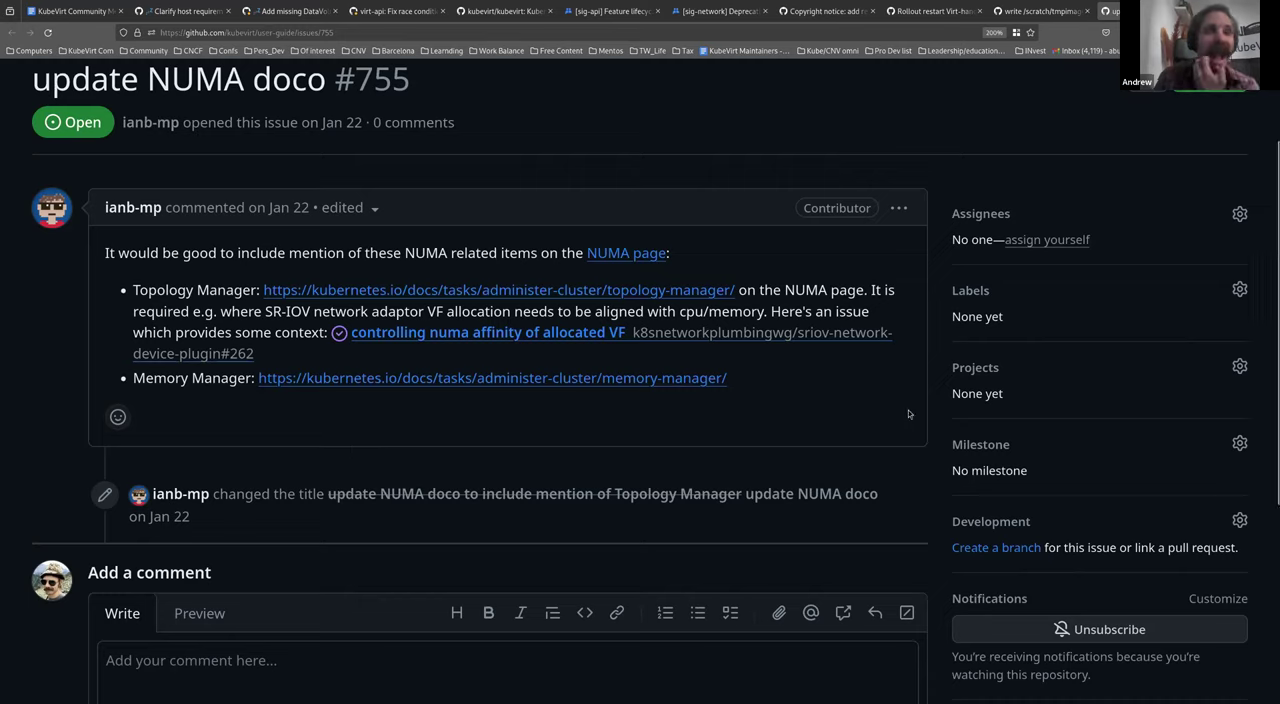
mouse_move(856, 486)
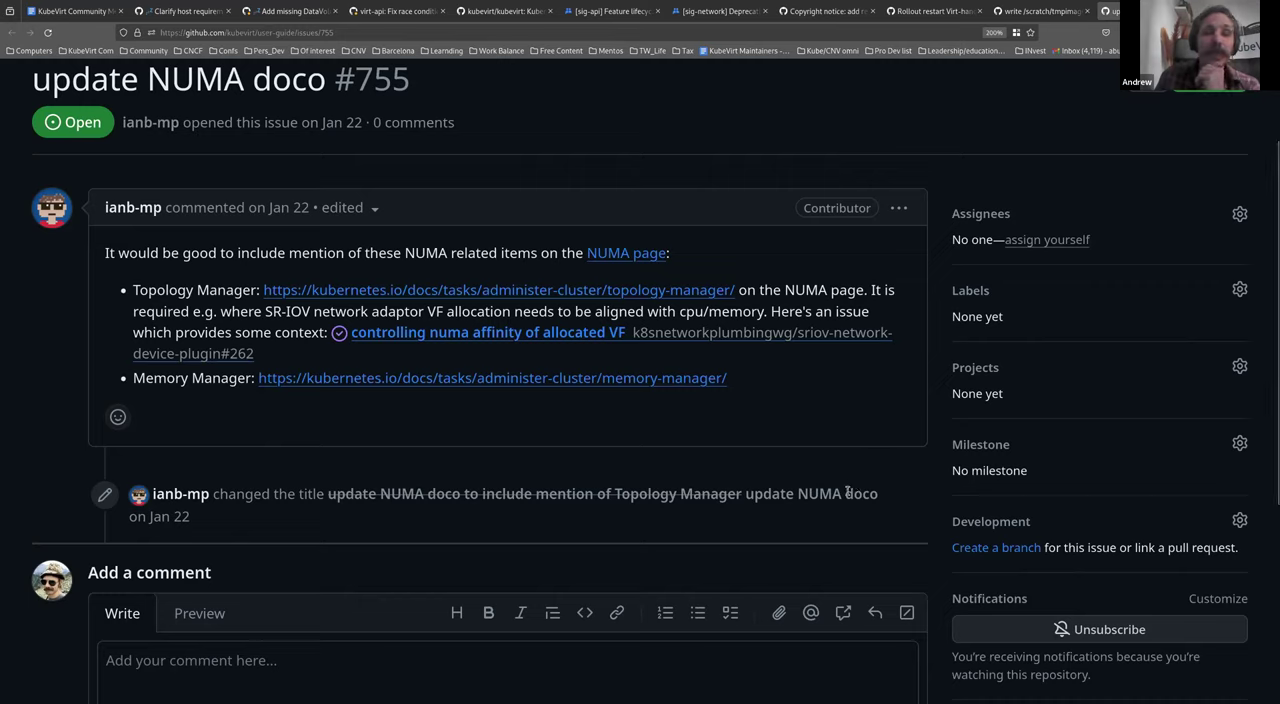
mouse_move(832, 512)
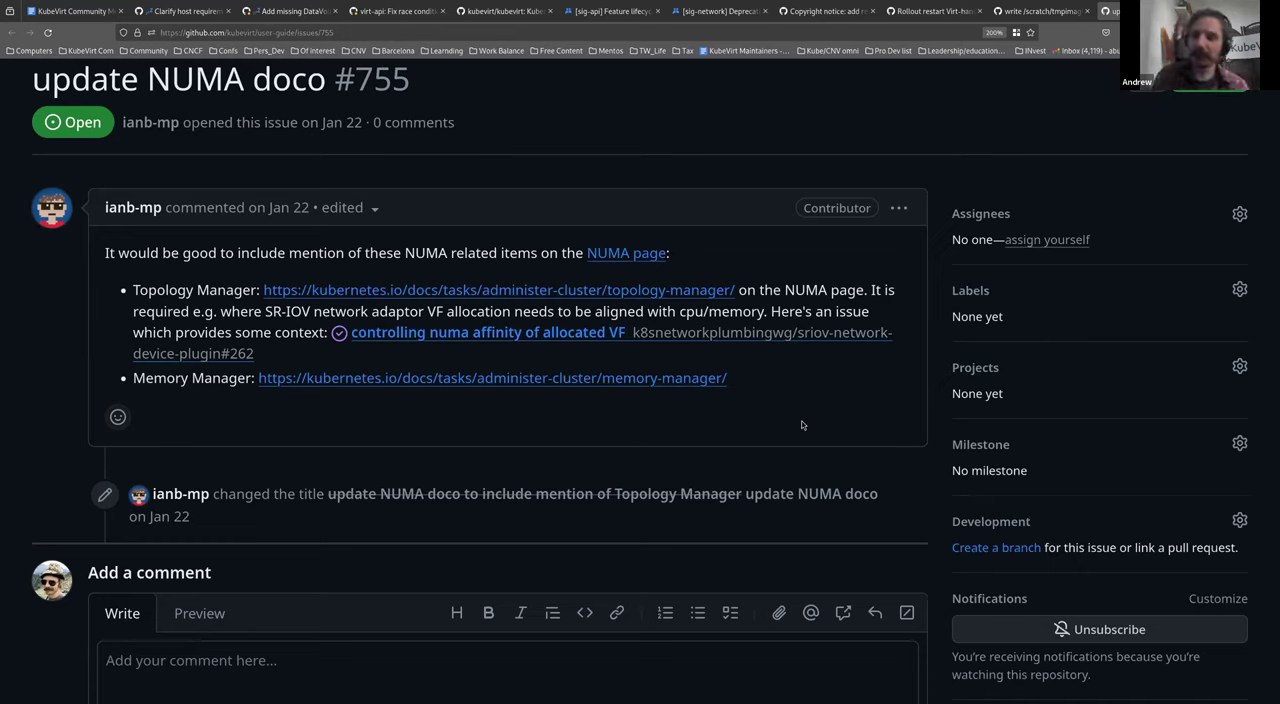
mouse_move(648, 700)
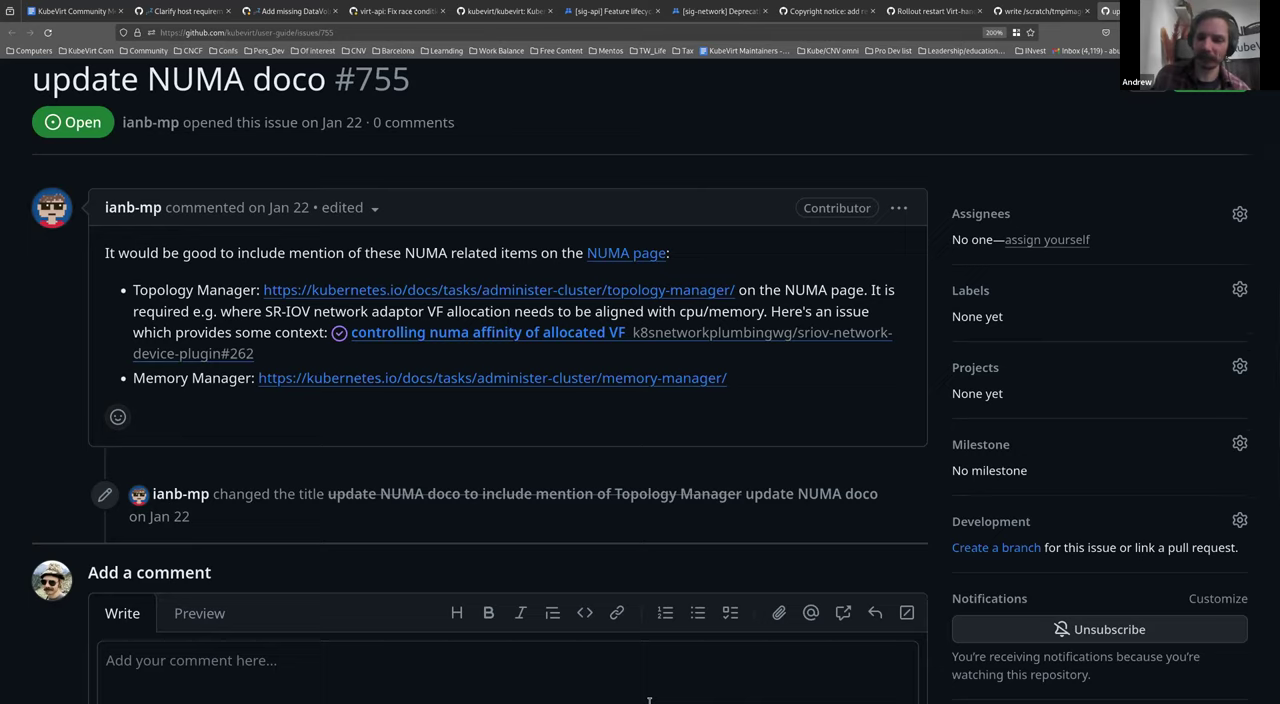
mouse_move(720, 668)
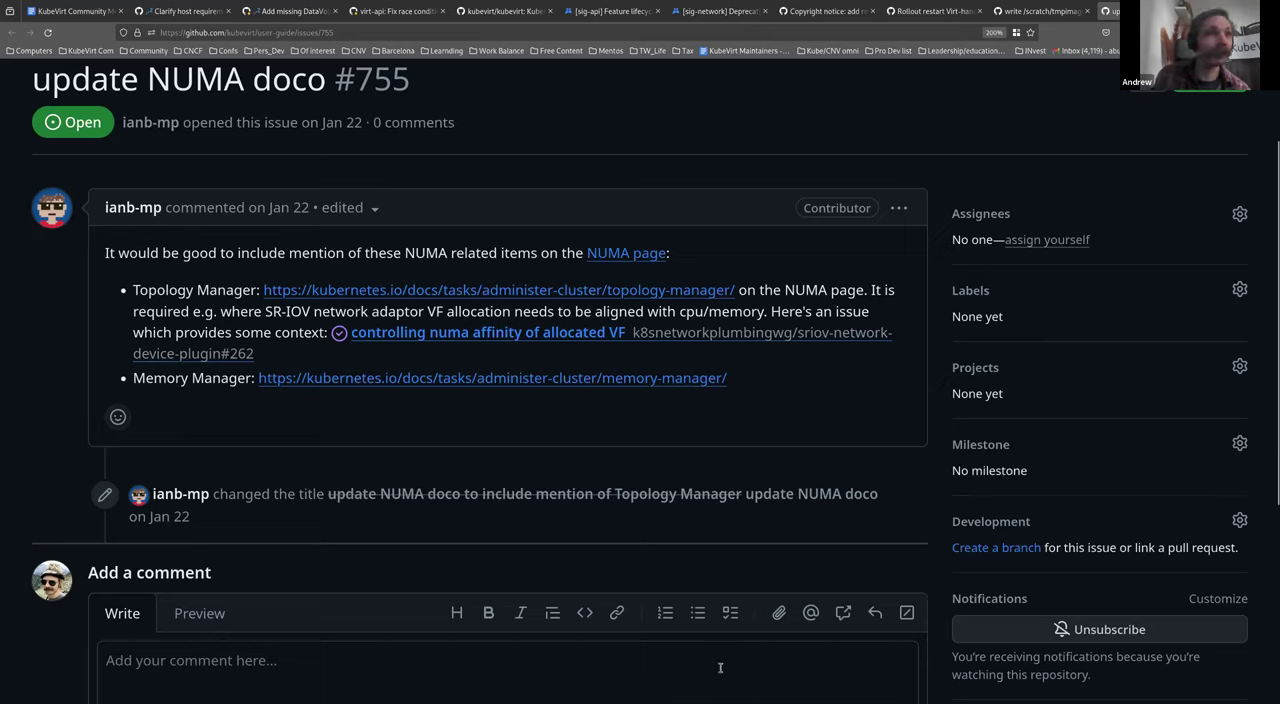
mouse_move(846, 452)
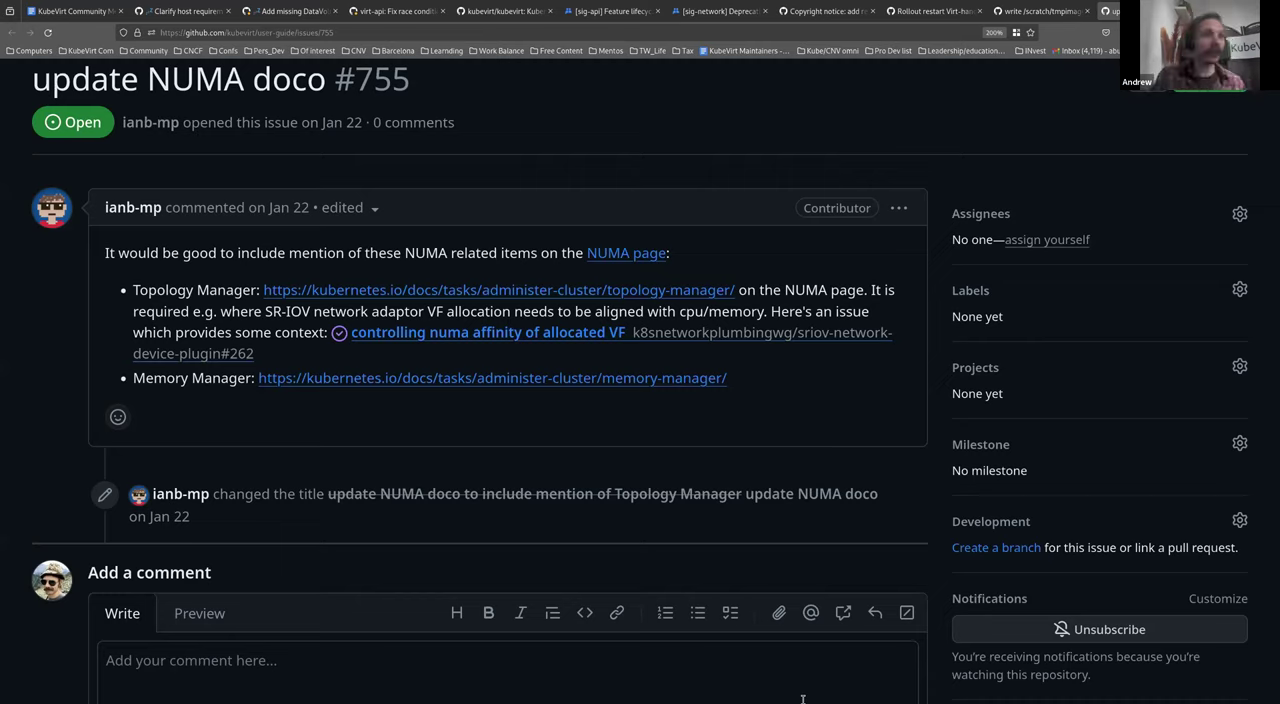
mouse_move(688, 684)
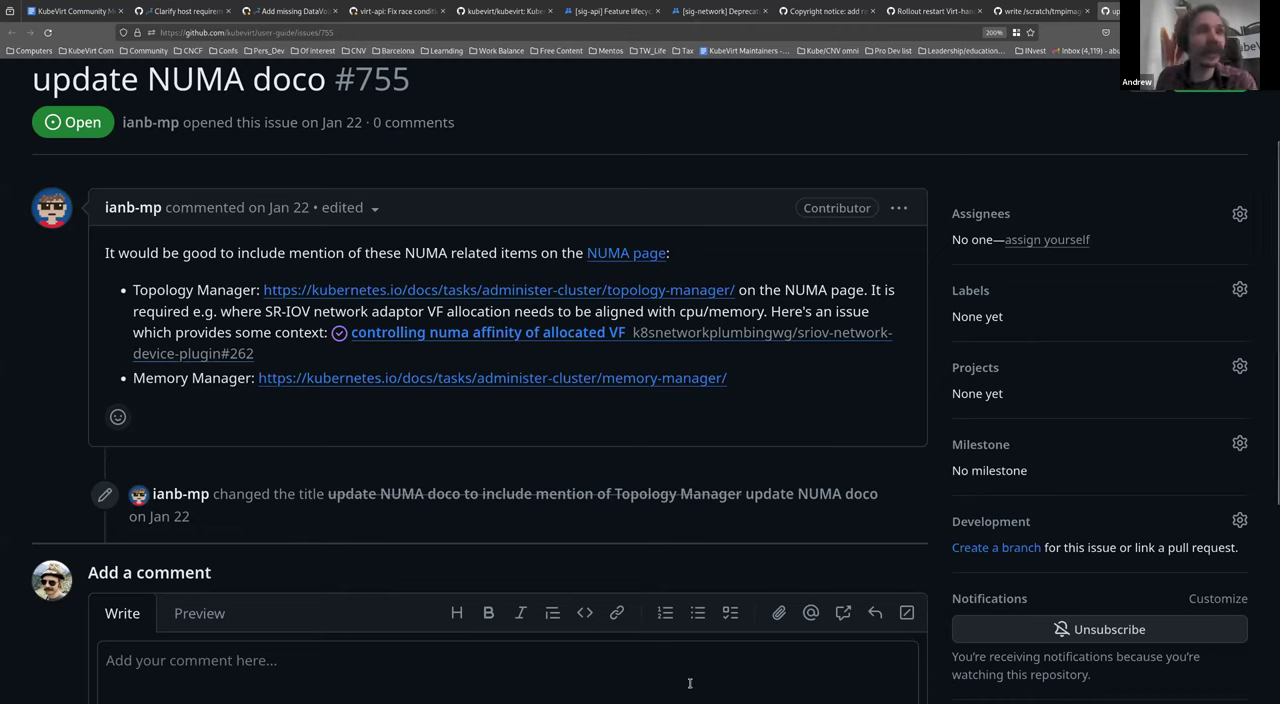
mouse_move(348, 400)
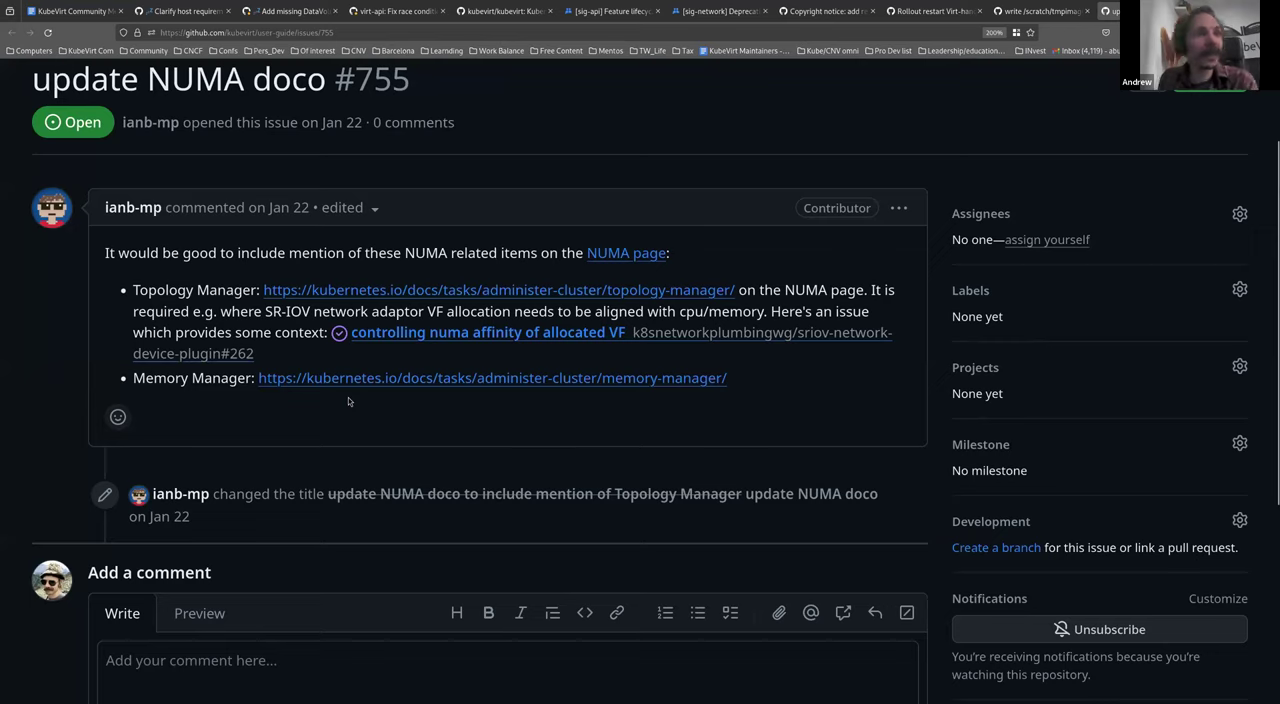
mouse_move(388, 436)
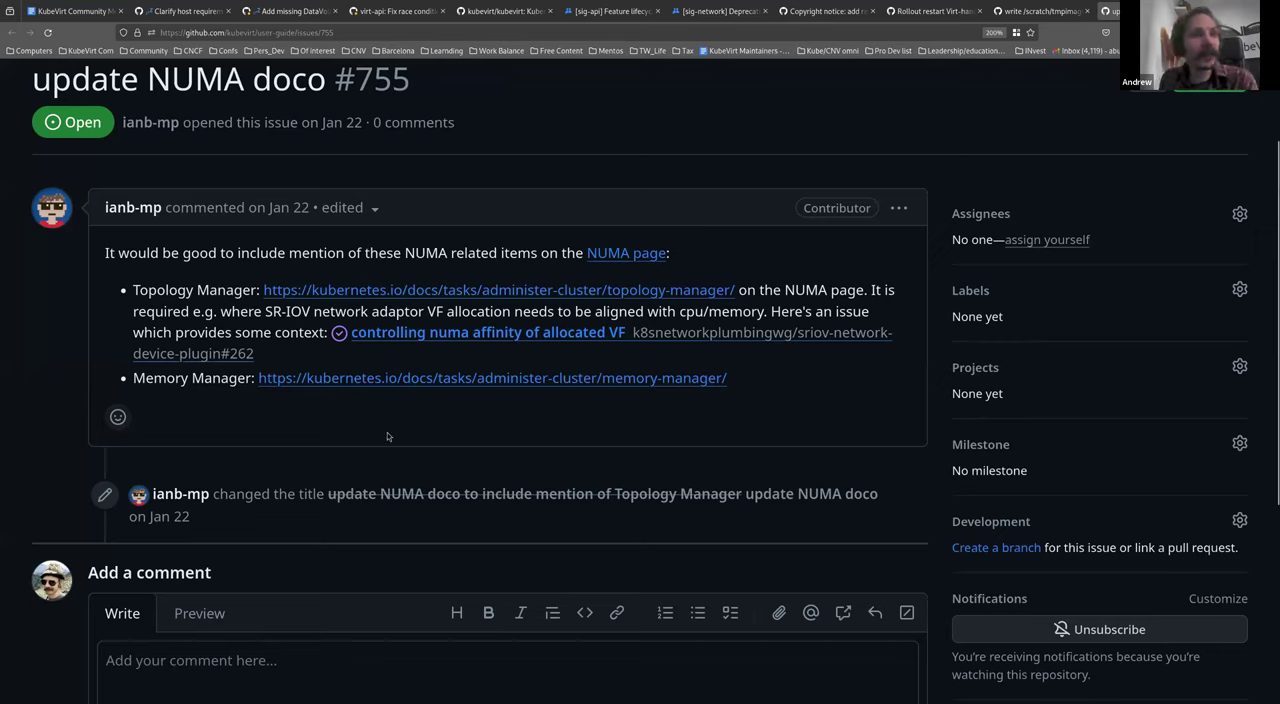
mouse_move(392, 452)
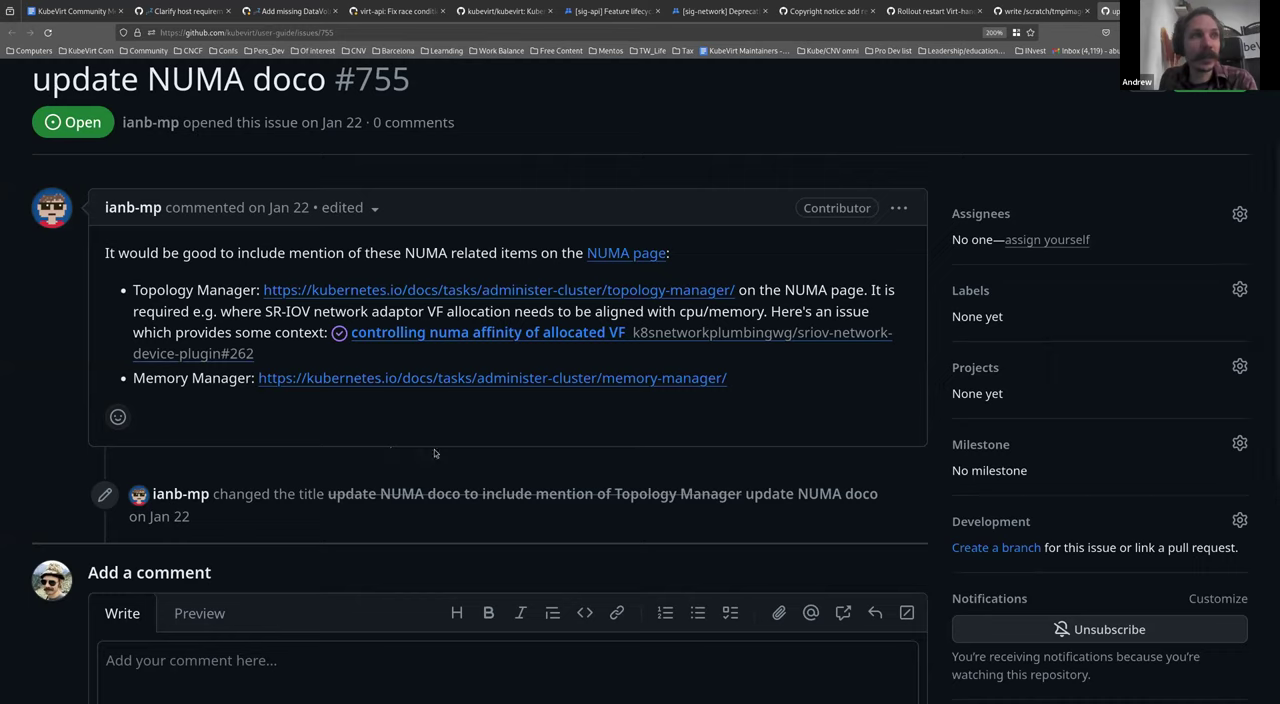
mouse_move(516, 434)
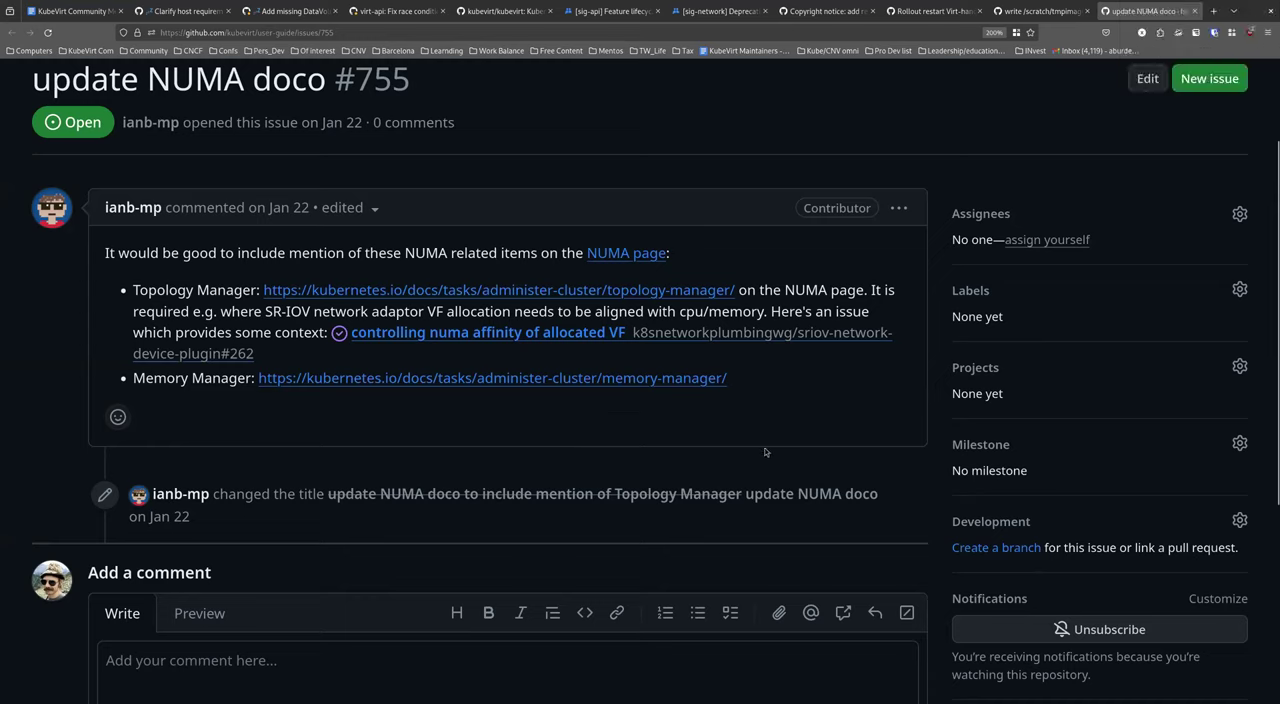
mouse_move(756, 448)
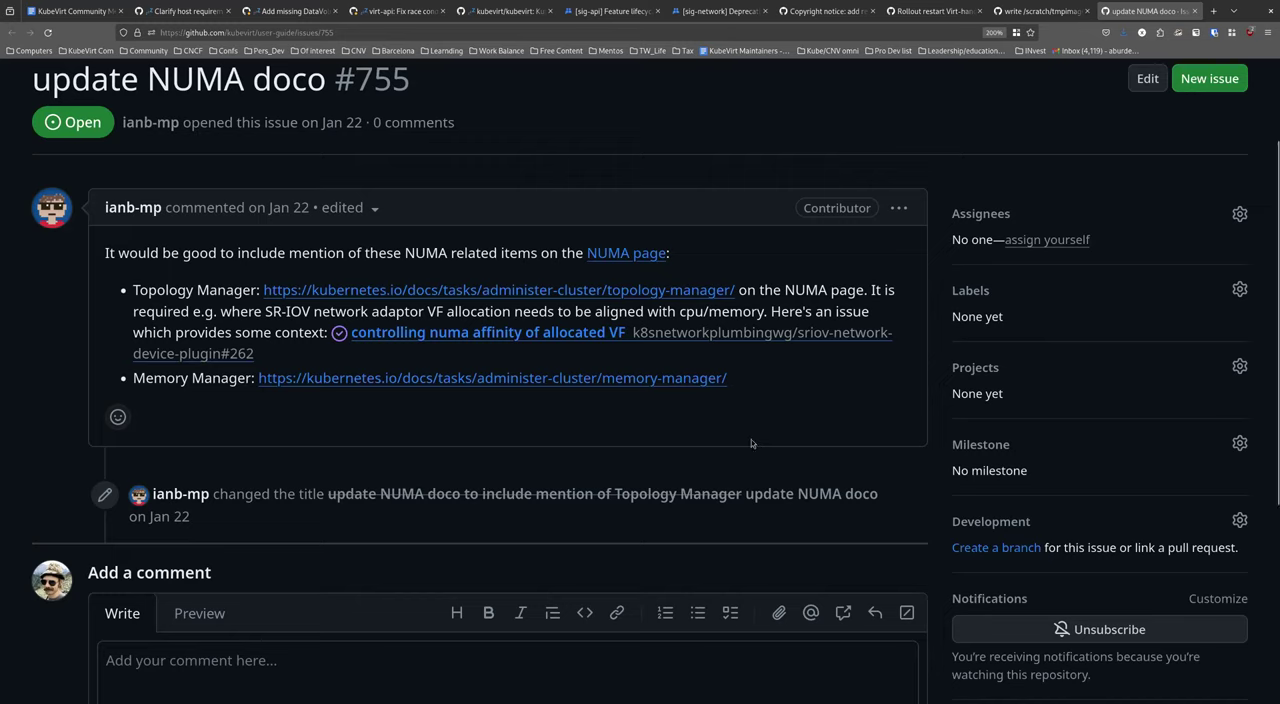
mouse_move(736, 472)
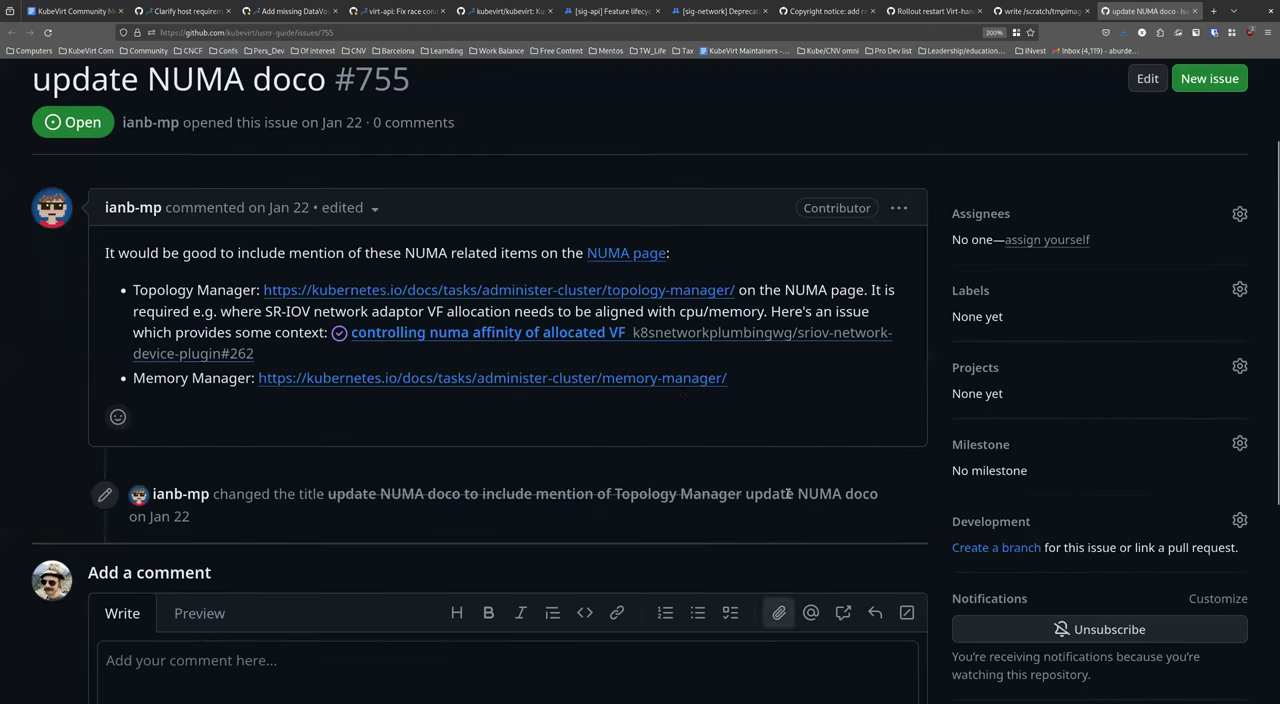
mouse_move(782, 424)
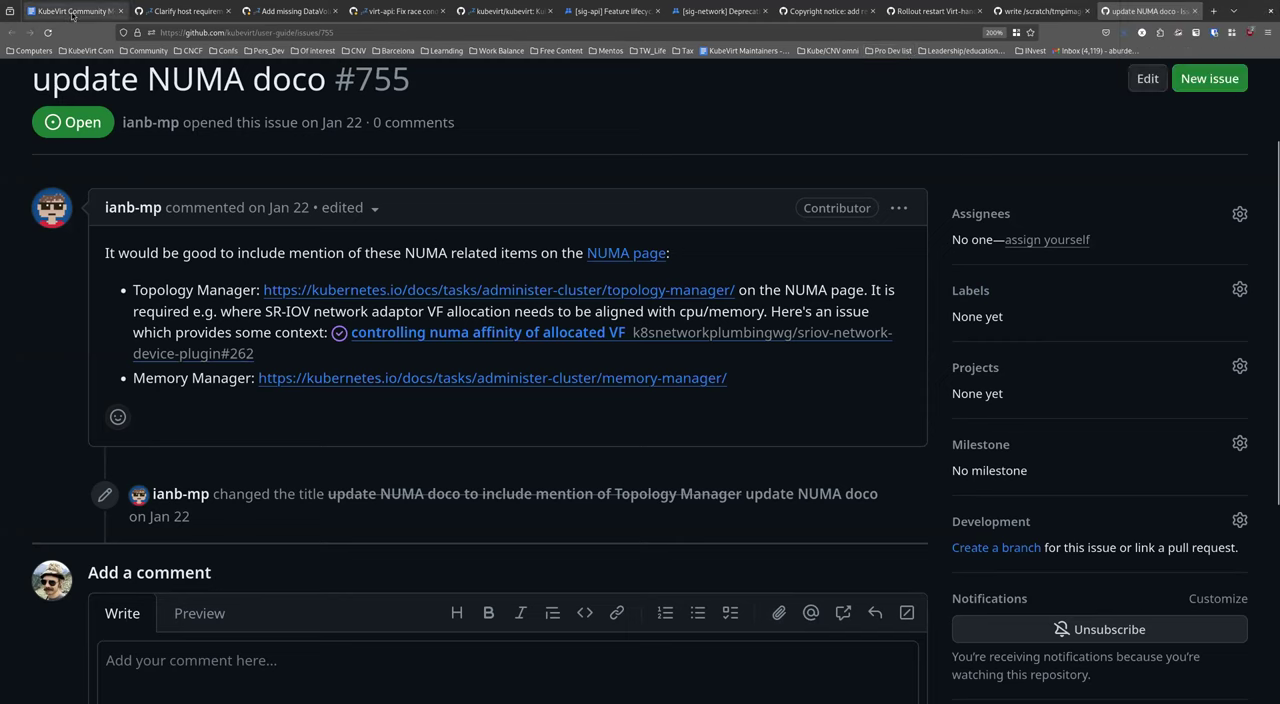
From the notes' Flaky test fixes link, open kubevirt's kind/flake pull request list (1 open, 24 closed)
click(70, 12)
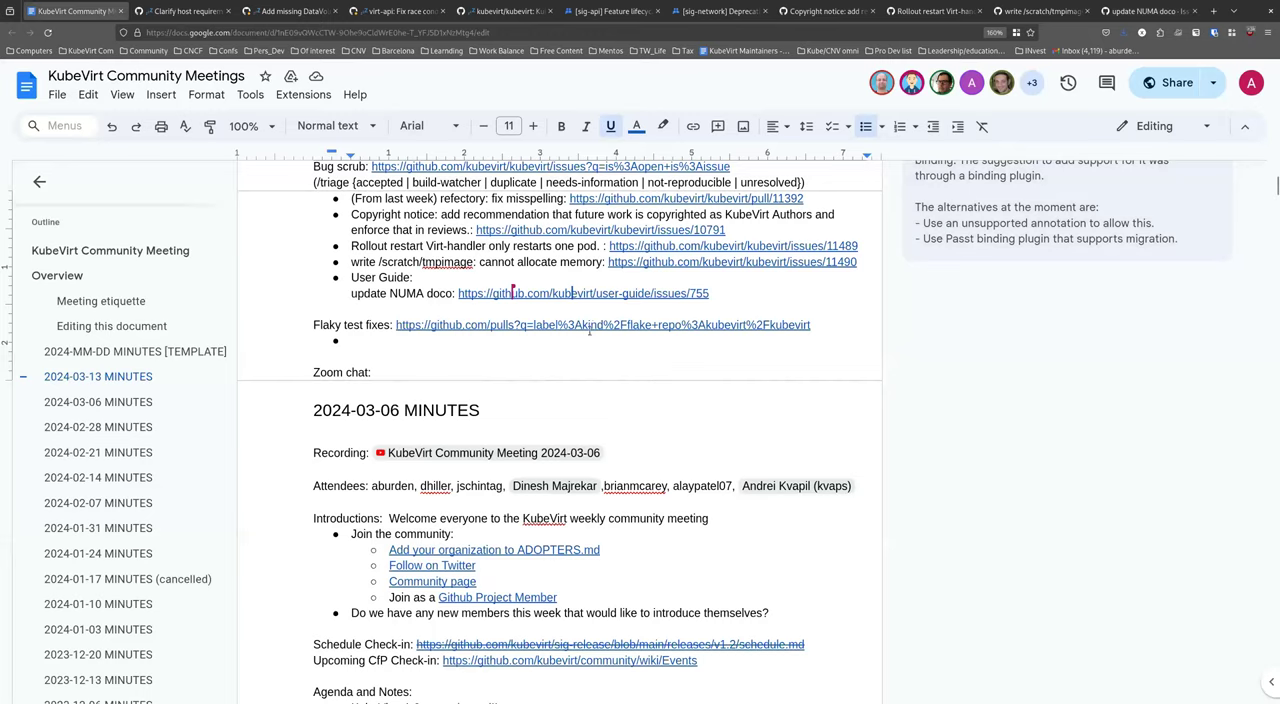
click(602, 324)
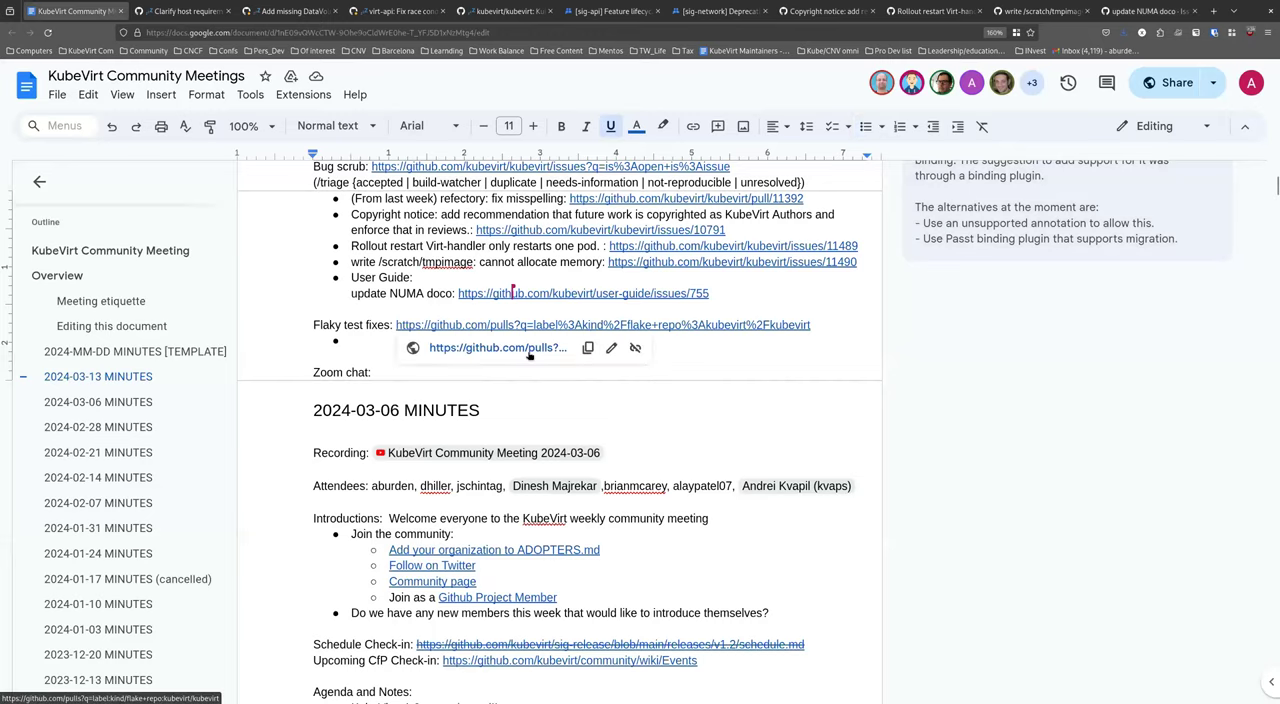
click(498, 348)
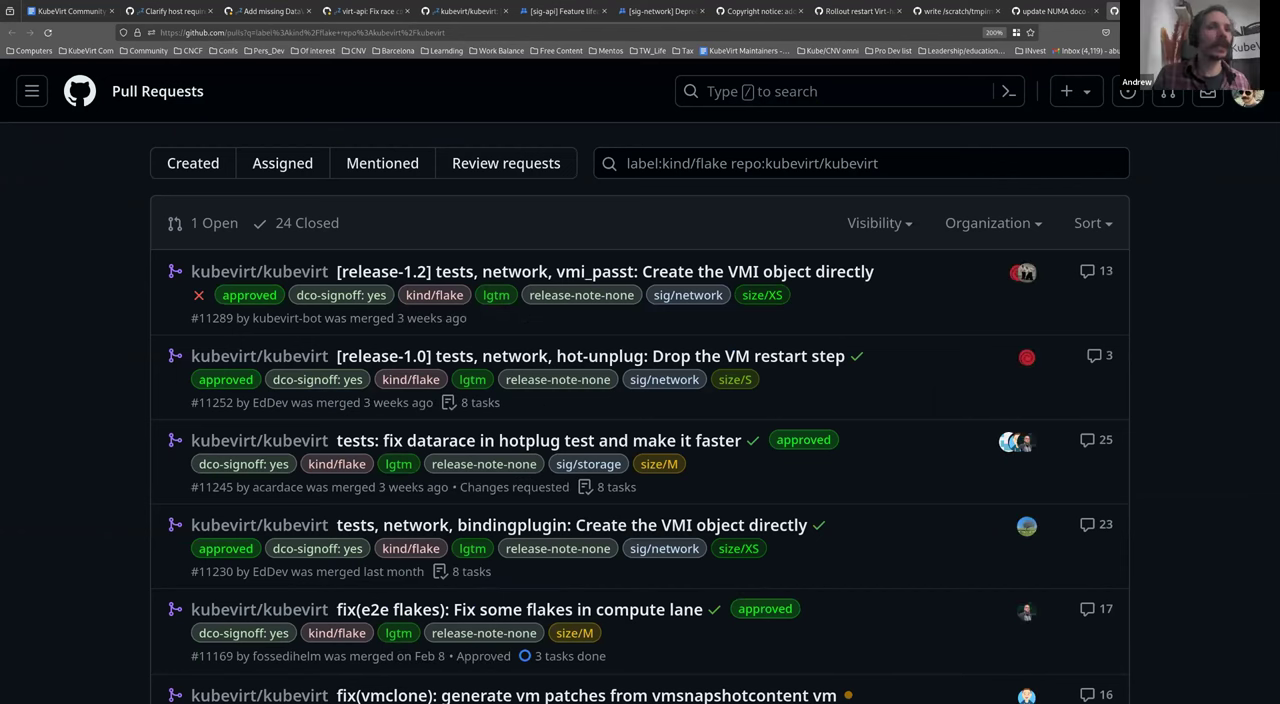
Skim the kind/flake pull request list and return to the KubeVirt community meeting notes
scroll(down, 3)
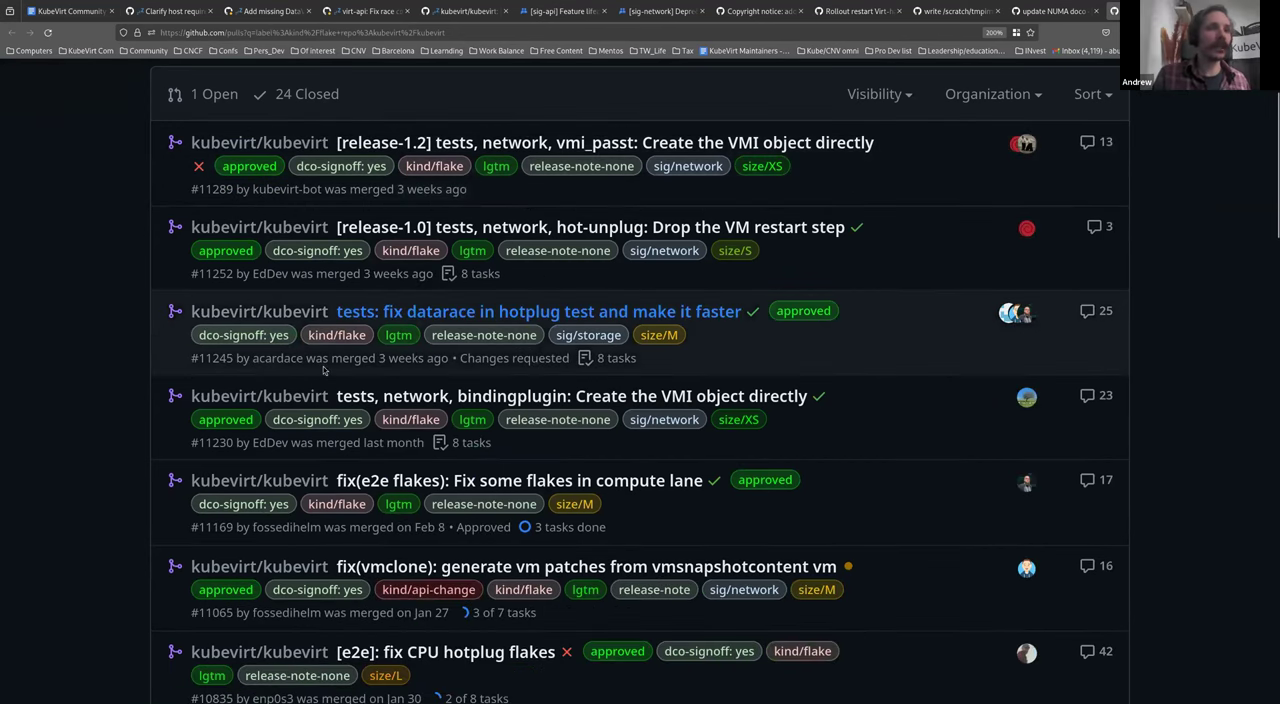
click(70, 12)
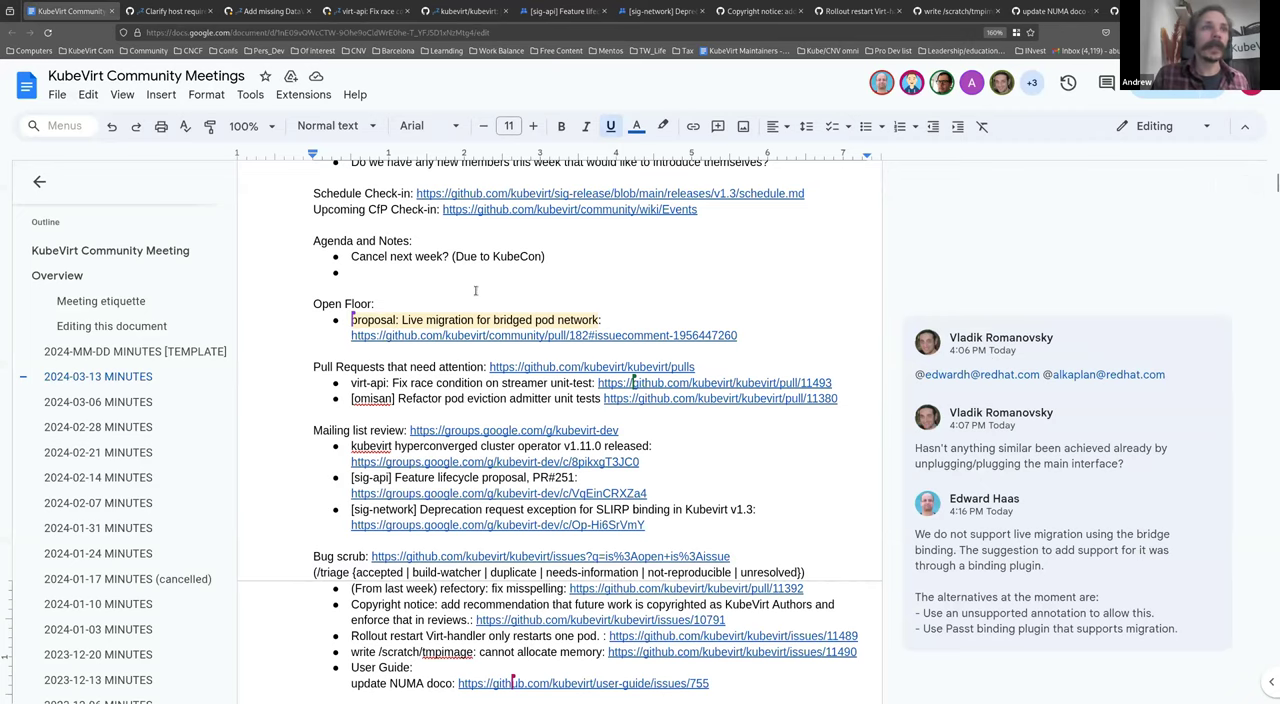
scroll(up, 3)
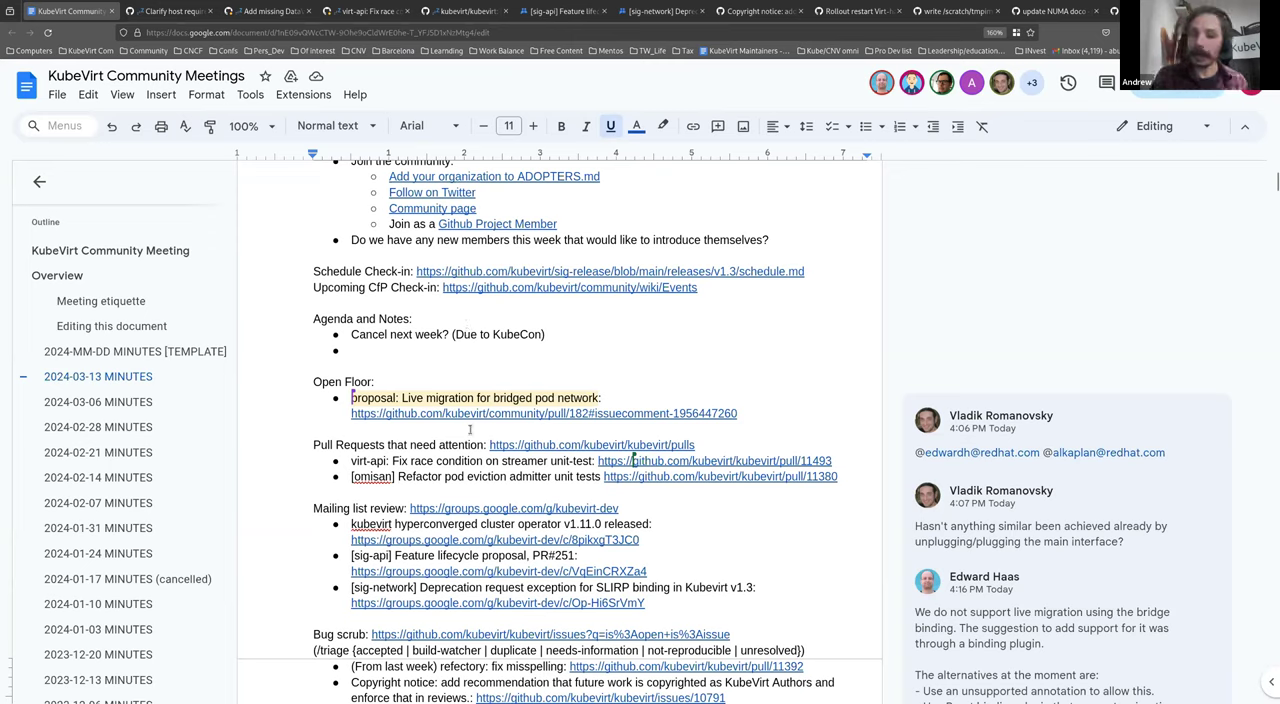
mouse_move(568, 382)
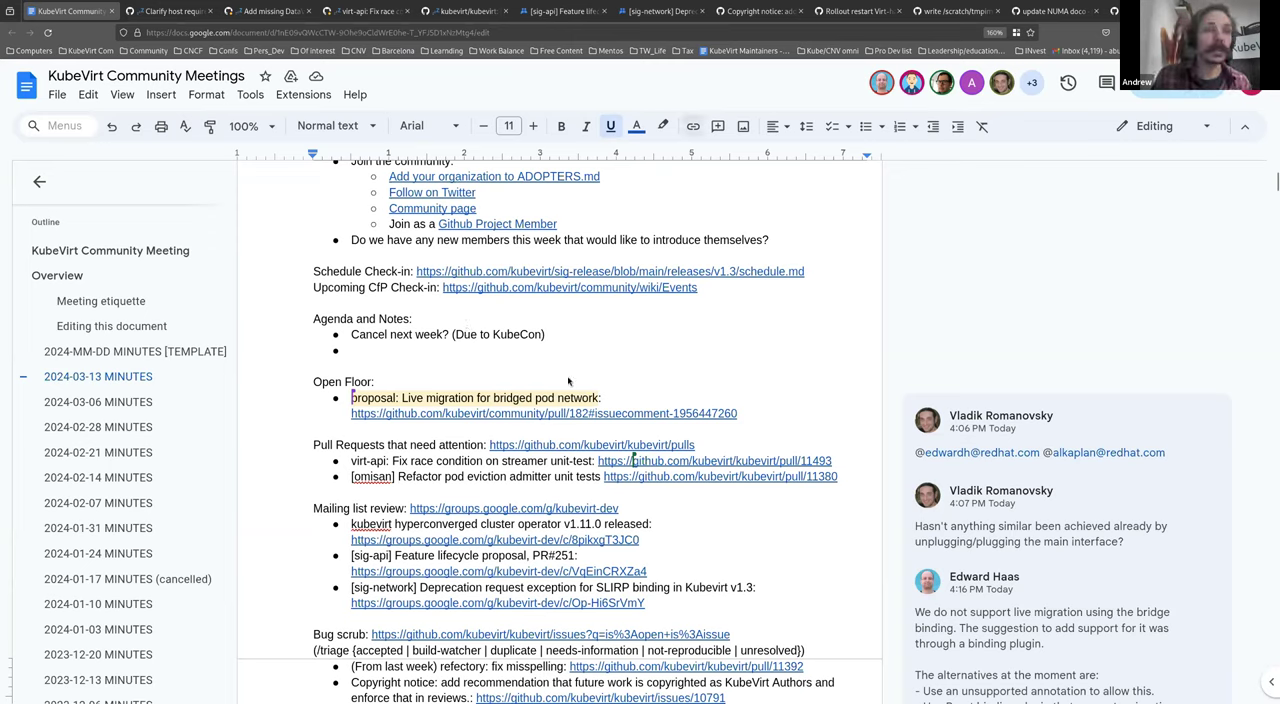
mouse_move(654, 316)
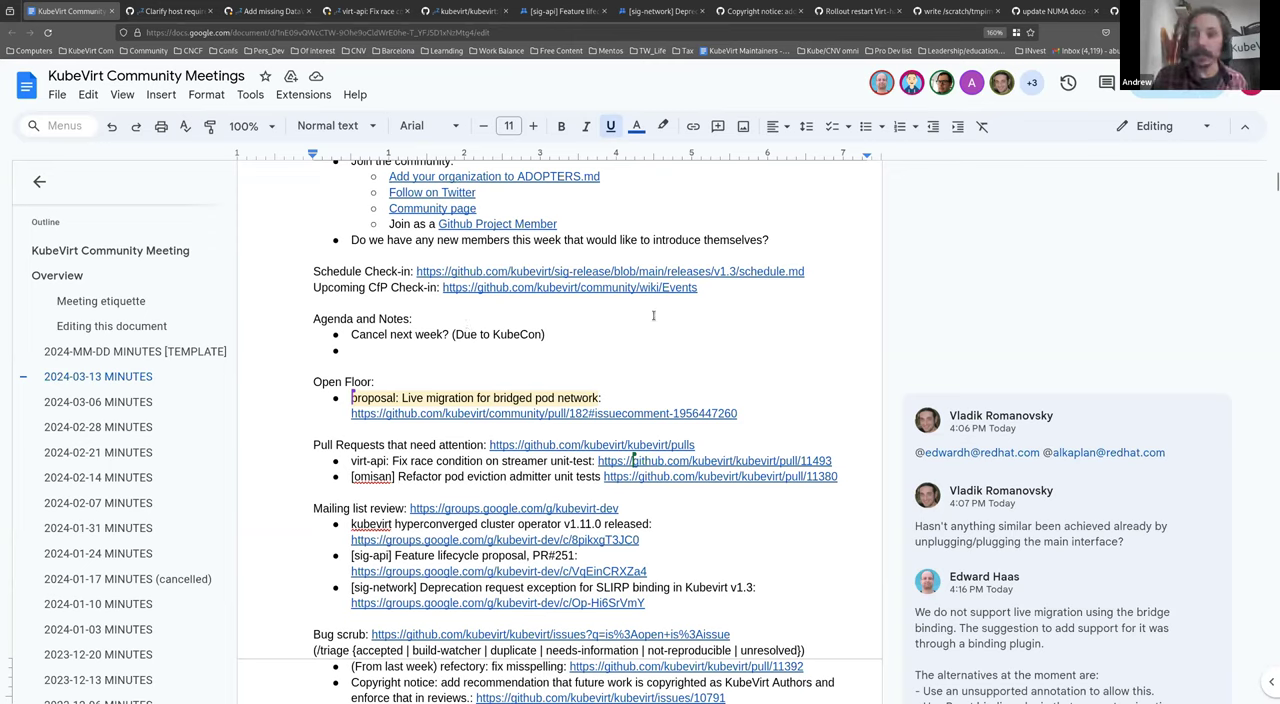
scroll(down, 3)
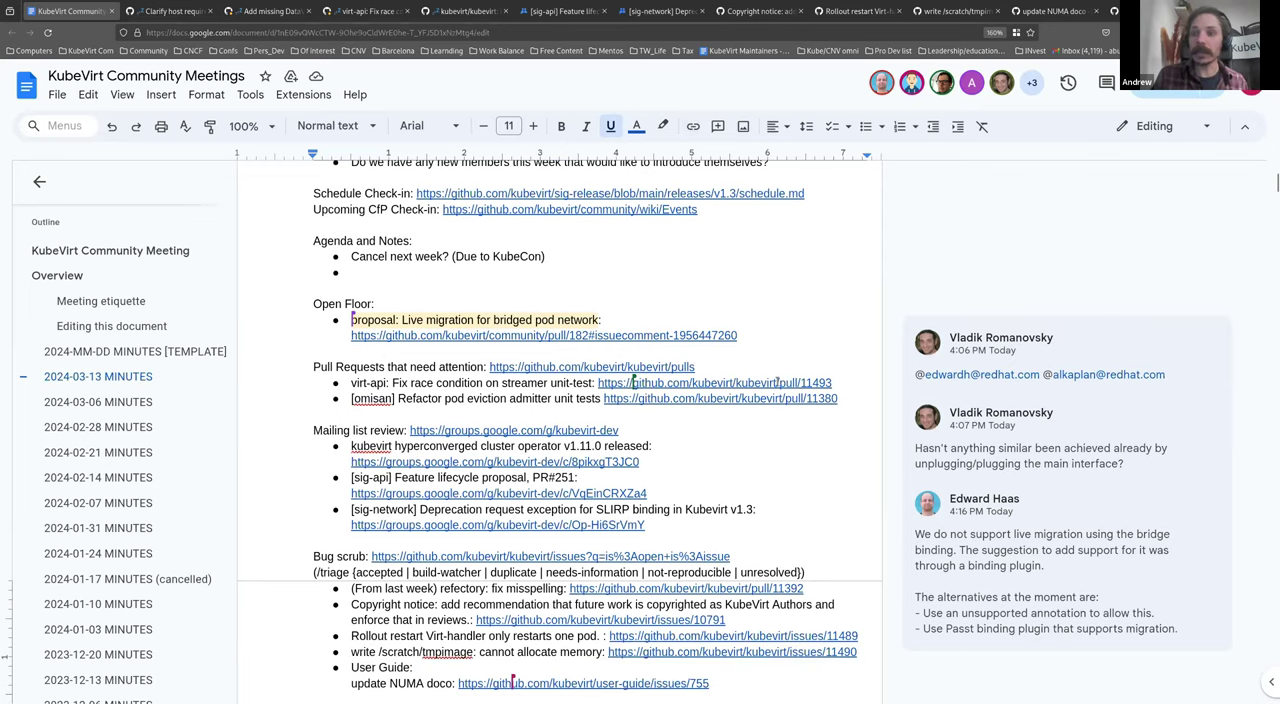